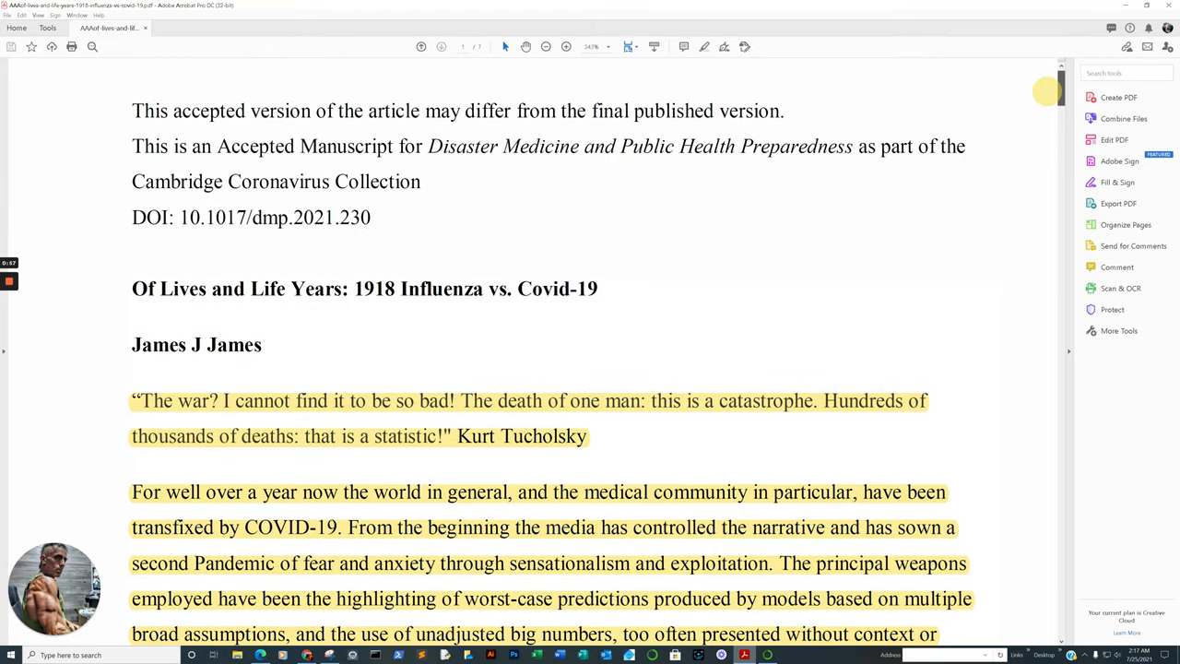
Step: Scroll past the references and Pandemic Waves figure to Table 1, Mortality Expressed Three Ways, on page 7
{"action": "scroll", "scroll_direction": "down", "scroll_amount": 3}
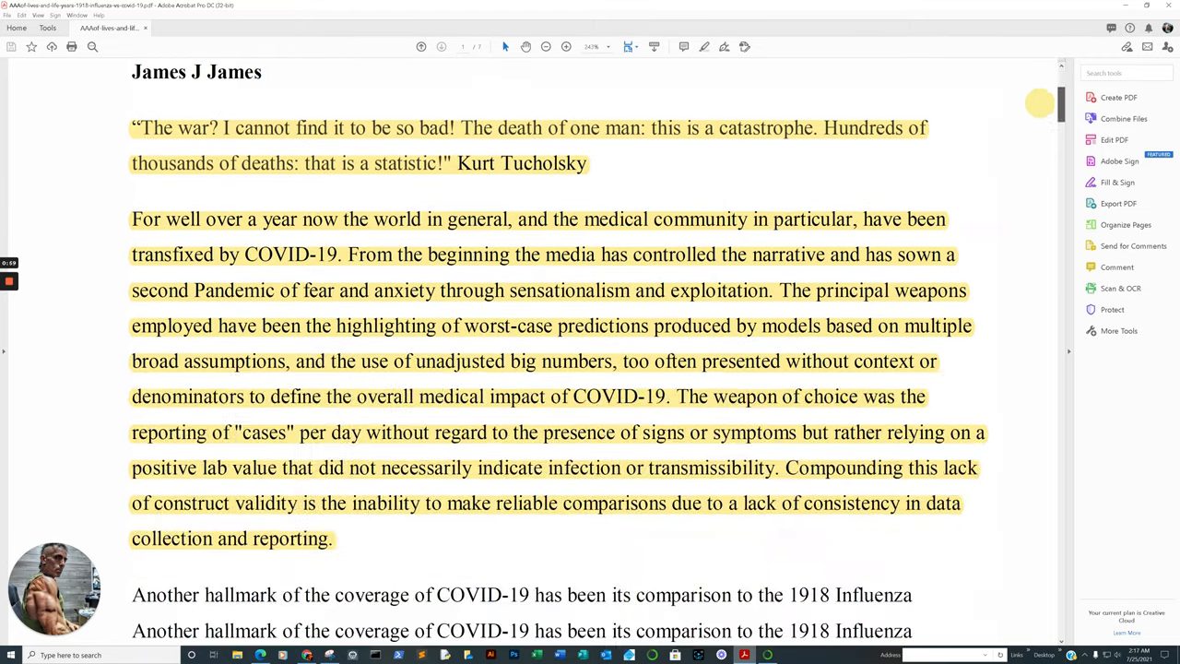
{"action": "scroll", "scroll_direction": "down", "scroll_amount": 3}
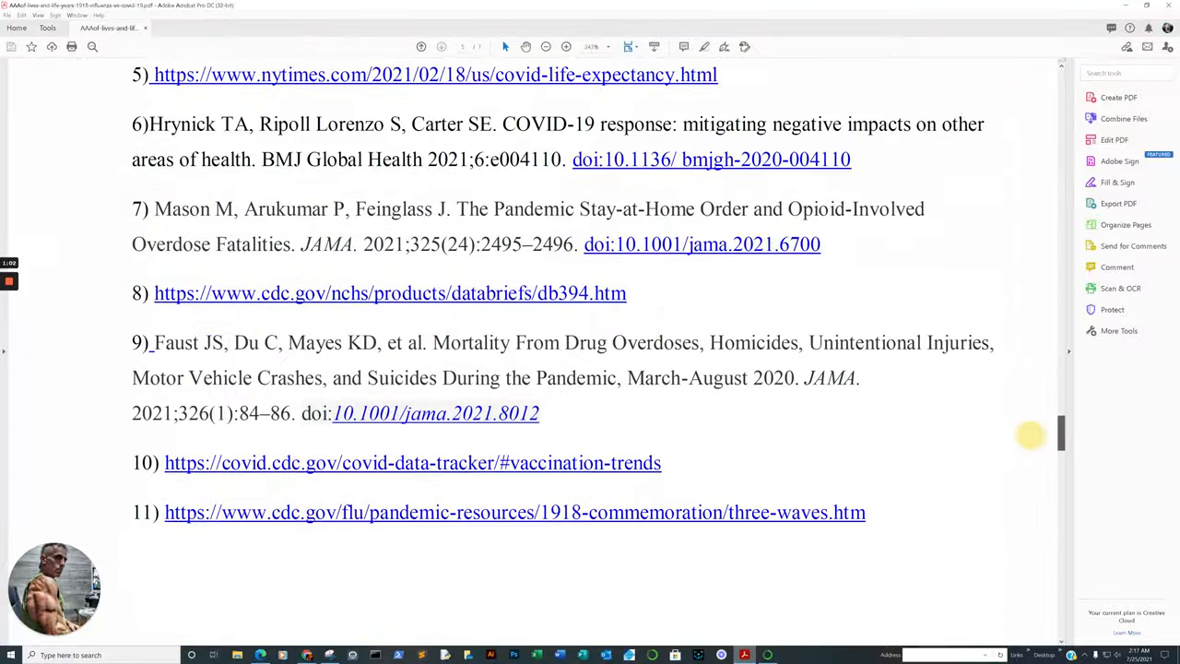
{"action": "scroll", "scroll_direction": "down", "scroll_amount": 3}
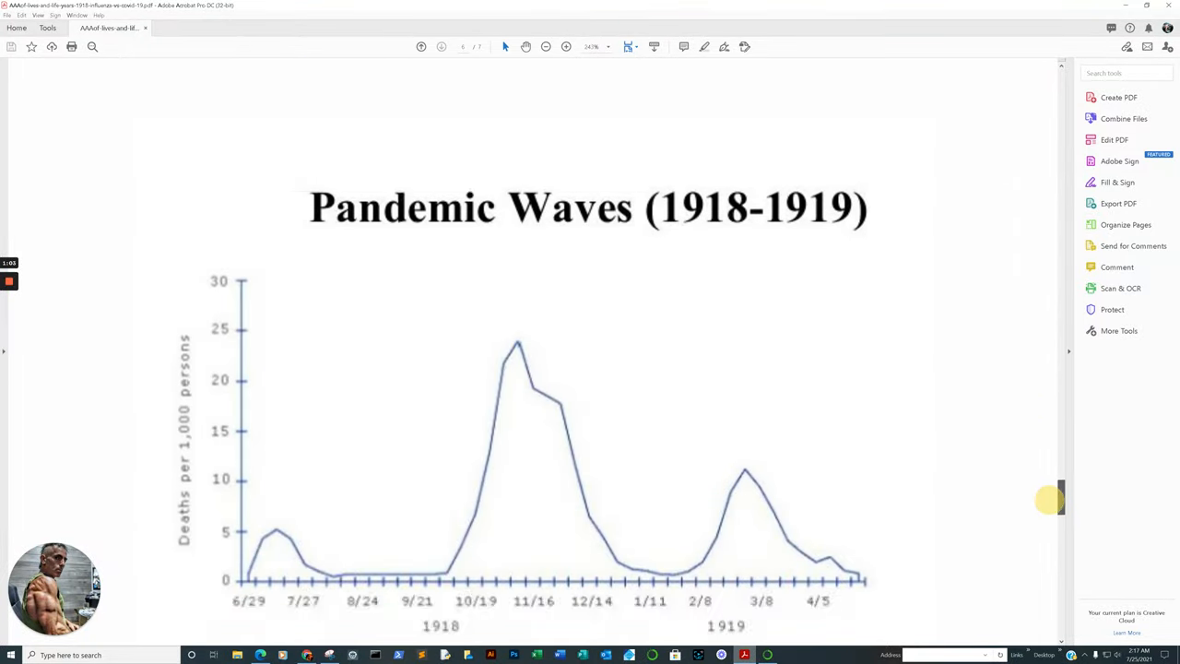
{"action": "scroll", "scroll_direction": "down", "scroll_amount": 3}
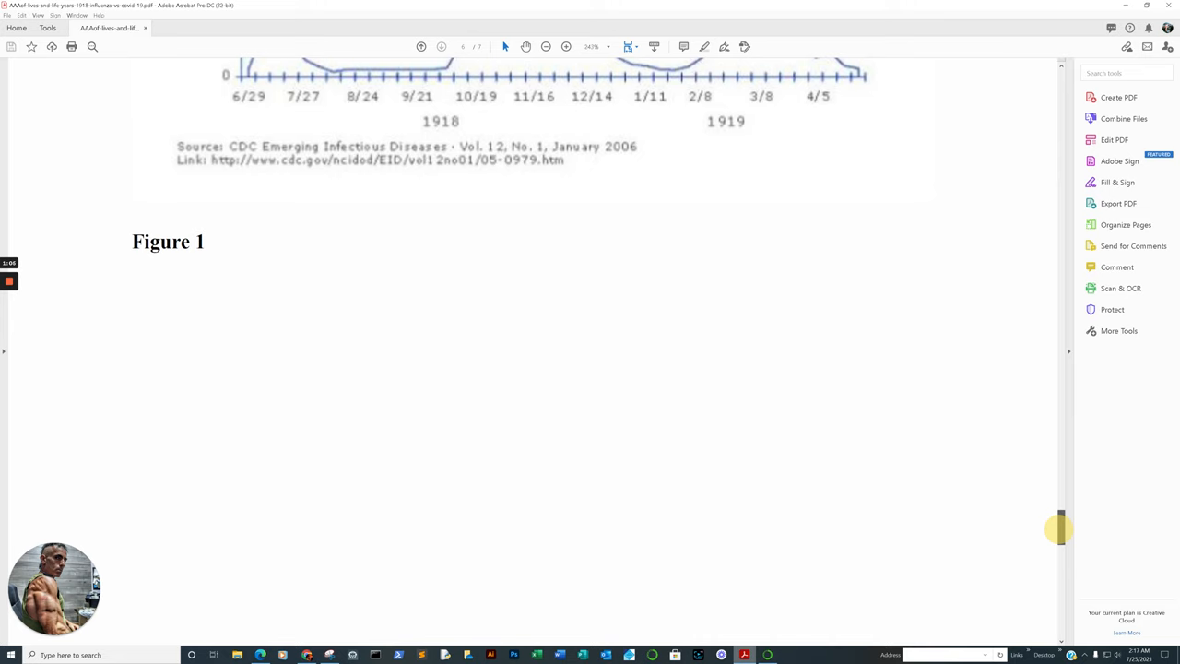
{"action": "scroll", "scroll_direction": "down", "scroll_amount": 3}
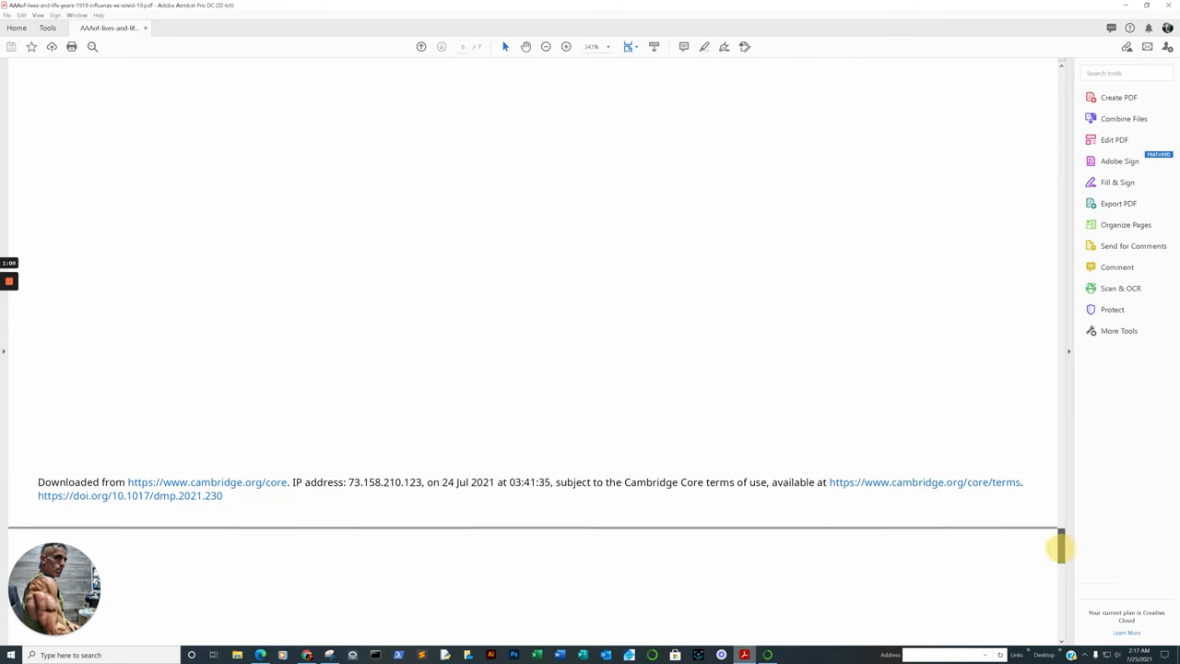
{"action": "scroll", "scroll_direction": "down", "scroll_amount": 3}
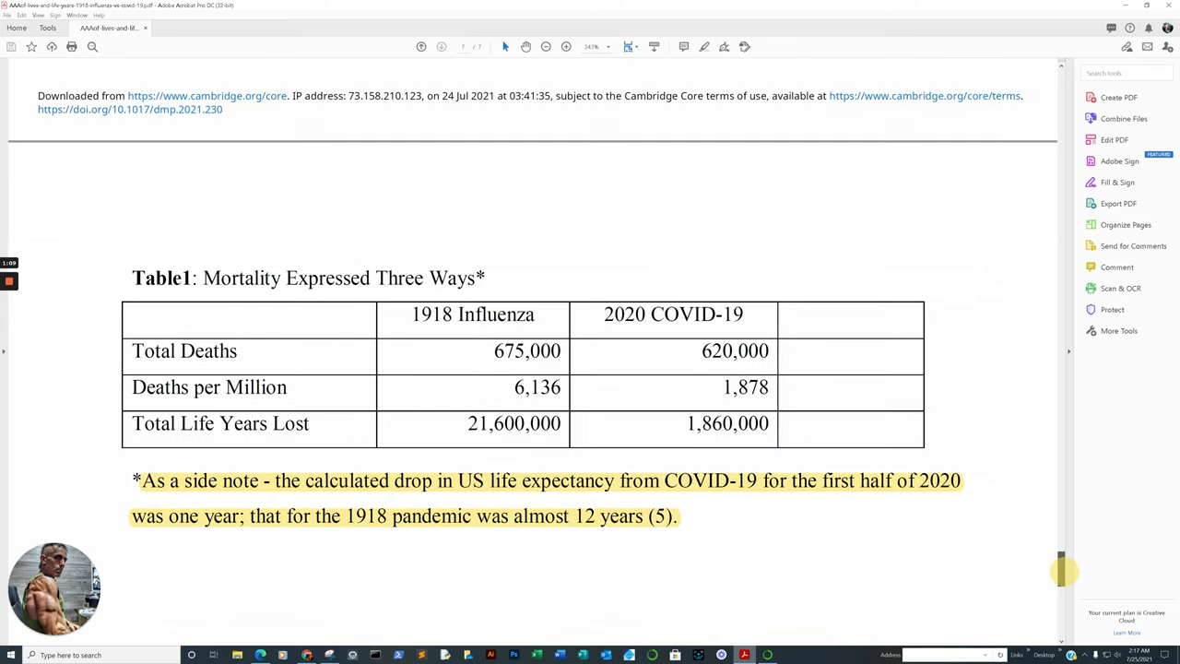
{"action": "scroll", "scroll_direction": "down", "scroll_amount": 3}
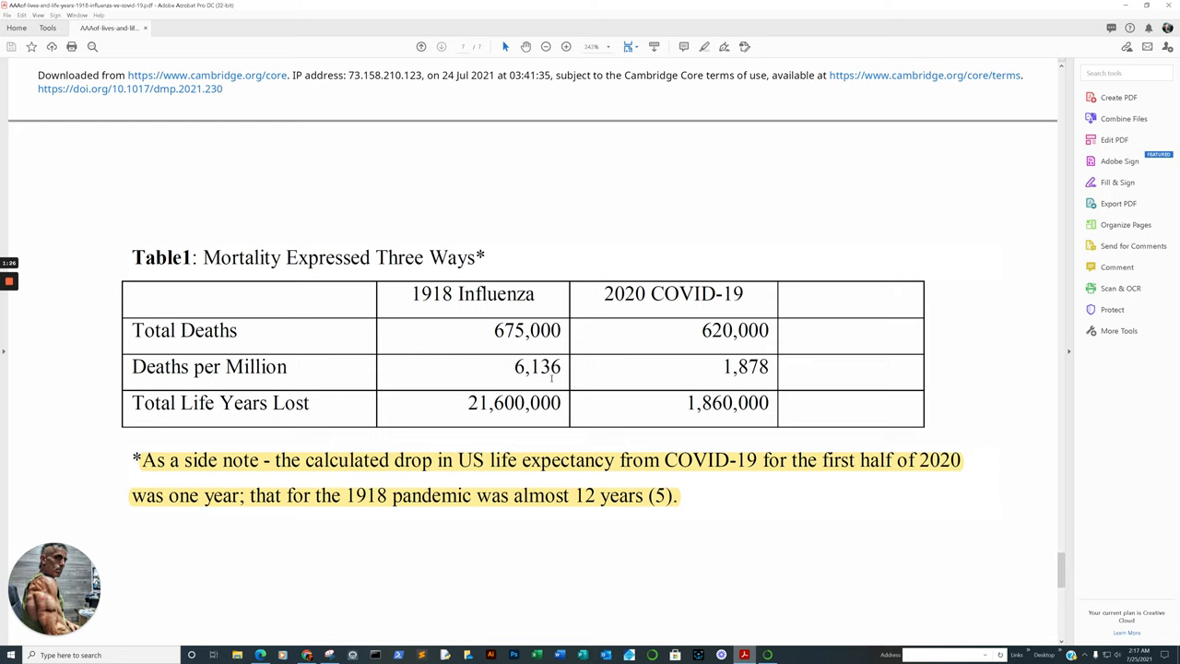
{"action": "mouse_move", "coordinate": [710, 308]}
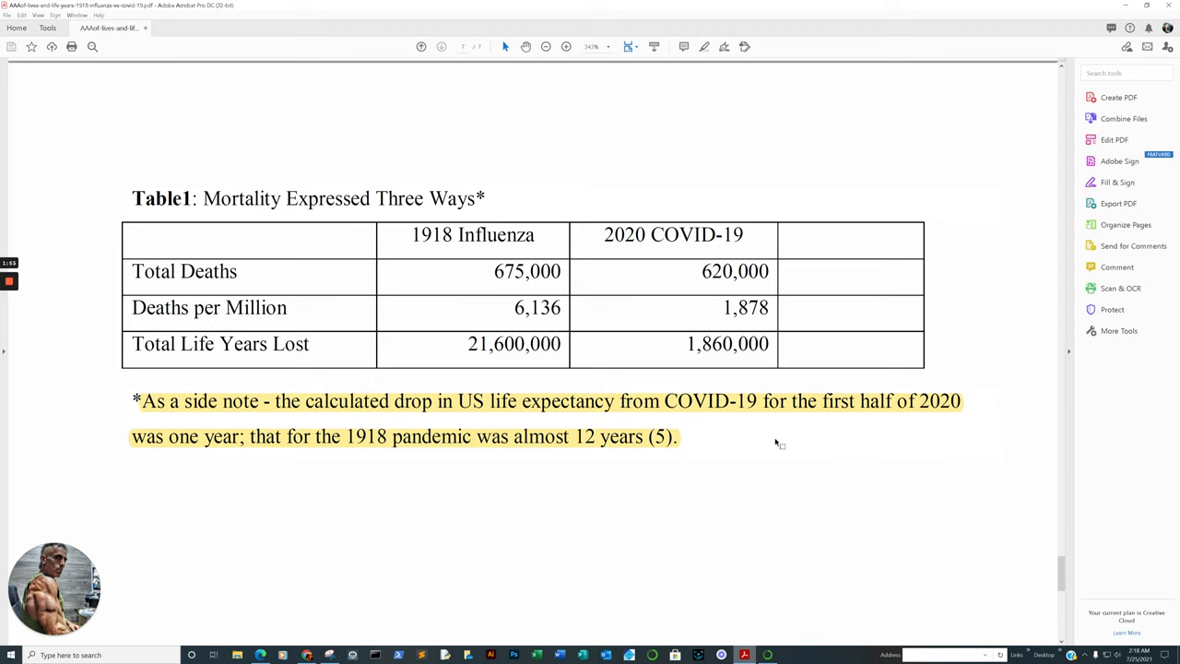
{"action": "mouse_move", "coordinate": [318, 467]}
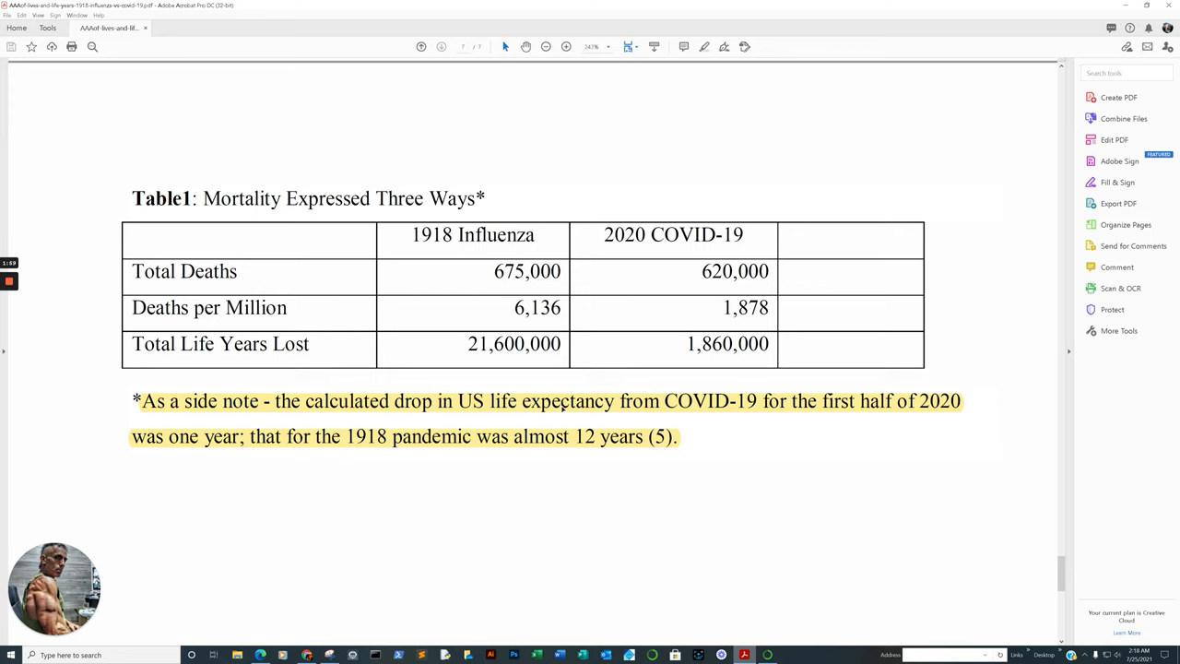
{"action": "mouse_move", "coordinate": [827, 414]}
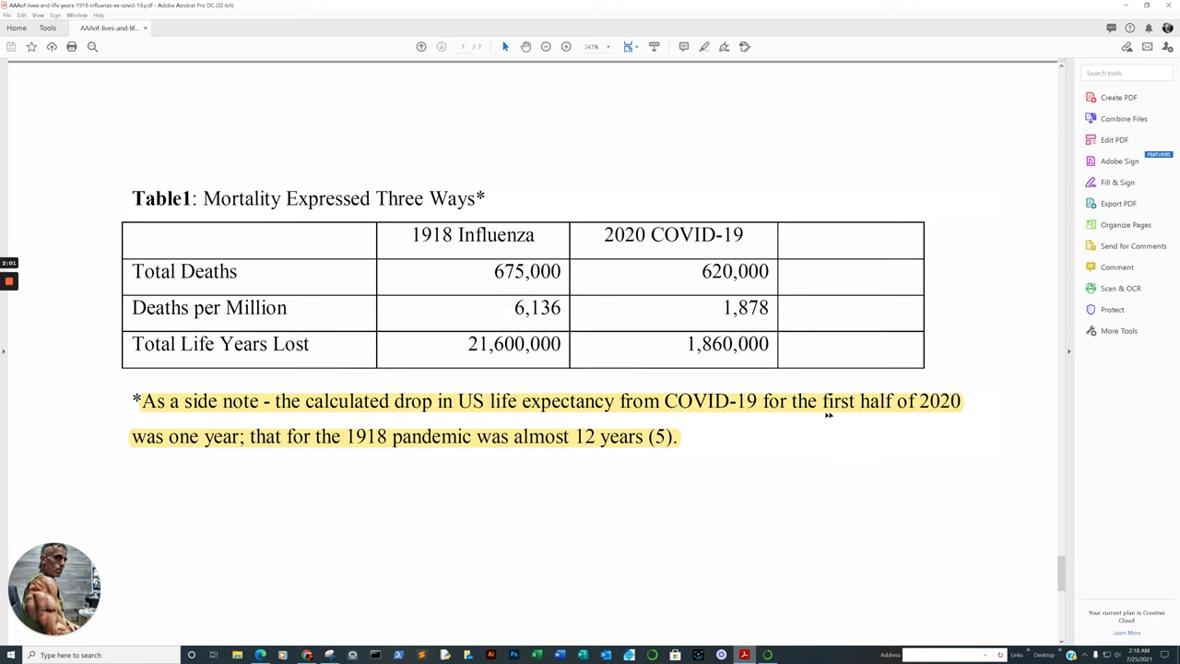
{"action": "mouse_move", "coordinate": [231, 450]}
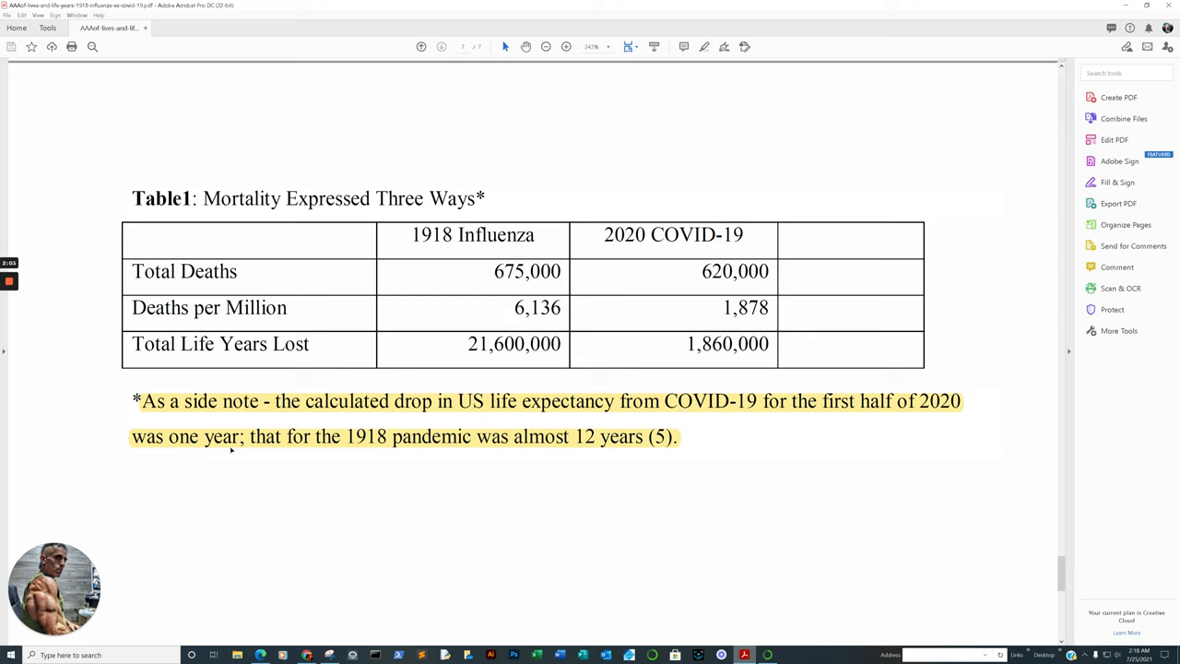
{"action": "mouse_move", "coordinate": [368, 449]}
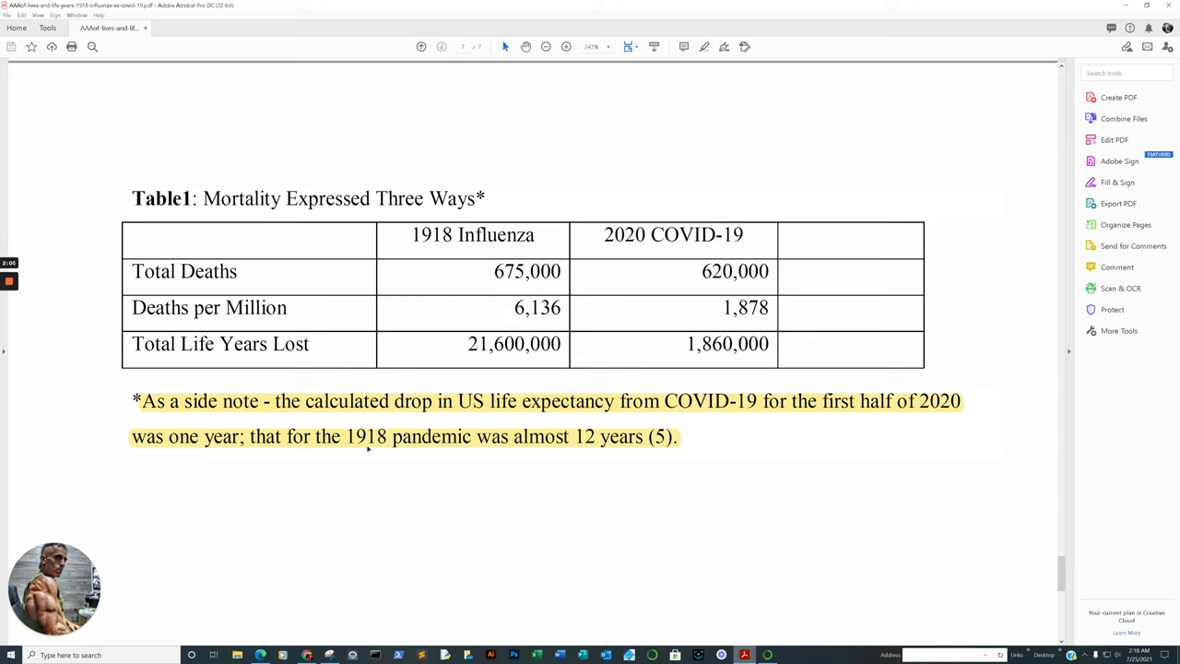
{"action": "mouse_move", "coordinate": [507, 459]}
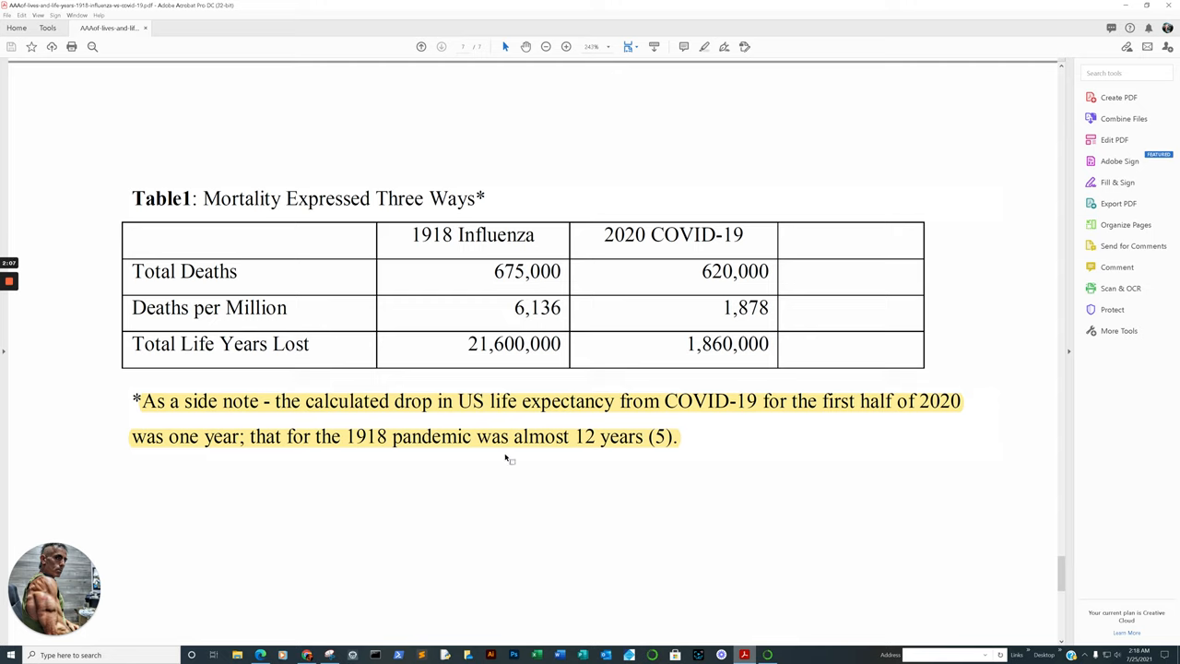
{"action": "mouse_move", "coordinate": [796, 506]}
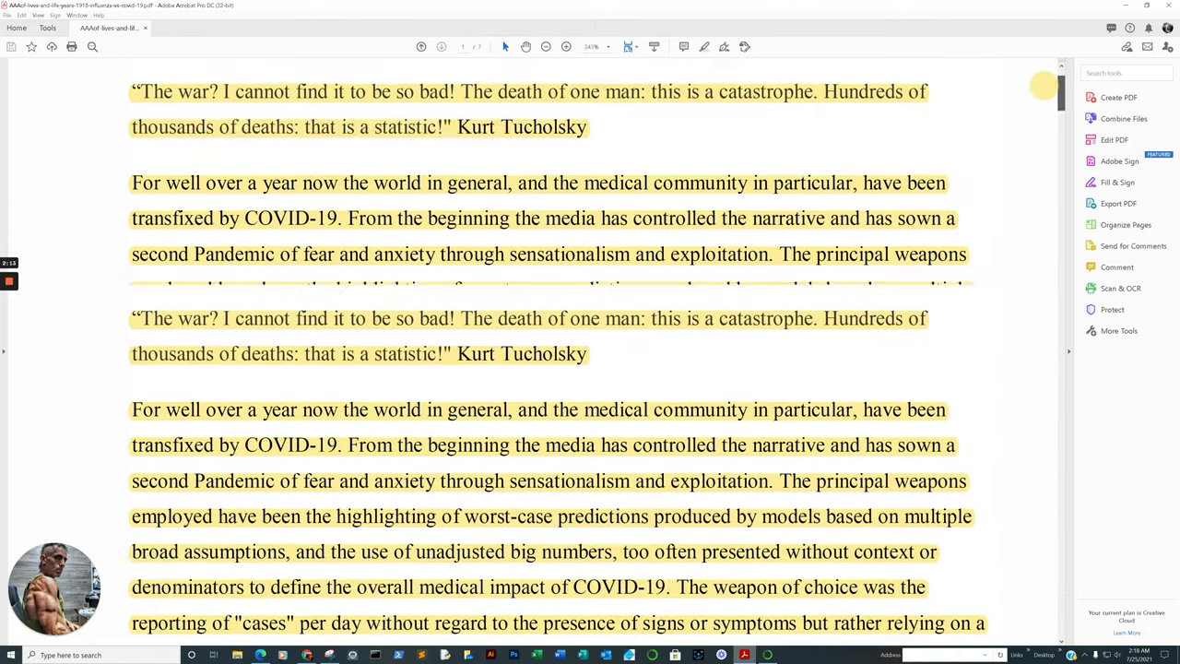
Step: Scroll to the top of the Our World in Data vaccinations page showing 27.1% one dose, 13.7% fully vaccinated
{"action": "scroll", "scroll_direction": "up", "scroll_amount": 3}
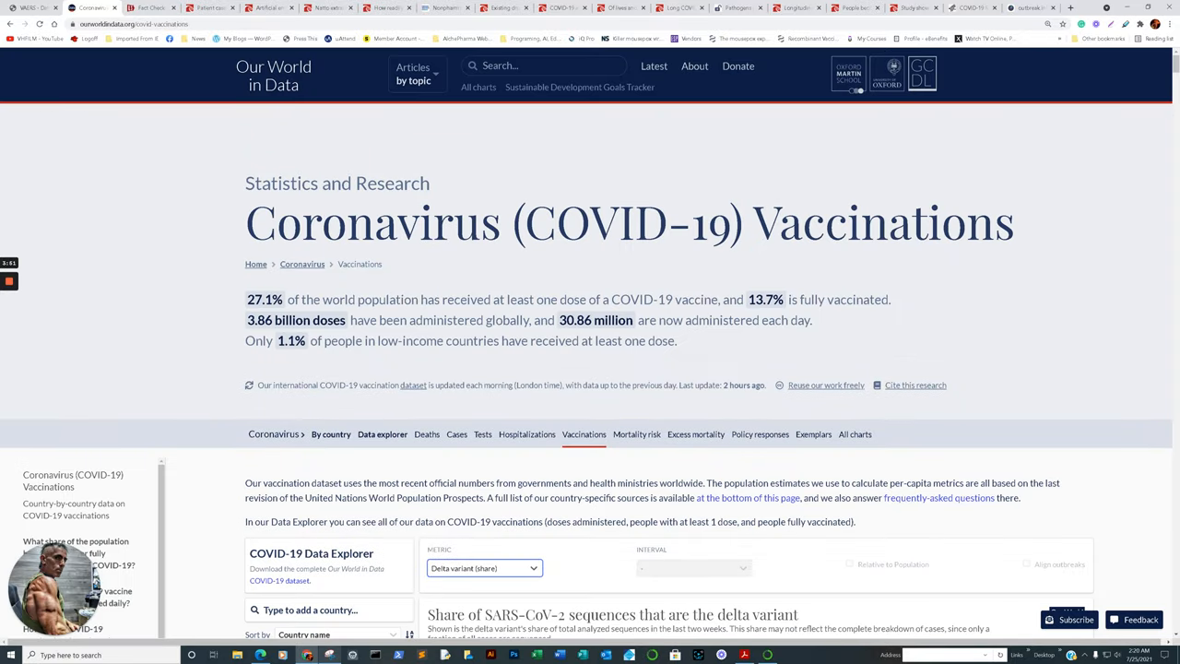
Step: Scroll down to the Data Explorer charting delta variant share for India and the United States
{"action": "scroll", "scroll_direction": "down", "scroll_amount": 3}
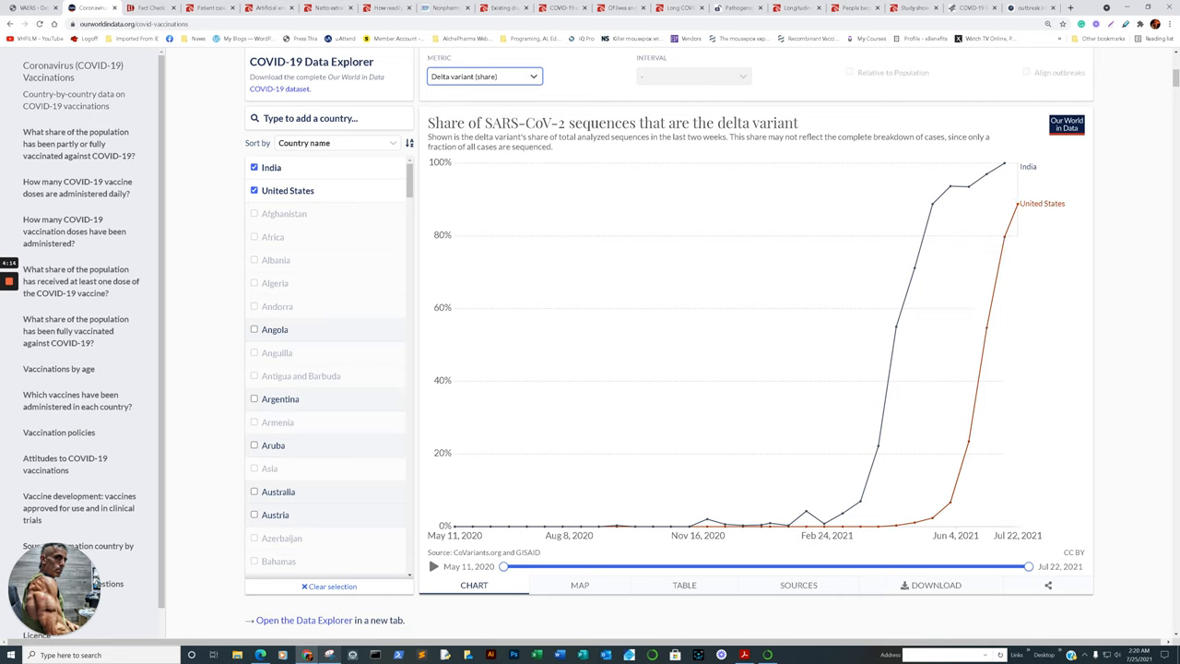
{"action": "mouse_move", "coordinate": [1005, 238]}
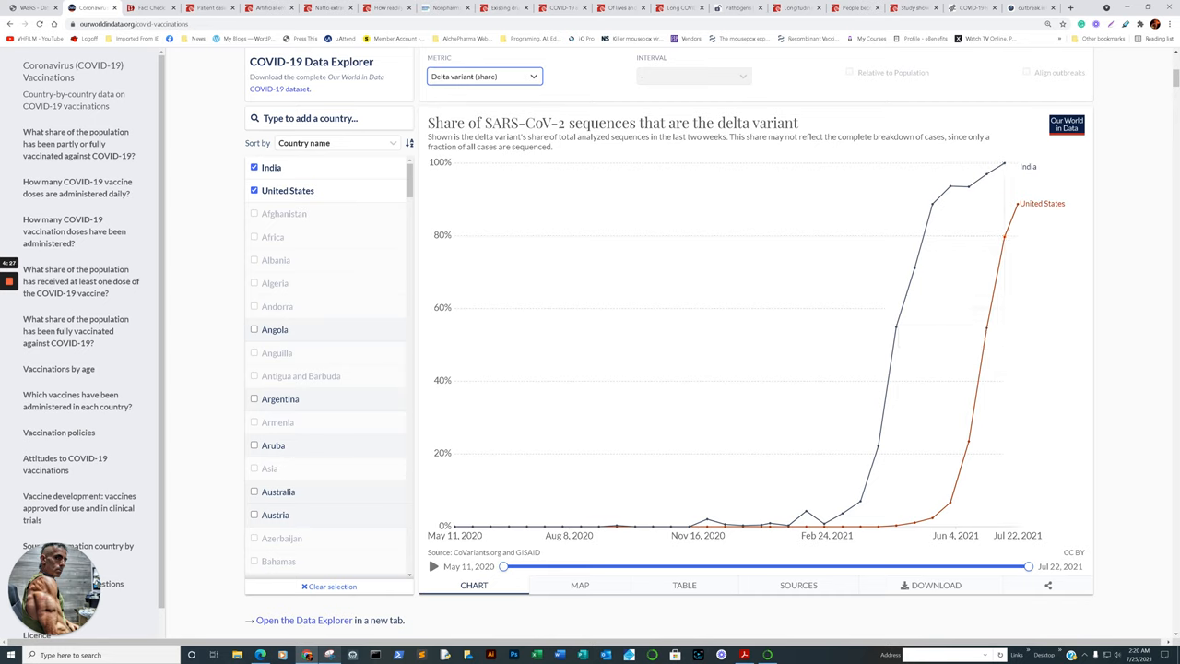
Step: Set the explorer Metric to Confirmed cases, charting daily cases per million for India and the US
{"action": "left_click", "coordinate": [483, 76]}
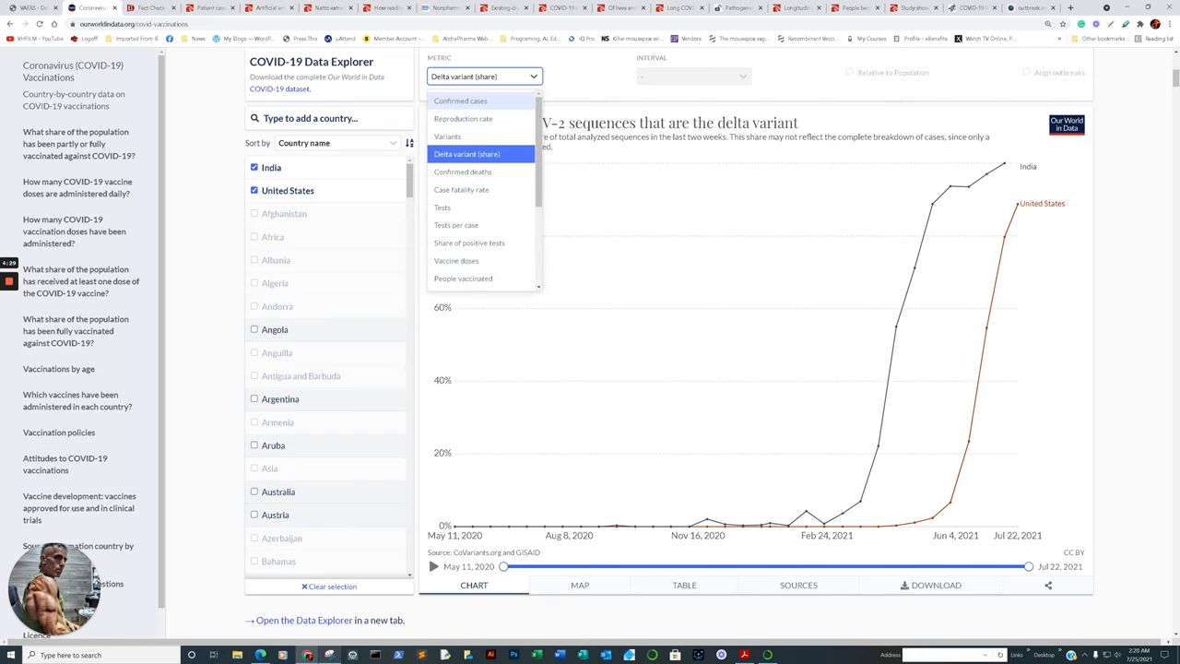
{"action": "left_click", "coordinate": [460, 101]}
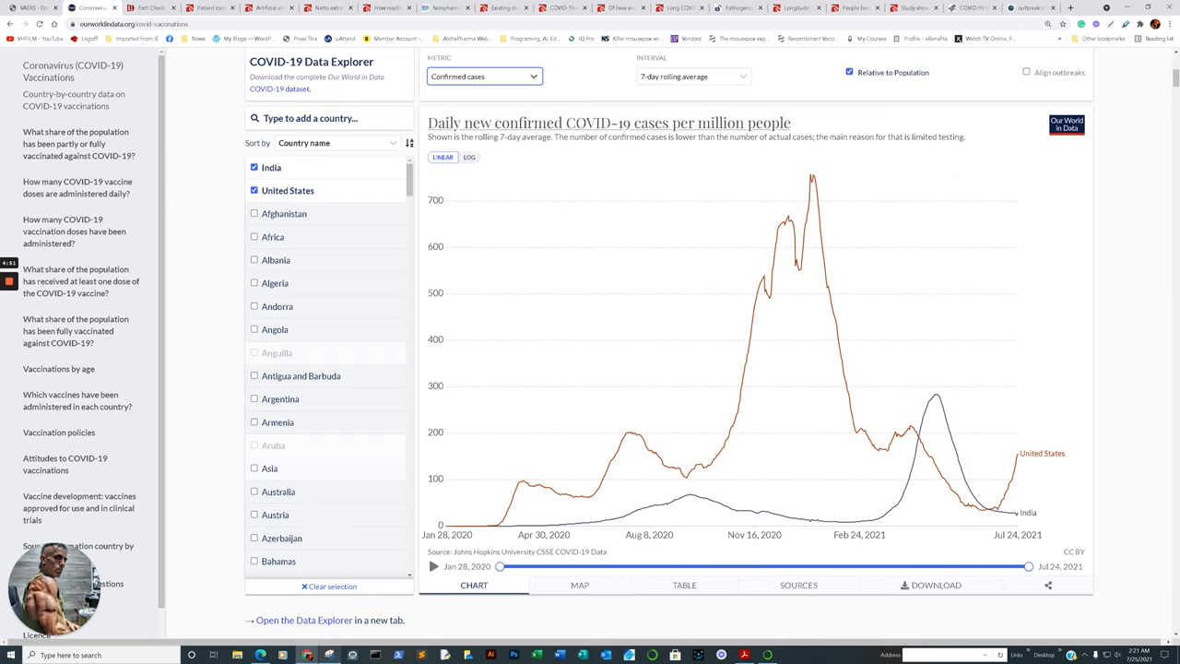
Step: Set the explorer Metric to Confirmed deaths, charting daily deaths per million for India and the US
{"action": "left_click", "coordinate": [484, 75]}
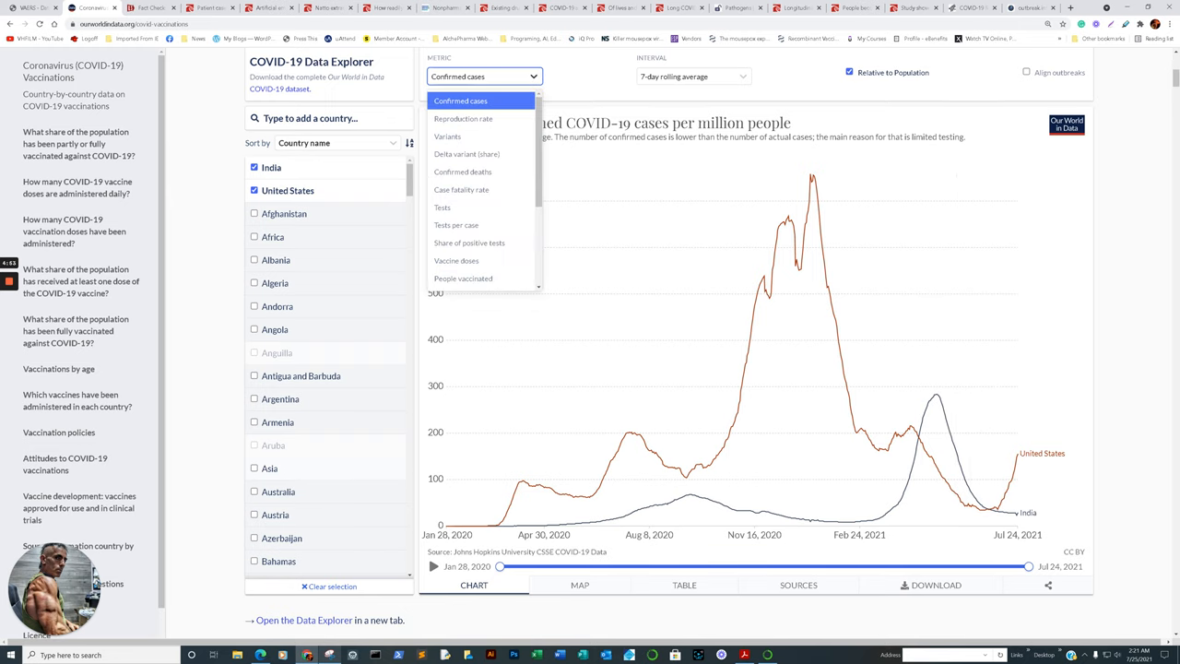
{"action": "mouse_move", "coordinate": [463, 171]}
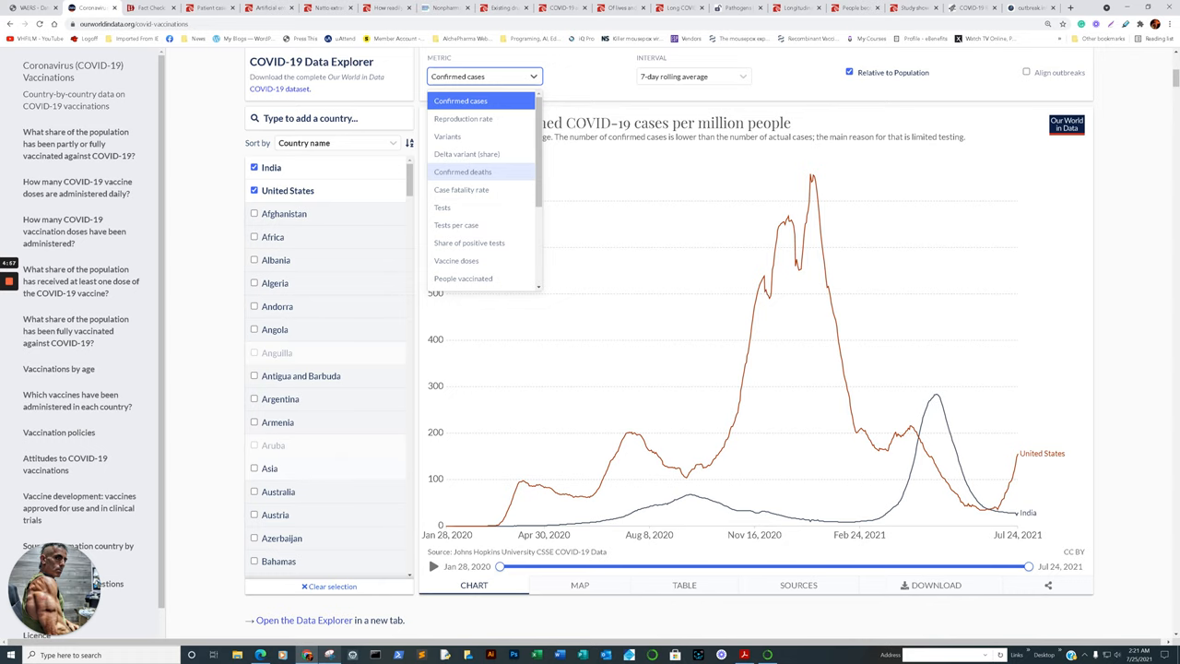
{"action": "left_click", "coordinate": [461, 172]}
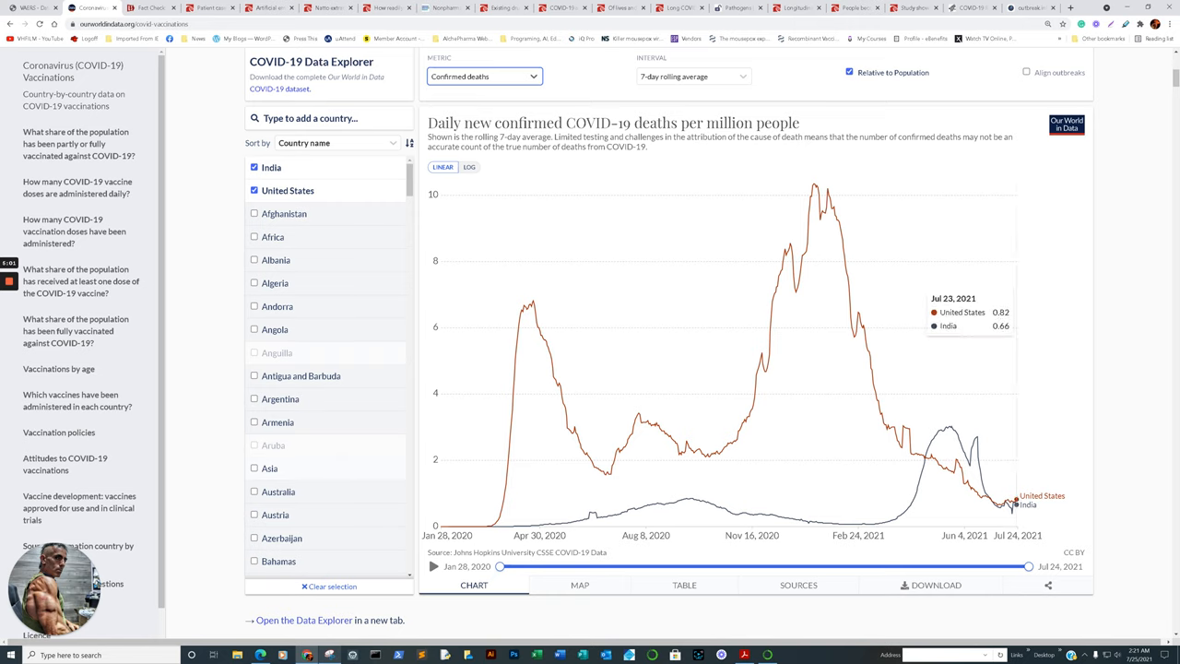
{"action": "mouse_move", "coordinate": [1009, 504]}
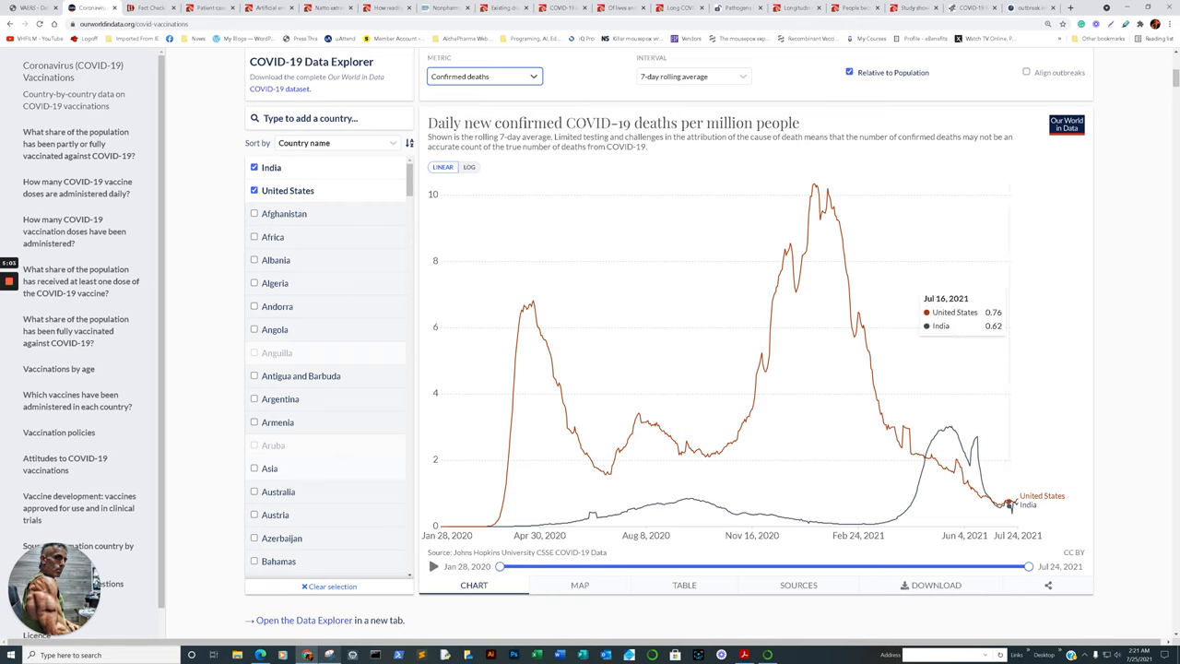
{"action": "mouse_move", "coordinate": [1014, 505]}
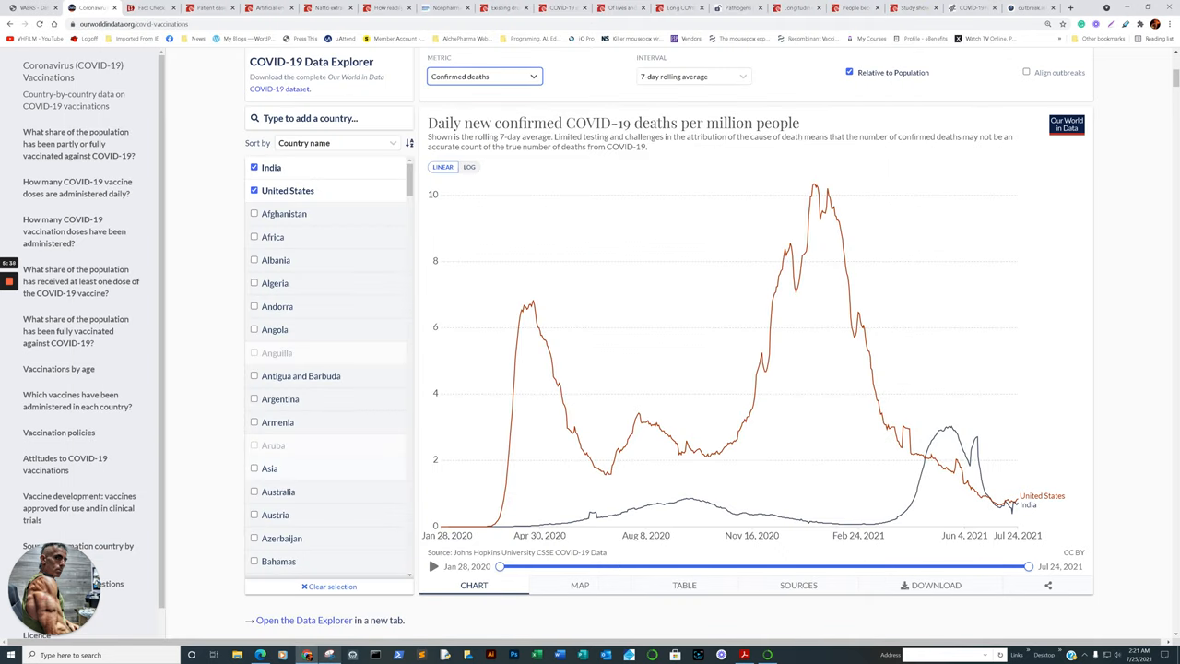
Step: Chart People fully vaccinated, then Delta variant (share), for India and the United States
{"action": "left_click", "coordinate": [484, 77]}
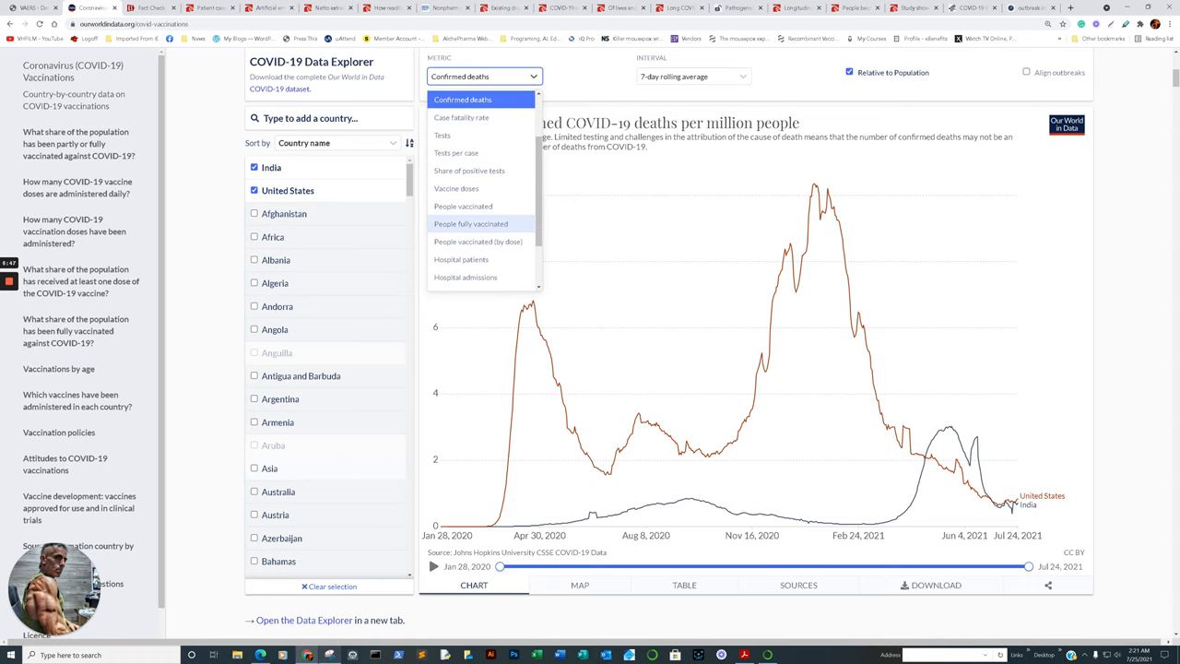
{"action": "left_click", "coordinate": [470, 223]}
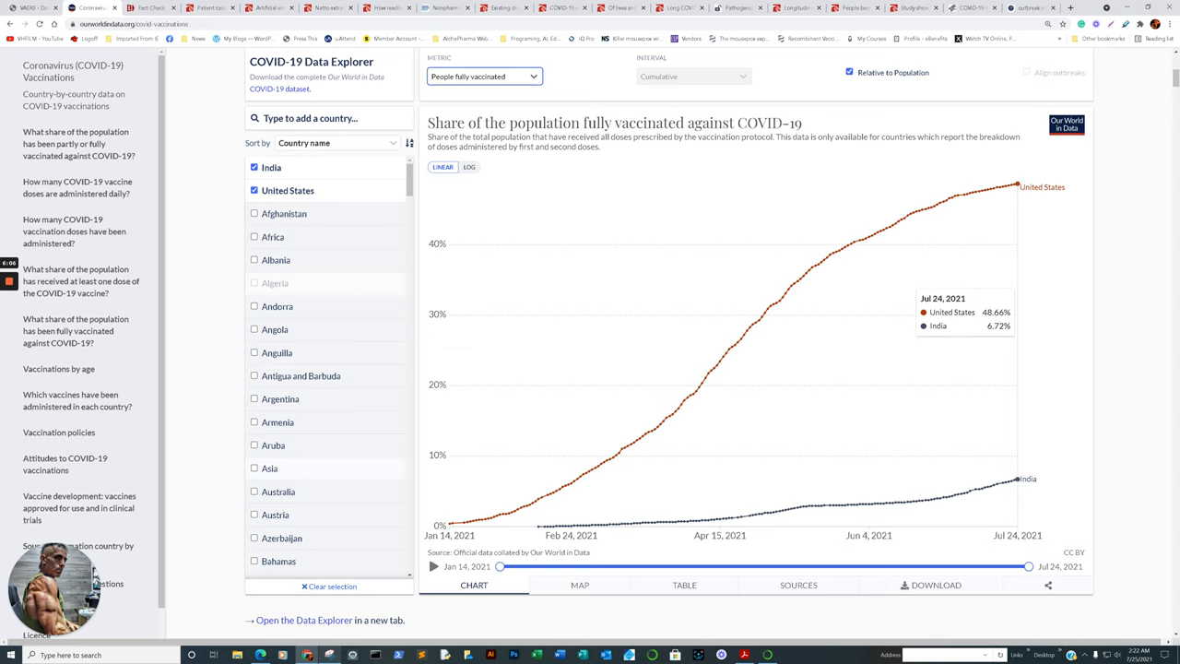
{"action": "left_click", "coordinate": [484, 76]}
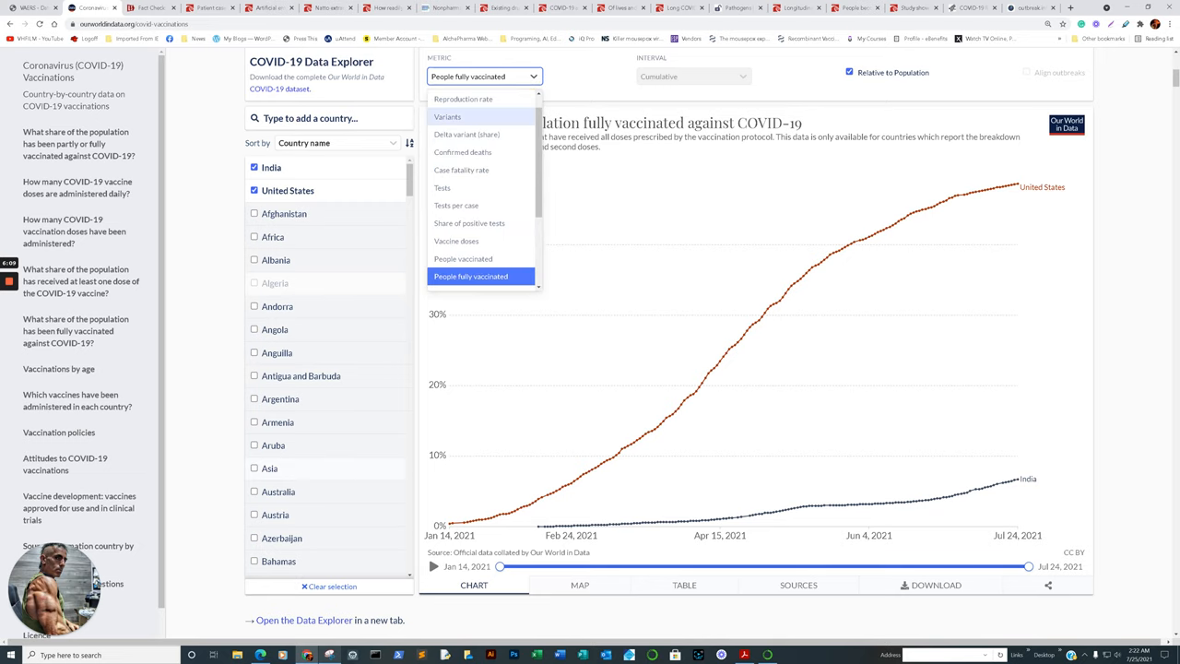
{"action": "left_click", "coordinate": [466, 133]}
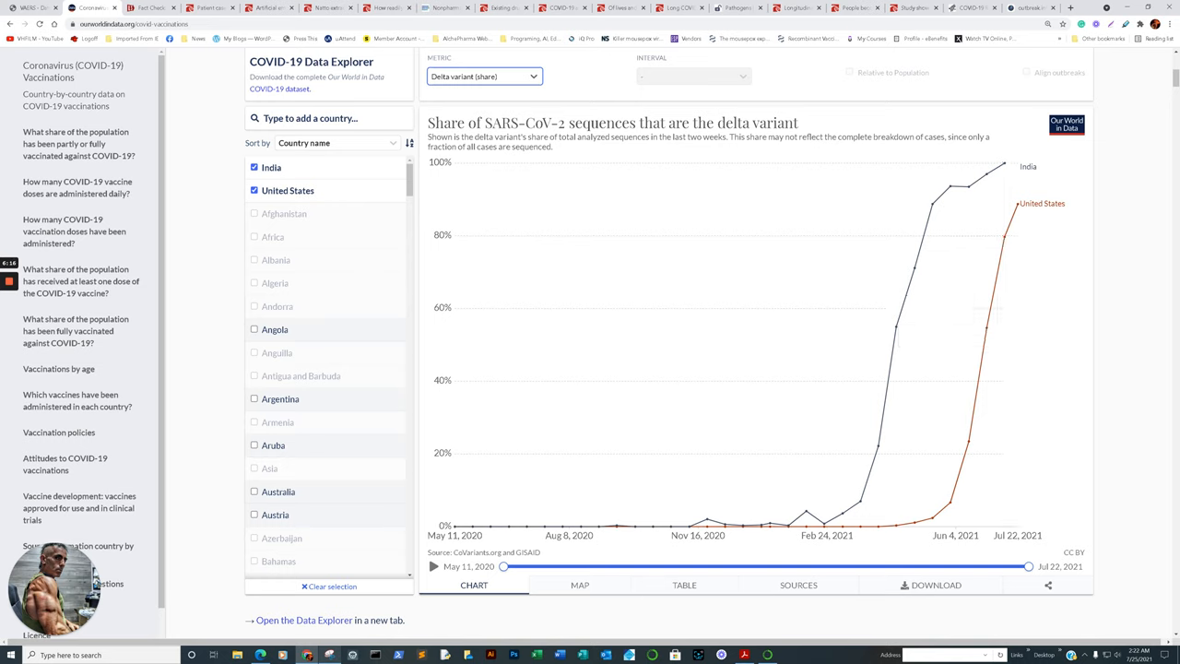
Step: Chart Confirmed deaths, then Confirmed cases, and return to Delta variant (share)
{"action": "left_click", "coordinate": [484, 75]}
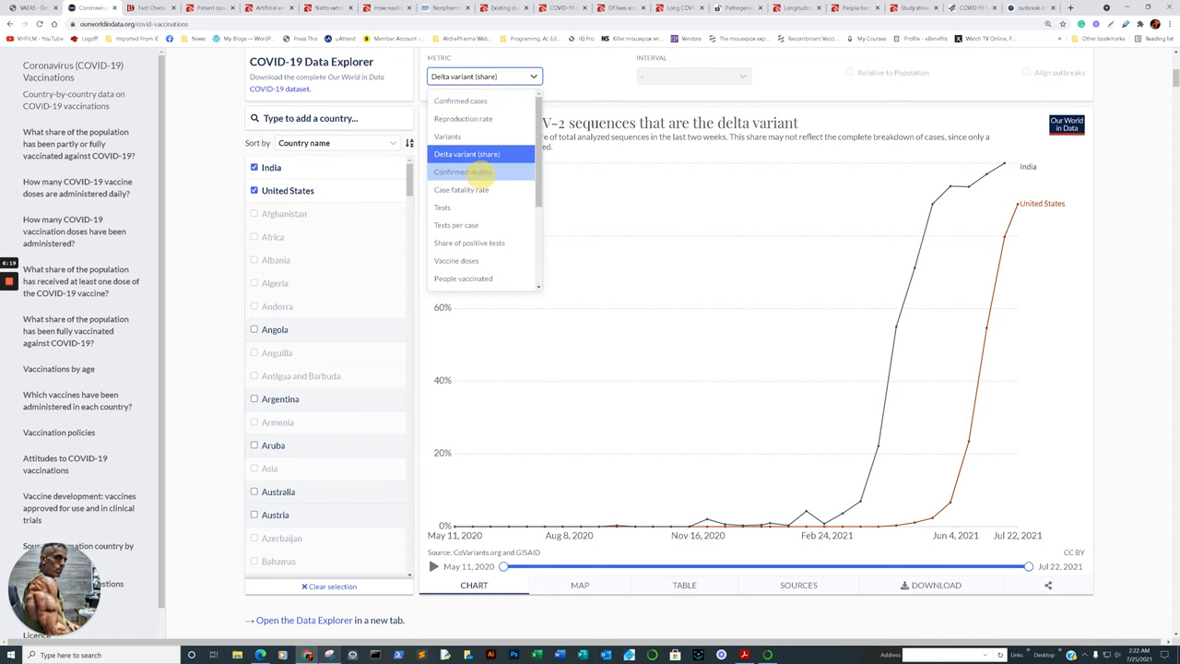
{"action": "left_click", "coordinate": [461, 172]}
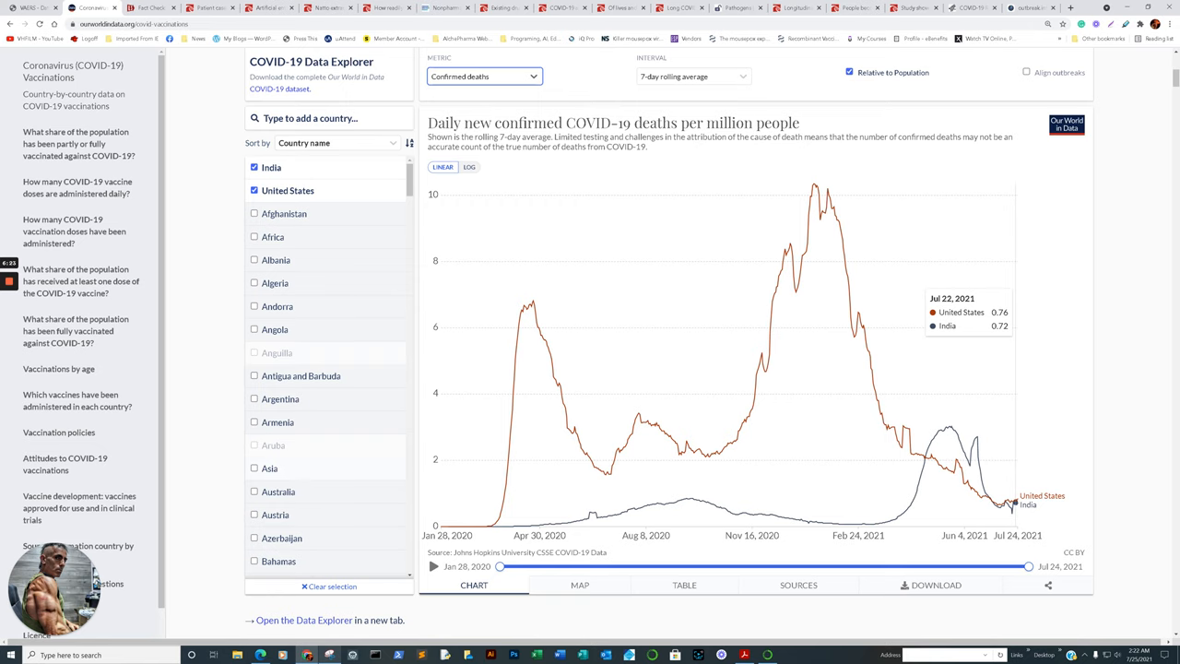
{"action": "left_click", "coordinate": [484, 76]}
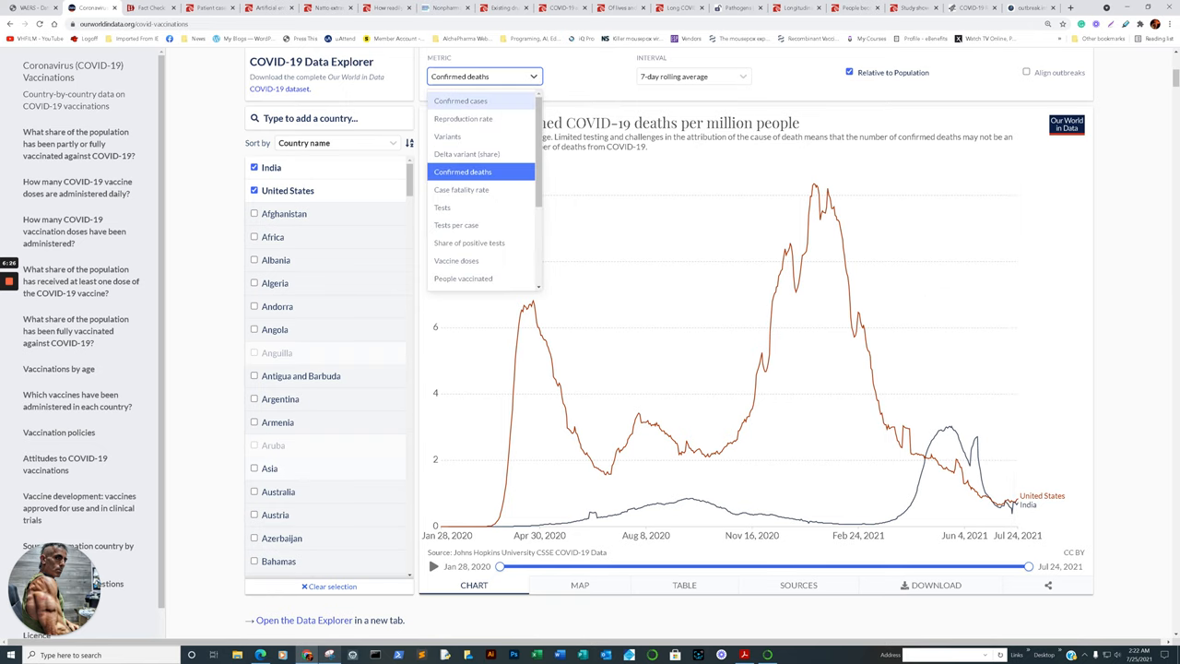
{"action": "left_click", "coordinate": [460, 101]}
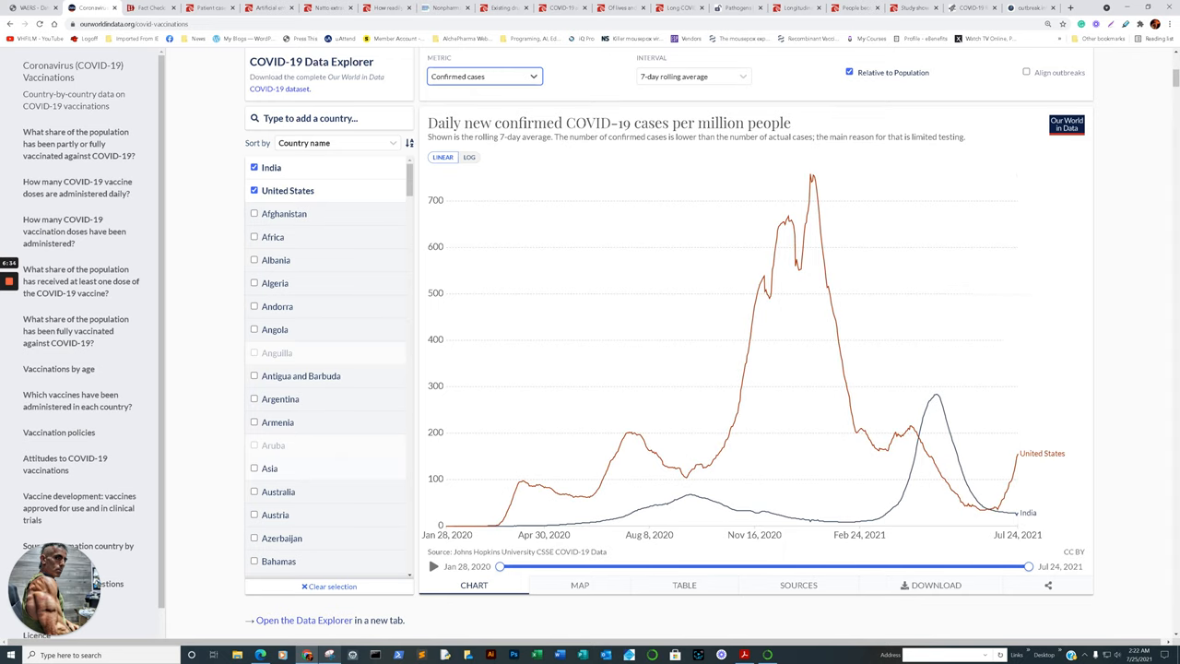
{"action": "left_click", "coordinate": [483, 76]}
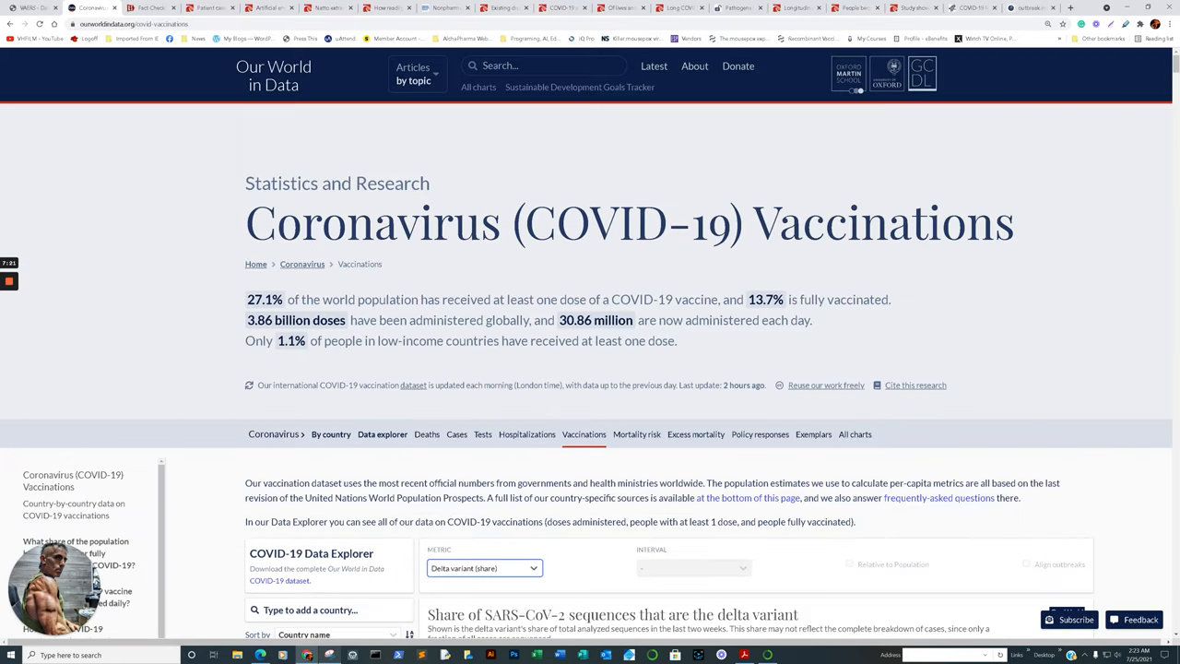
{"action": "scroll", "scroll_direction": "down", "scroll_amount": 3}
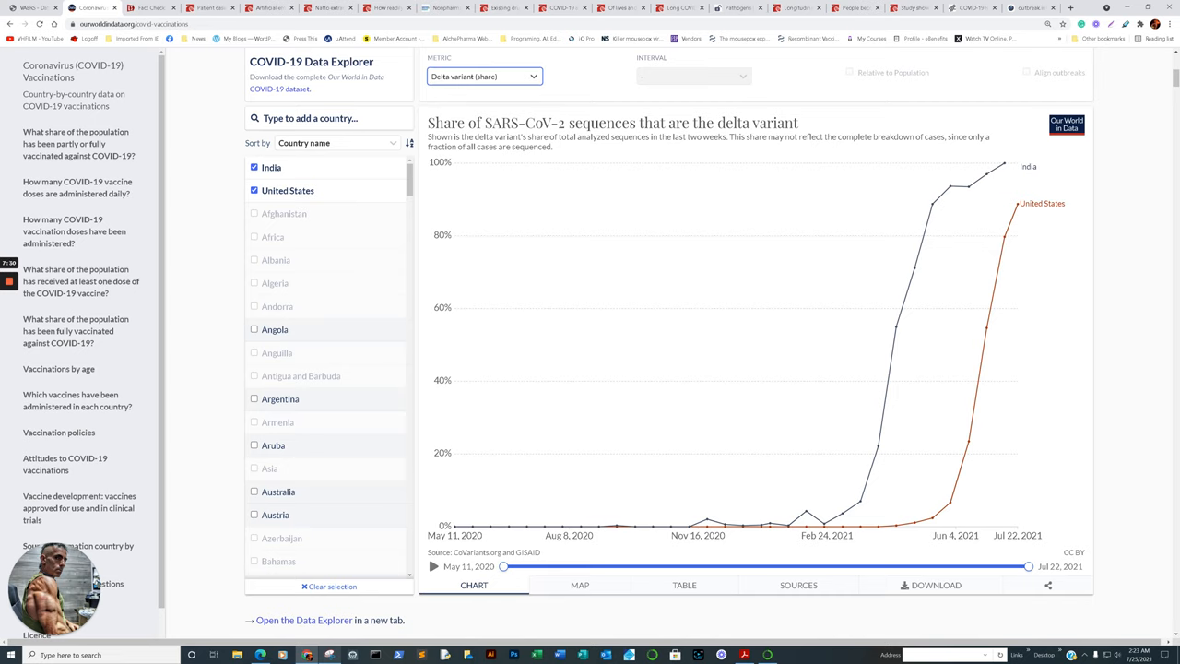
{"action": "mouse_move", "coordinate": [806, 516]}
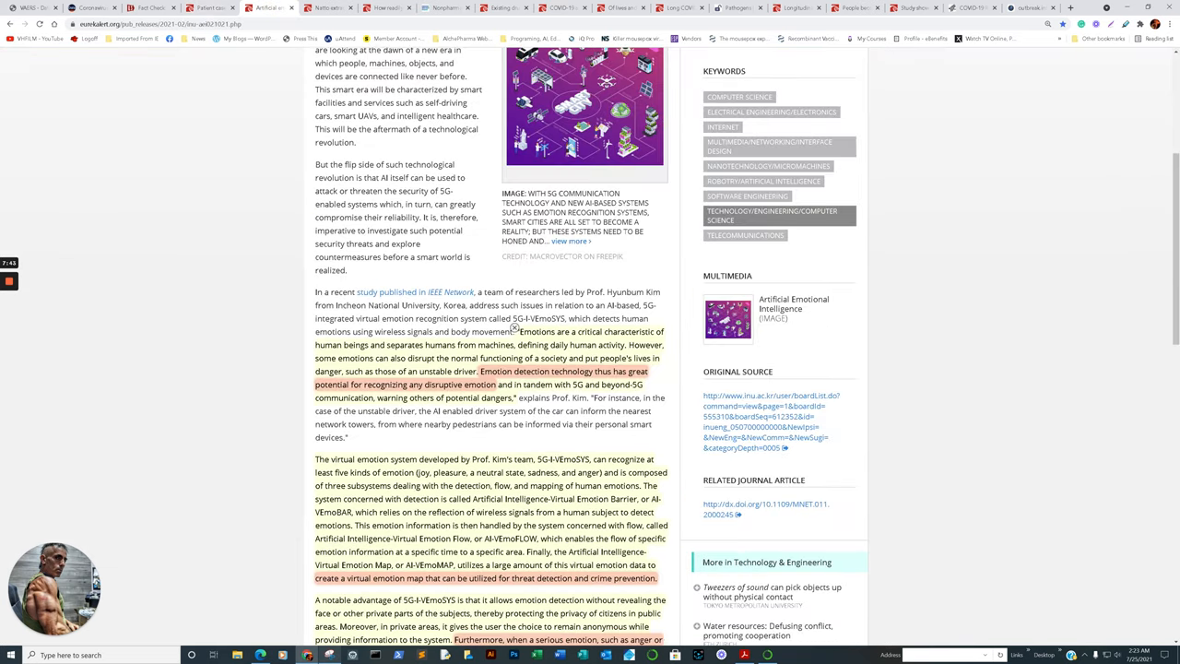
Step: Move through the natto release, the school buses release, and the influenza nonpharmaceutical measures review
{"action": "scroll", "scroll_direction": "up", "scroll_amount": 3}
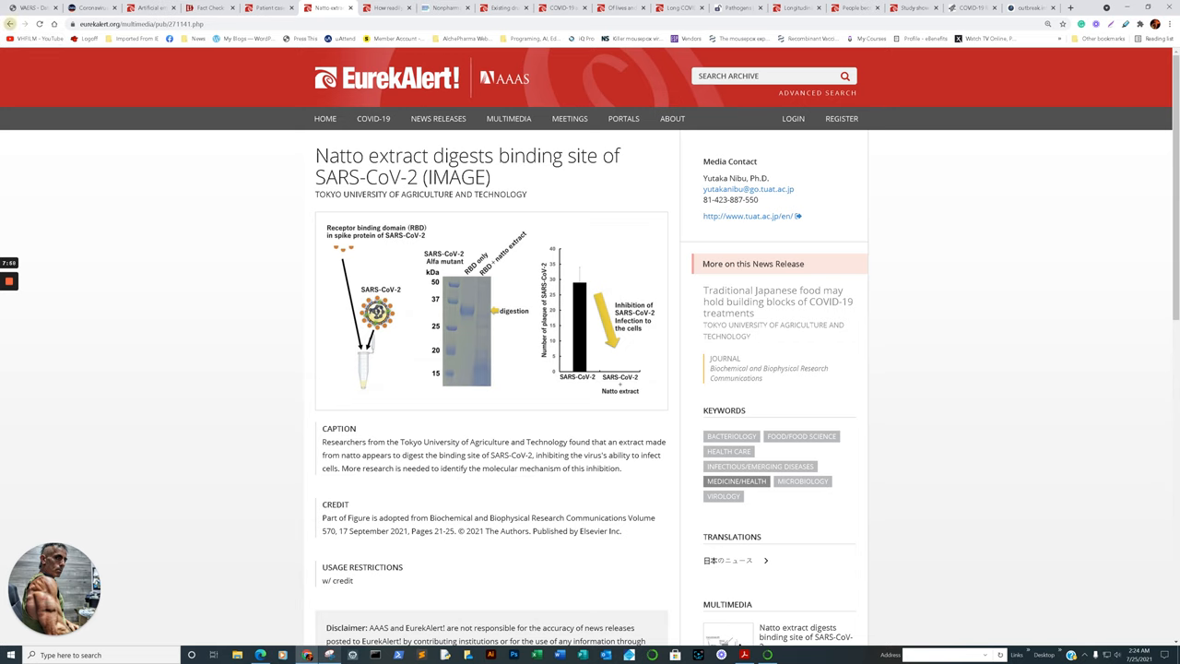
{"action": "left_click", "coordinate": [776, 301]}
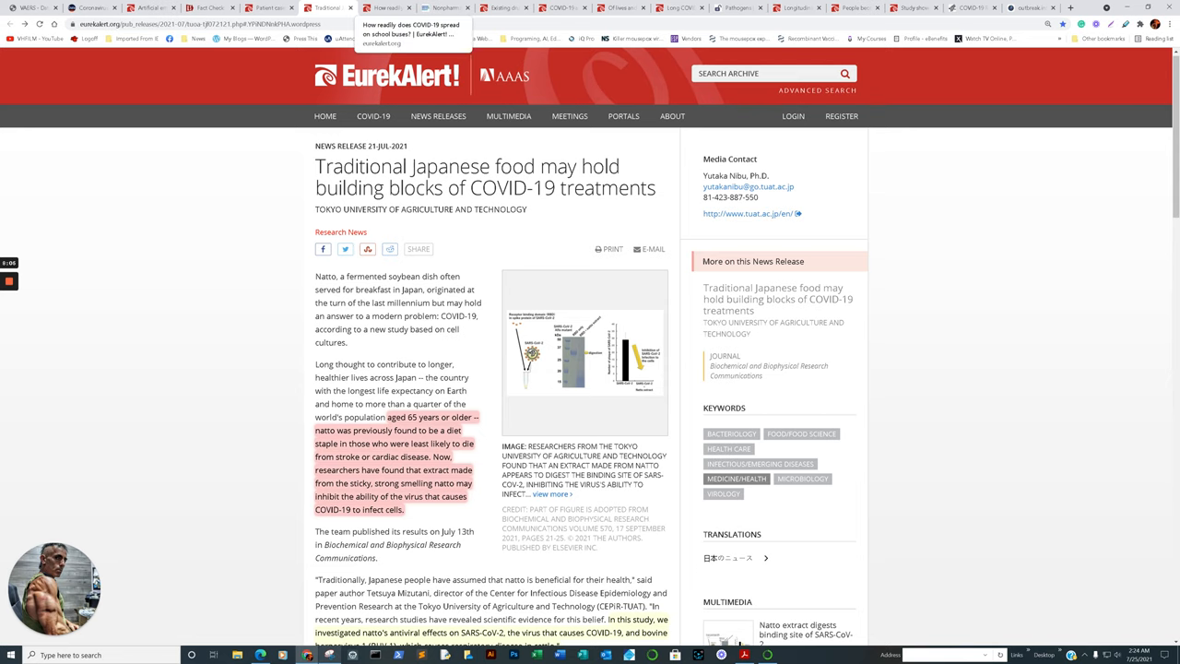
{"action": "left_click", "coordinate": [387, 8]}
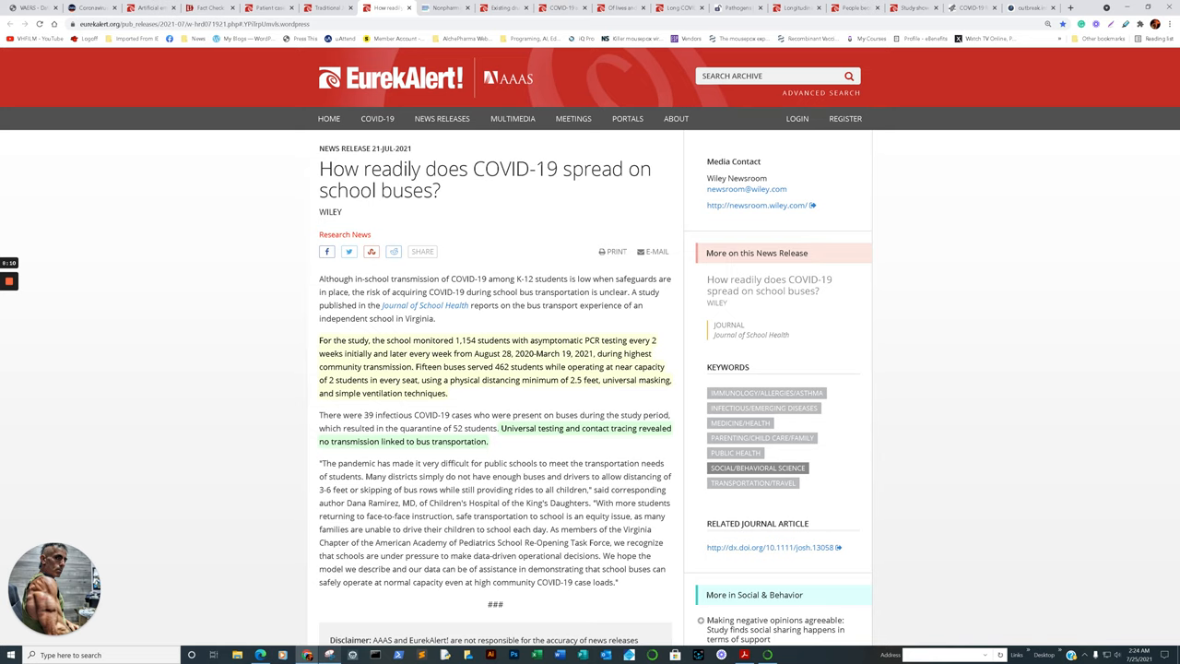
{"action": "left_click", "coordinate": [446, 8]}
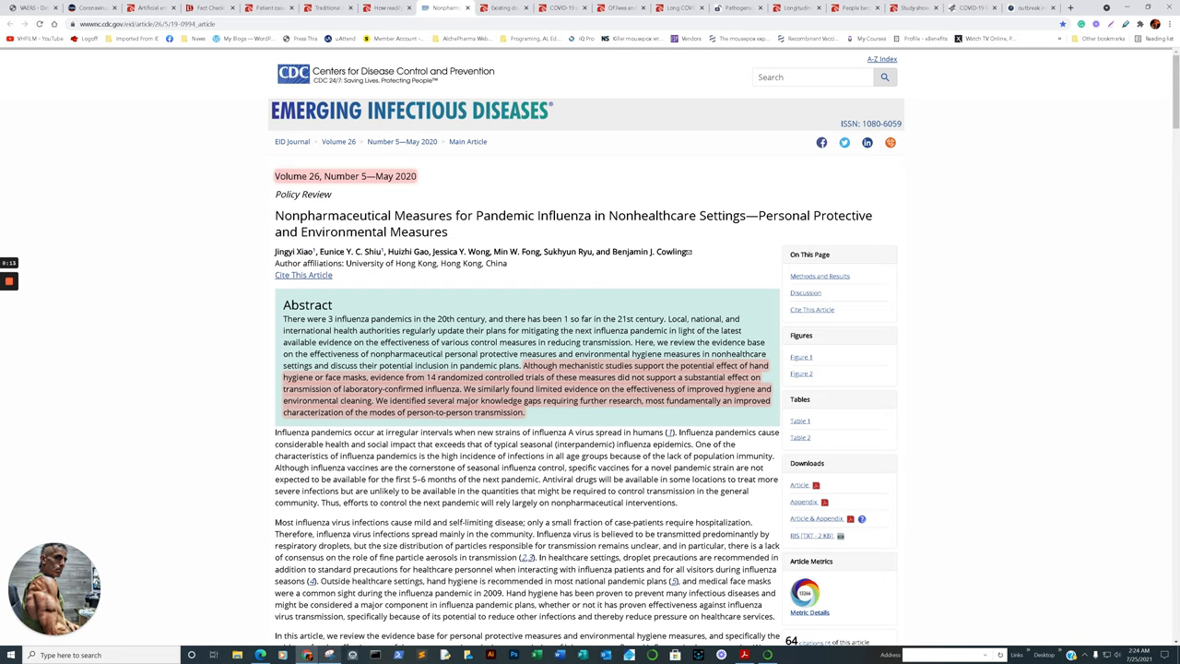
Step: Switch to the long COVID and Epstein-Barr release and scroll into the article
{"action": "left_click", "coordinate": [503, 8]}
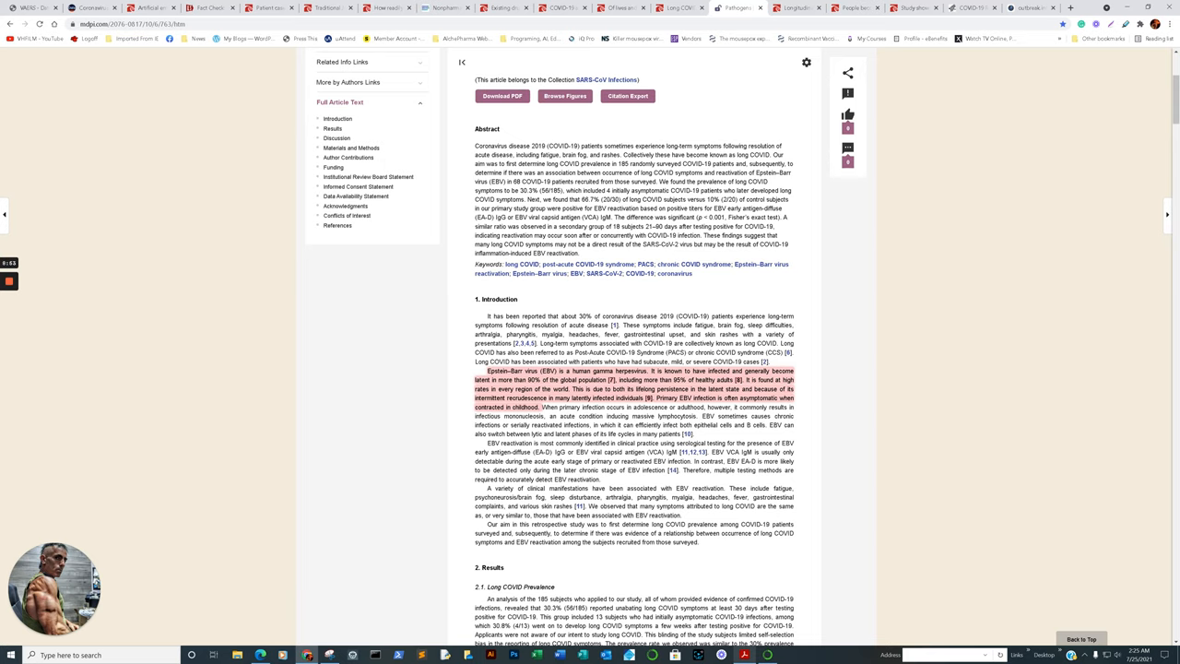
{"action": "scroll", "scroll_direction": "down", "scroll_amount": 3}
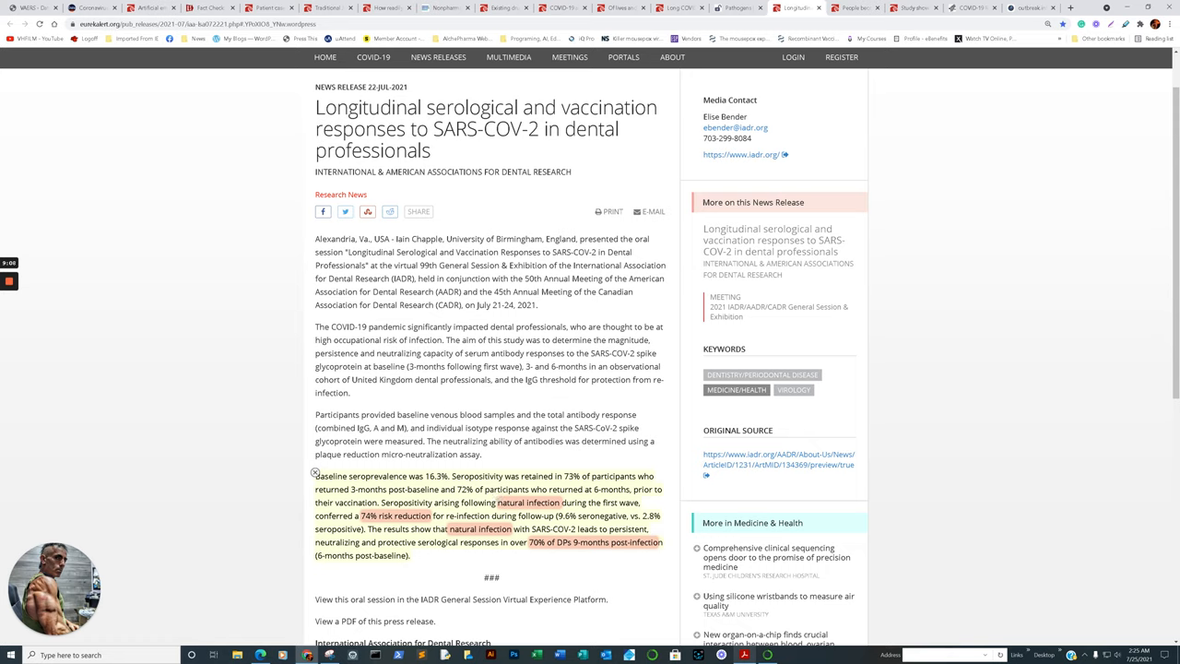
Step: Show the desensitization-to-COVID-19 release and scroll through to the Stanford second-dose release
{"action": "left_click", "coordinate": [852, 7]}
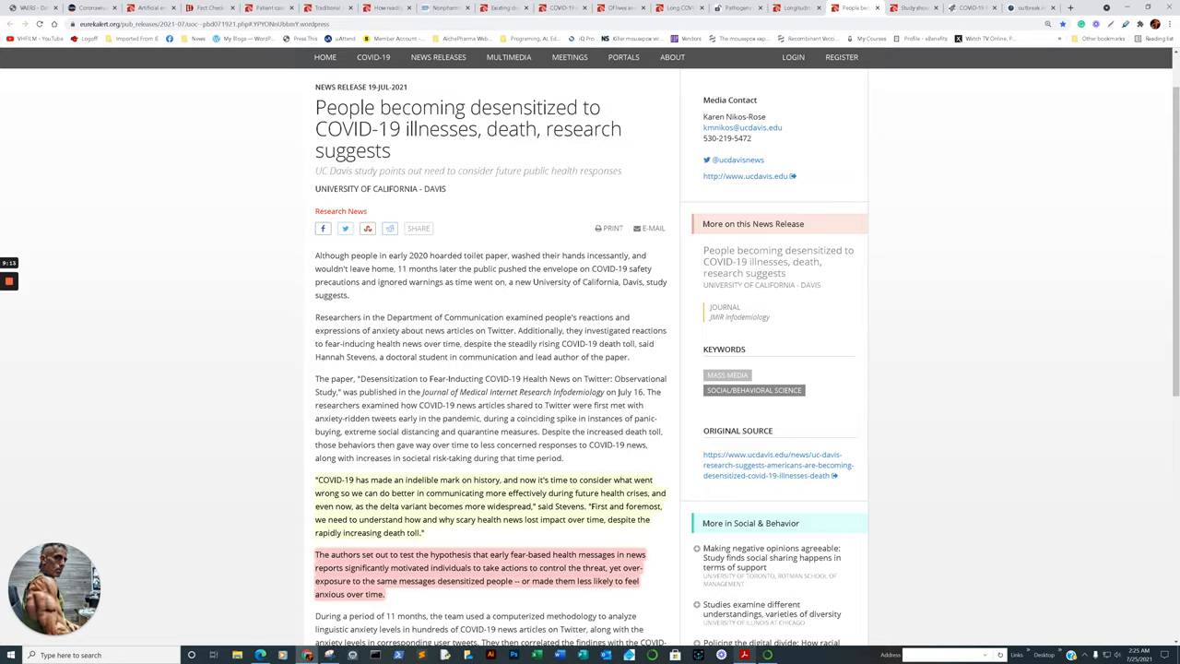
{"action": "scroll", "scroll_direction": "down", "scroll_amount": 3}
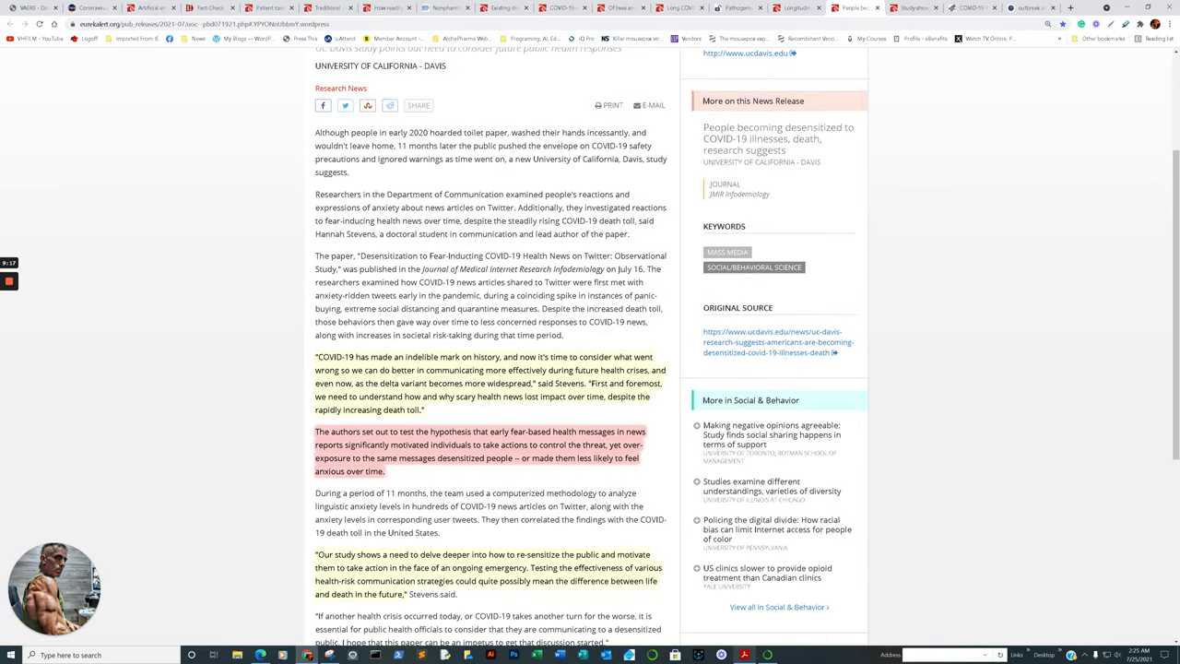
{"action": "scroll", "scroll_direction": "down", "scroll_amount": 3}
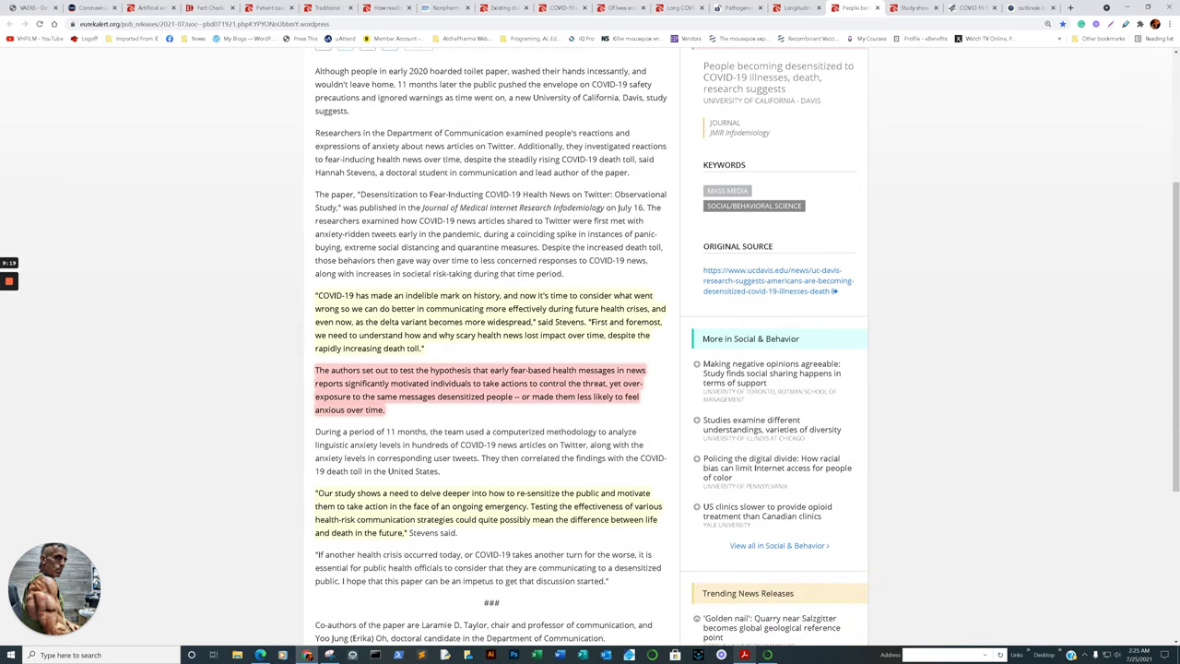
{"action": "mouse_move", "coordinate": [314, 367]}
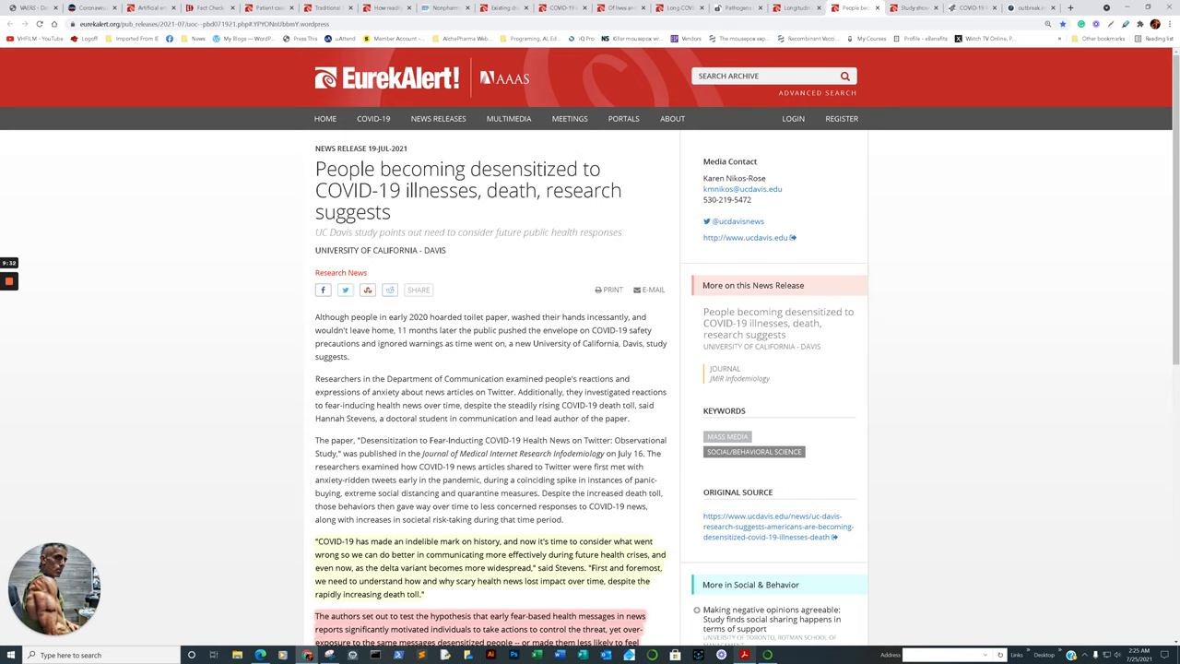
{"action": "scroll", "scroll_direction": "down", "scroll_amount": 3}
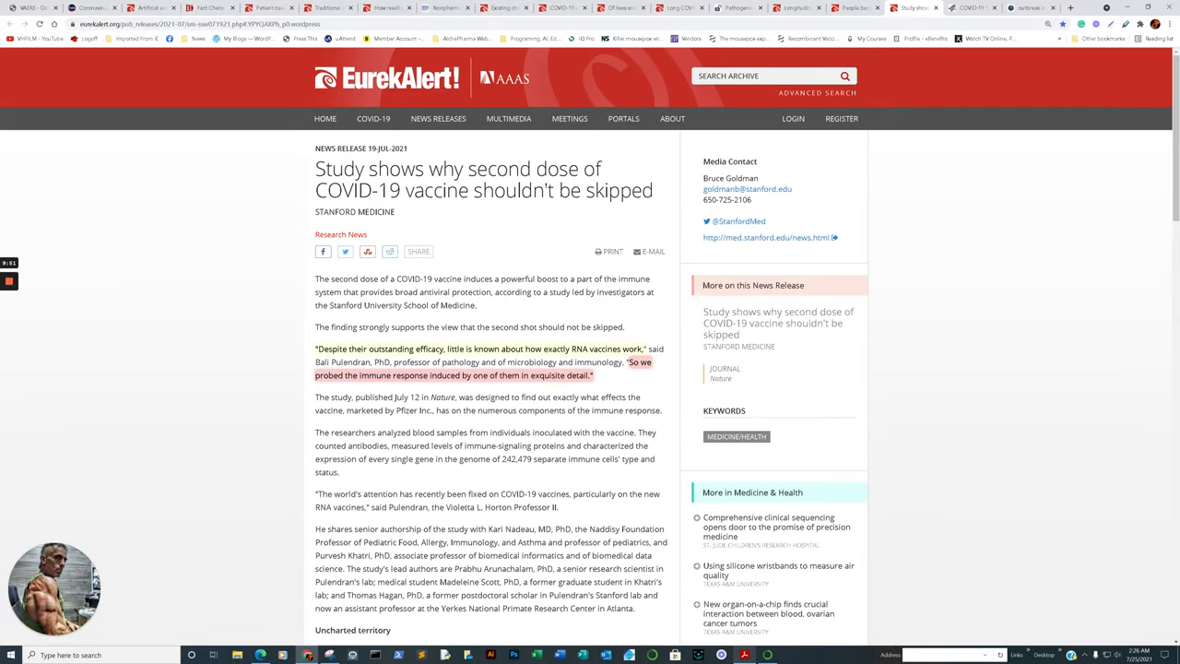
Step: Switch back to the Our World in Data tab charting delta variant share for India and the US
{"action": "scroll", "scroll_direction": "down", "scroll_amount": 3}
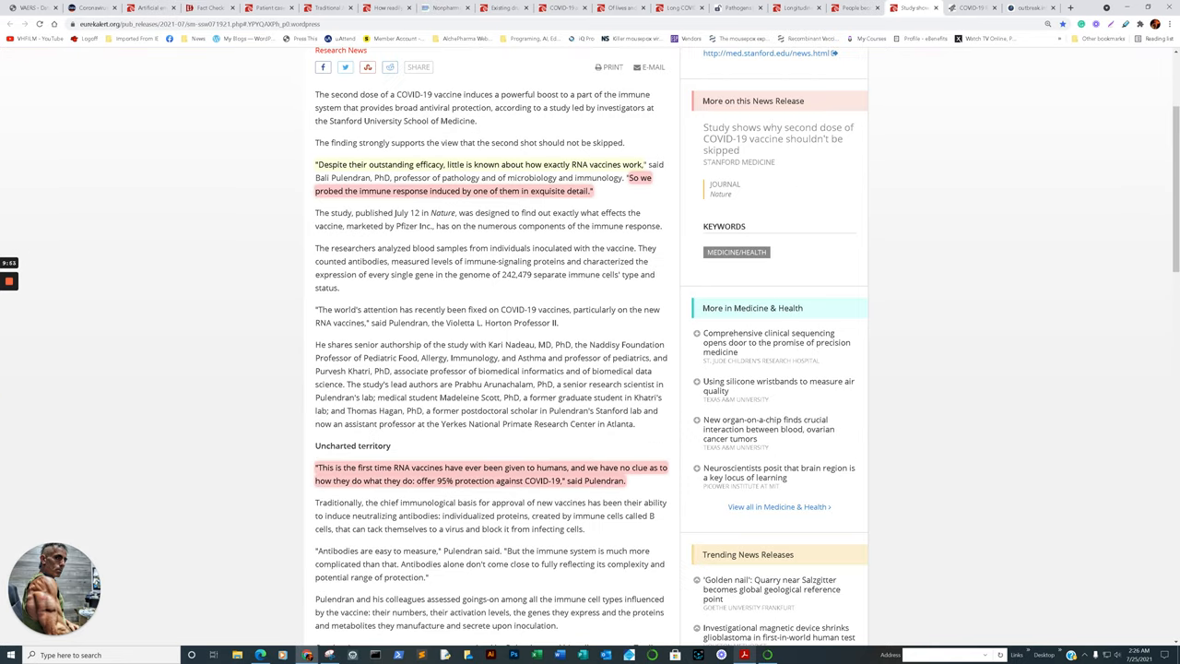
{"action": "scroll", "scroll_direction": "up", "scroll_amount": 3}
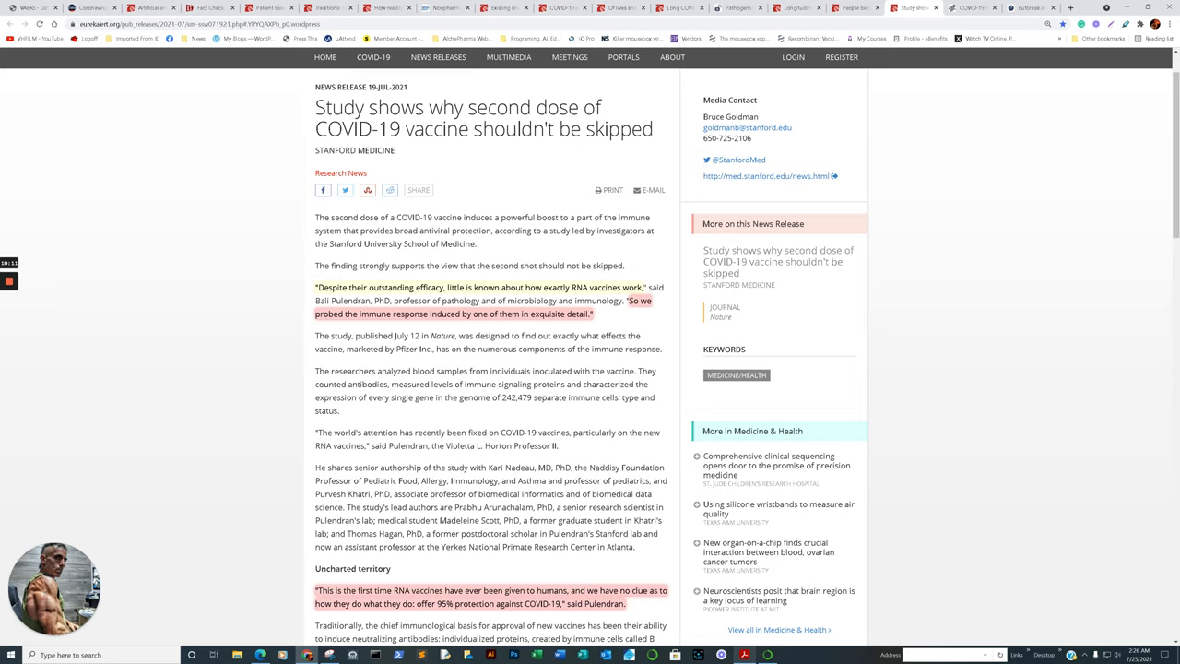
{"action": "left_click", "coordinate": [968, 8]}
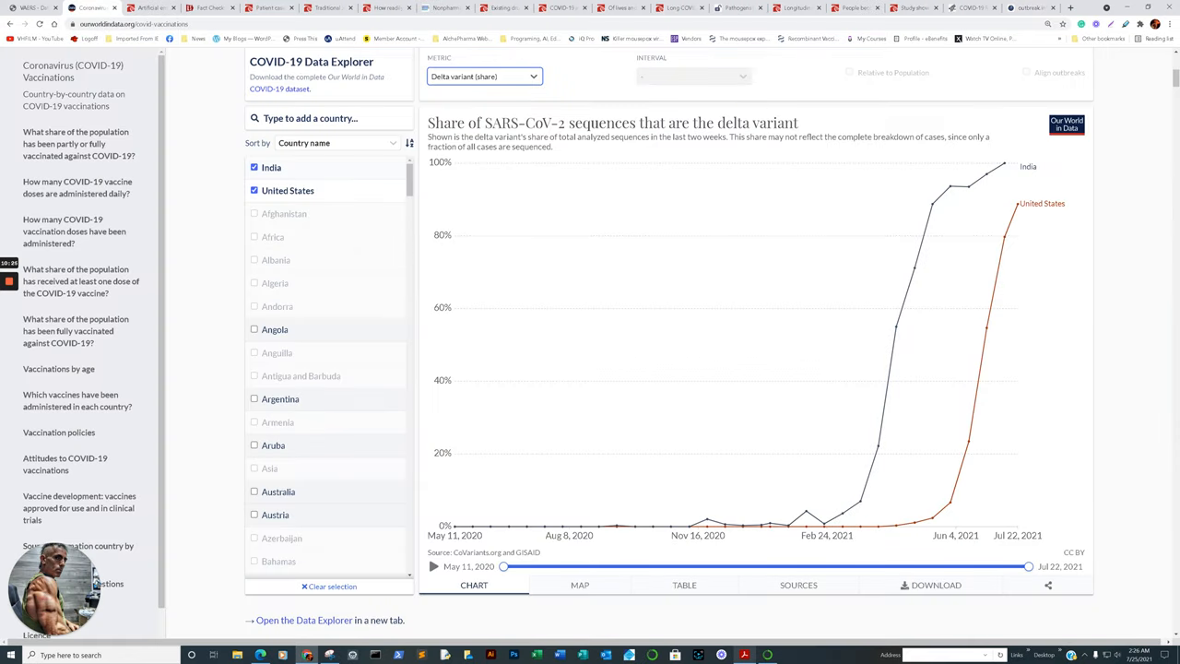
Step: Show the VAERS Data page at its disclaimer on the limitations of the reports
{"action": "left_click", "coordinate": [152, 7]}
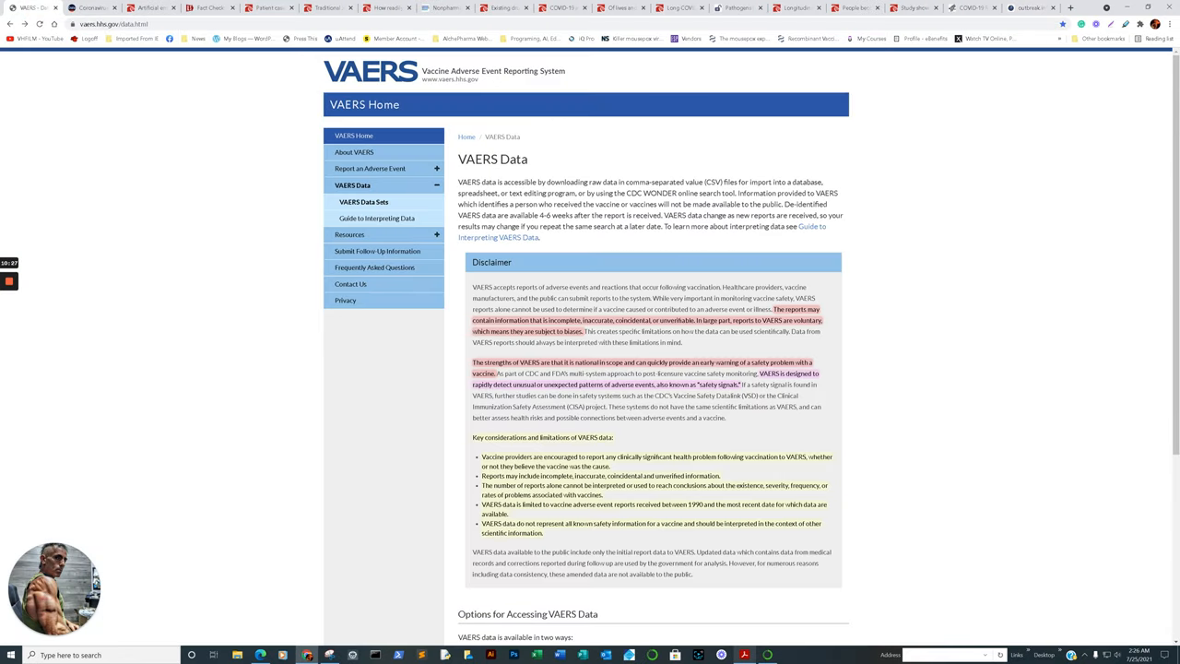
{"action": "mouse_move", "coordinate": [772, 305]}
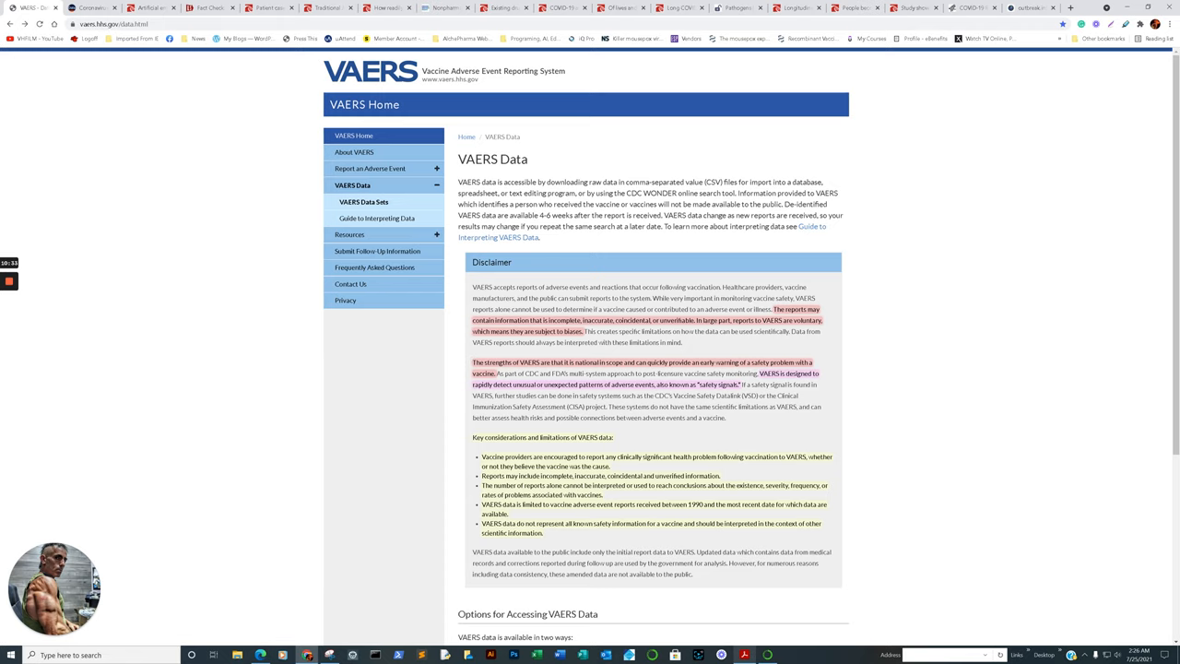
{"action": "left_click", "coordinate": [212, 8]}
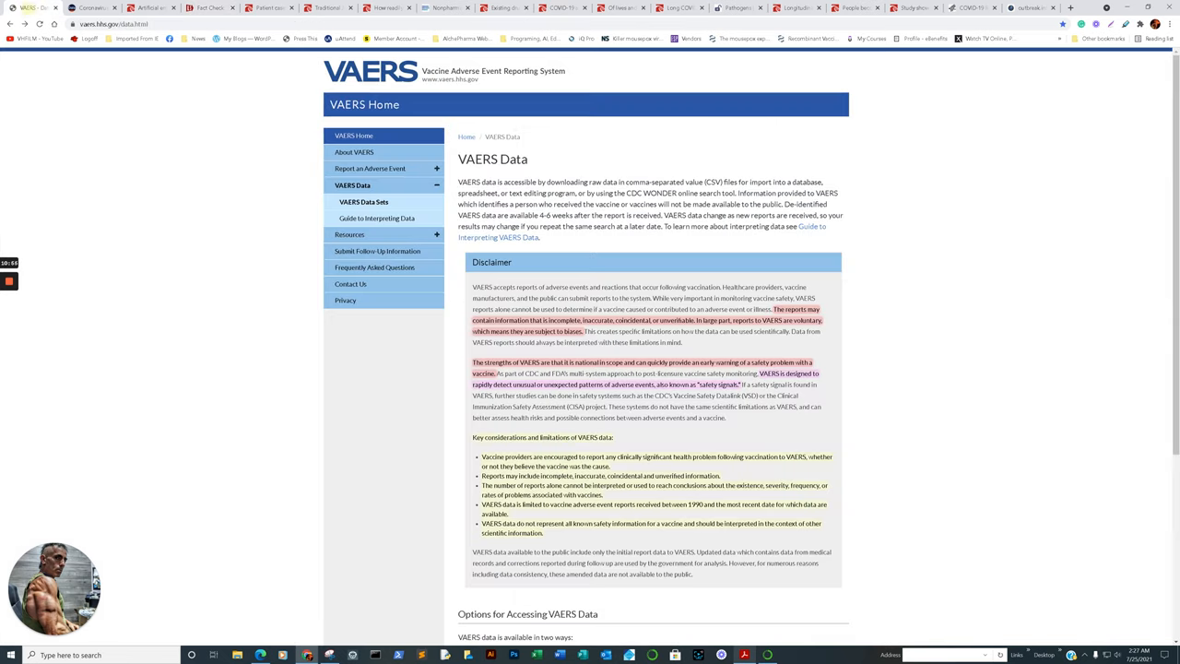
{"action": "mouse_move", "coordinate": [773, 305]}
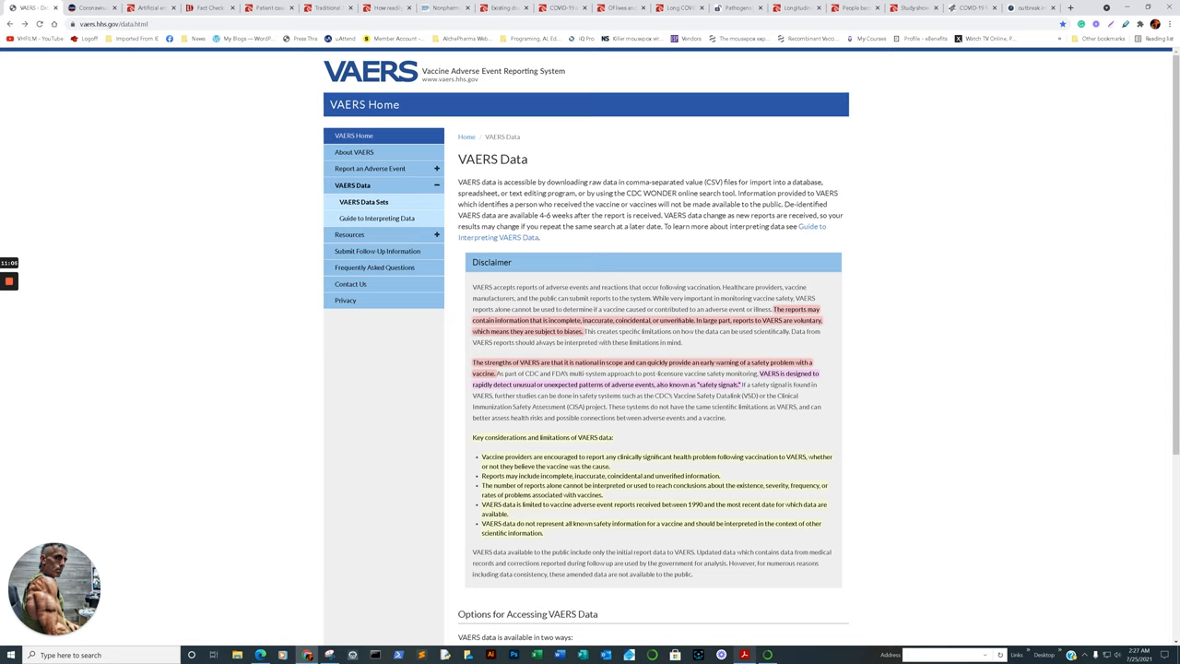
{"action": "scroll", "scroll_direction": "down", "scroll_amount": 3}
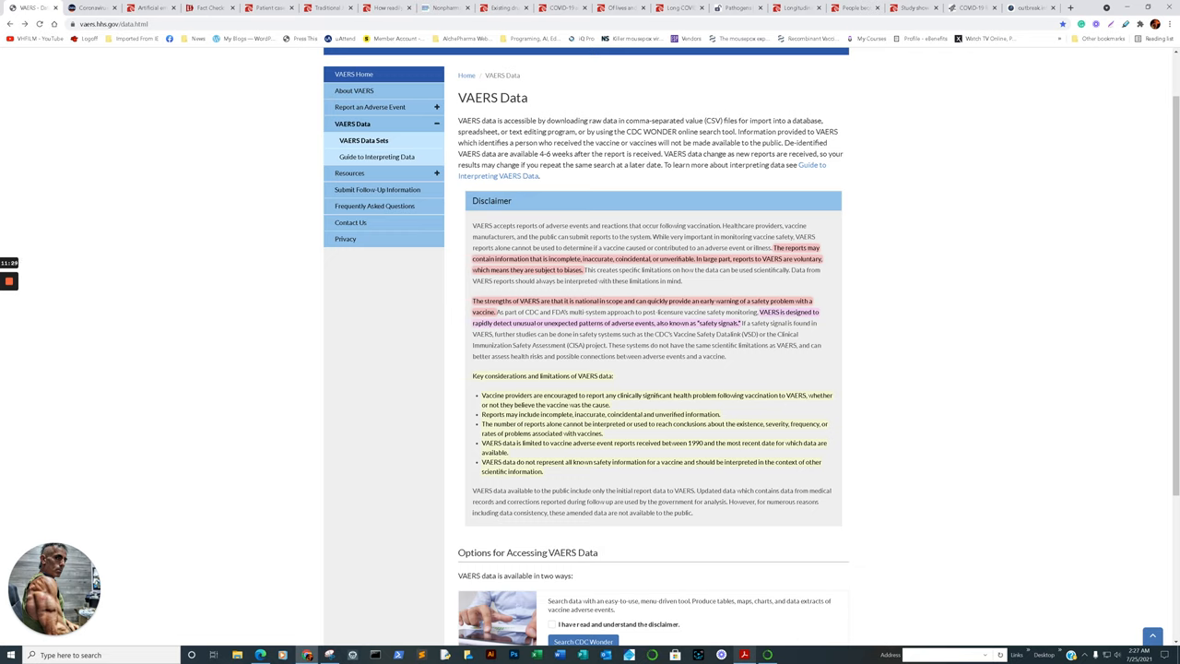
Step: Read through the Incheon National University AI emotion recognition release and return to its headline
{"action": "left_click", "coordinate": [148, 8]}
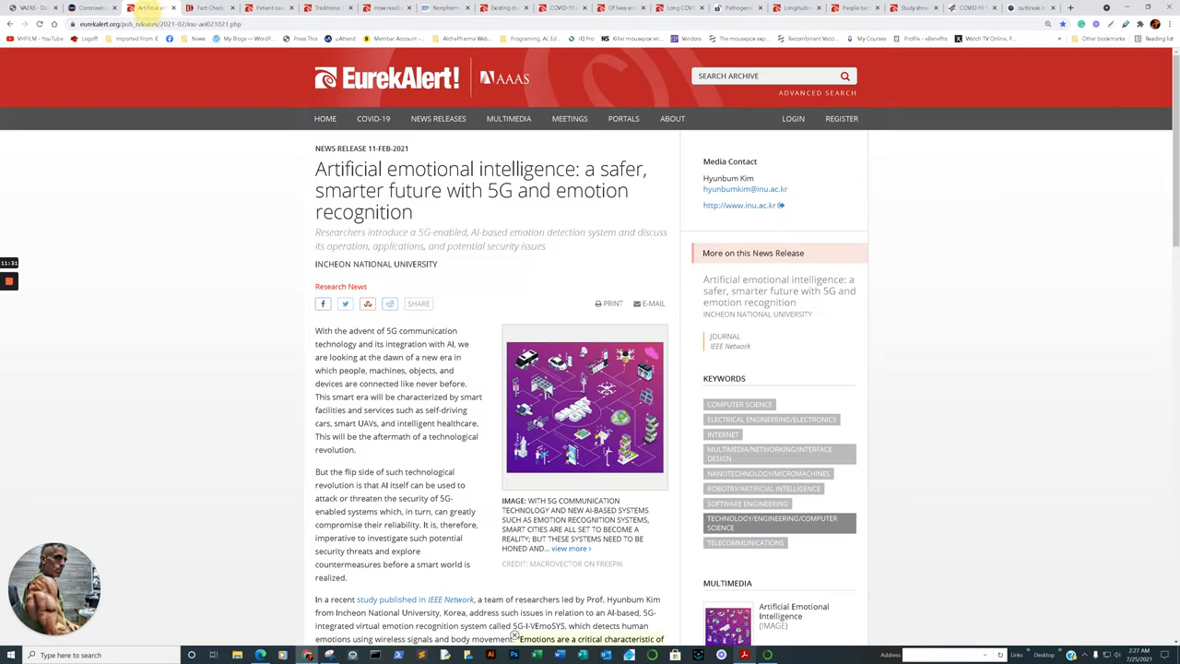
{"action": "scroll", "scroll_direction": "down", "scroll_amount": 3}
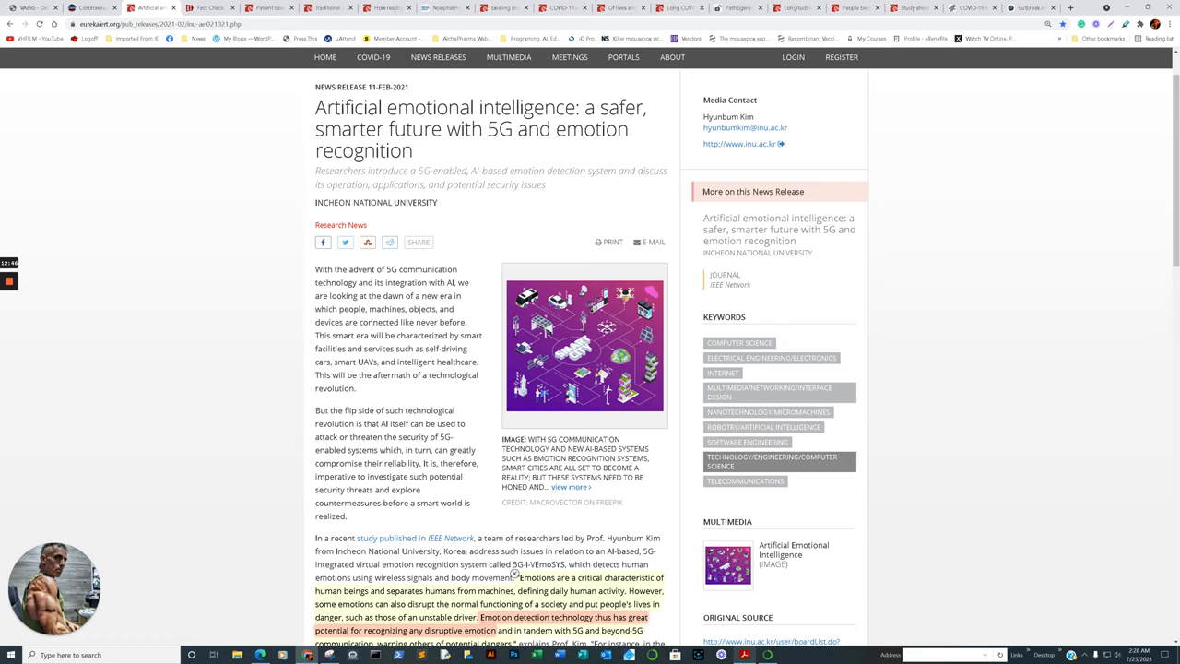
{"action": "scroll", "scroll_direction": "down", "scroll_amount": 3}
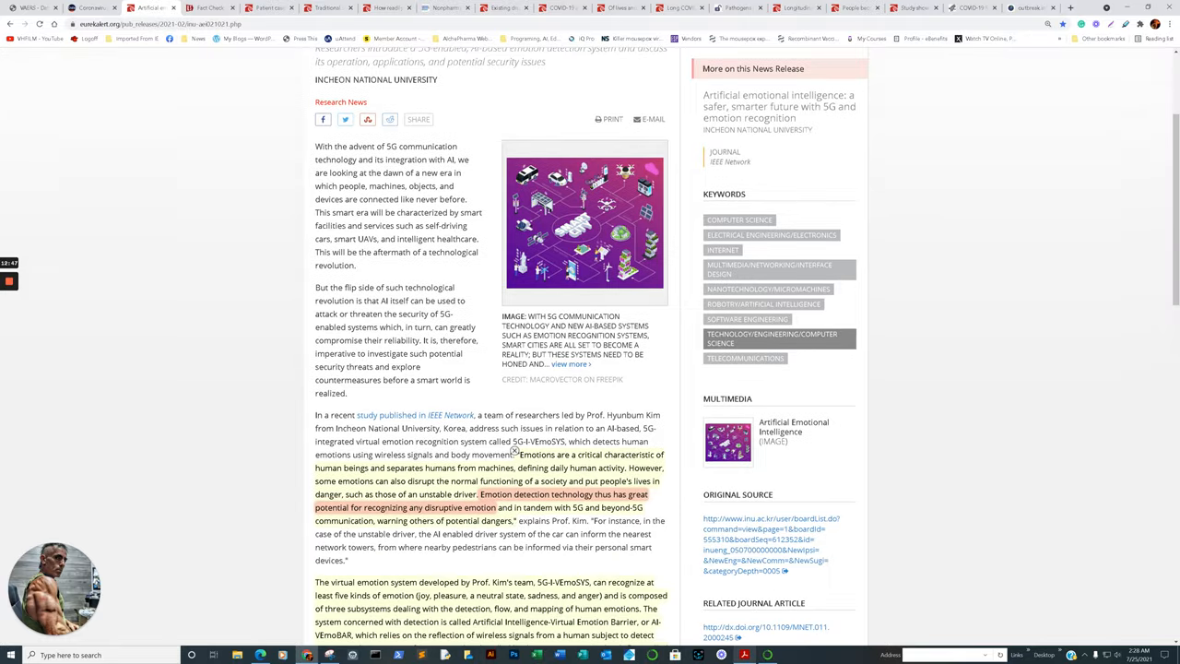
{"action": "scroll", "scroll_direction": "down", "scroll_amount": 3}
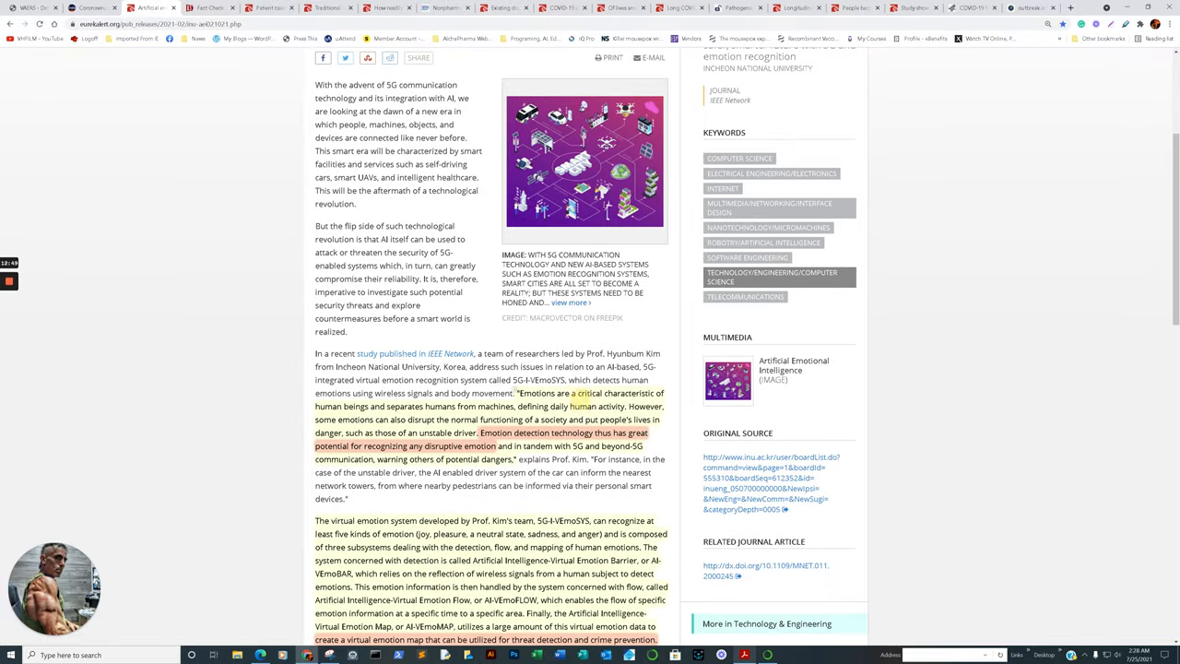
{"action": "scroll", "scroll_direction": "down", "scroll_amount": 3}
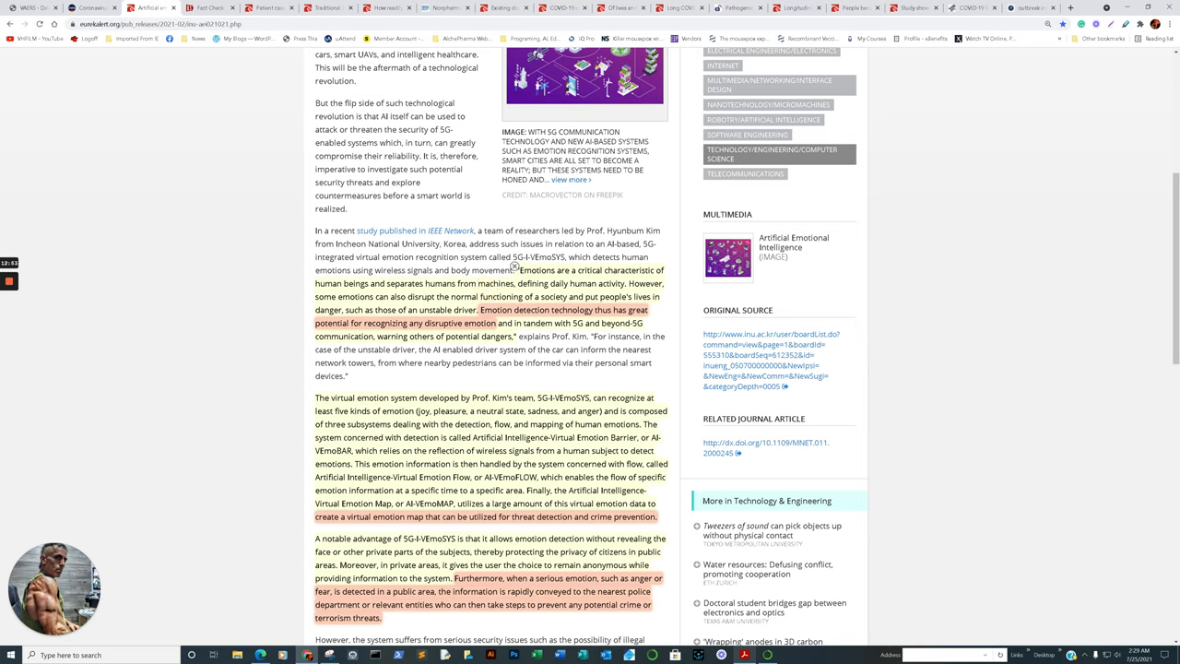
{"action": "mouse_move", "coordinate": [477, 305]}
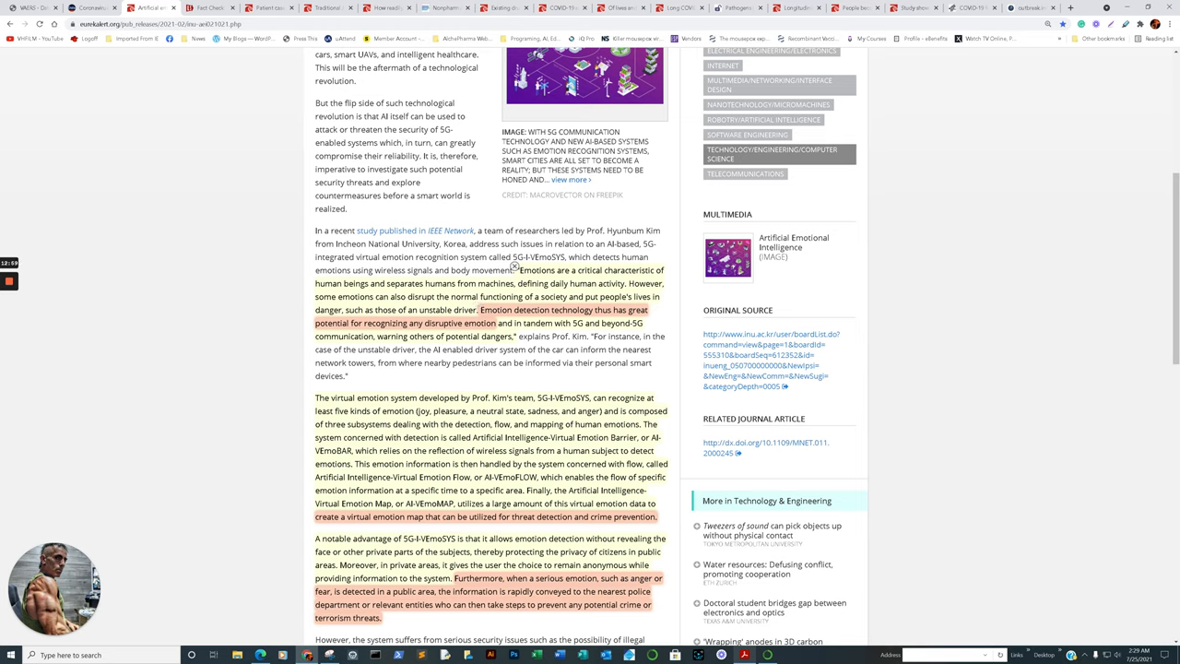
{"action": "mouse_move", "coordinate": [477, 305]}
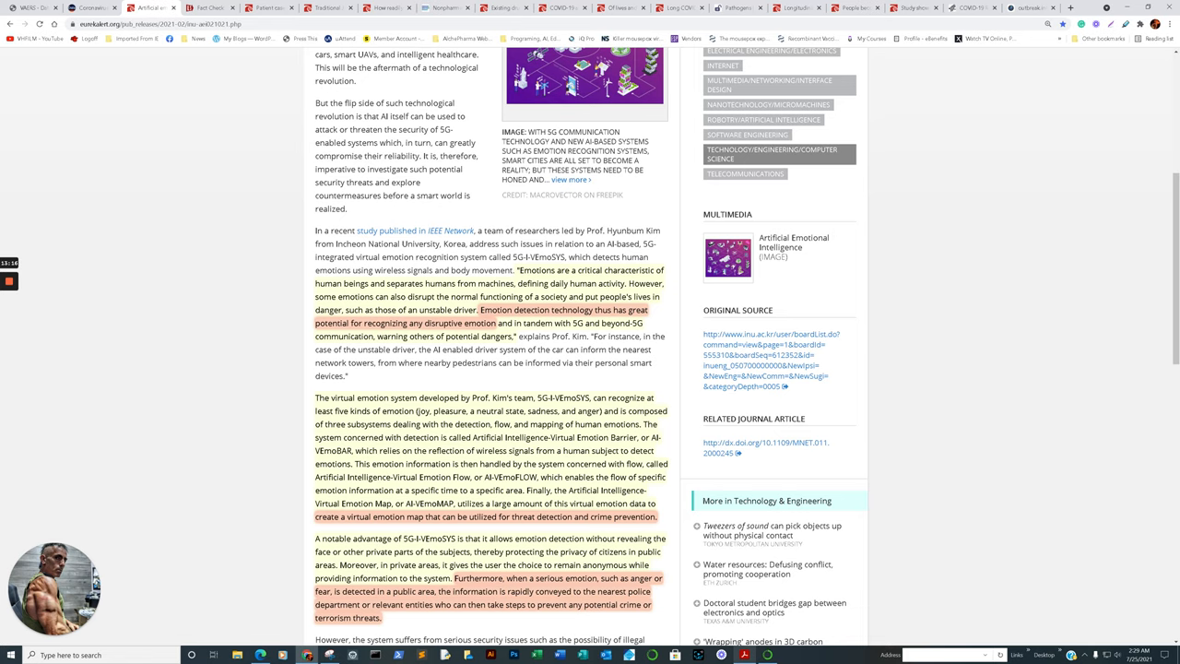
{"action": "scroll", "scroll_direction": "down", "scroll_amount": 3}
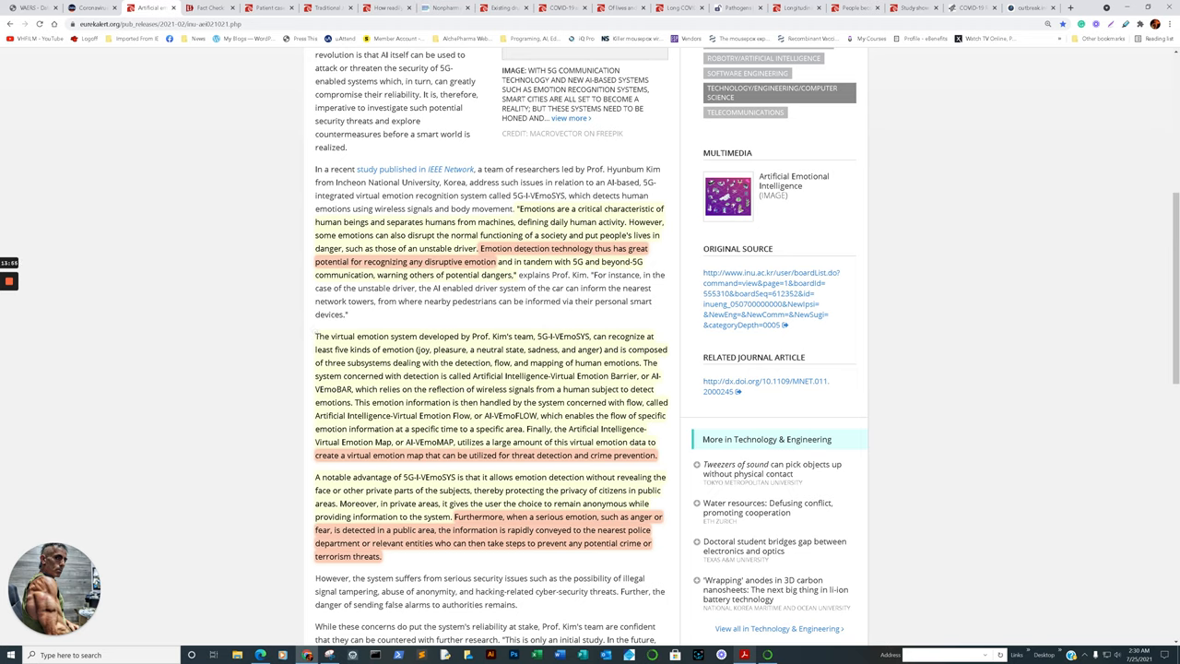
{"action": "scroll", "scroll_direction": "up", "scroll_amount": 3}
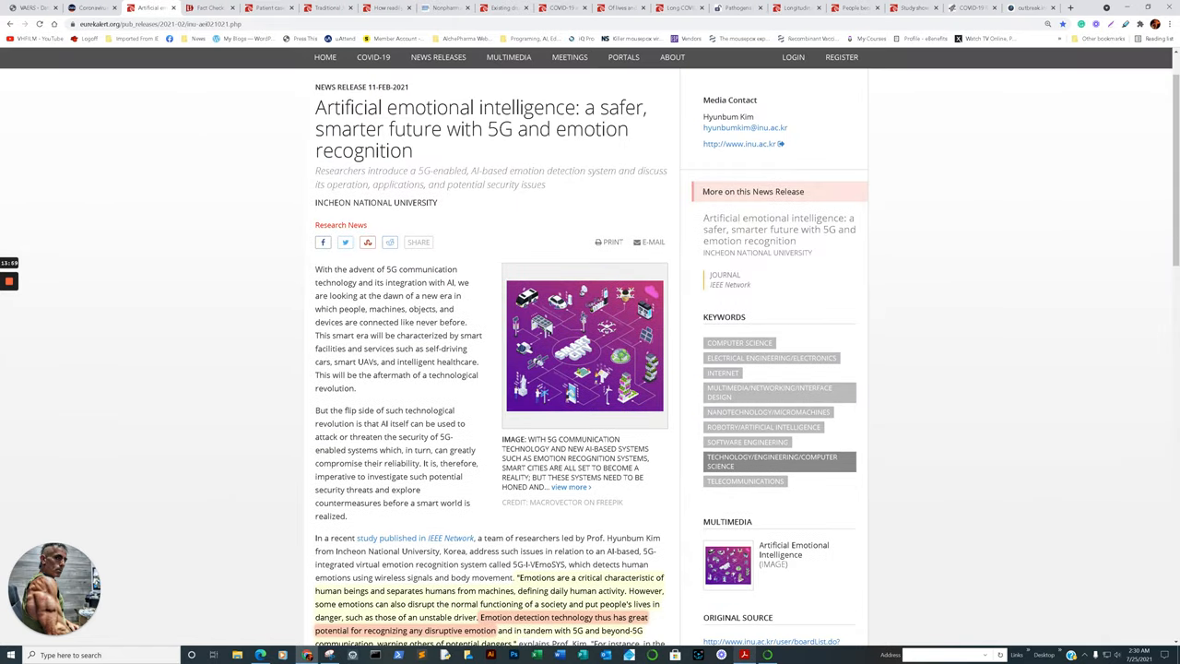
Step: Move to the section on the 5G-I-VEmoSYS subsystems, advantages and security issues, marking key phrases
{"action": "scroll", "scroll_direction": "down", "scroll_amount": 3}
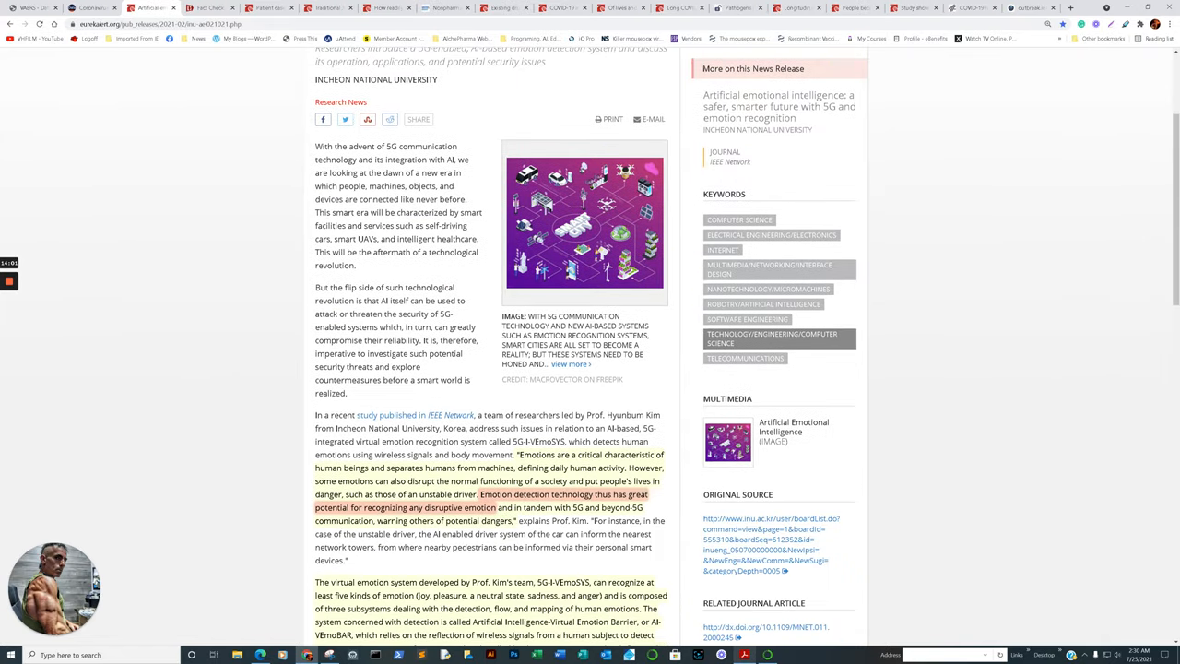
{"action": "scroll", "scroll_direction": "down", "scroll_amount": 3}
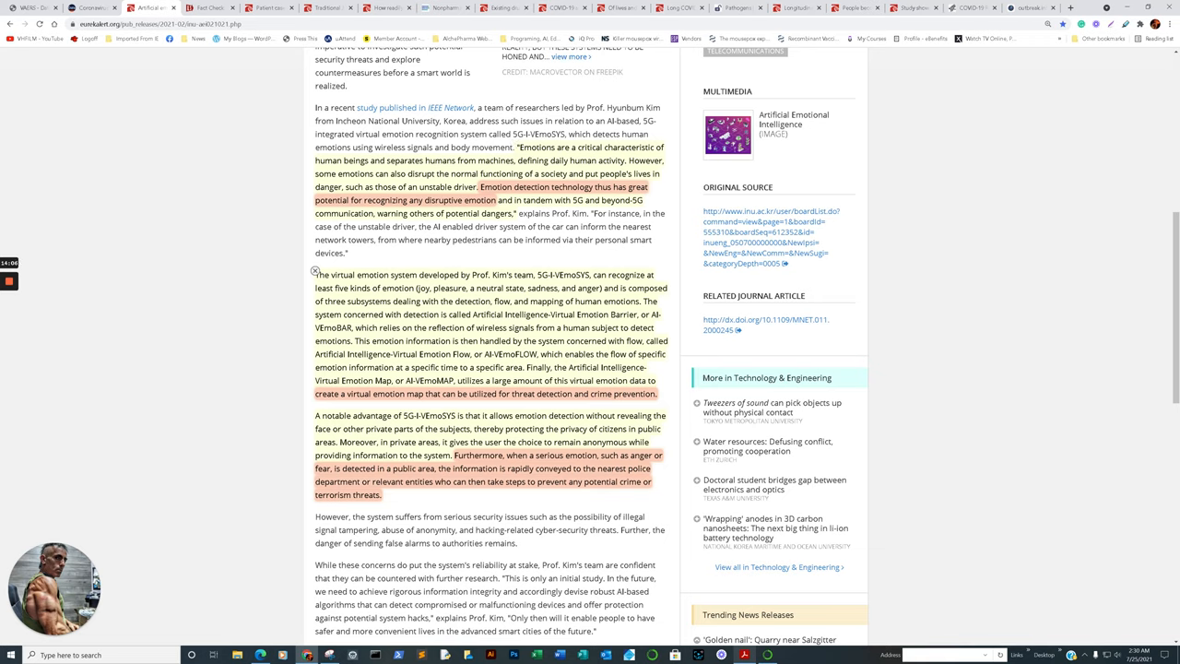
{"action": "double_click", "coordinate": [490, 288]}
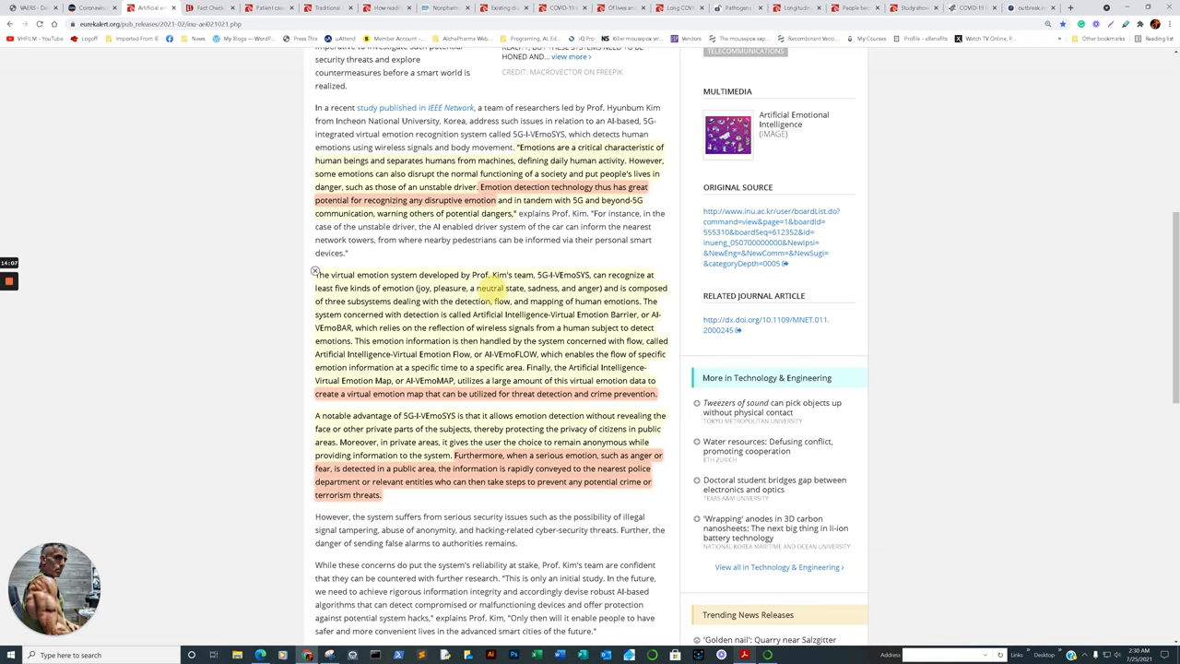
{"action": "left_click", "coordinate": [489, 289]}
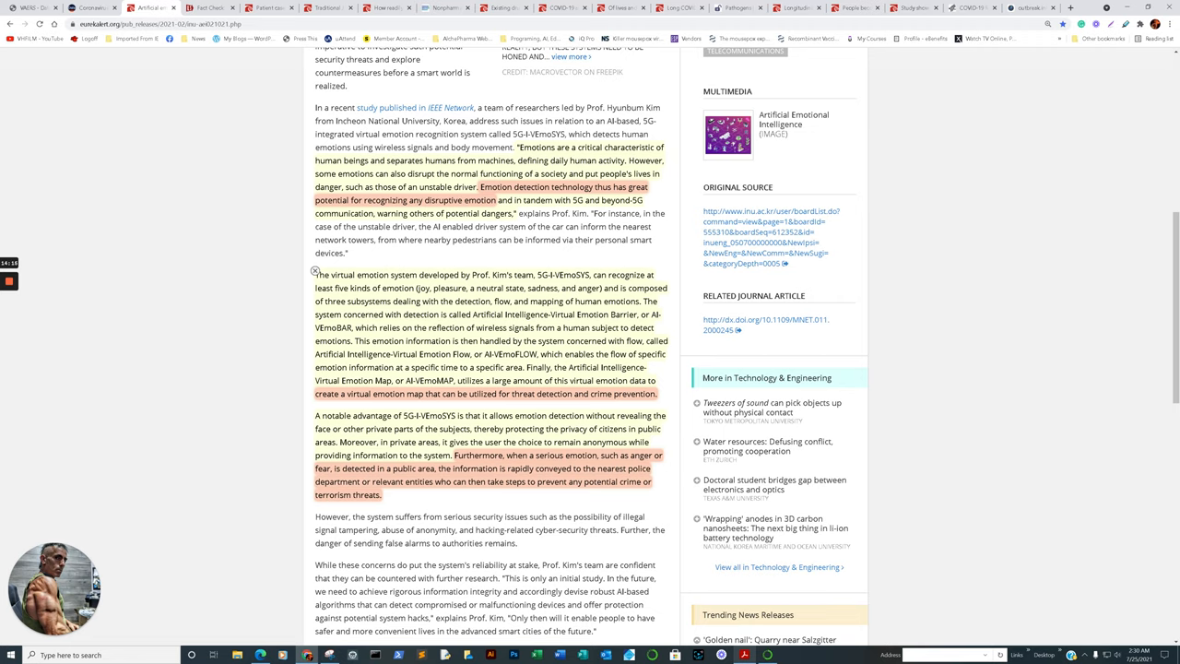
{"action": "double_click", "coordinate": [564, 315]}
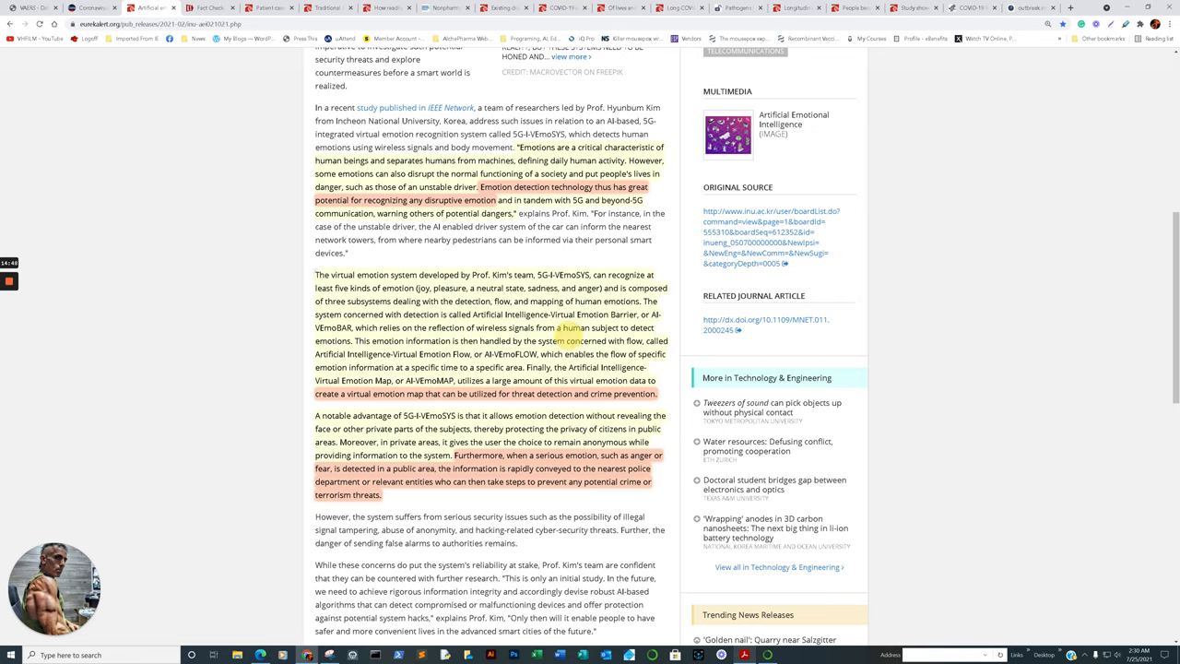
{"action": "double_click", "coordinate": [568, 329]}
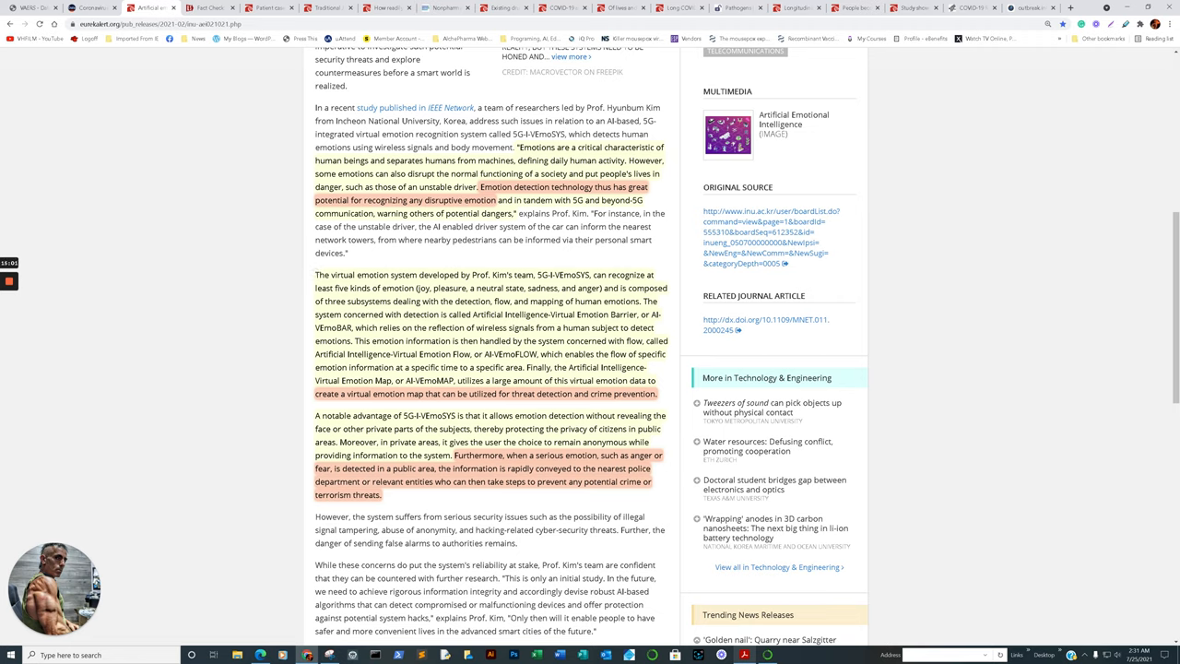
{"action": "mouse_move", "coordinate": [315, 270]}
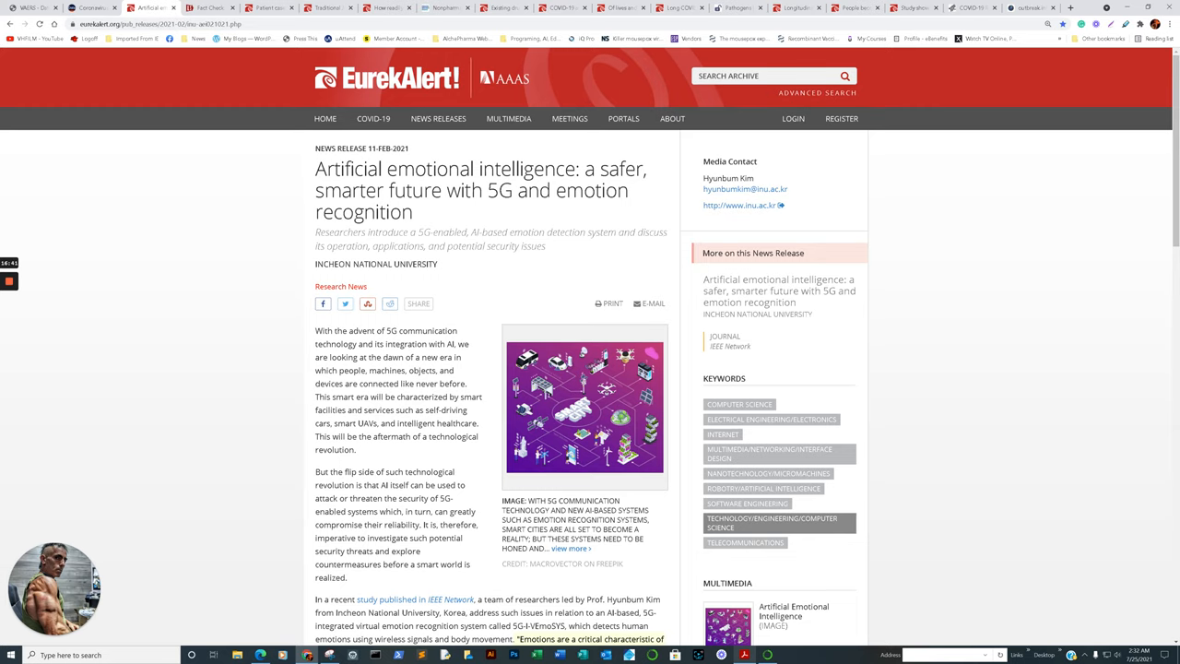
Step: Show the BMJ release linking the COVID-19 vaccine and Bell's palsy
{"action": "left_click", "coordinate": [209, 7]}
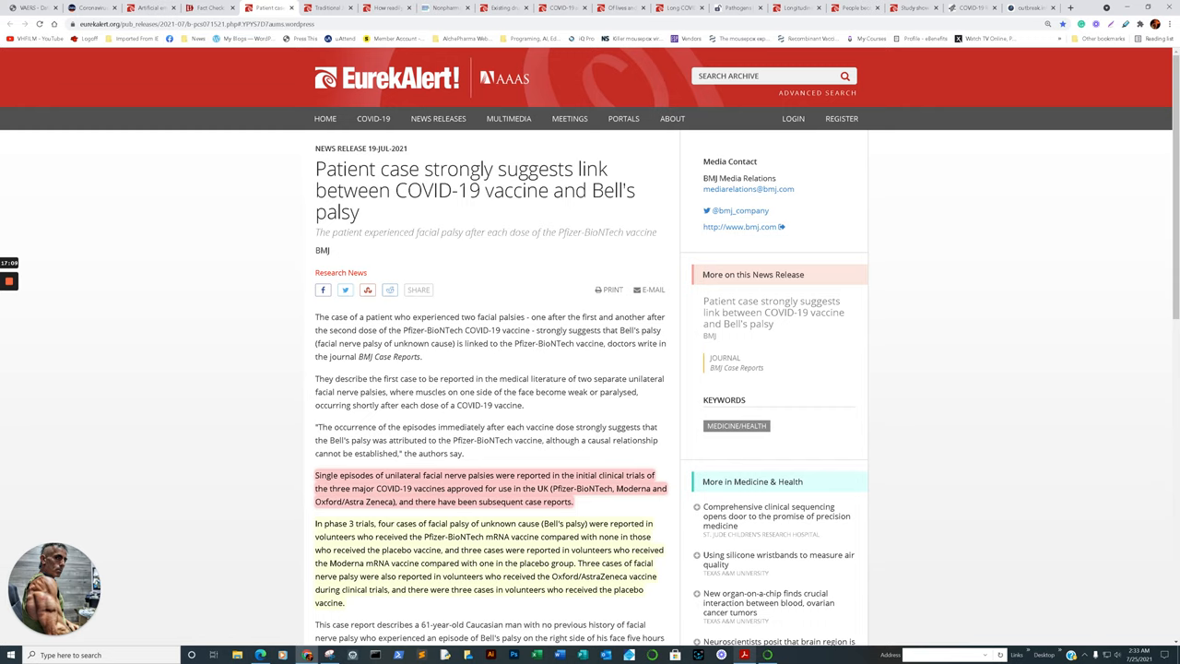
{"action": "left_click", "coordinate": [32, 9]}
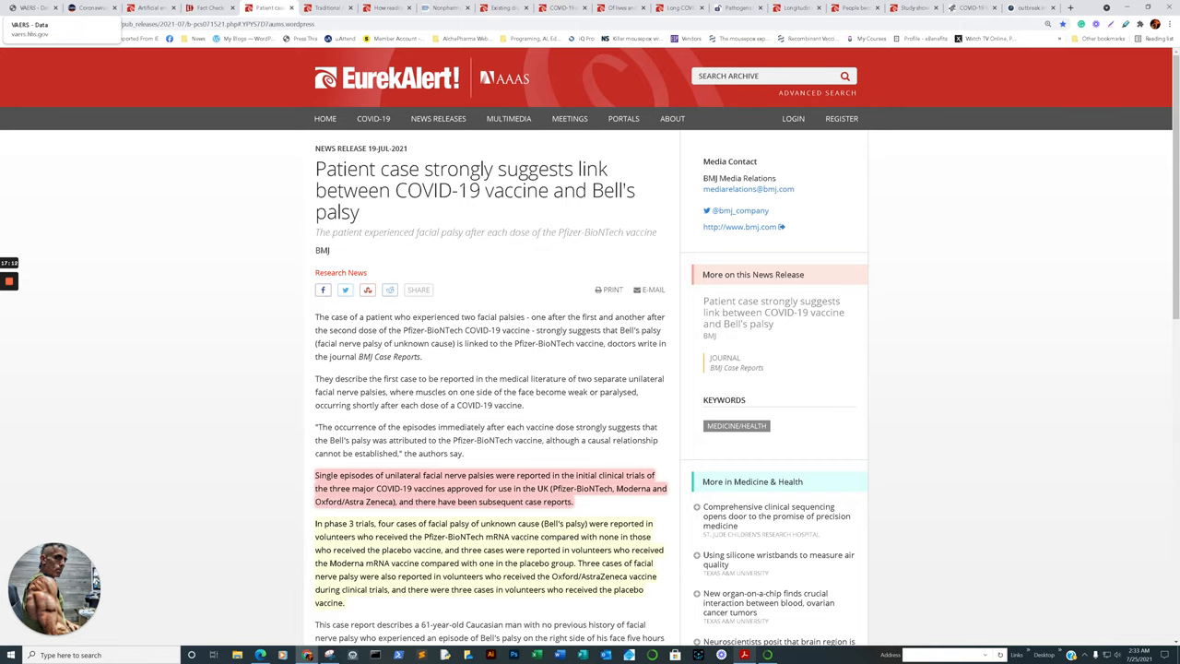
{"action": "left_click", "coordinate": [32, 7]}
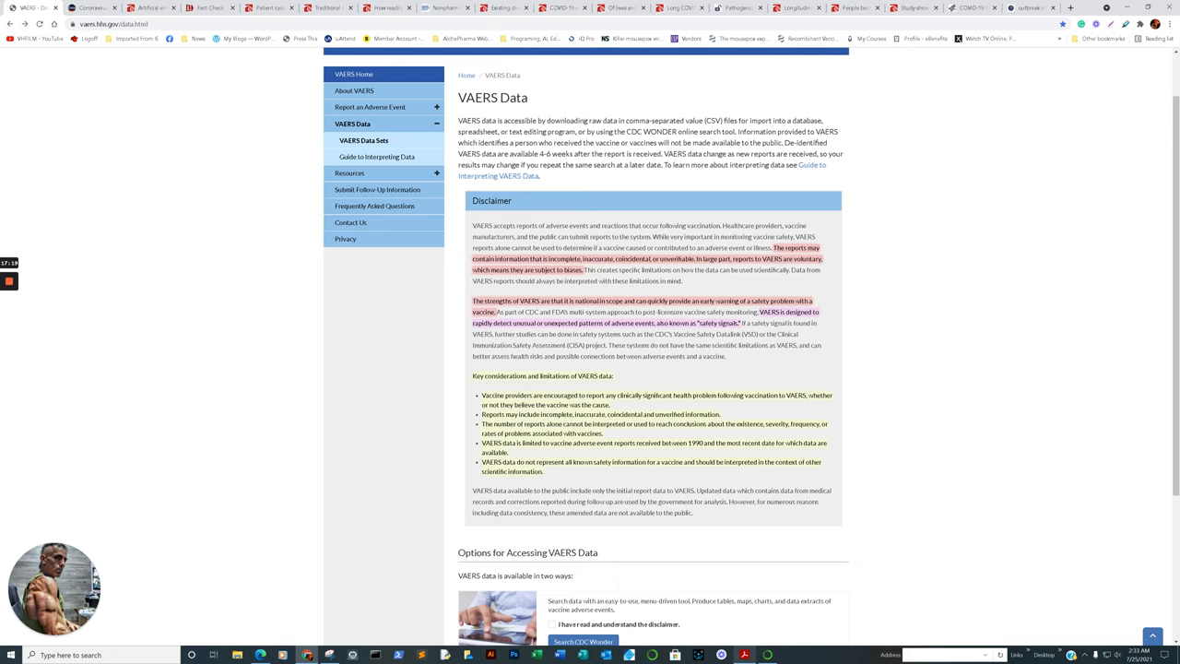
{"action": "scroll", "scroll_direction": "down", "scroll_amount": 3}
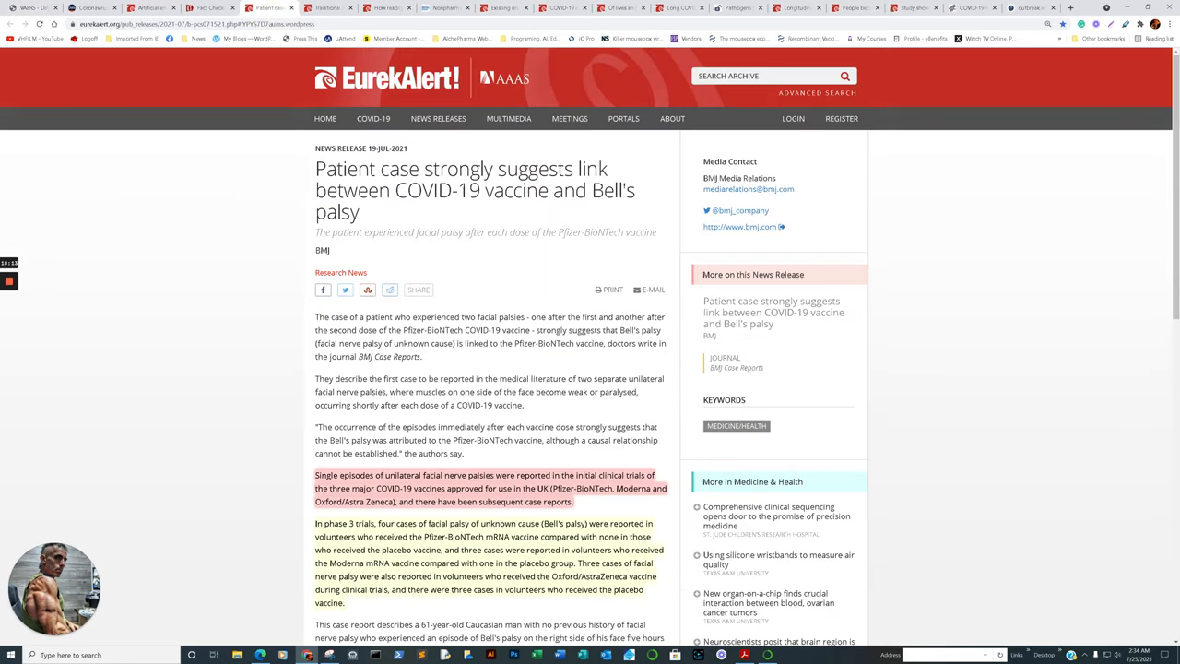
{"action": "scroll", "scroll_direction": "down", "scroll_amount": 3}
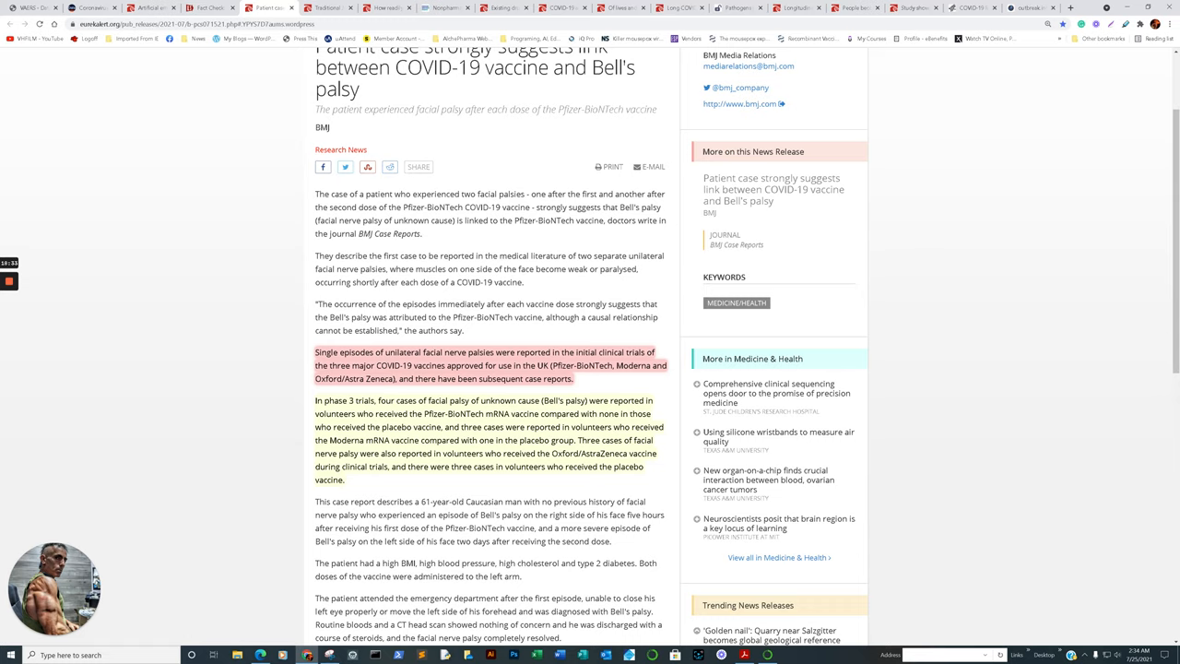
{"action": "mouse_move", "coordinate": [315, 396]}
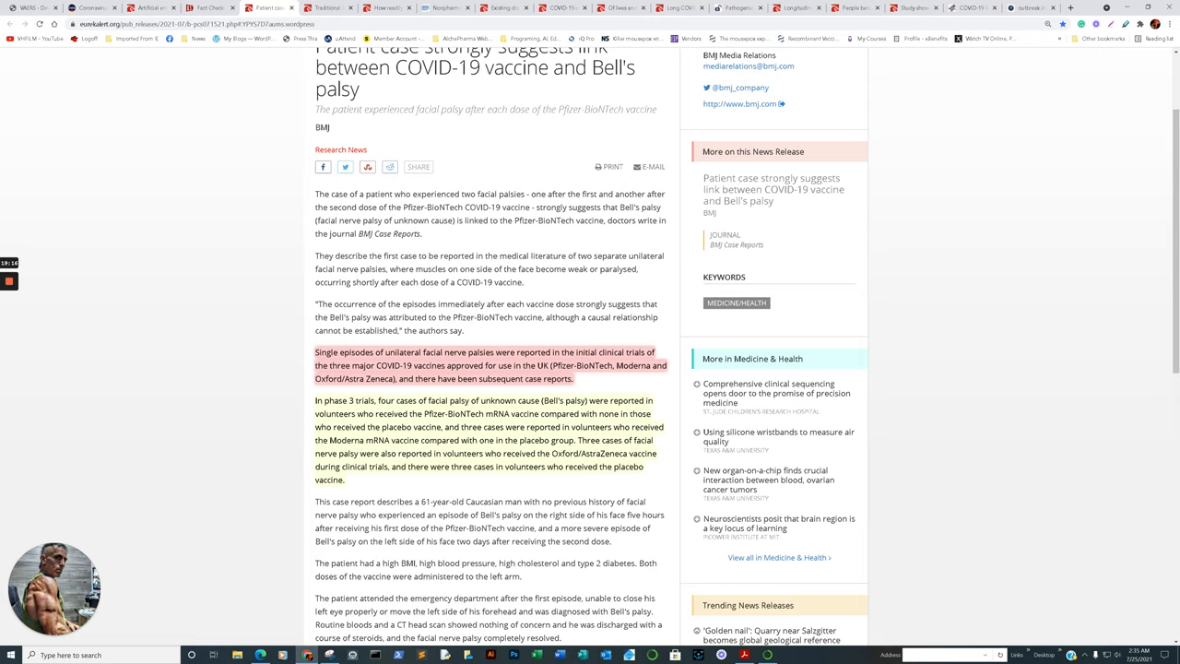
Step: Read the Tokyo University of Agriculture and Technology release on natto extract and COVID-19 treatments
{"action": "left_click", "coordinate": [328, 8]}
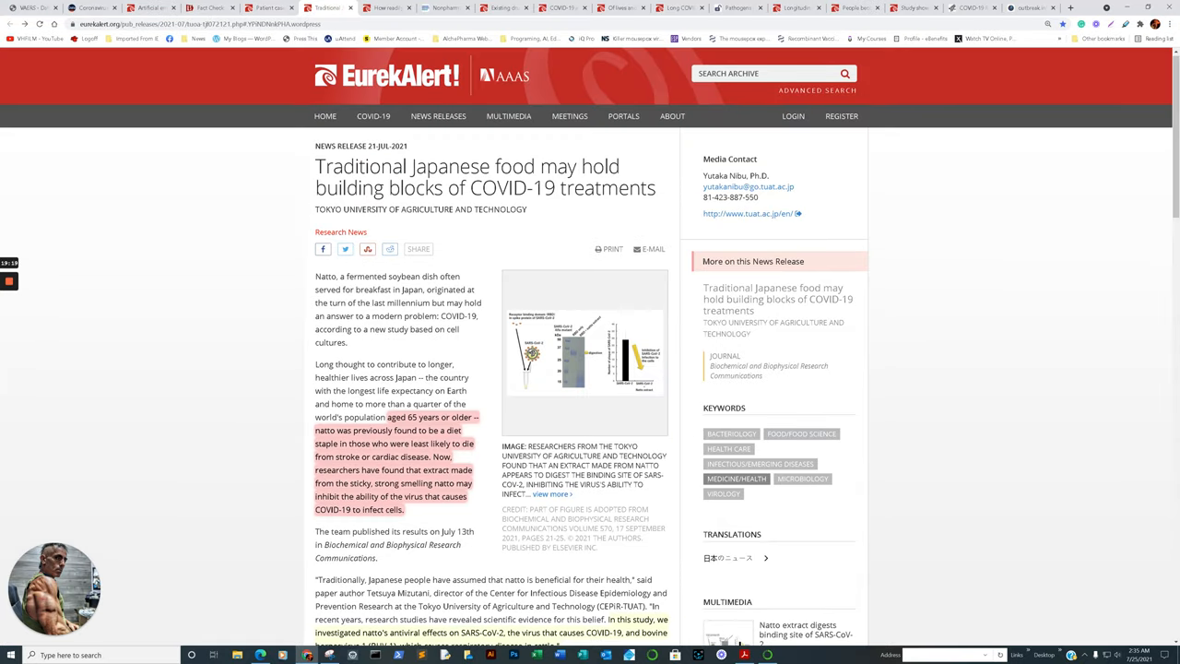
{"action": "scroll", "scroll_direction": "down", "scroll_amount": 3}
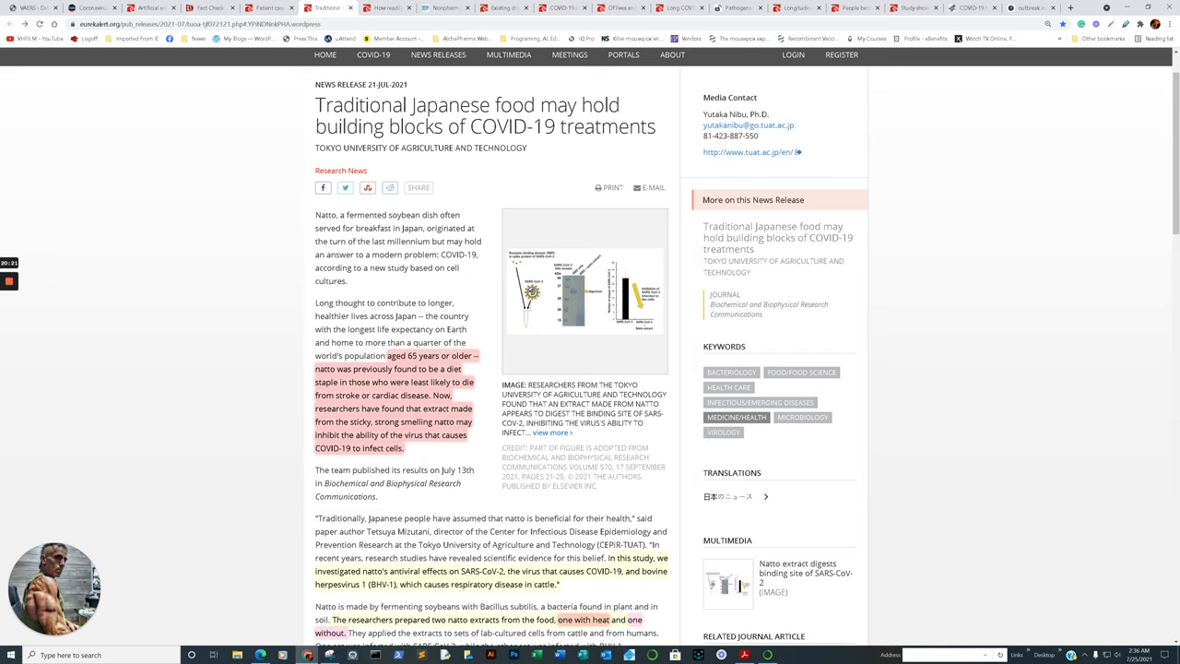
{"action": "scroll", "scroll_direction": "down", "scroll_amount": 3}
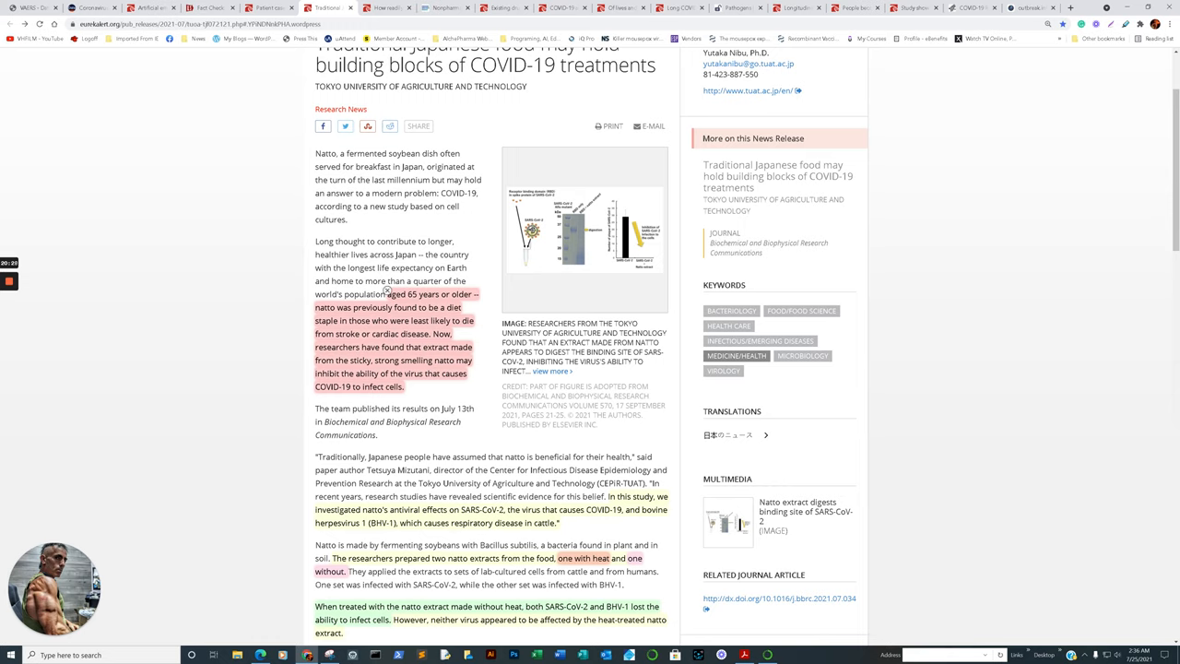
{"action": "scroll", "scroll_direction": "down", "scroll_amount": 3}
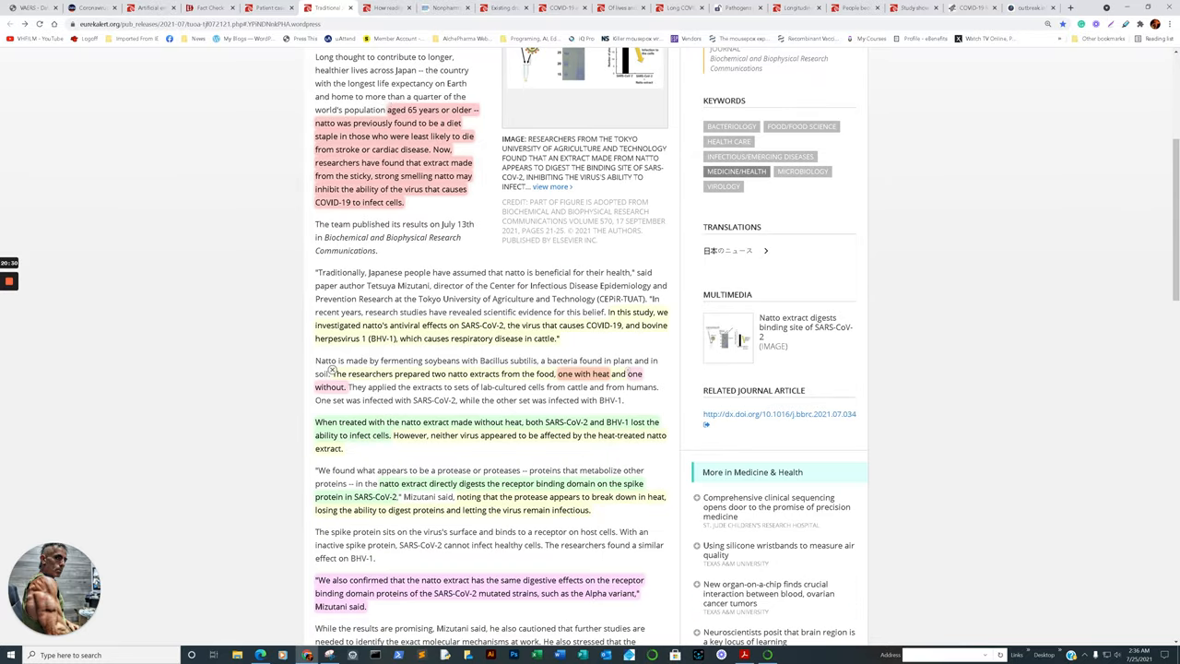
{"action": "mouse_move", "coordinate": [609, 308]}
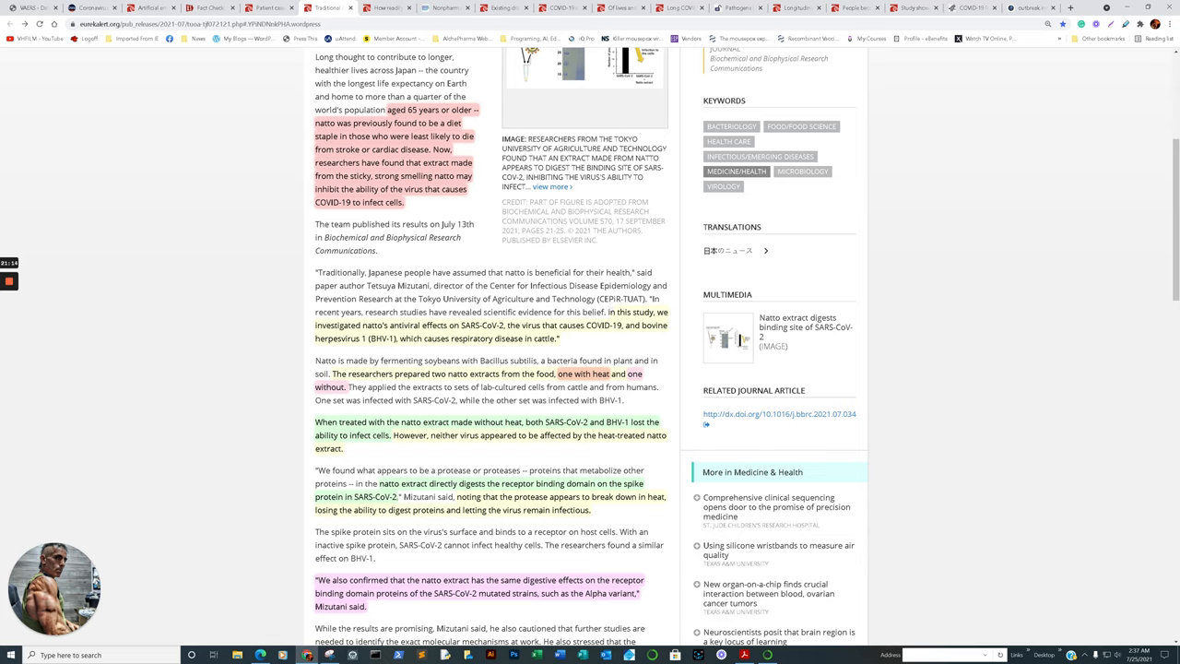
{"action": "mouse_move", "coordinate": [332, 370]}
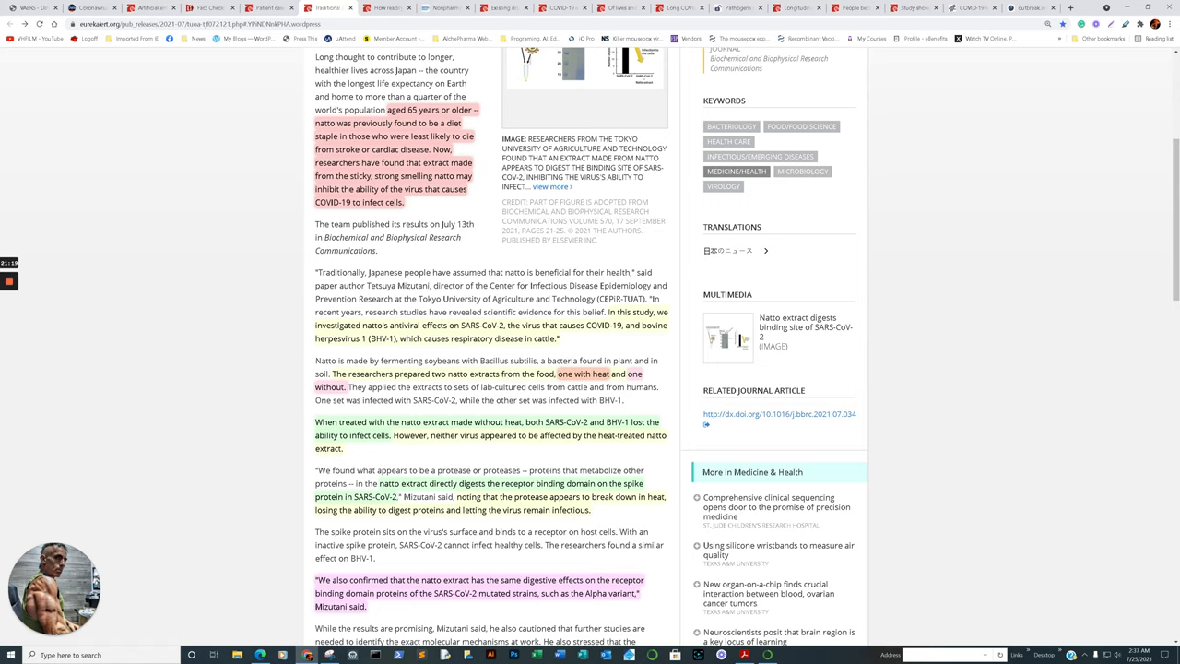
{"action": "scroll", "scroll_direction": "down", "scroll_amount": 3}
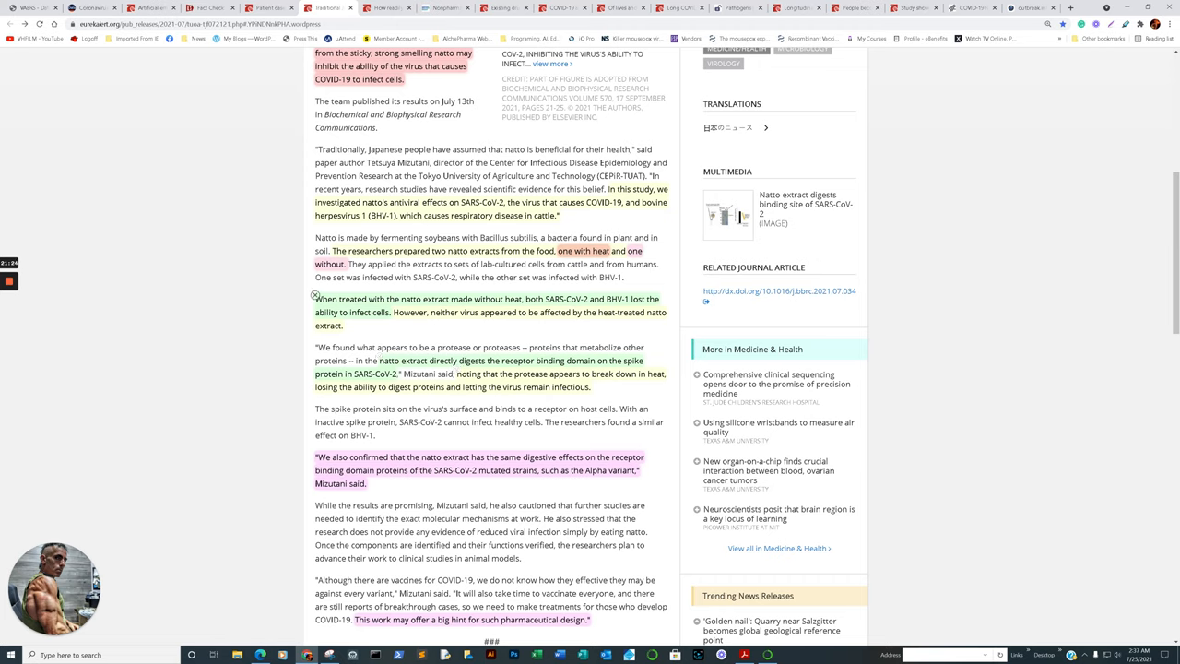
{"action": "double_click", "coordinate": [559, 312]}
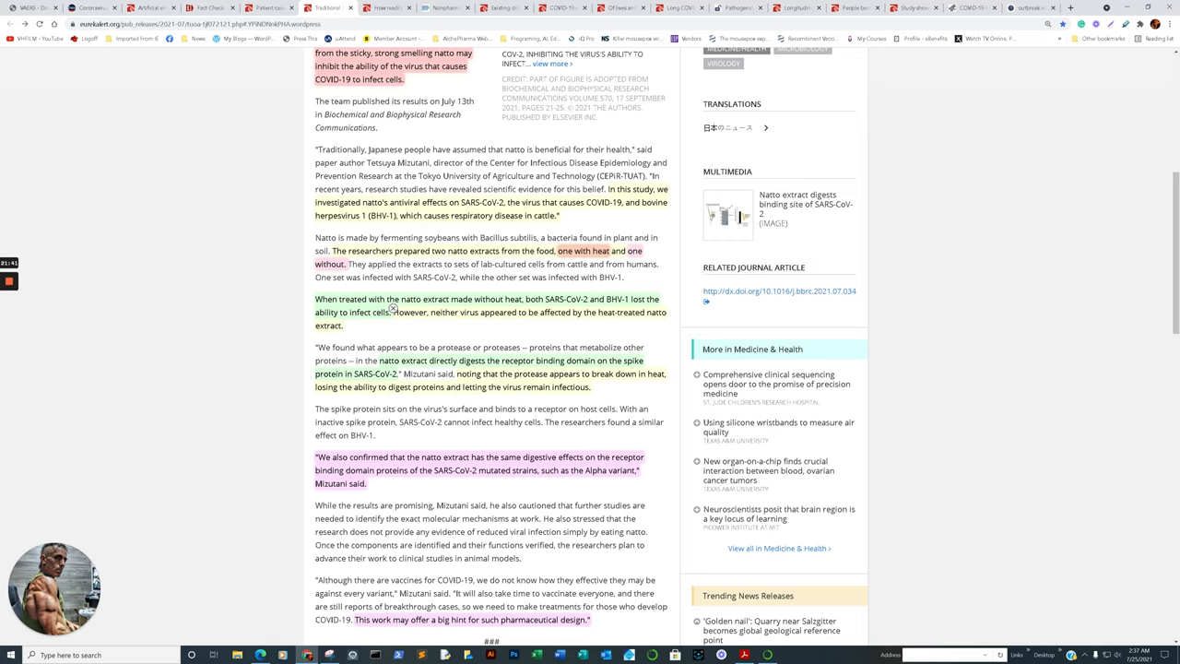
{"action": "left_click_drag", "start_coordinate": [424, 349], "coordinate": [457, 360]}
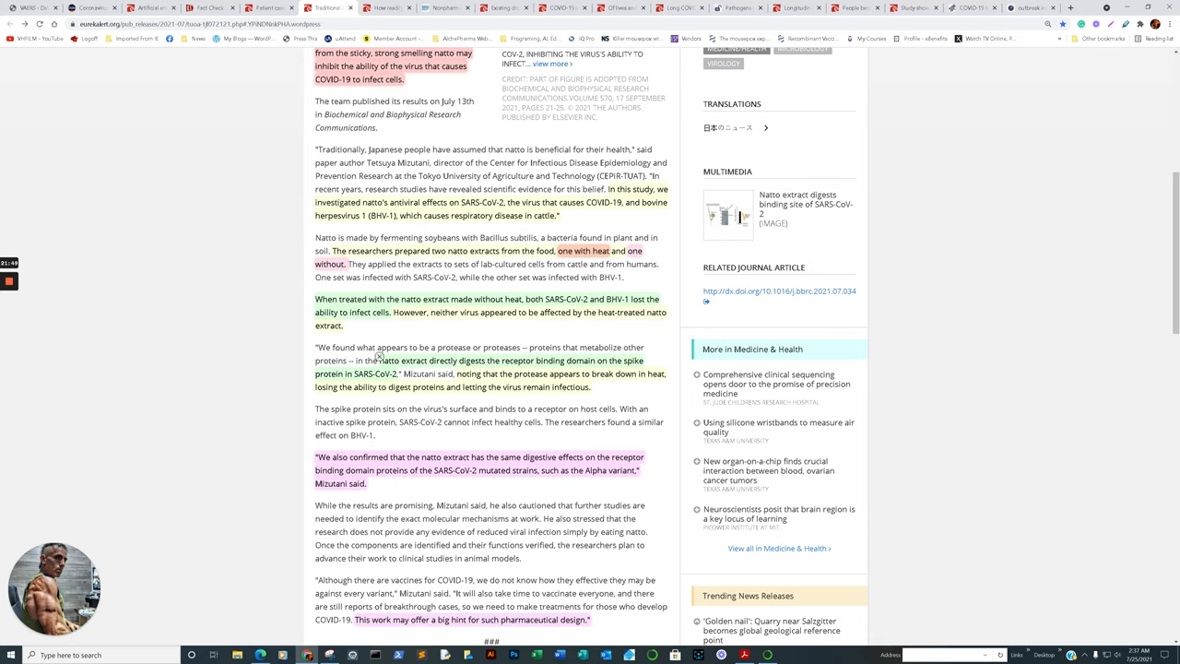
{"action": "mouse_move", "coordinate": [455, 369]}
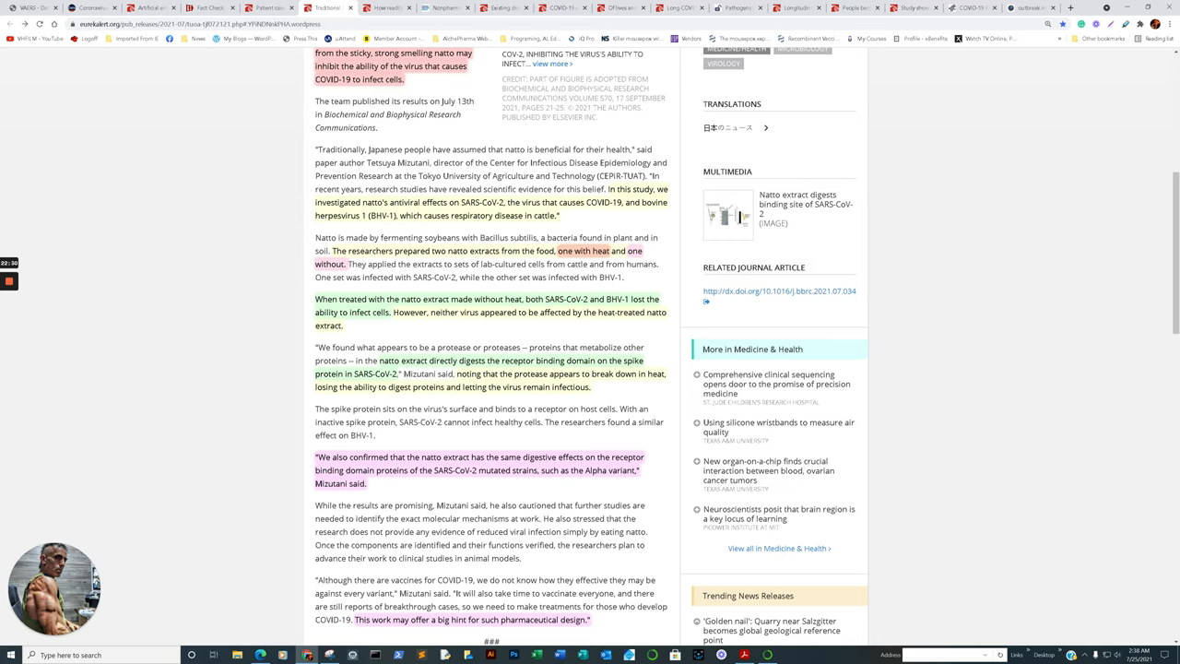
{"action": "double_click", "coordinate": [505, 458]}
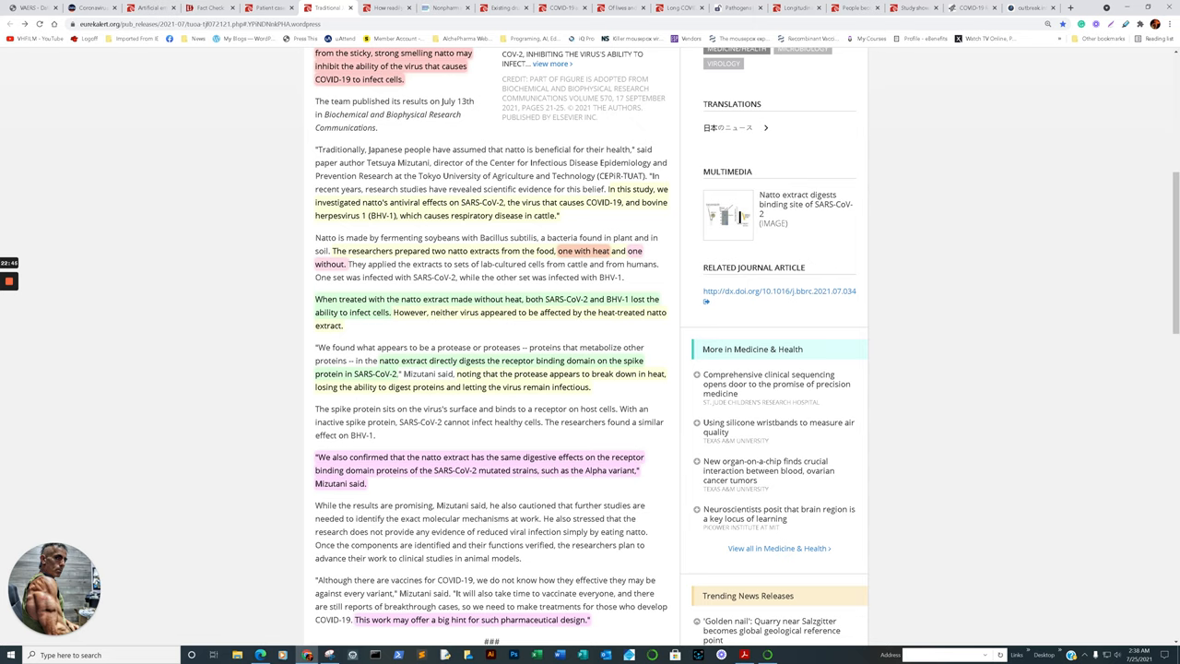
{"action": "scroll", "scroll_direction": "down", "scroll_amount": 3}
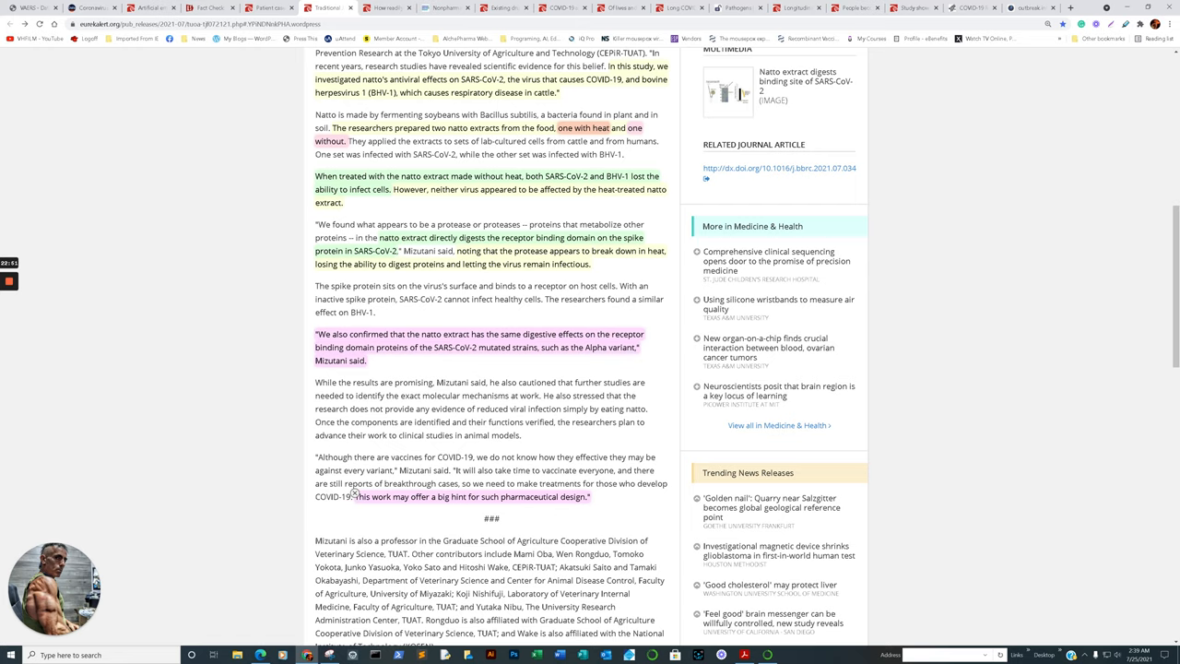
{"action": "mouse_move", "coordinate": [315, 330]}
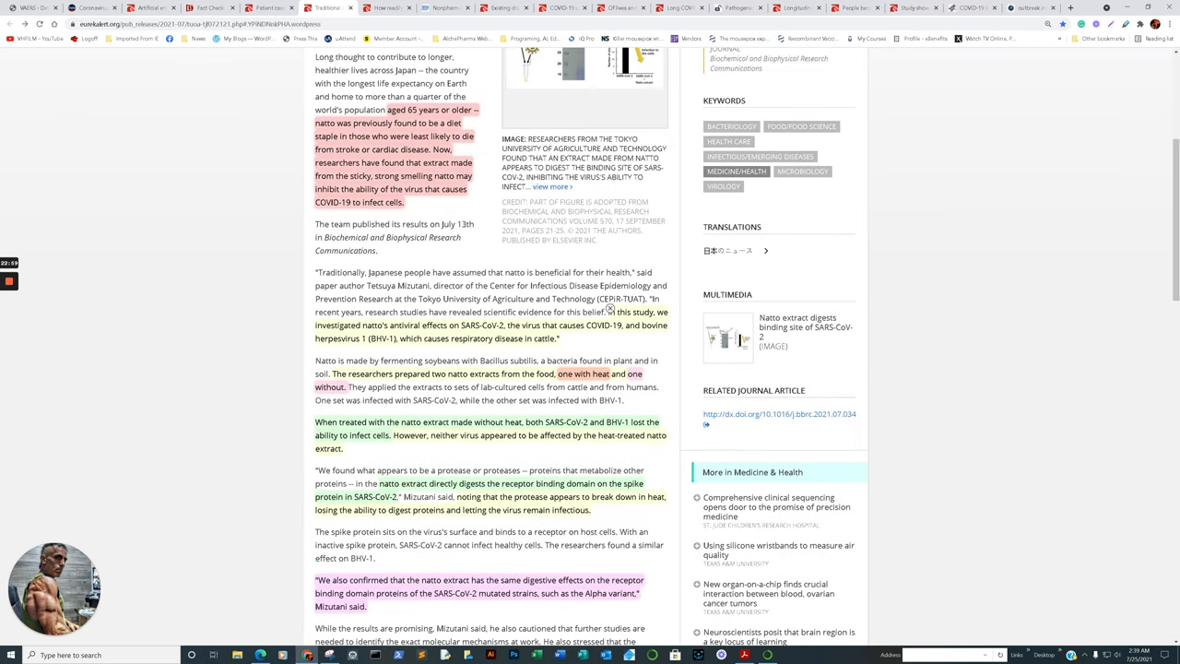
{"action": "scroll", "scroll_direction": "down", "scroll_amount": 3}
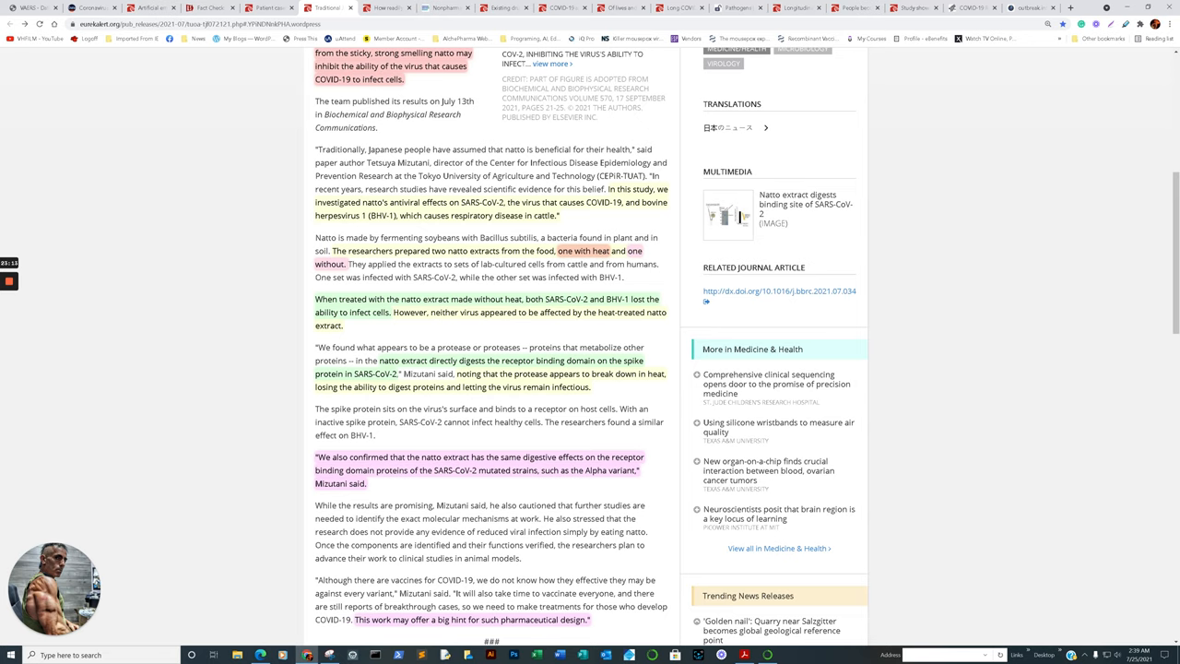
{"action": "scroll", "scroll_direction": "up", "scroll_amount": 3}
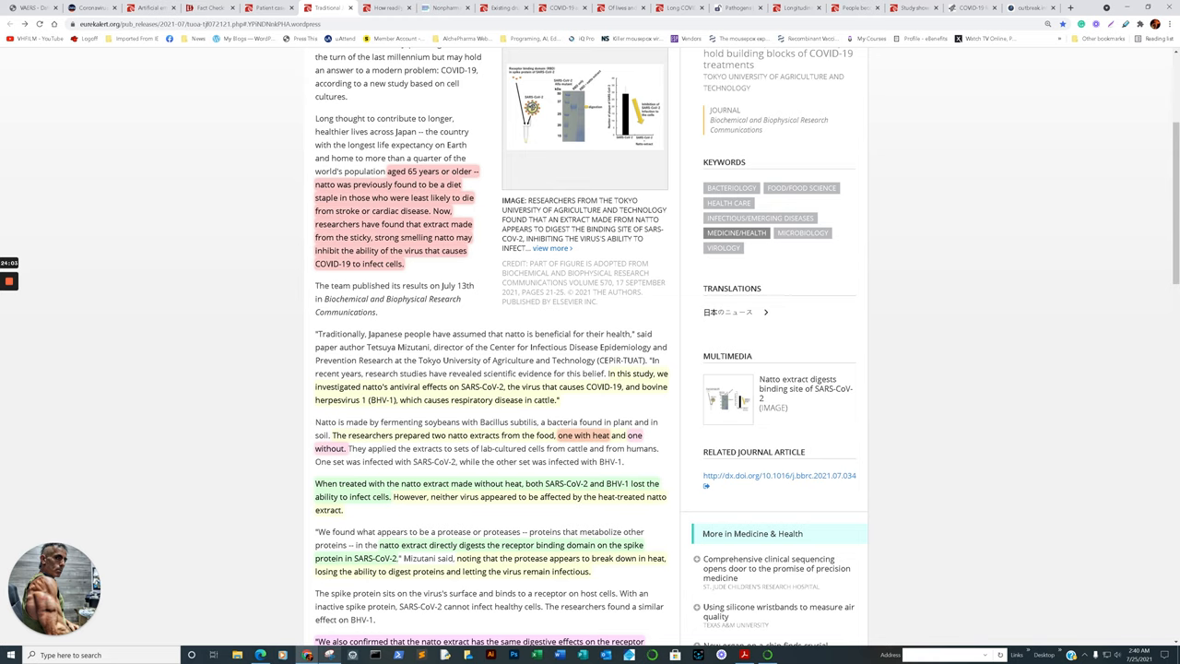
{"action": "left_click", "coordinate": [387, 7]}
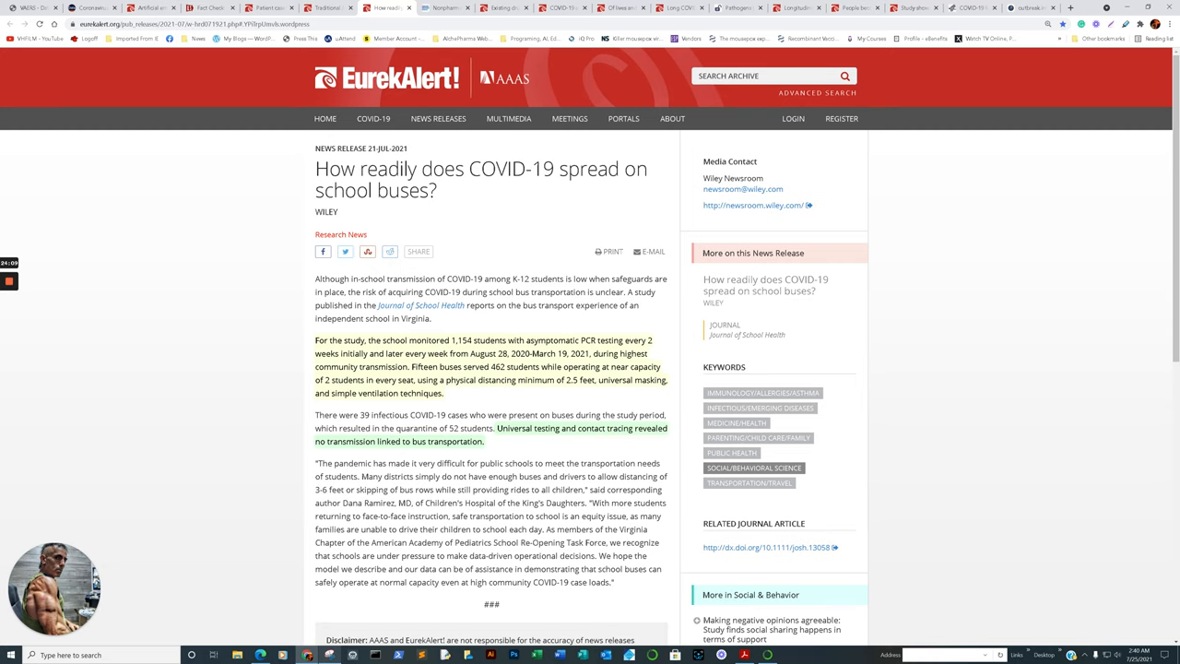
{"action": "scroll", "scroll_direction": "down", "scroll_amount": 3}
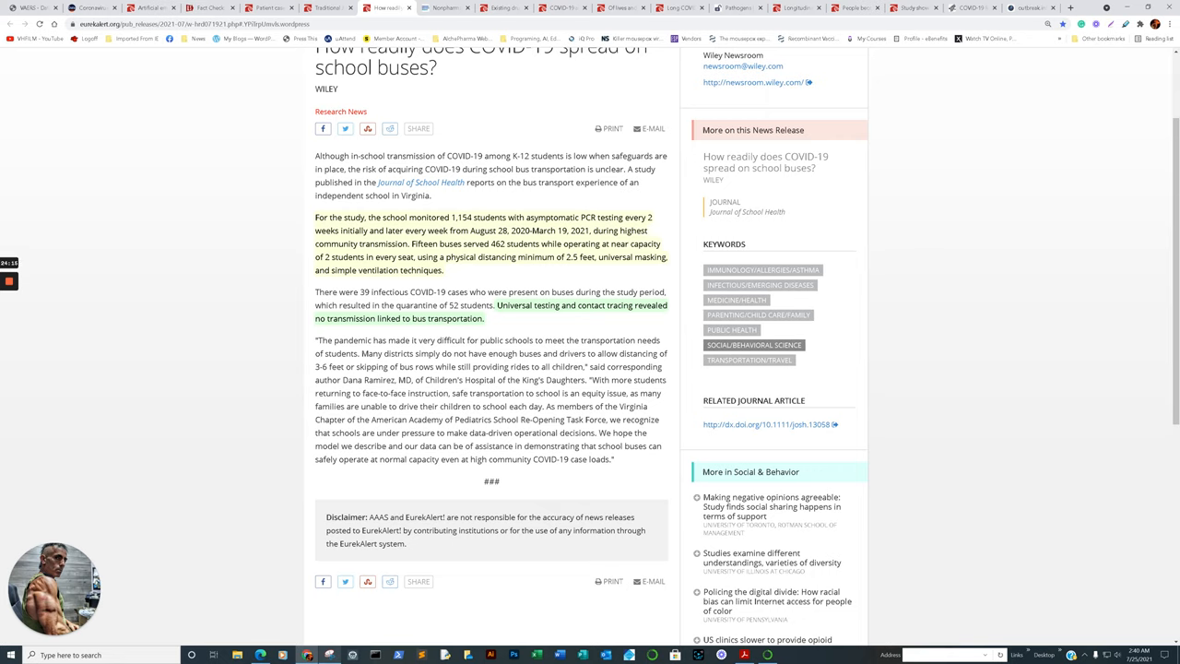
{"action": "mouse_move", "coordinate": [314, 213]}
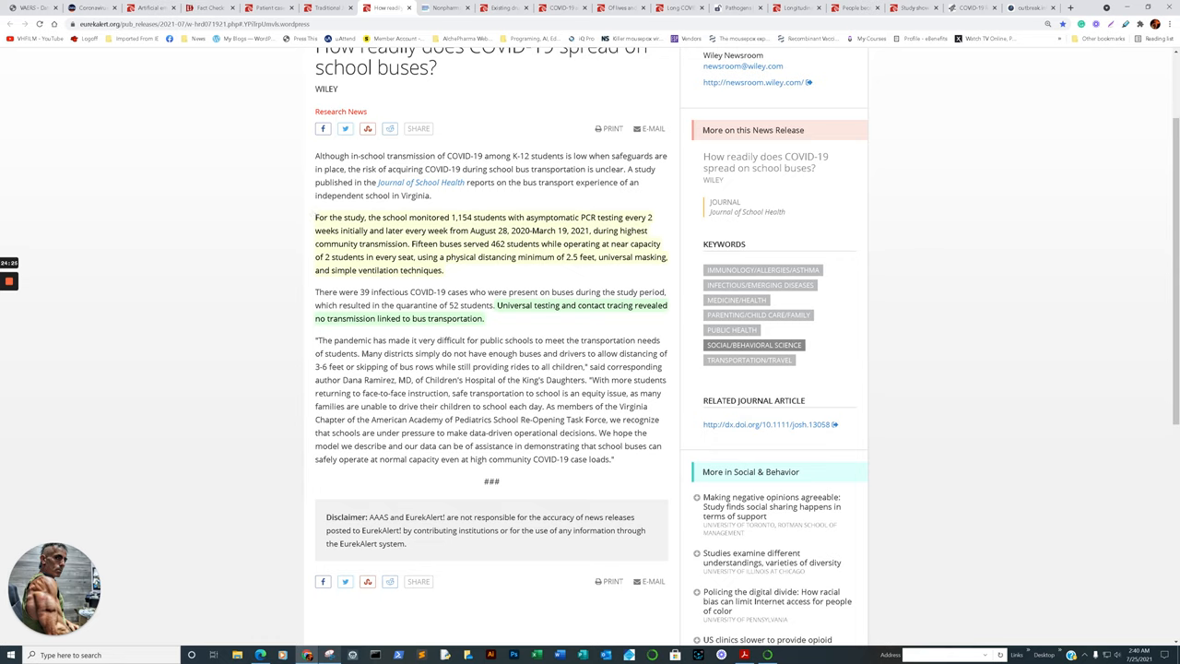
{"action": "mouse_move", "coordinate": [315, 213]}
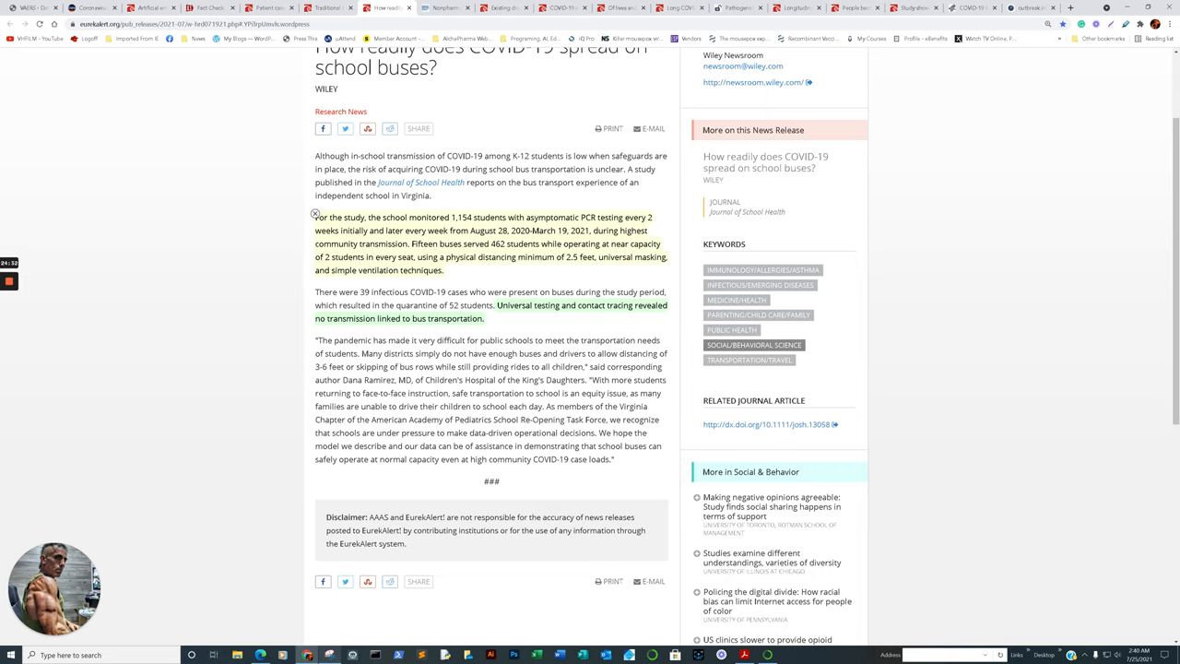
{"action": "double_click", "coordinate": [518, 244]}
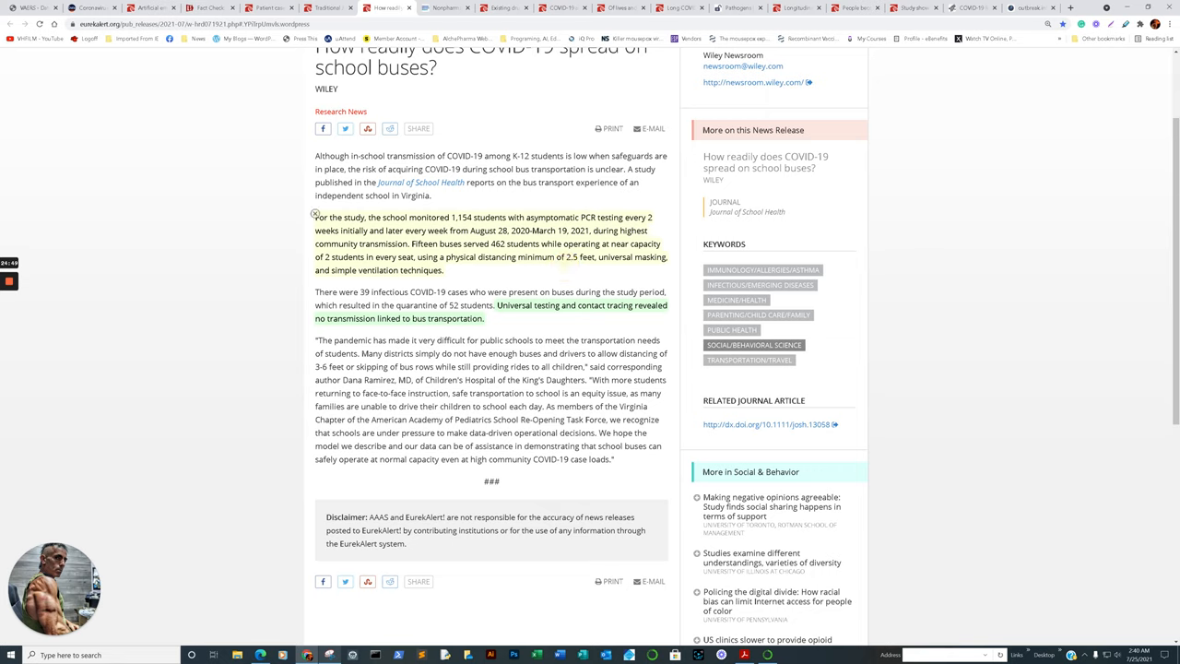
{"action": "double_click", "coordinate": [613, 256]}
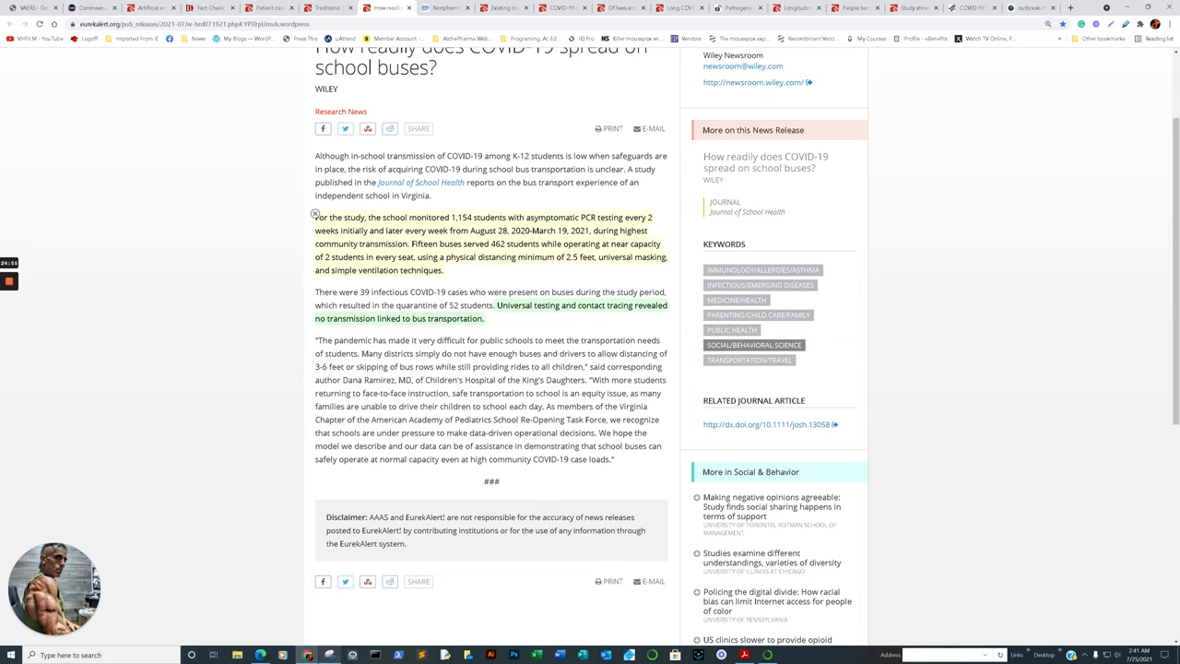
Step: Highlight the study period August 28, 2020-March 19, 2021 in the school bus article
{"action": "double_click", "coordinate": [374, 270]}
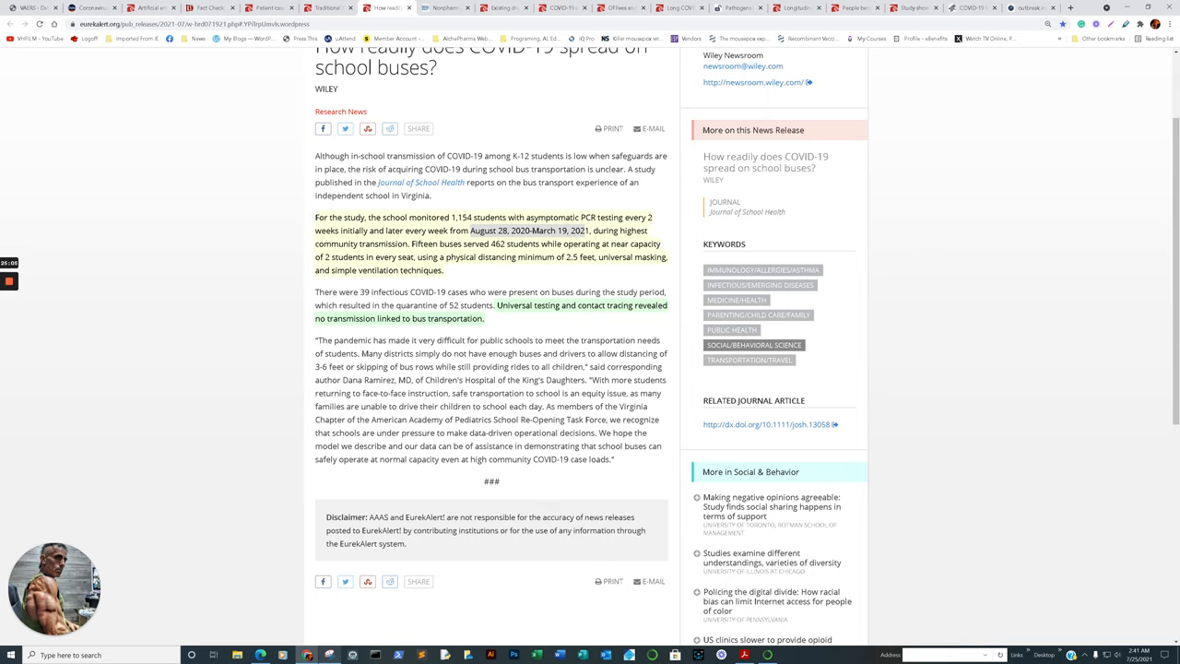
{"action": "mouse_move", "coordinate": [495, 302]}
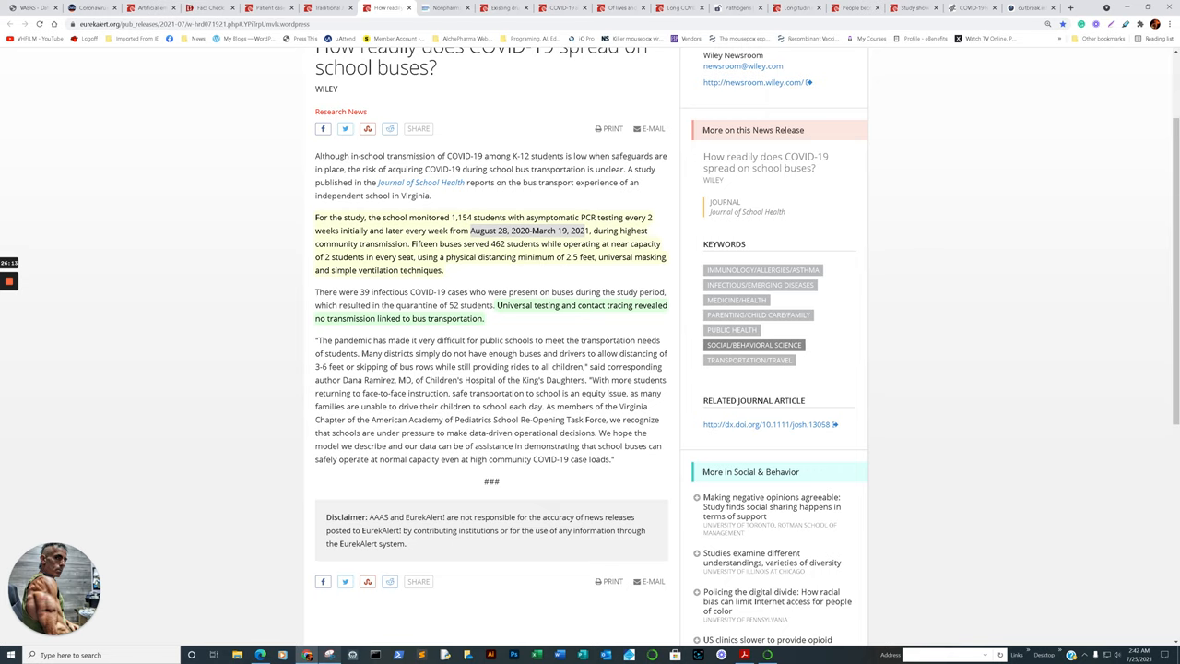
{"action": "mouse_move", "coordinate": [495, 301]}
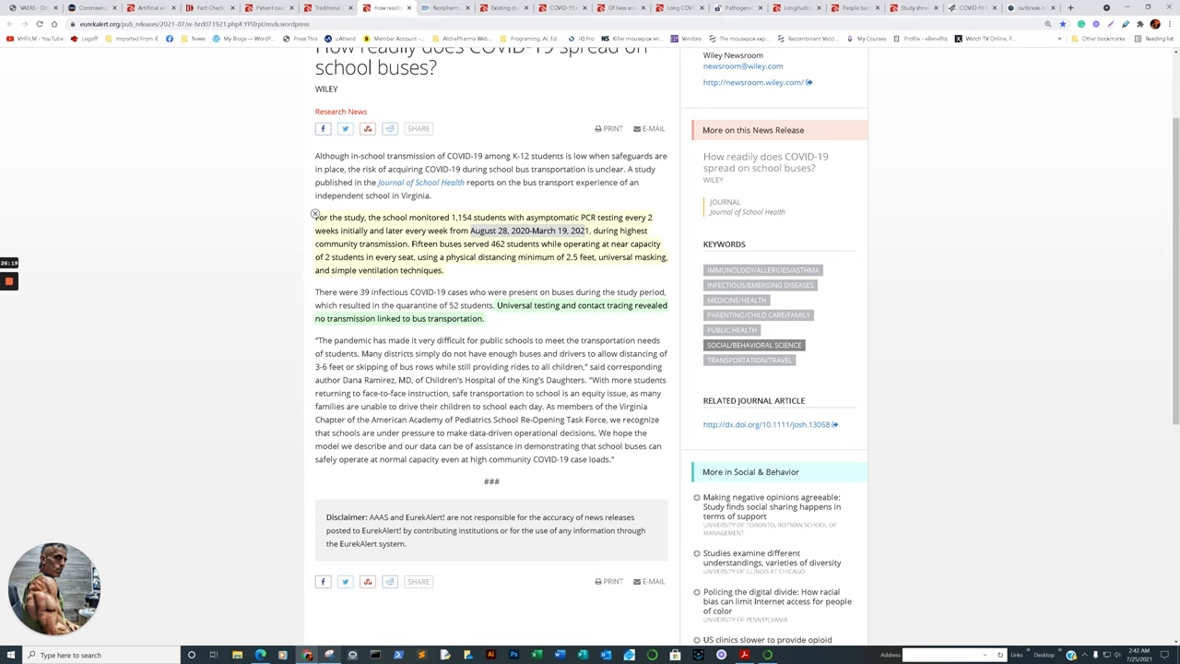
Step: Show the CDC review of nonpharmaceutical measures for pandemic influenza at its methods and results
{"action": "left_click", "coordinate": [444, 8]}
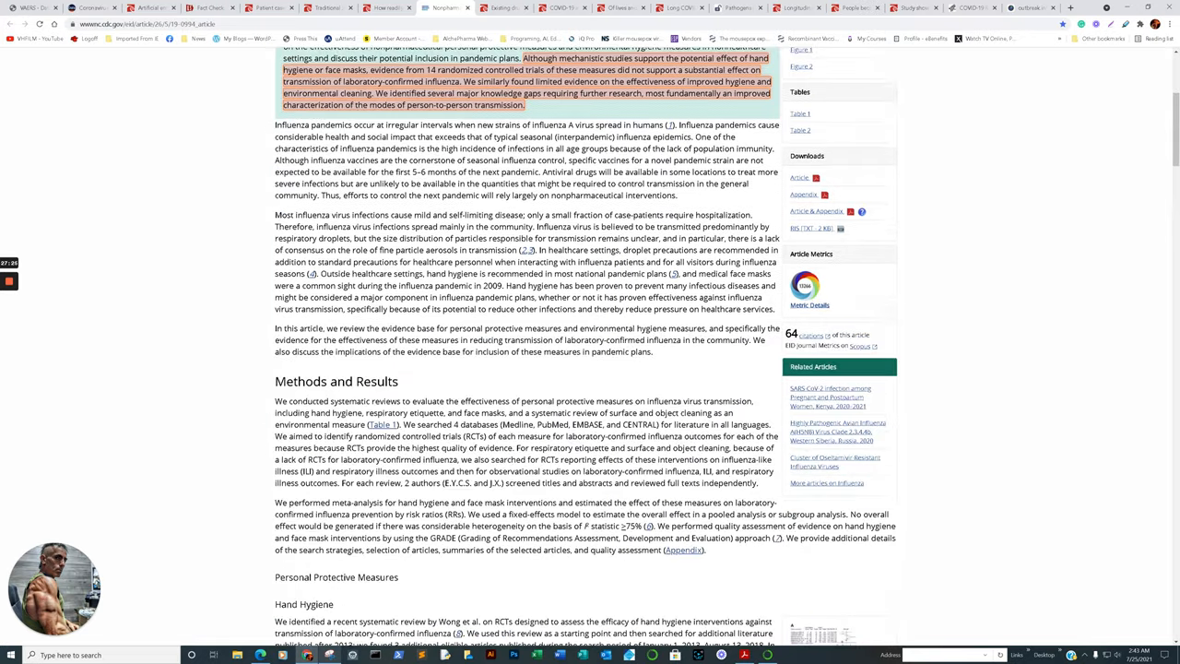
{"action": "scroll", "scroll_direction": "down", "scroll_amount": 3}
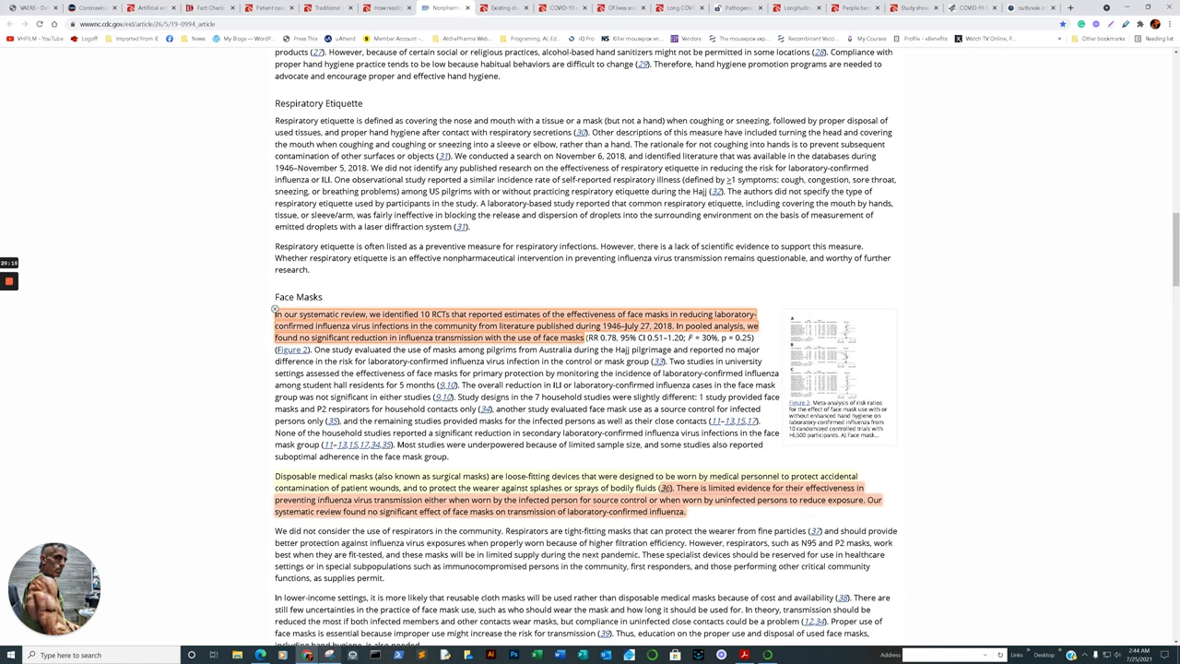
{"action": "scroll", "scroll_direction": "down", "scroll_amount": 3}
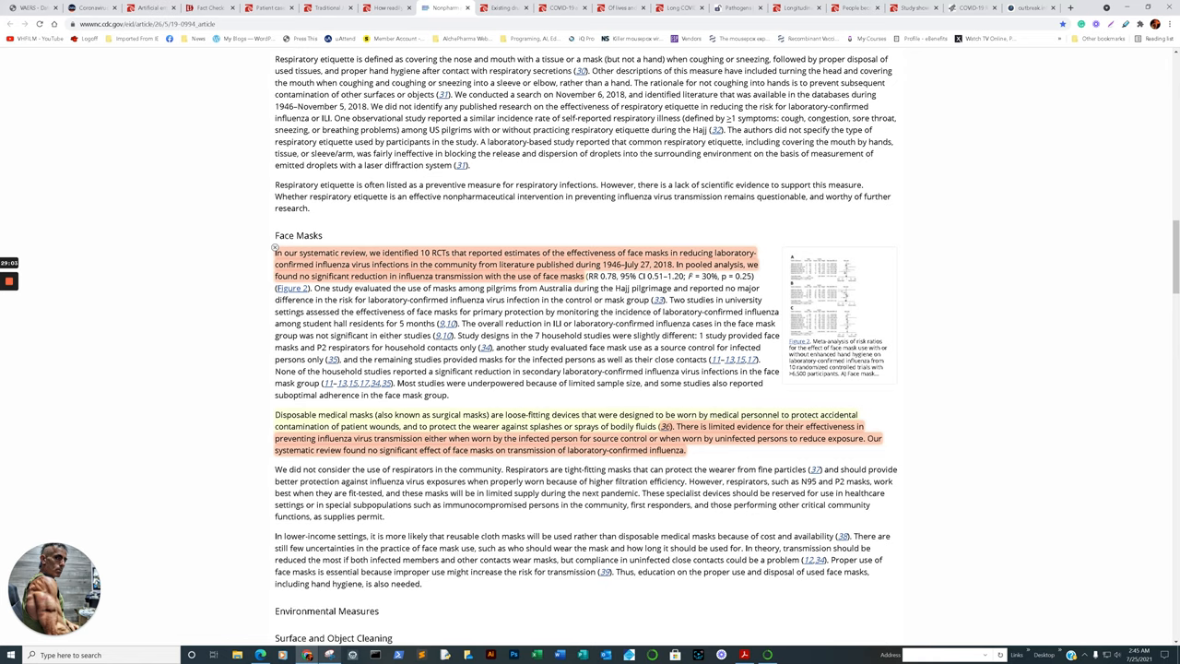
{"action": "double_click", "coordinate": [602, 439]}
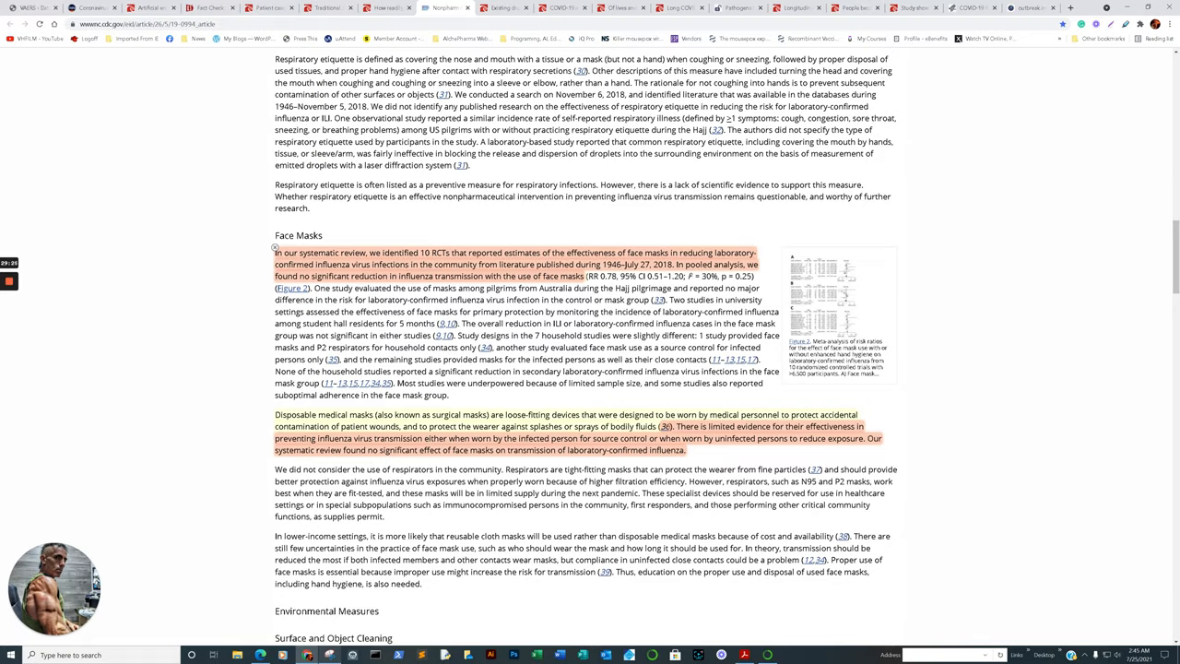
{"action": "scroll", "scroll_direction": "up", "scroll_amount": 3}
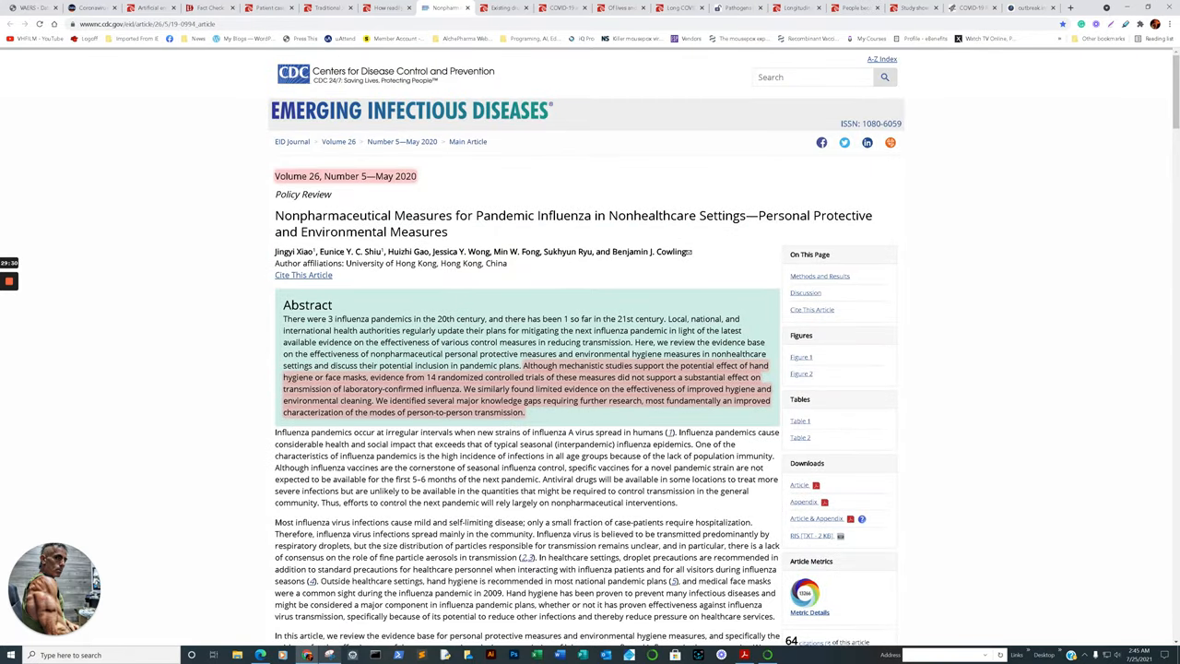
{"action": "left_click", "coordinate": [386, 8]}
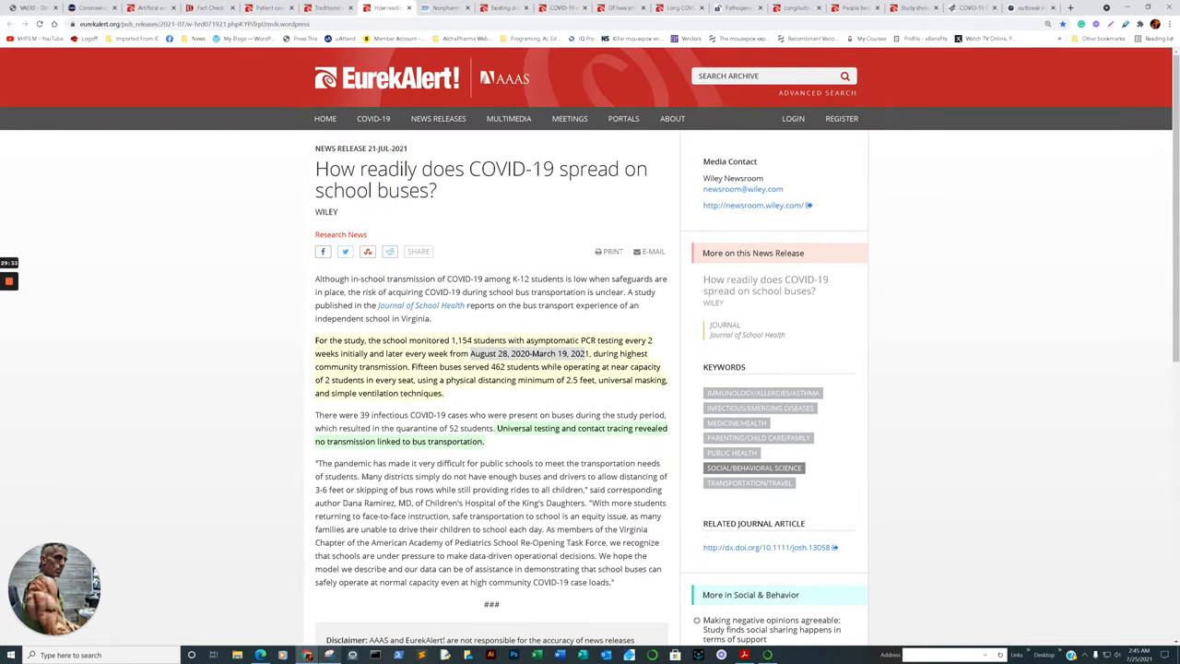
{"action": "mouse_move", "coordinate": [445, 7]}
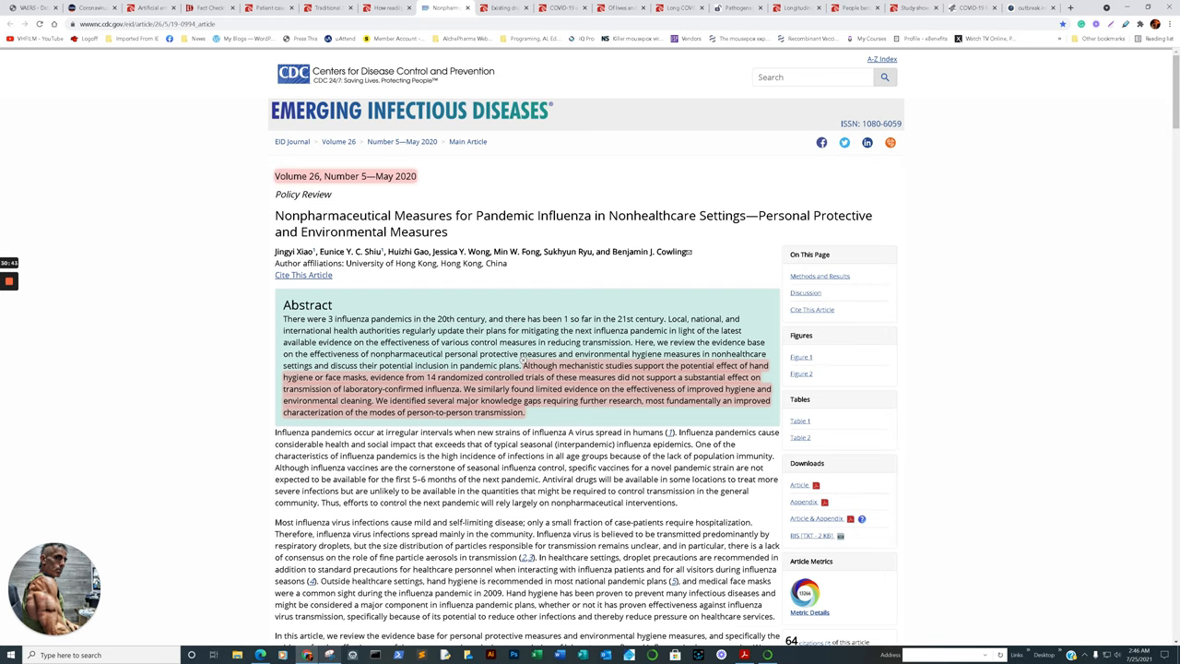
Step: Reach the 'Drug effective against variants' section of the University of Chicago masitinib release
{"action": "left_click", "coordinate": [504, 7]}
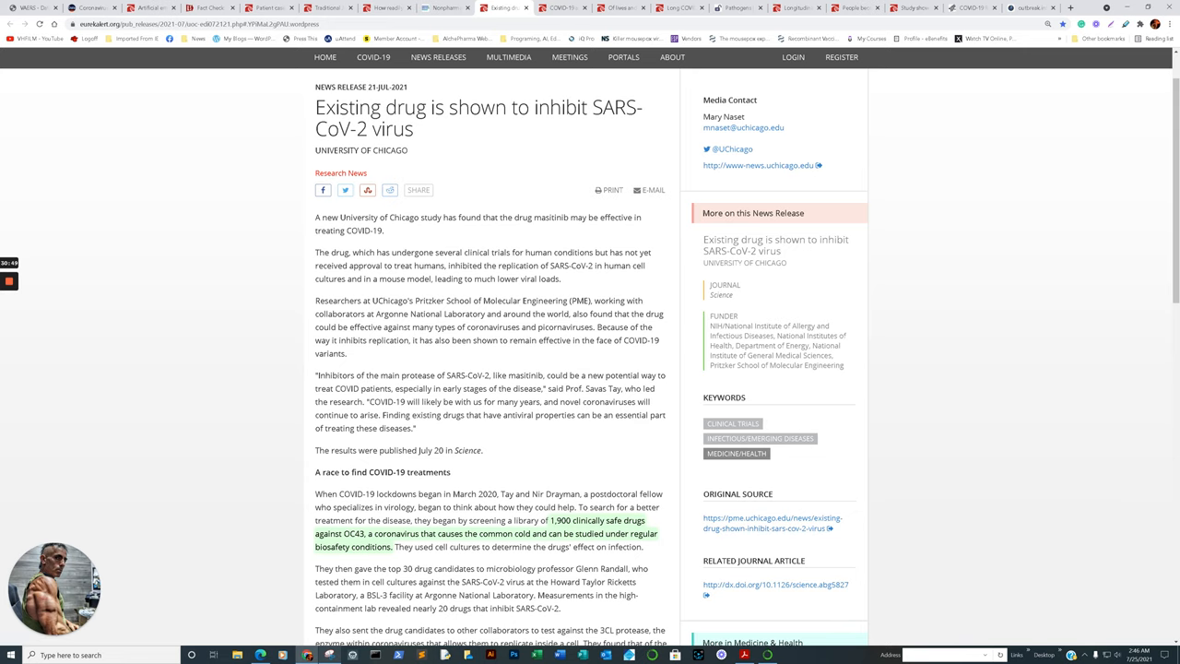
{"action": "scroll", "scroll_direction": "down", "scroll_amount": 3}
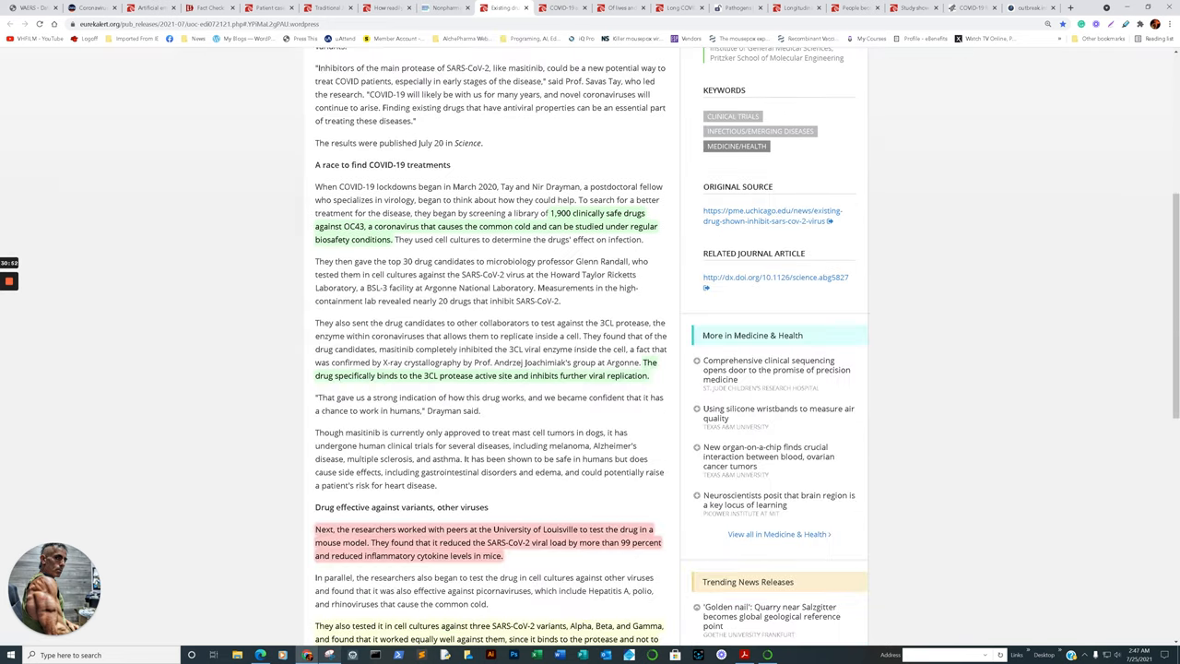
{"action": "scroll", "scroll_direction": "down", "scroll_amount": 3}
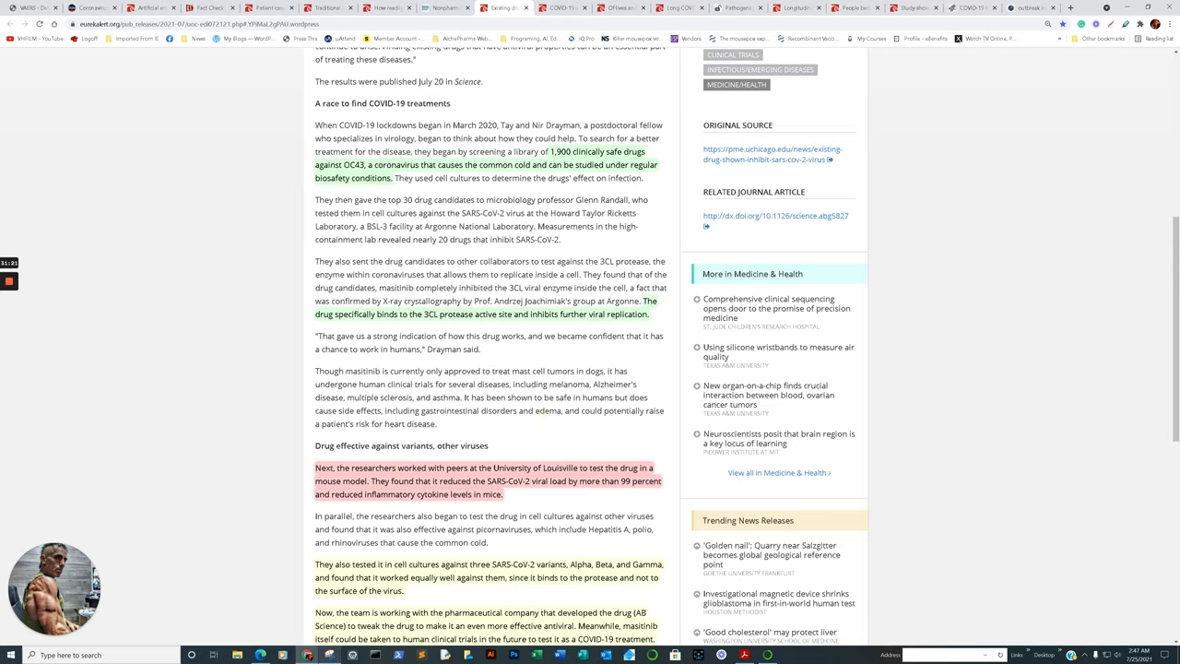
{"action": "double_click", "coordinate": [361, 423]}
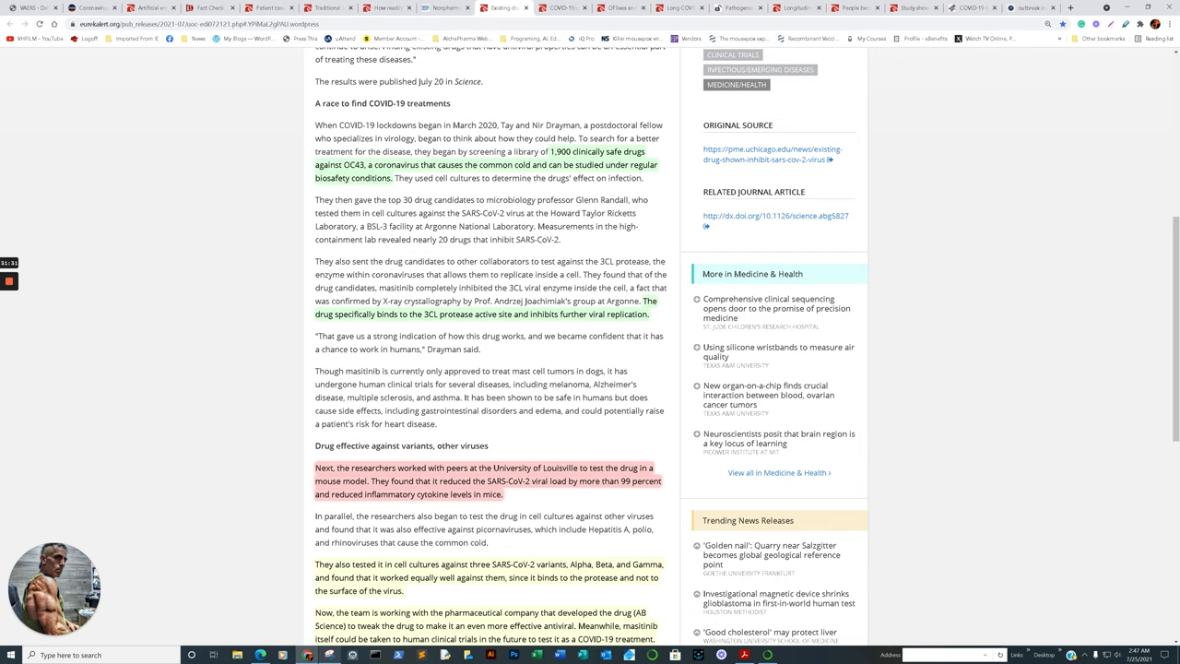
Step: Continue down the masitinib release to Drayman's closing quote and the co-author list
{"action": "scroll", "scroll_direction": "down", "scroll_amount": 3}
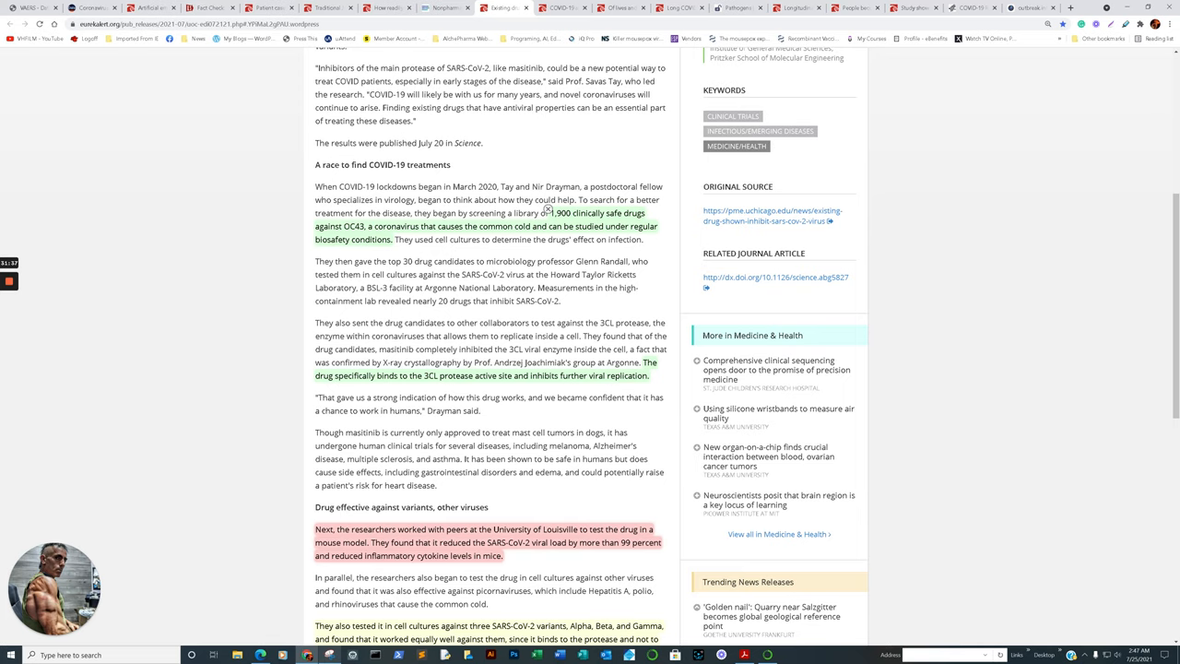
{"action": "mouse_move", "coordinate": [546, 208]}
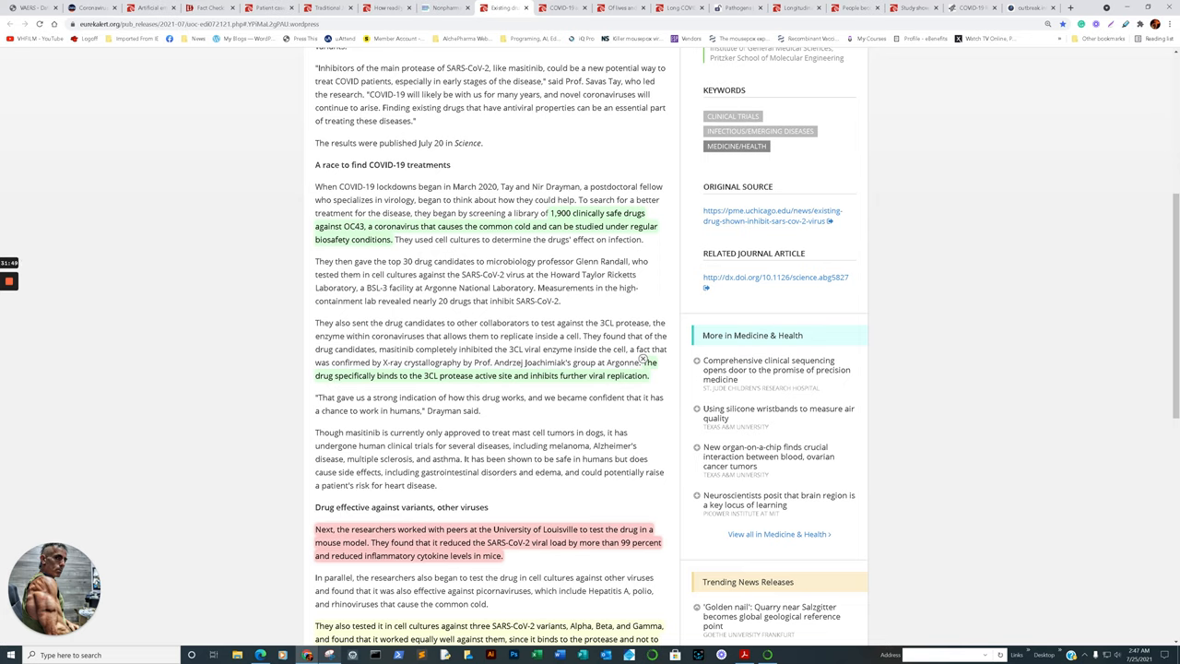
{"action": "mouse_move", "coordinate": [547, 208]}
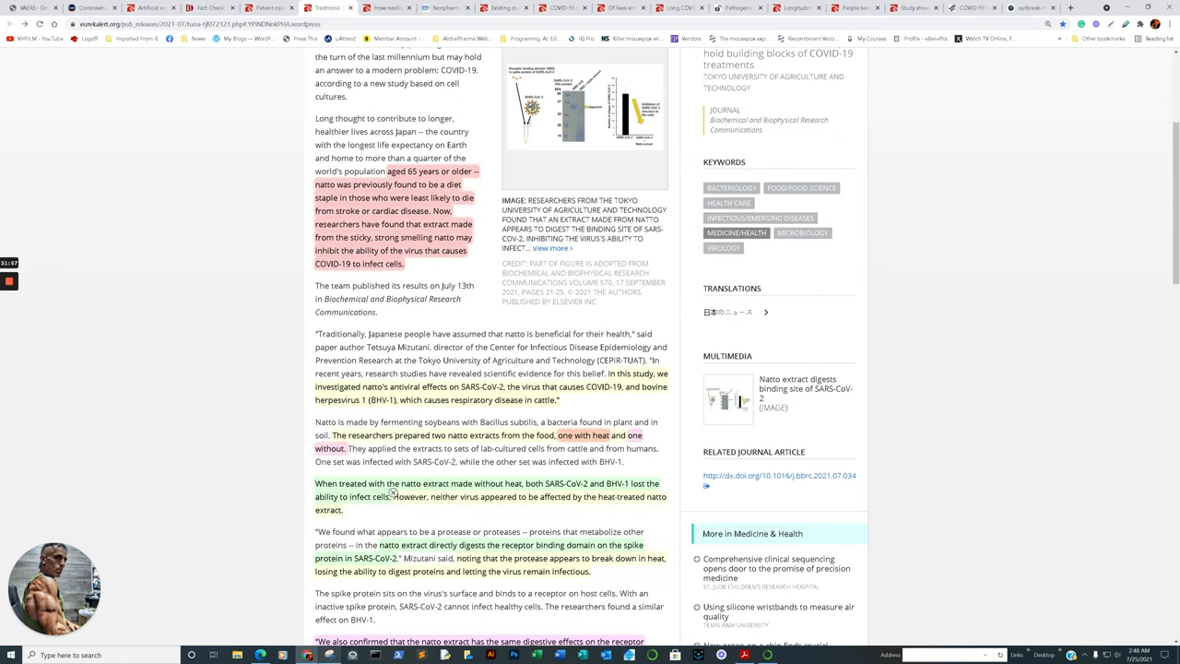
{"action": "mouse_move", "coordinate": [391, 493]}
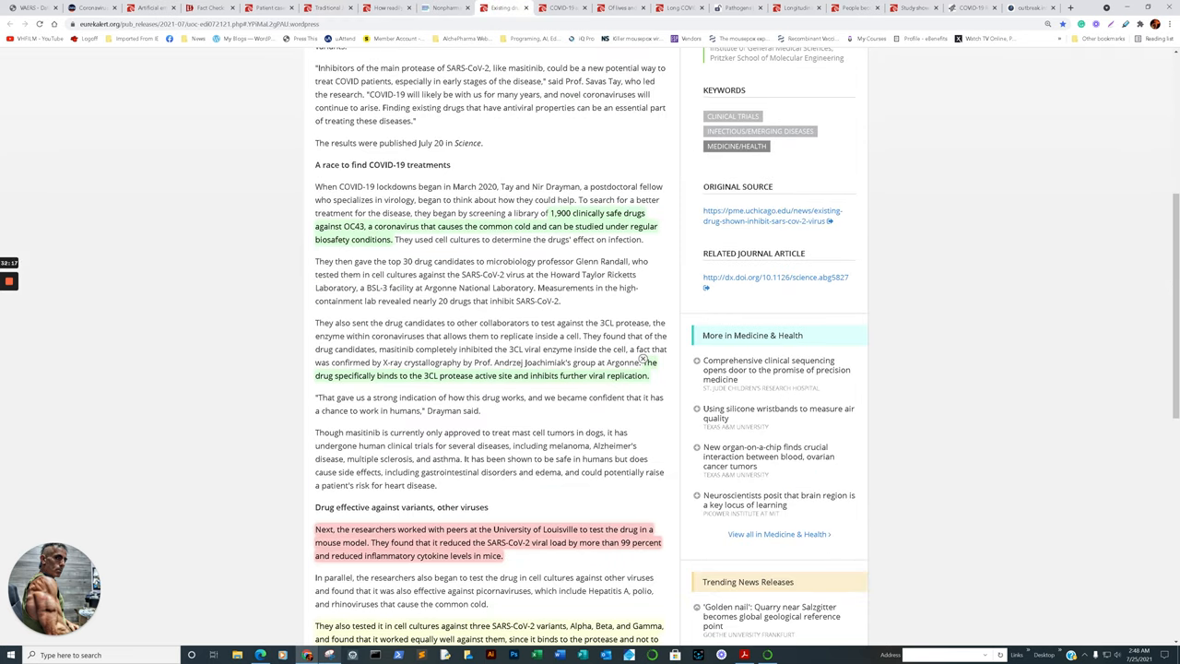
{"action": "scroll", "scroll_direction": "down", "scroll_amount": 3}
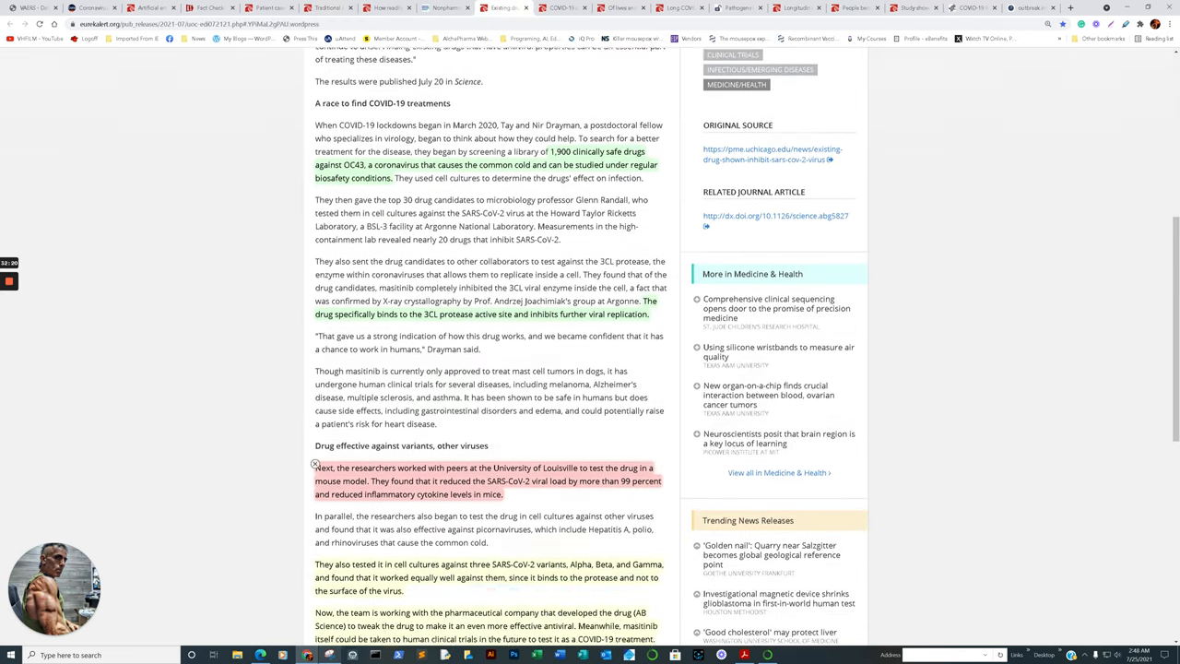
{"action": "scroll", "scroll_direction": "down", "scroll_amount": 3}
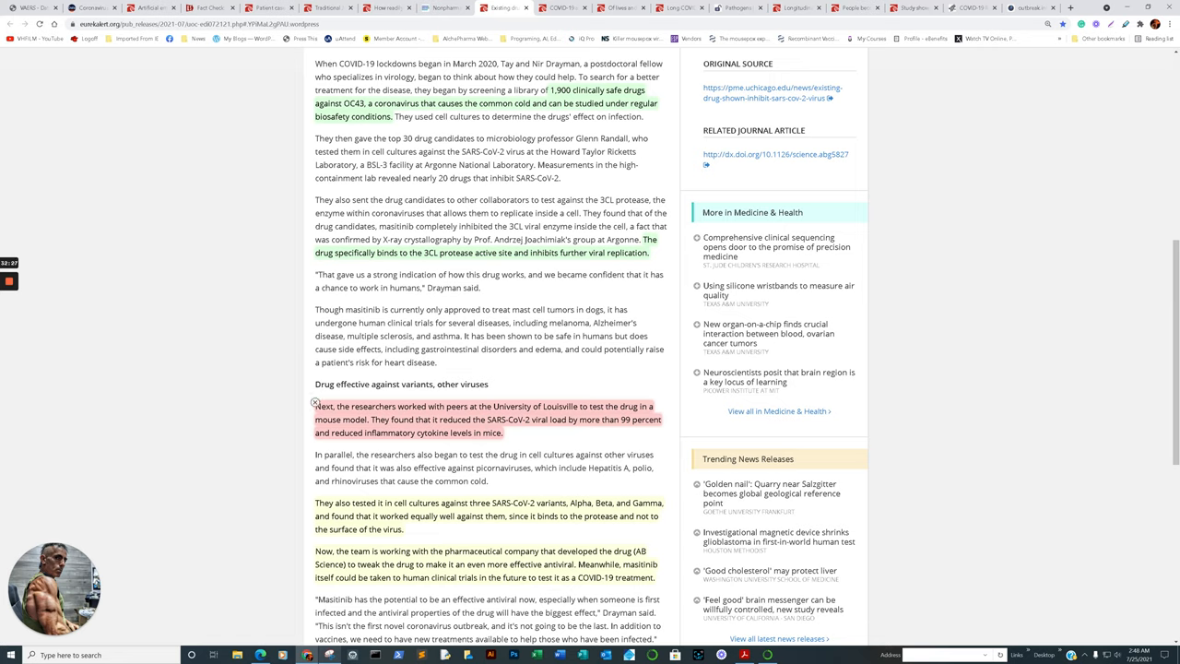
{"action": "scroll", "scroll_direction": "down", "scroll_amount": 3}
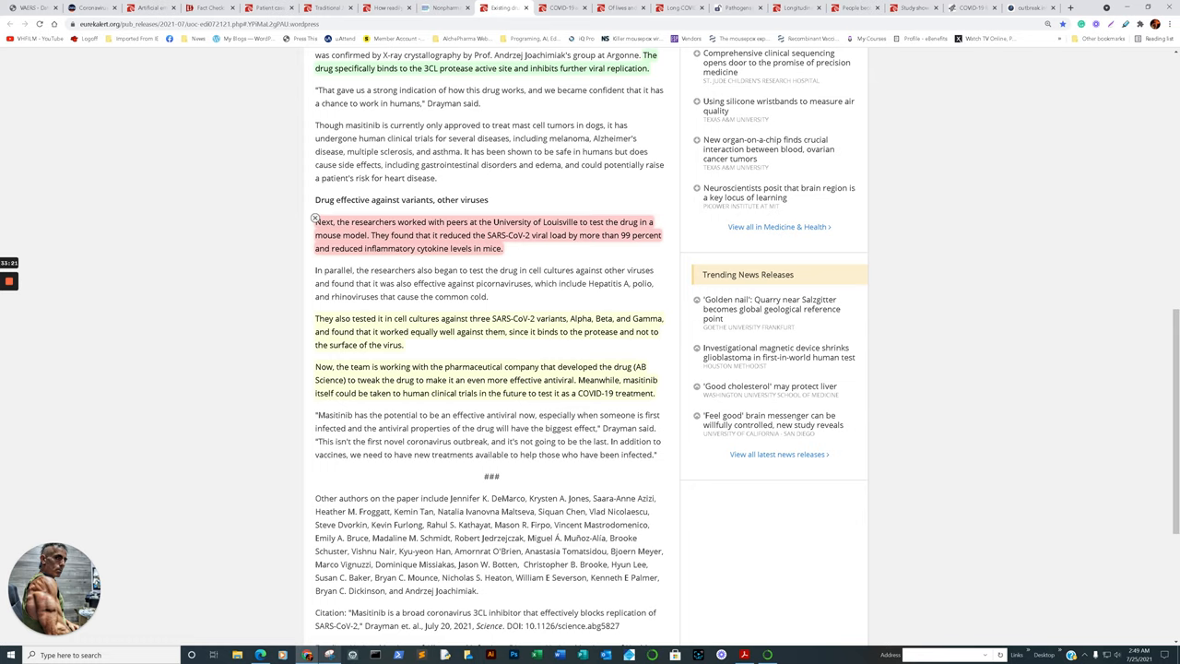
{"action": "mouse_move", "coordinate": [316, 362]}
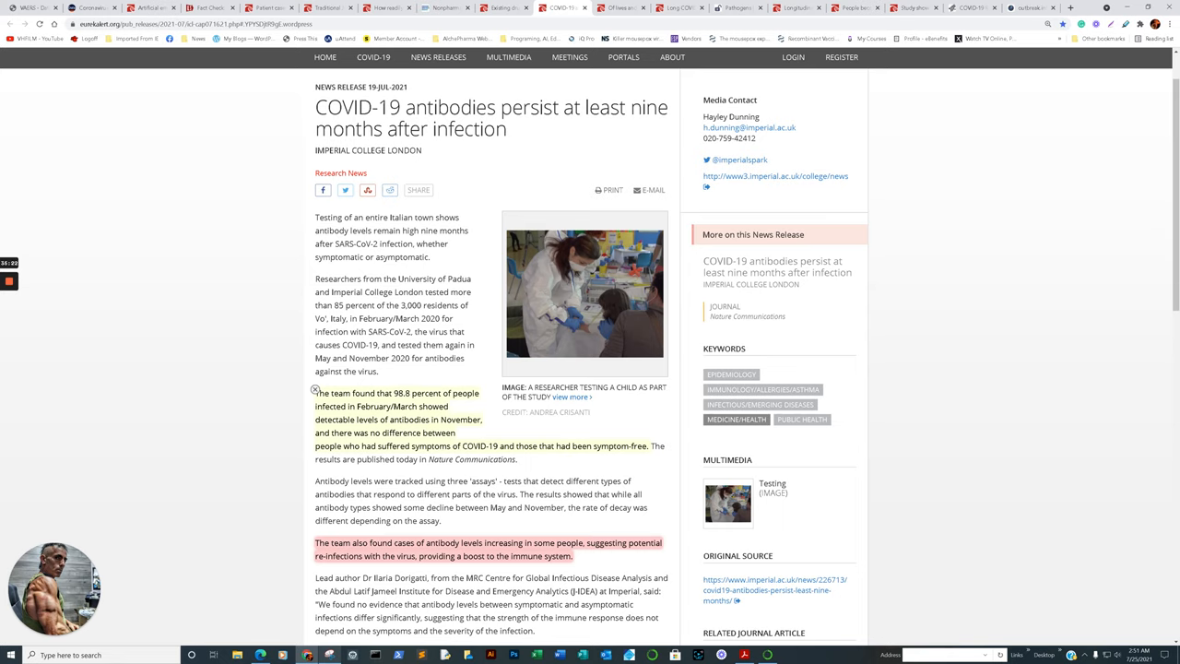
Step: Select the sentence comparing symptomatic and symptom-free people, then move on to Dorigatti's quote and the Vo' results
{"action": "double_click", "coordinate": [398, 432]}
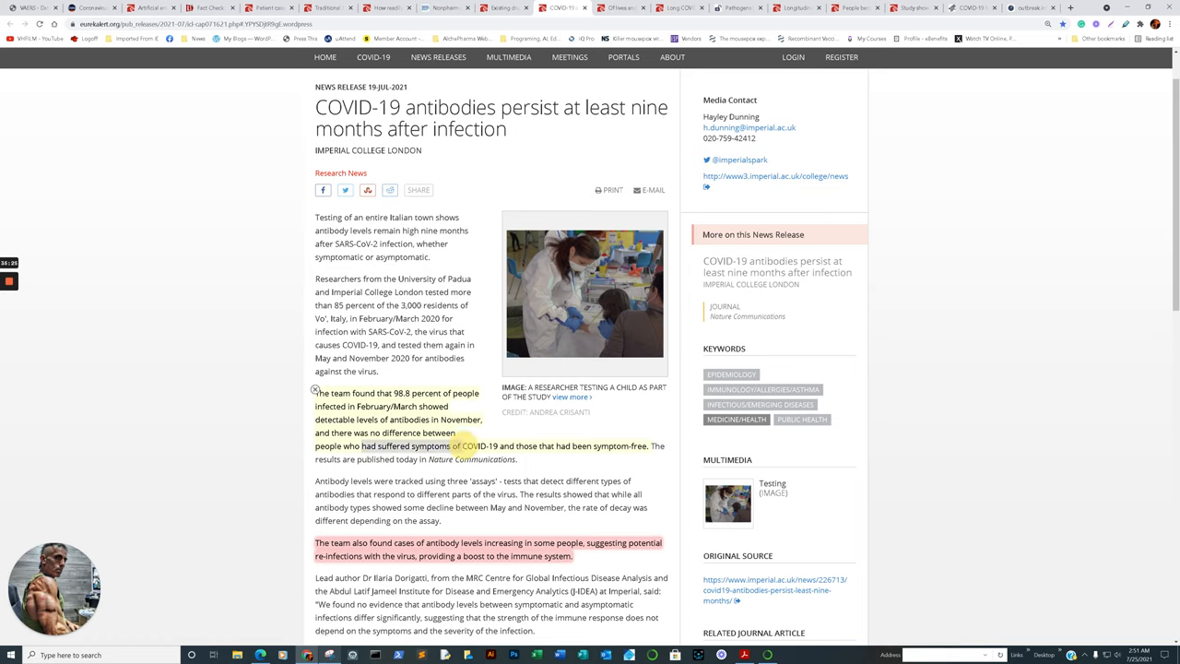
{"action": "left_click_drag", "start_coordinate": [455, 445], "coordinate": [645, 445]}
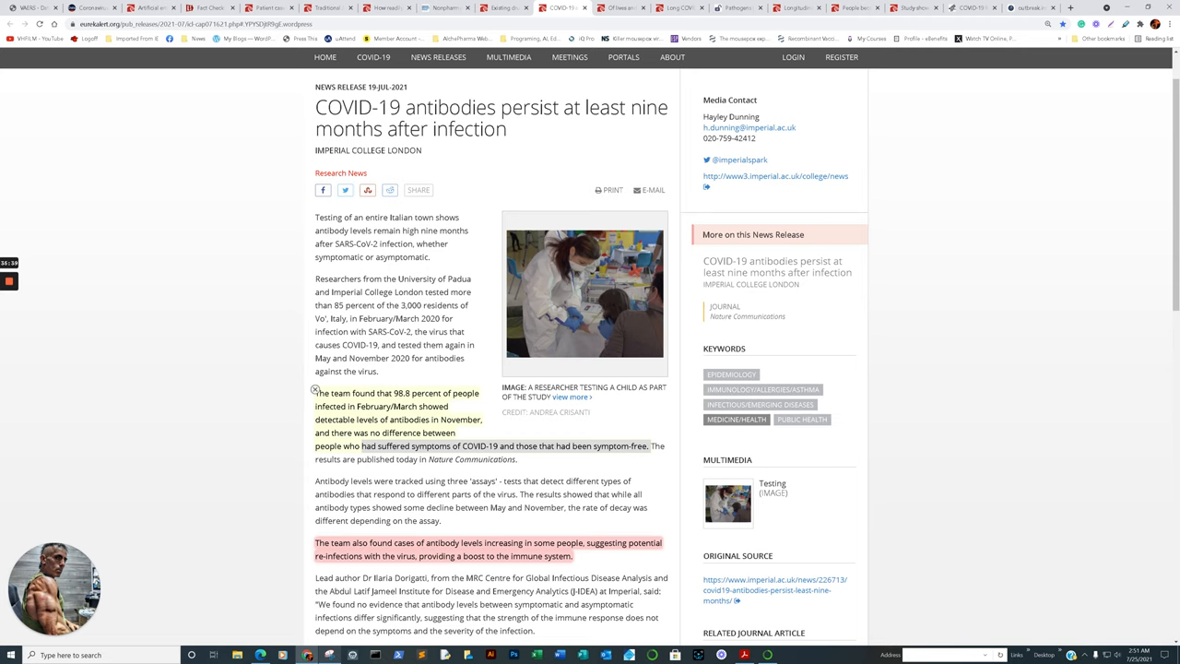
{"action": "scroll", "scroll_direction": "down", "scroll_amount": 3}
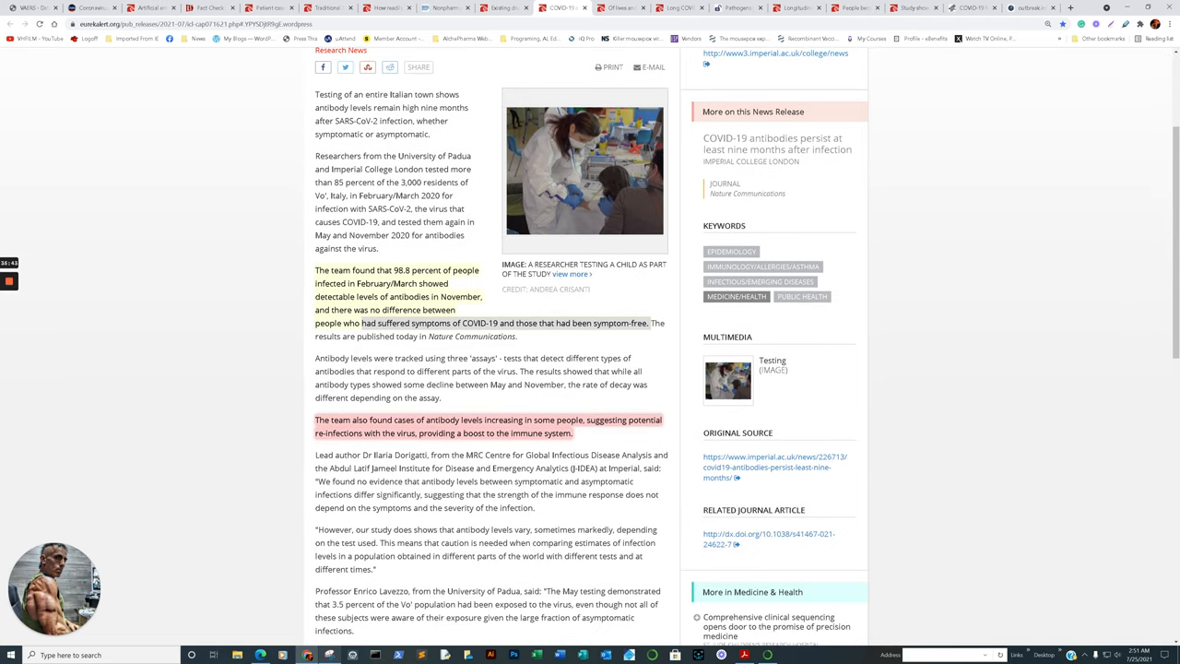
{"action": "mouse_move", "coordinate": [313, 415]}
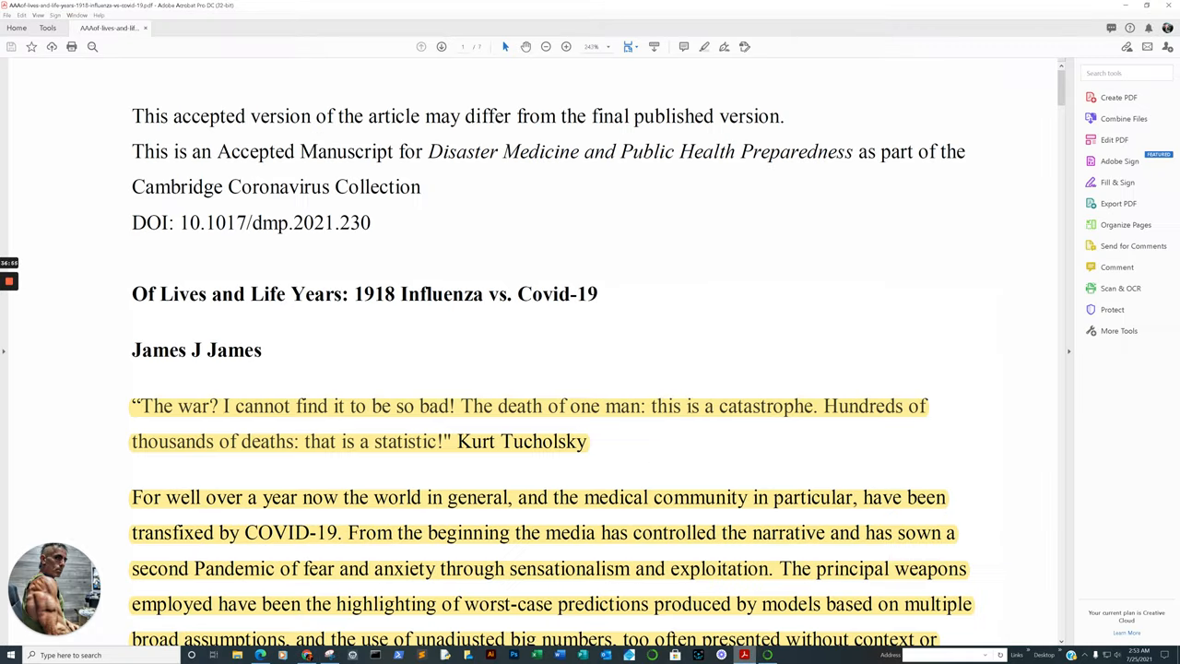
Step: Scroll the 1918 Influenza vs. Covid-19 PDF down past the manuscript note to the opening quotation
{"action": "scroll", "scroll_direction": "down", "scroll_amount": 3}
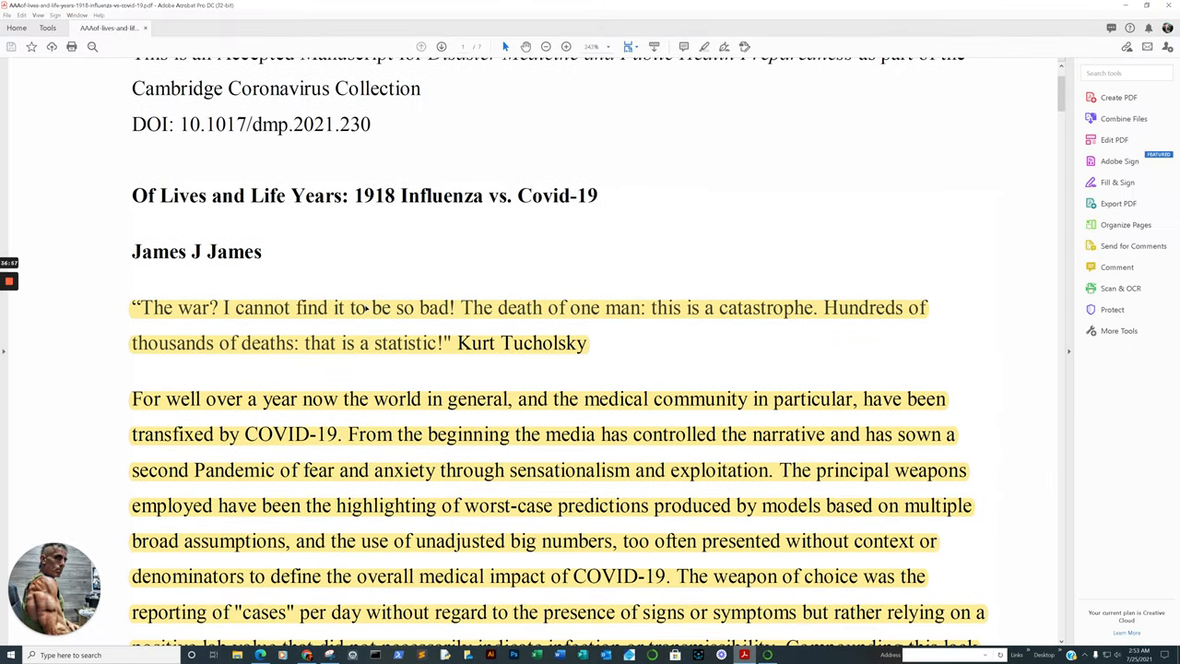
{"action": "scroll", "scroll_direction": "down", "scroll_amount": 3}
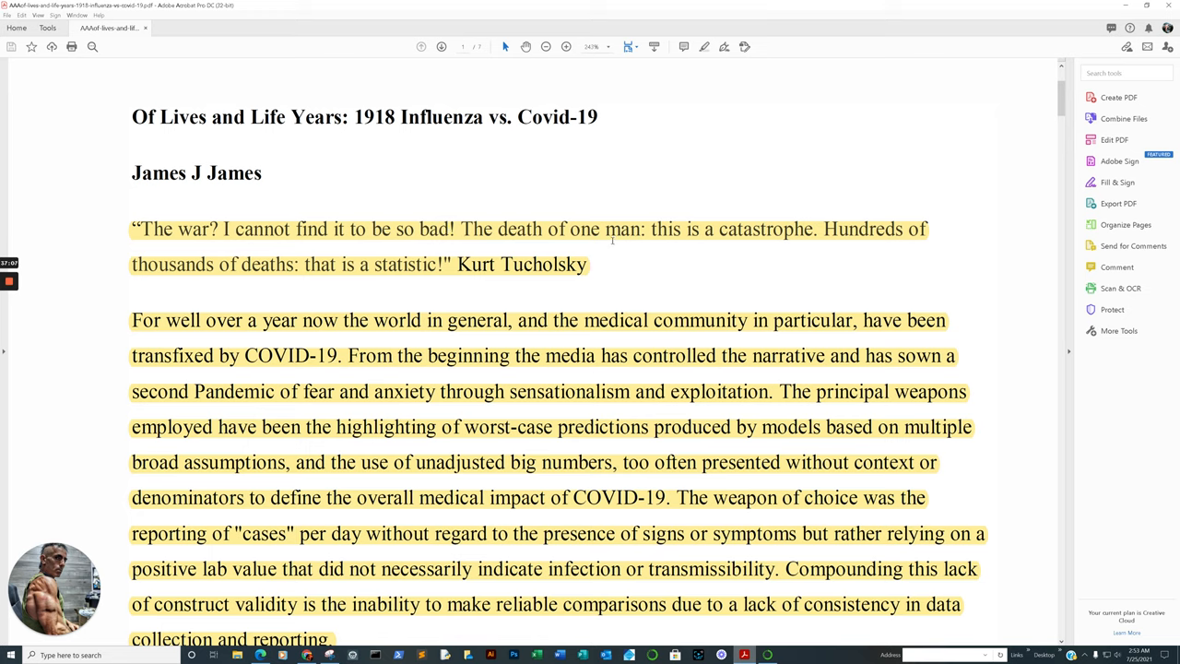
{"action": "mouse_move", "coordinate": [318, 295]}
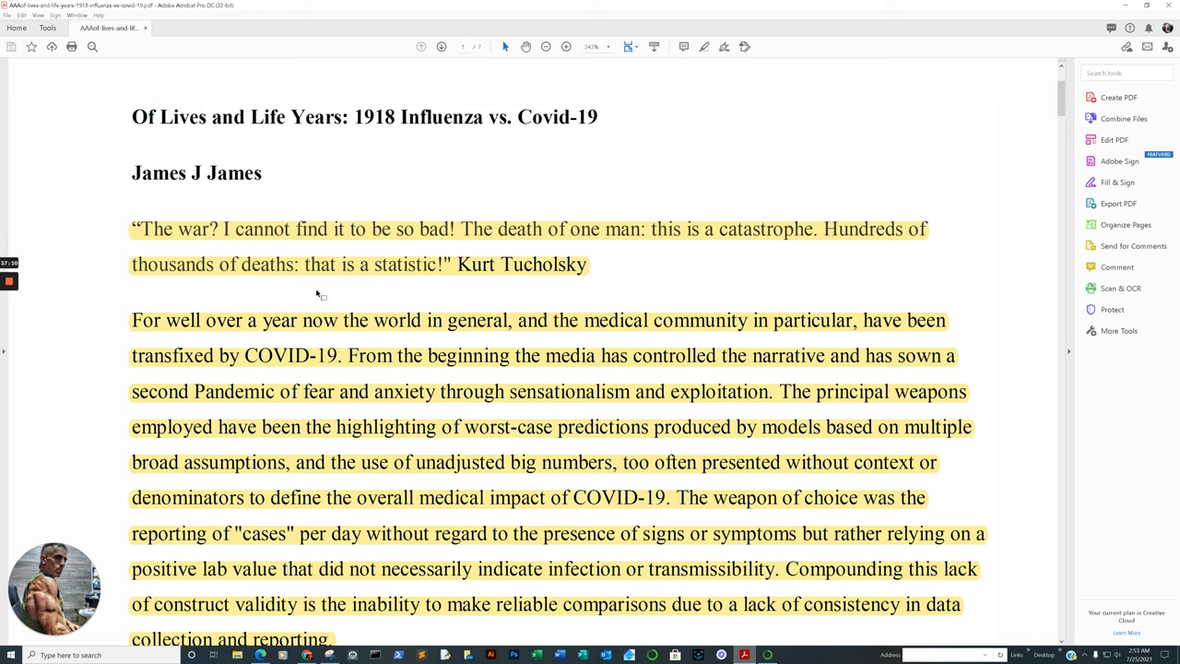
{"action": "mouse_move", "coordinate": [386, 276]}
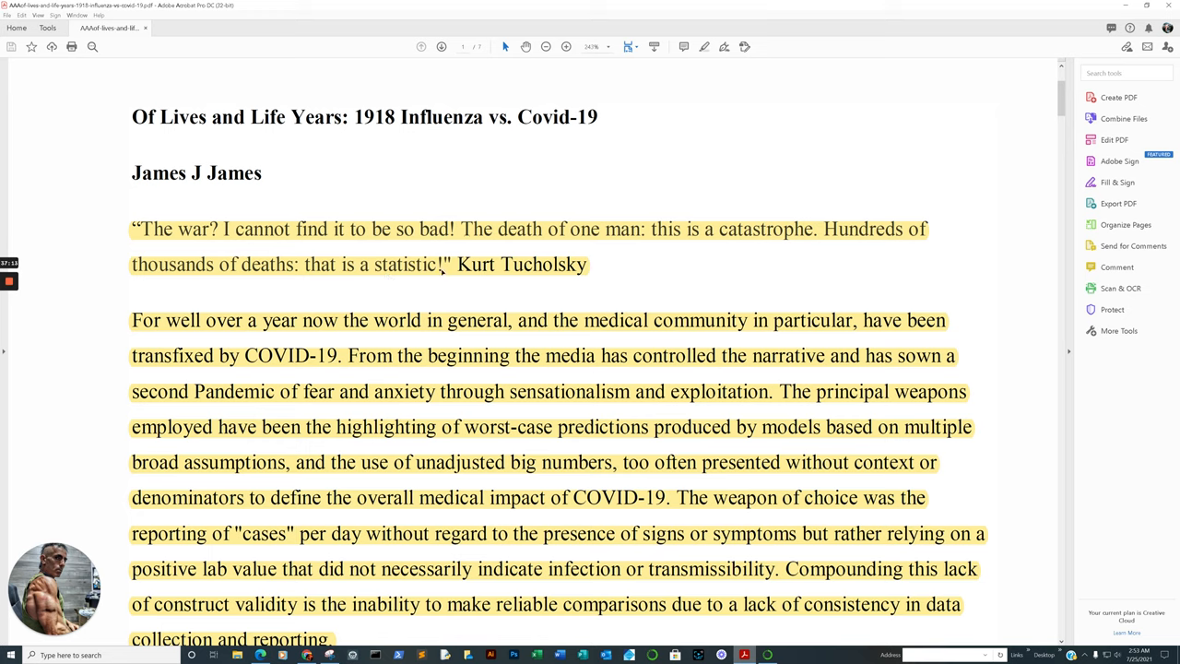
{"action": "mouse_move", "coordinate": [445, 274]}
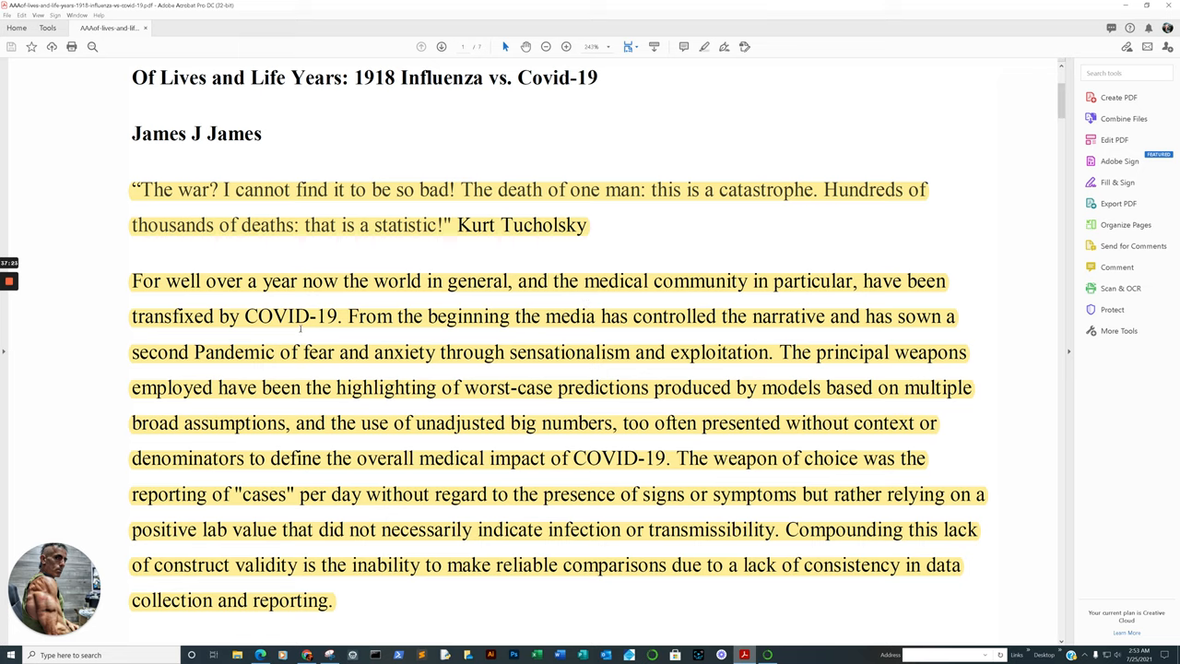
{"action": "mouse_move", "coordinate": [728, 329]}
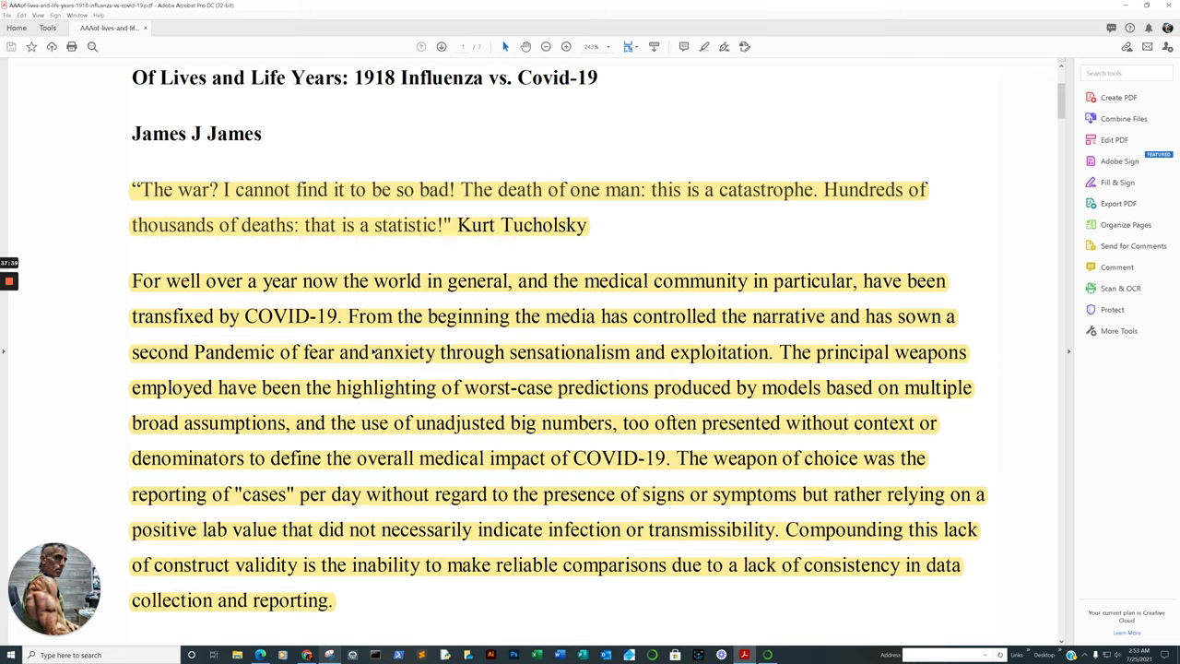
{"action": "mouse_move", "coordinate": [373, 360]}
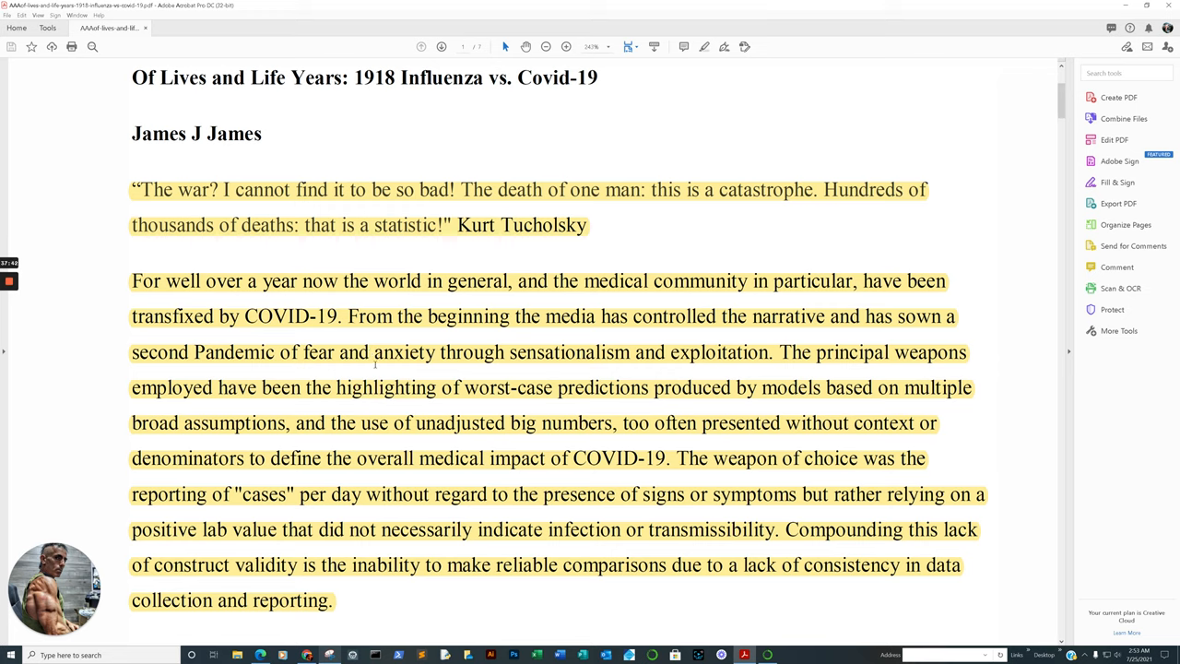
{"action": "mouse_move", "coordinate": [443, 542]}
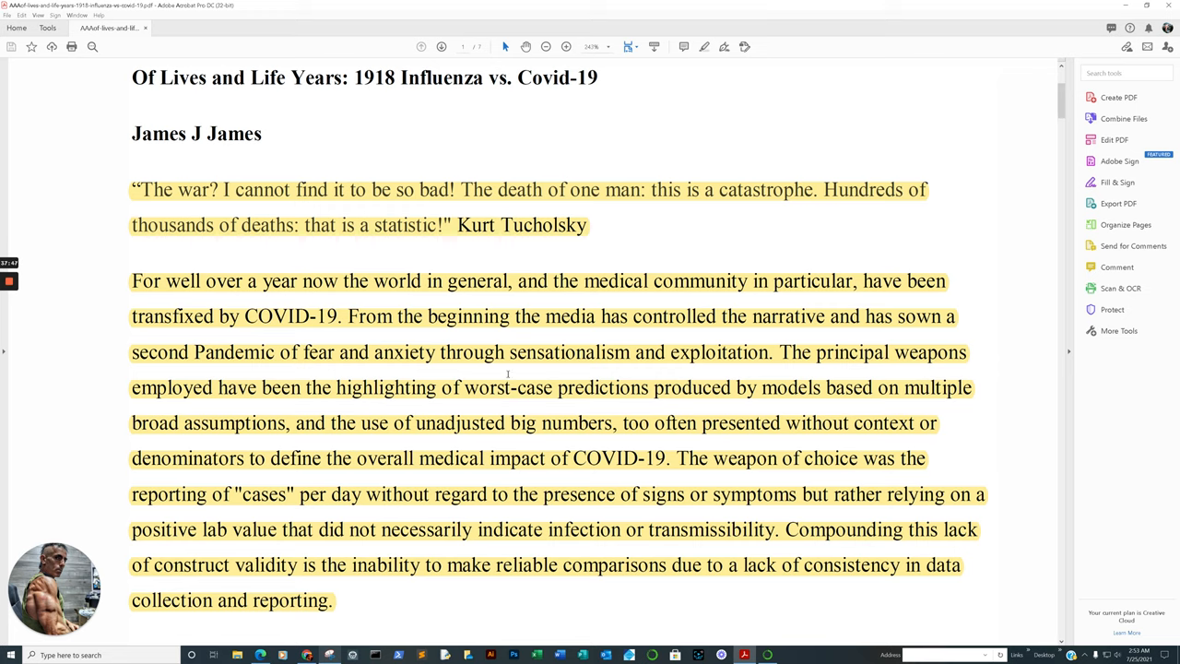
{"action": "mouse_move", "coordinate": [768, 364]}
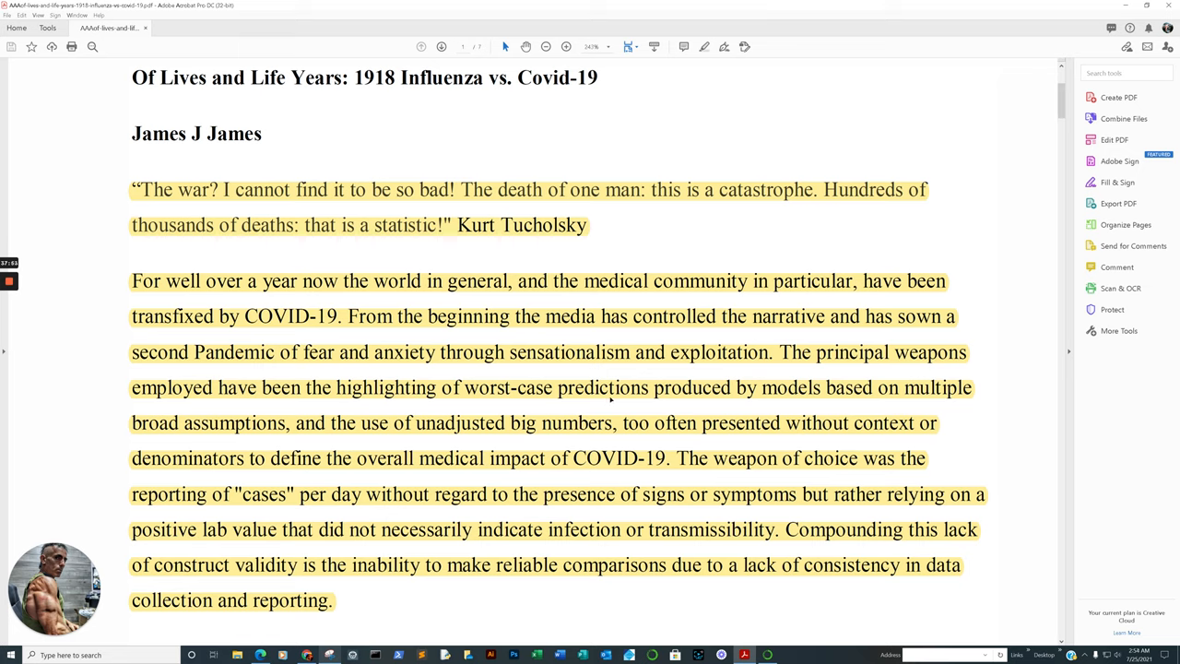
{"action": "mouse_move", "coordinate": [304, 448]}
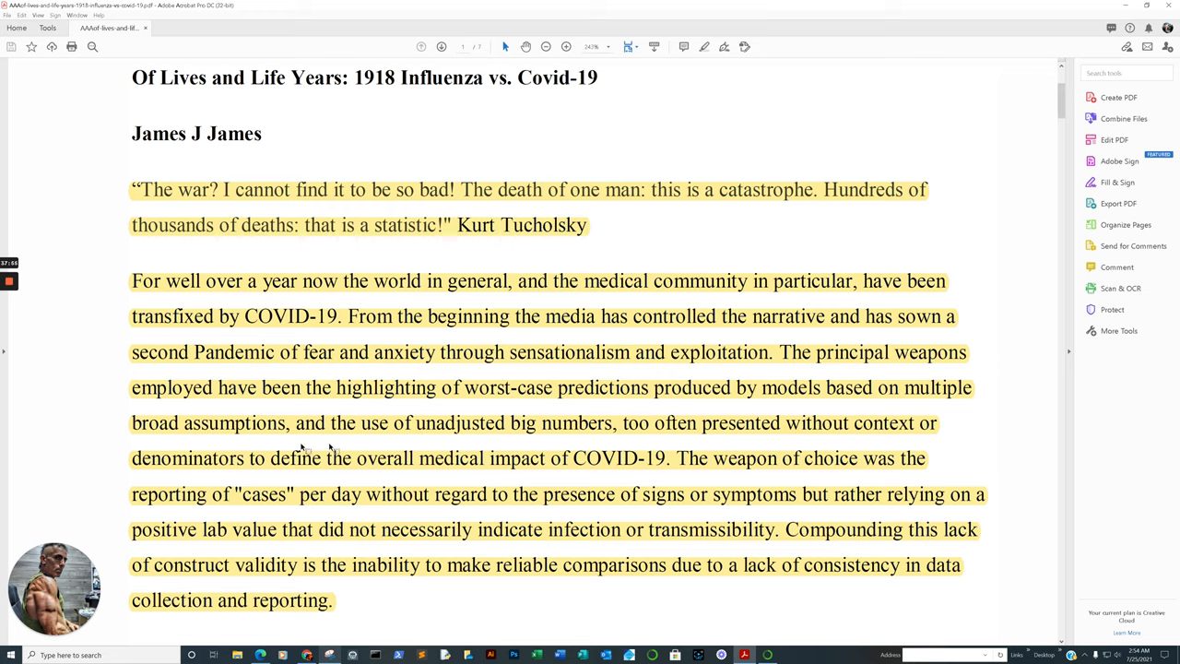
{"action": "mouse_move", "coordinate": [487, 447]}
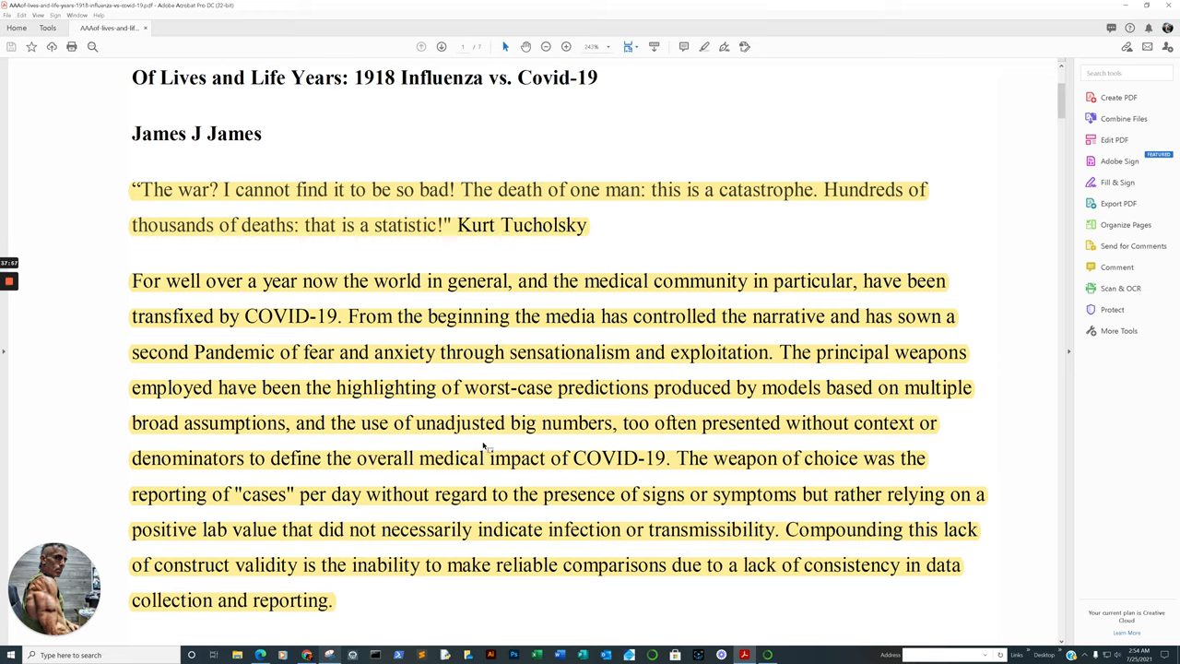
{"action": "mouse_move", "coordinate": [816, 422]}
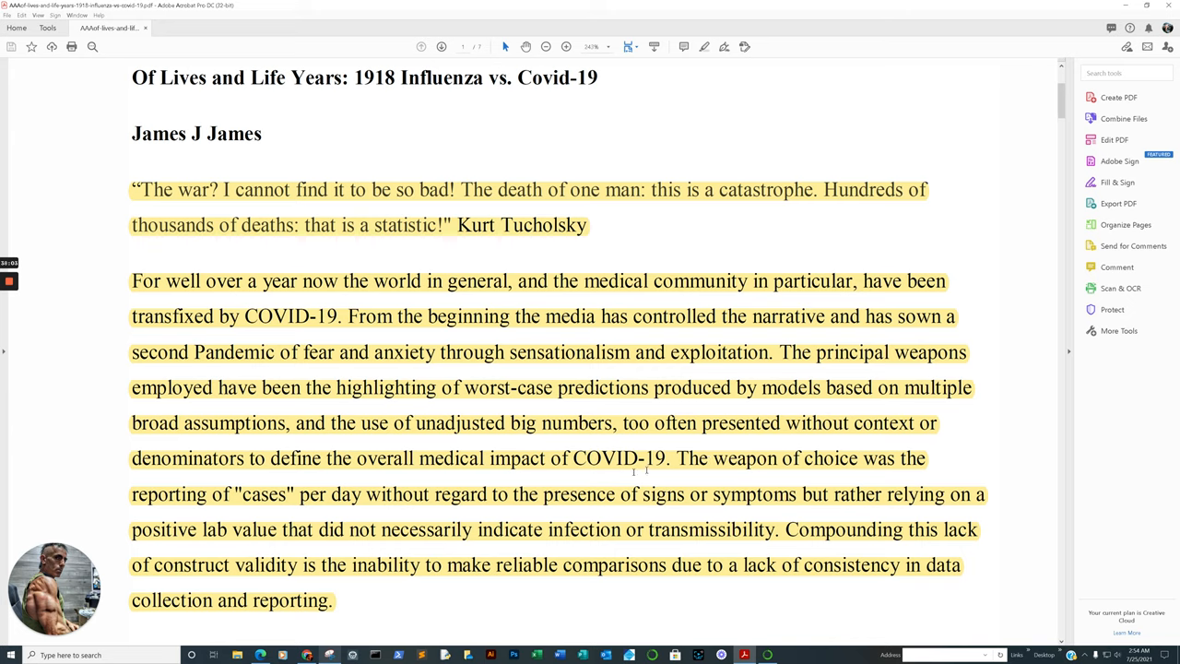
{"action": "scroll", "scroll_direction": "down", "scroll_amount": 3}
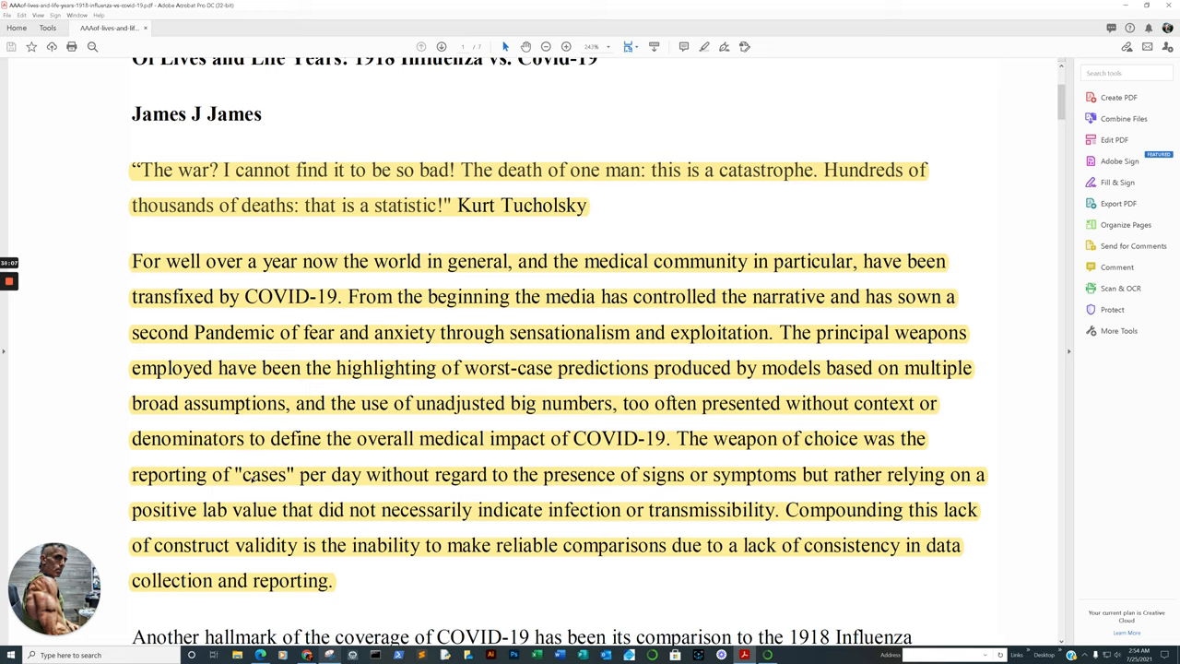
{"action": "mouse_move", "coordinate": [279, 483]}
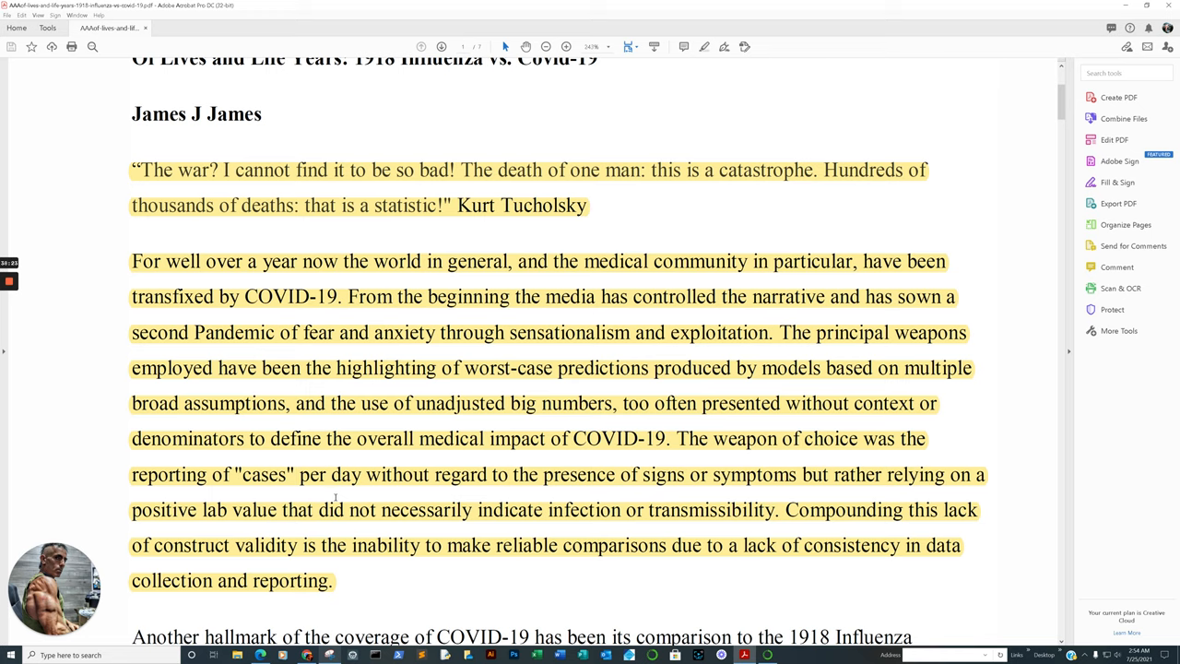
{"action": "mouse_move", "coordinate": [732, 498]}
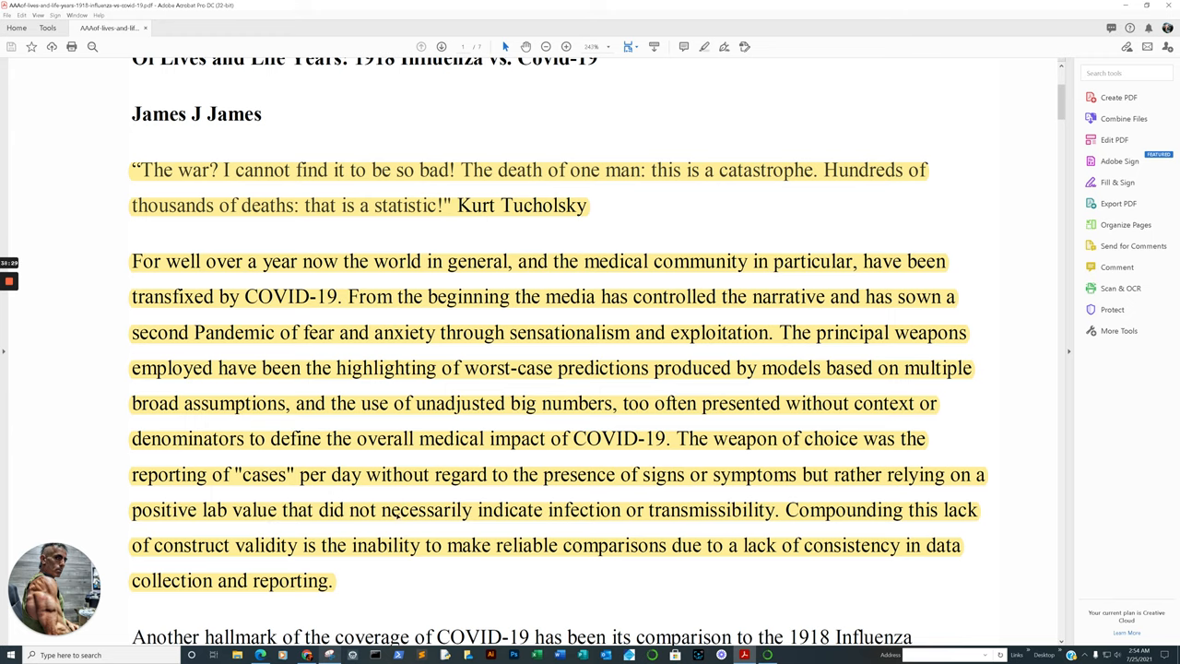
{"action": "mouse_move", "coordinate": [706, 545]}
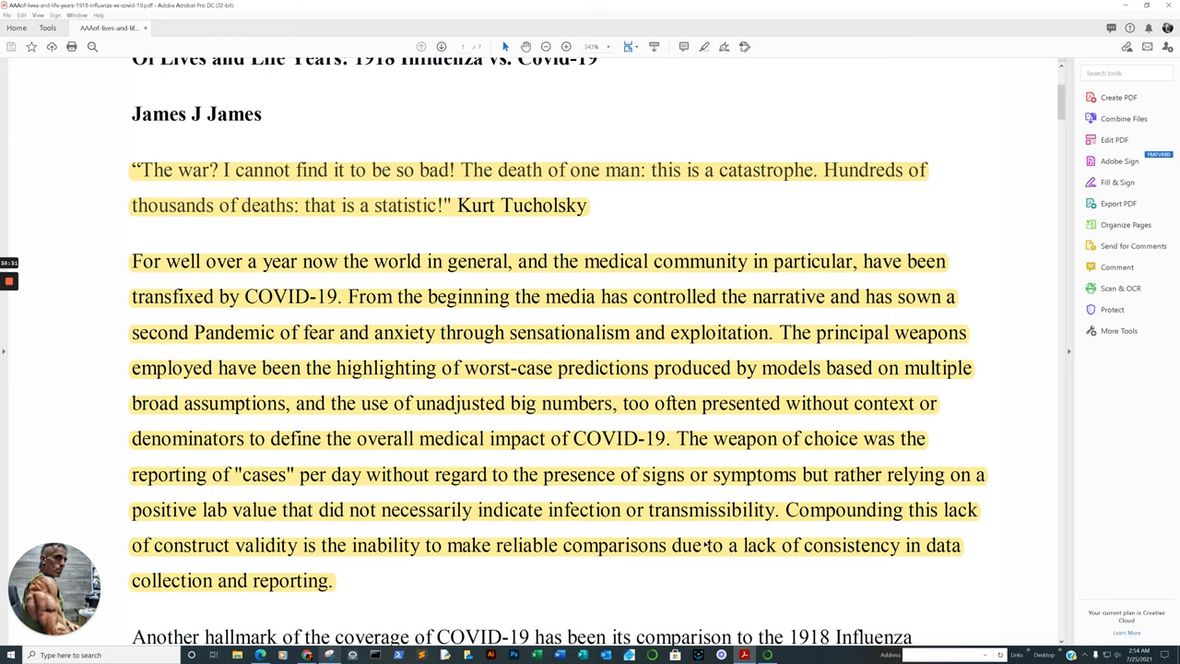
{"action": "scroll", "scroll_direction": "down", "scroll_amount": 3}
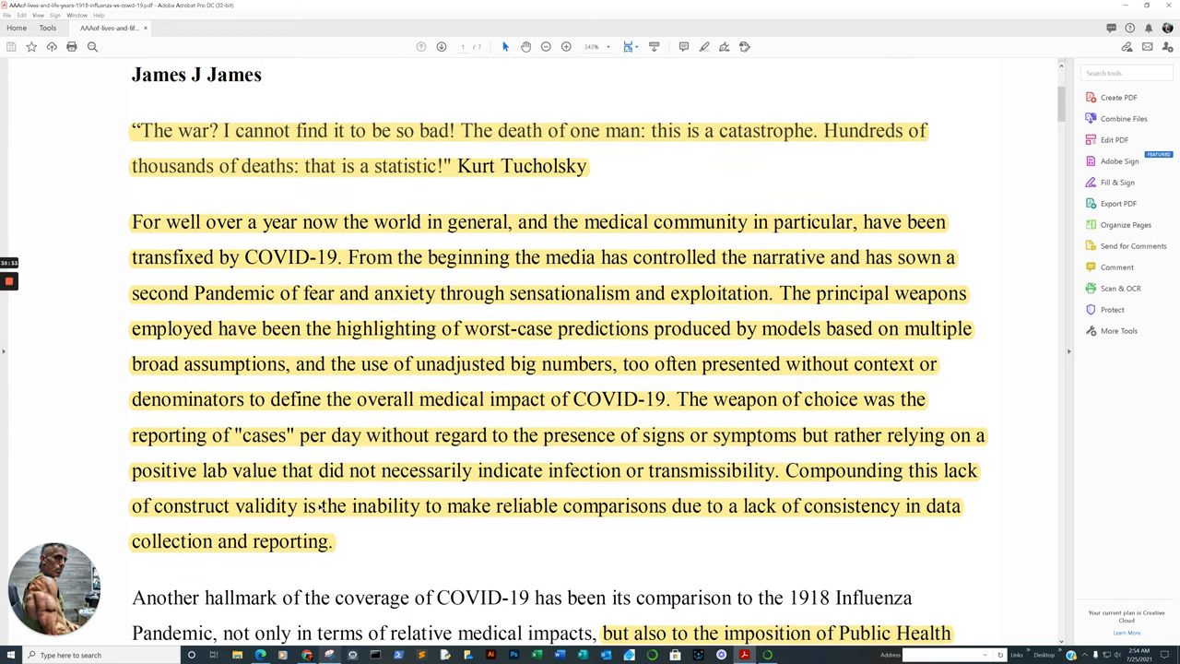
{"action": "mouse_move", "coordinate": [355, 539]}
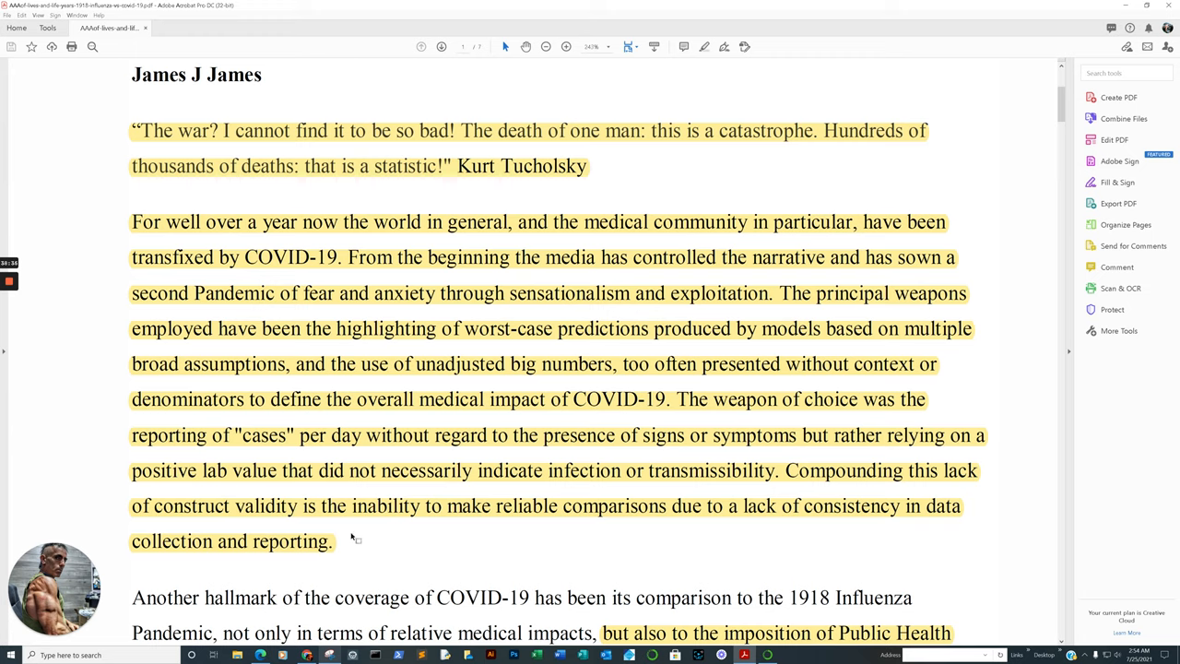
{"action": "scroll", "scroll_direction": "down", "scroll_amount": 3}
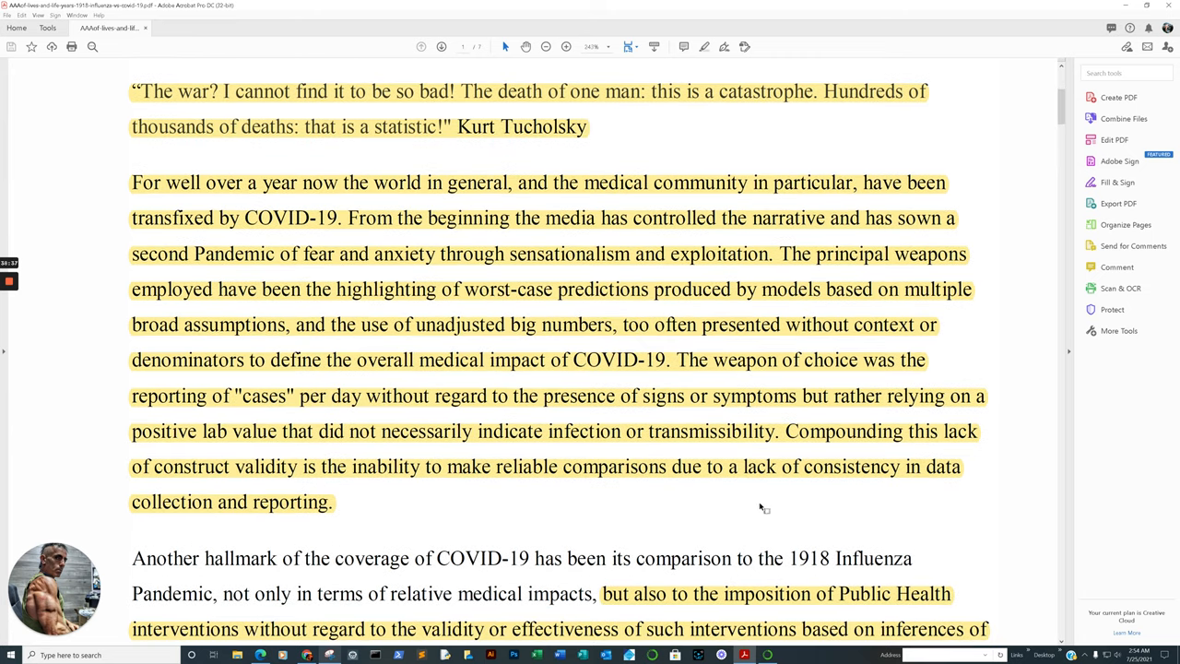
{"action": "scroll", "scroll_direction": "down", "scroll_amount": 3}
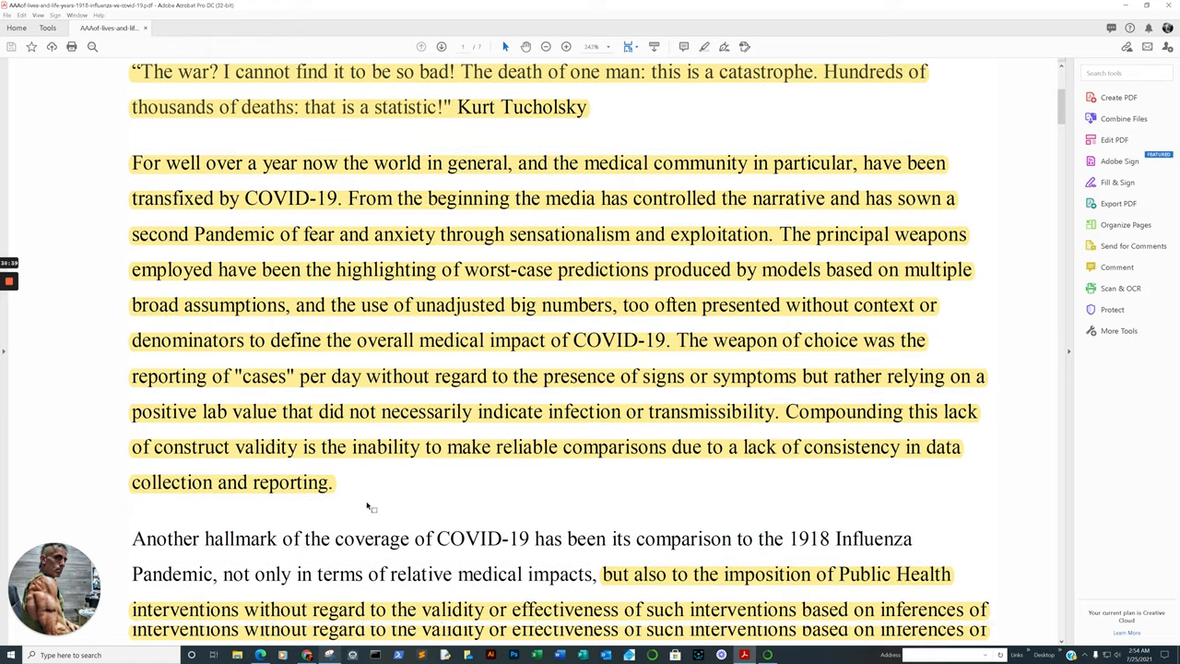
{"action": "scroll", "scroll_direction": "down", "scroll_amount": 3}
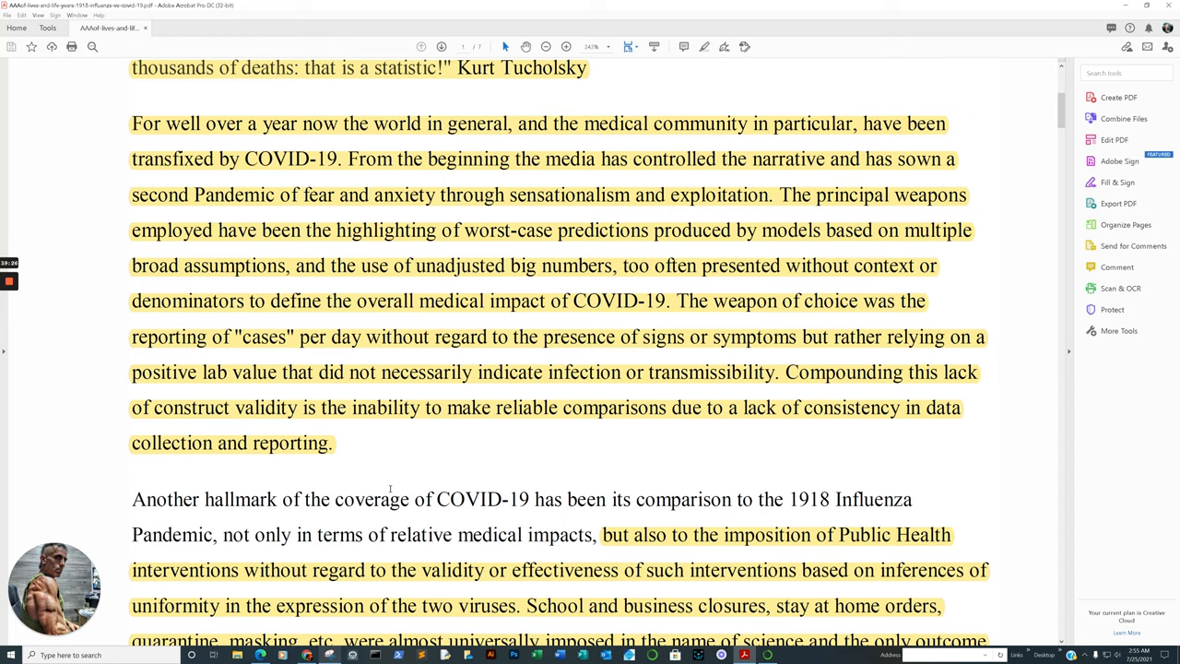
Step: Scroll the article down to the 'Another hallmark of the coverage of COVID-19' paragraph and the ethical dilemma passage
{"action": "scroll", "scroll_direction": "down", "scroll_amount": 3}
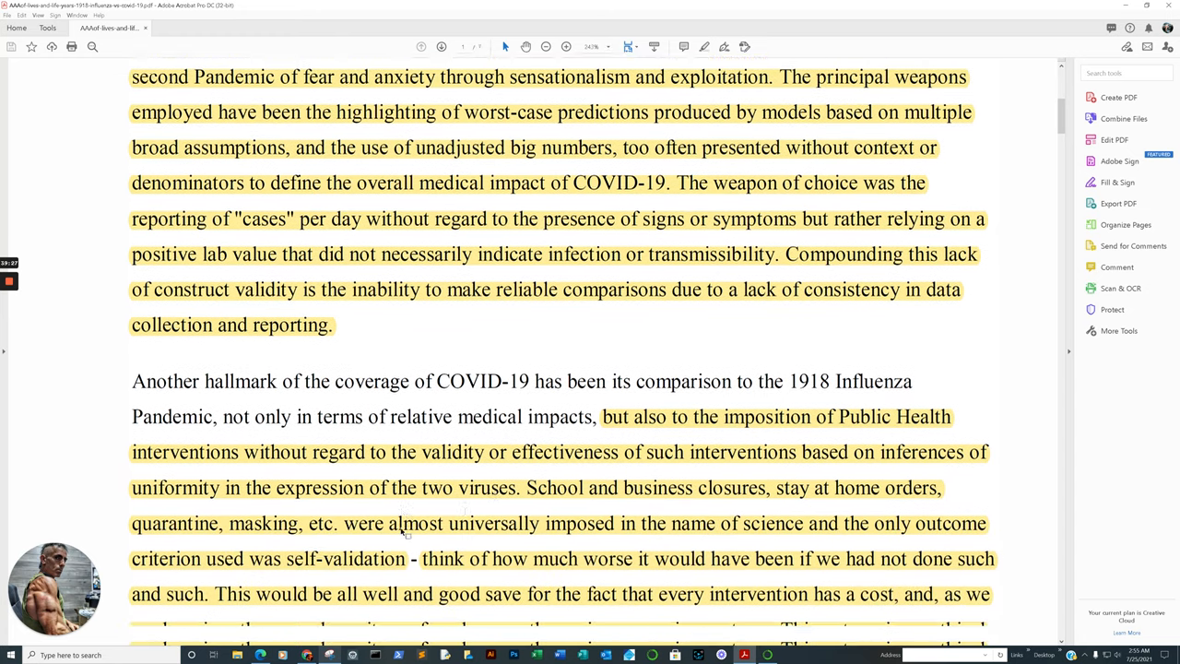
{"action": "scroll", "scroll_direction": "down", "scroll_amount": 3}
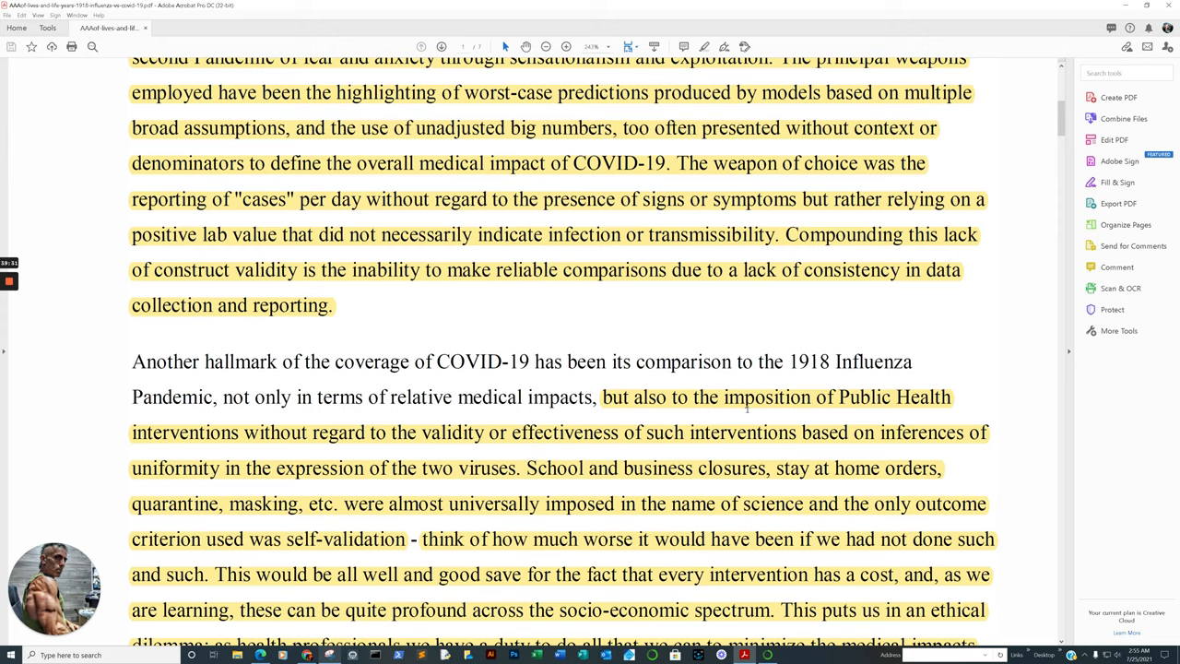
{"action": "scroll", "scroll_direction": "down", "scroll_amount": 3}
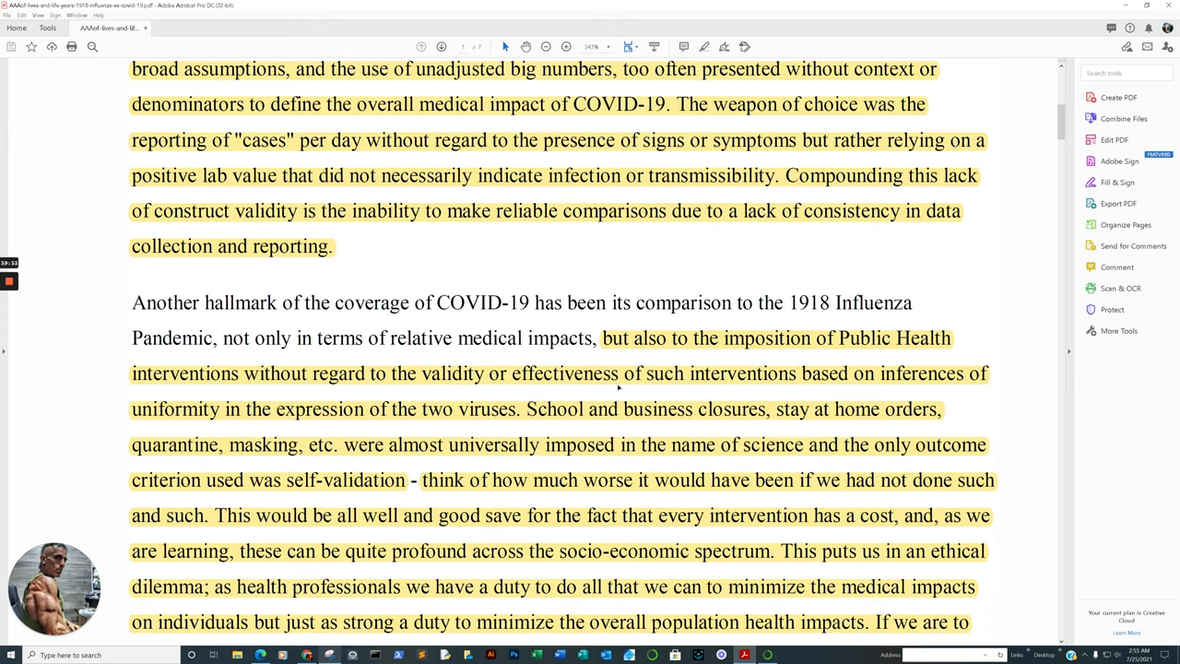
{"action": "mouse_move", "coordinate": [461, 396]}
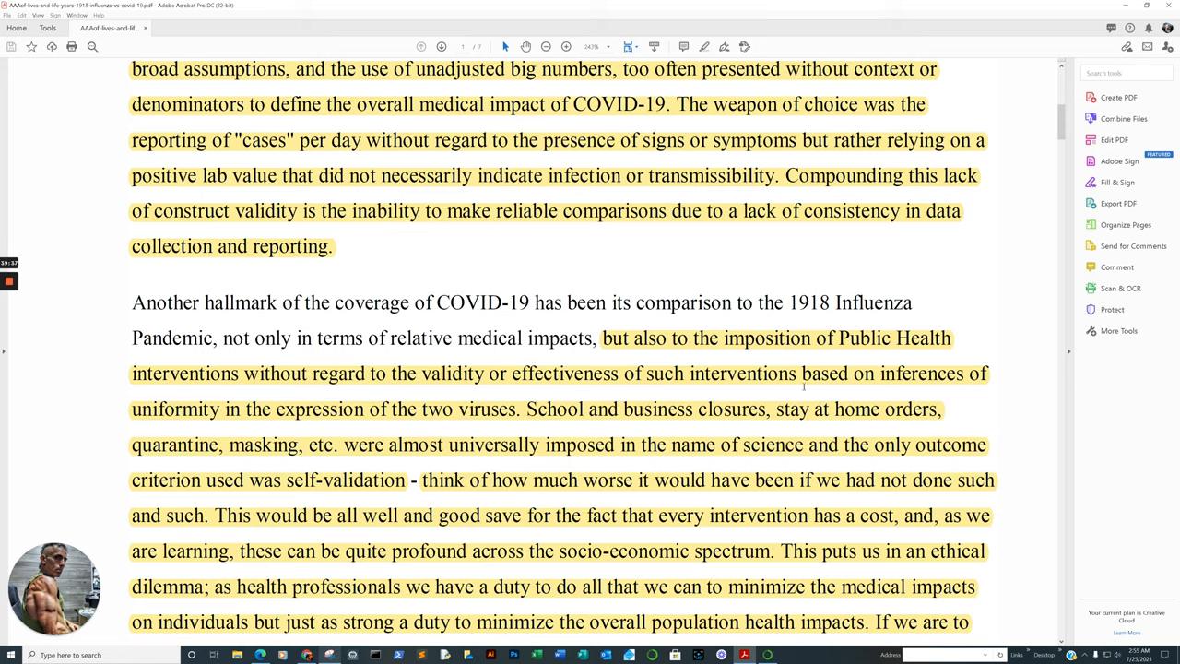
{"action": "mouse_move", "coordinate": [401, 386]}
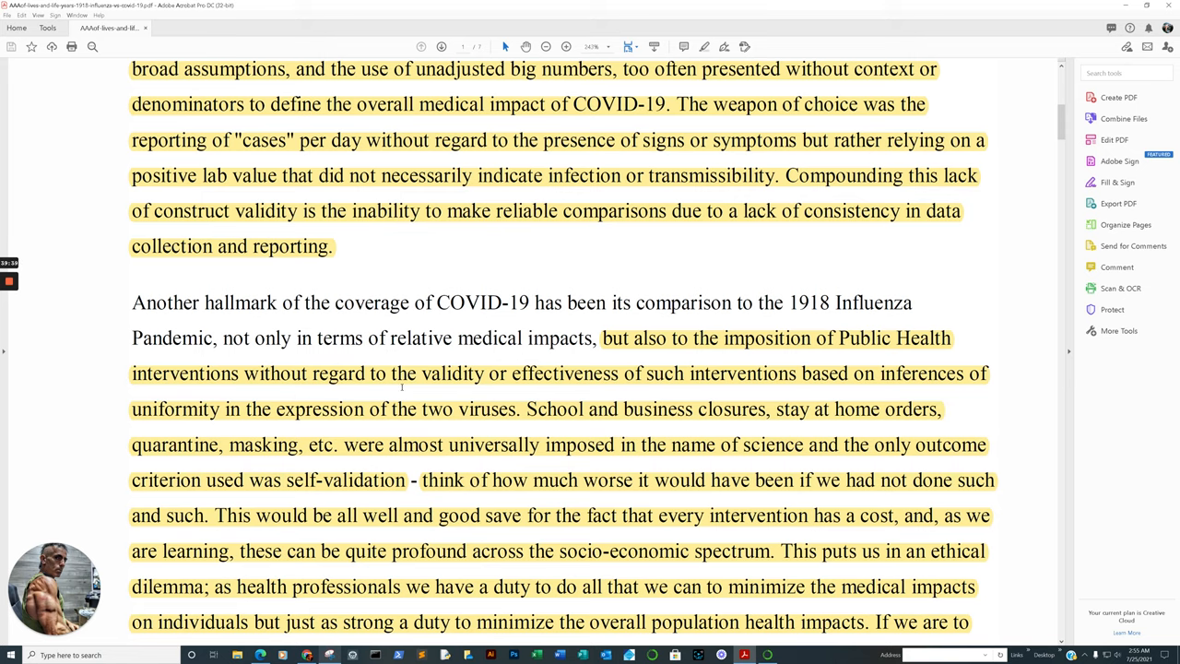
{"action": "scroll", "scroll_direction": "down", "scroll_amount": 3}
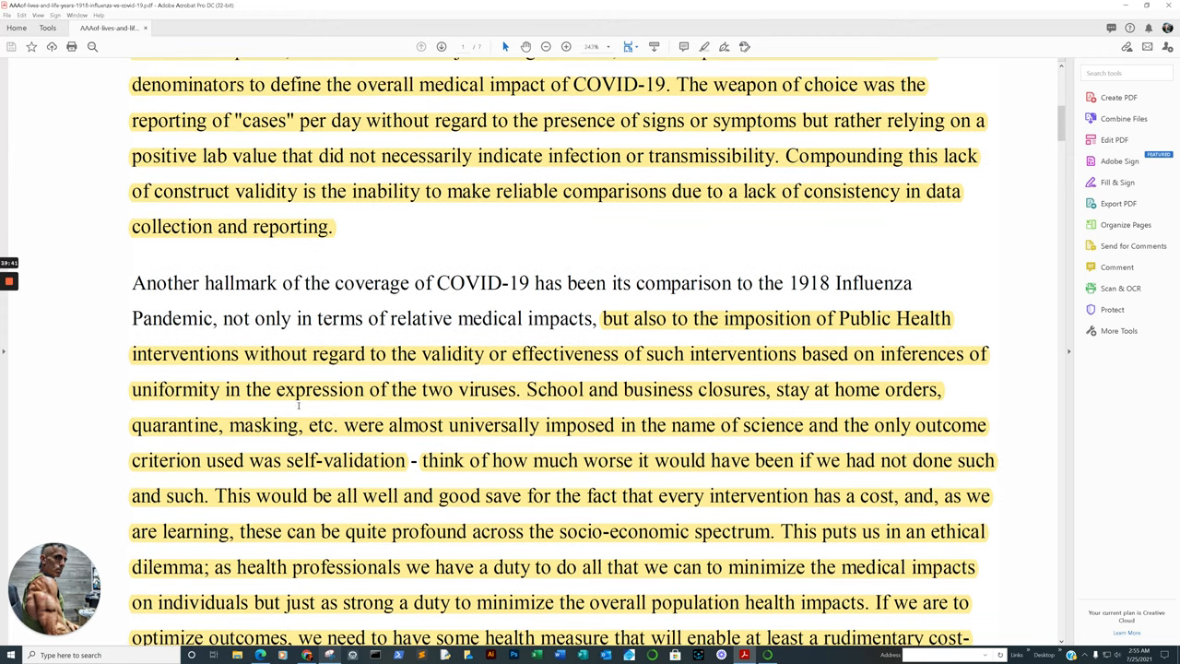
{"action": "mouse_move", "coordinate": [545, 416]}
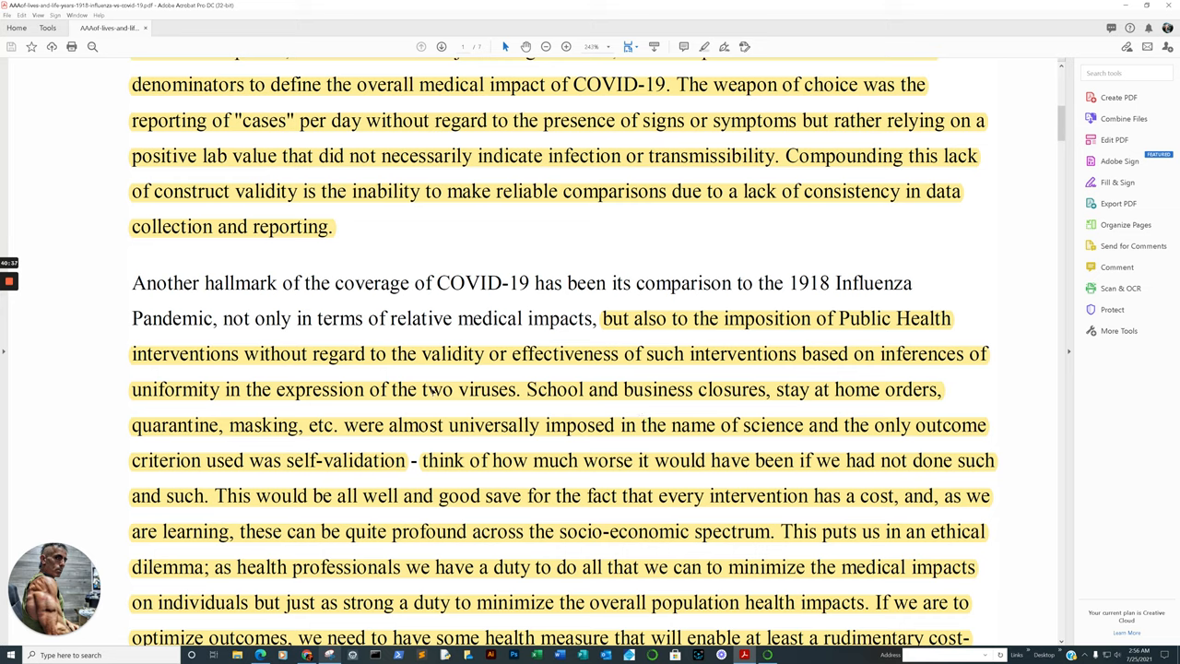
{"action": "mouse_move", "coordinate": [514, 437]}
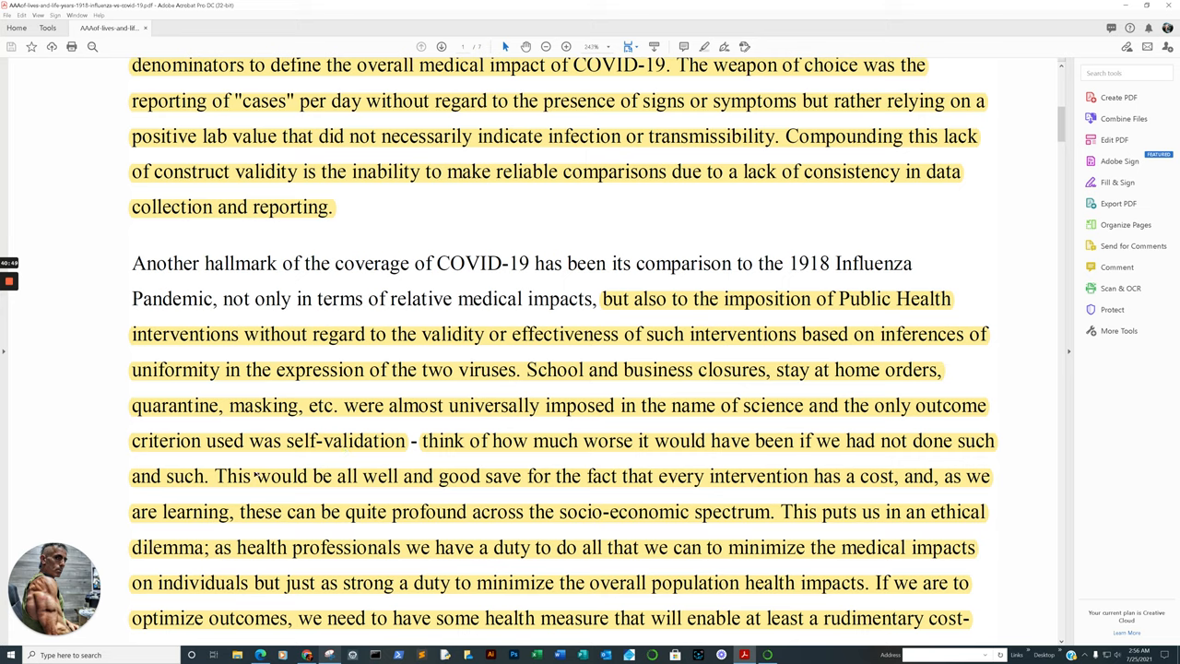
{"action": "mouse_move", "coordinate": [541, 486]}
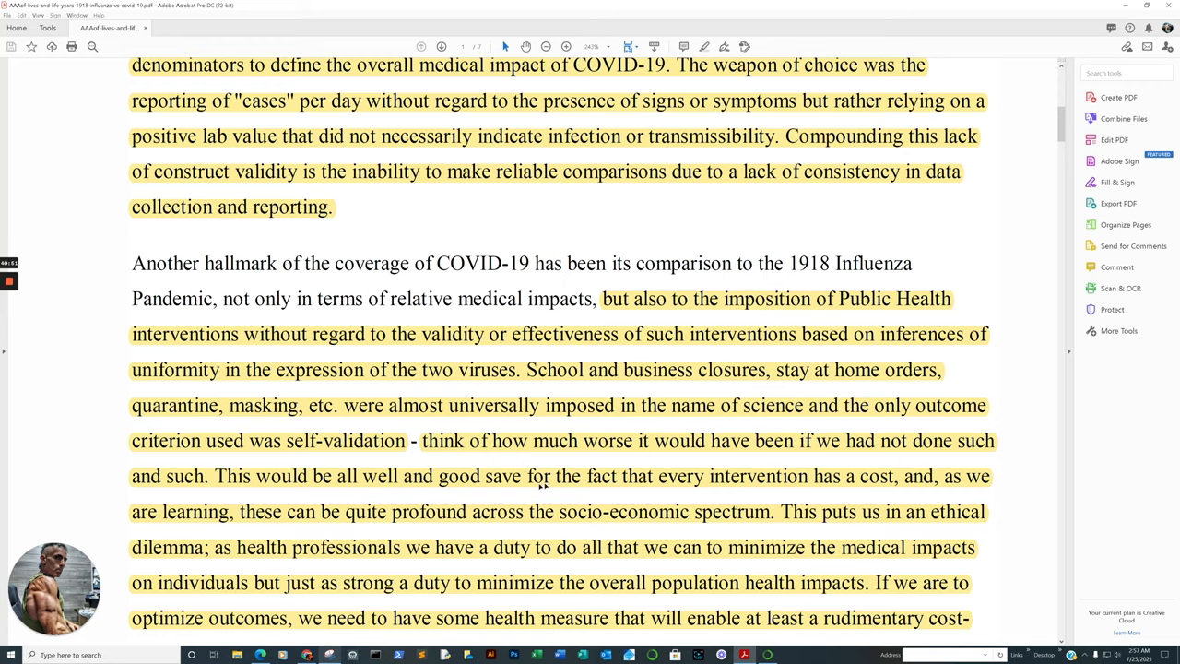
Step: Scroll past the paragraph ending 'no matter how well intended' and the Cambridge Core footer to the Life Years passage
{"action": "scroll", "scroll_direction": "down", "scroll_amount": 3}
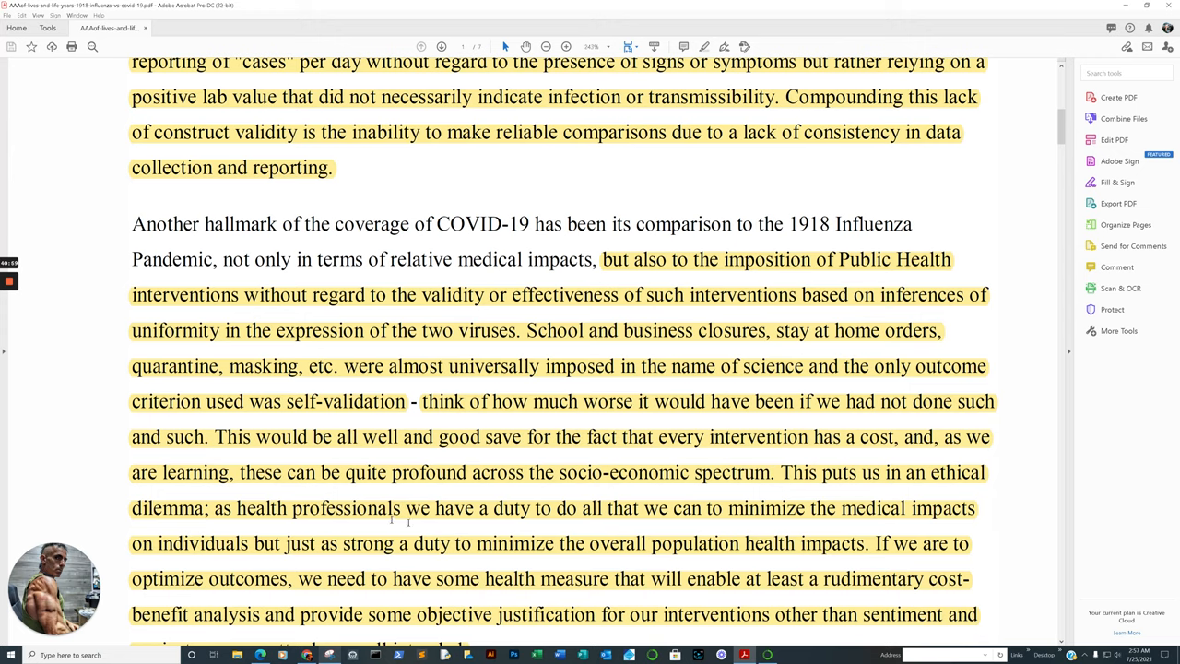
{"action": "scroll", "scroll_direction": "down", "scroll_amount": 3}
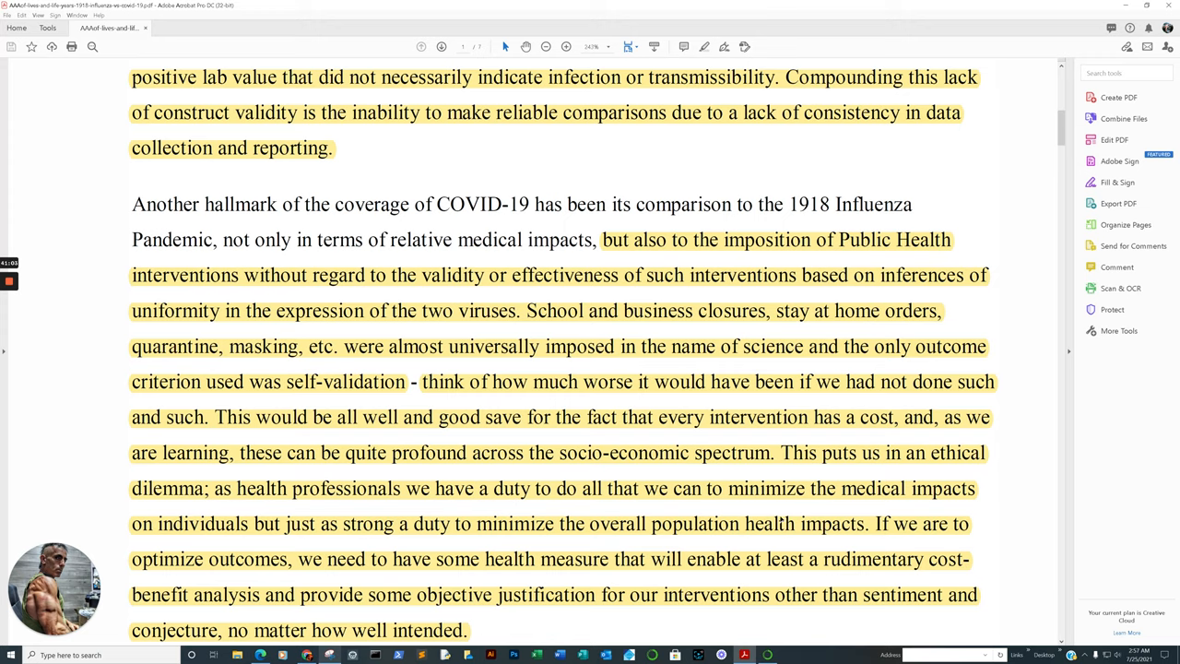
{"action": "scroll", "scroll_direction": "down", "scroll_amount": 3}
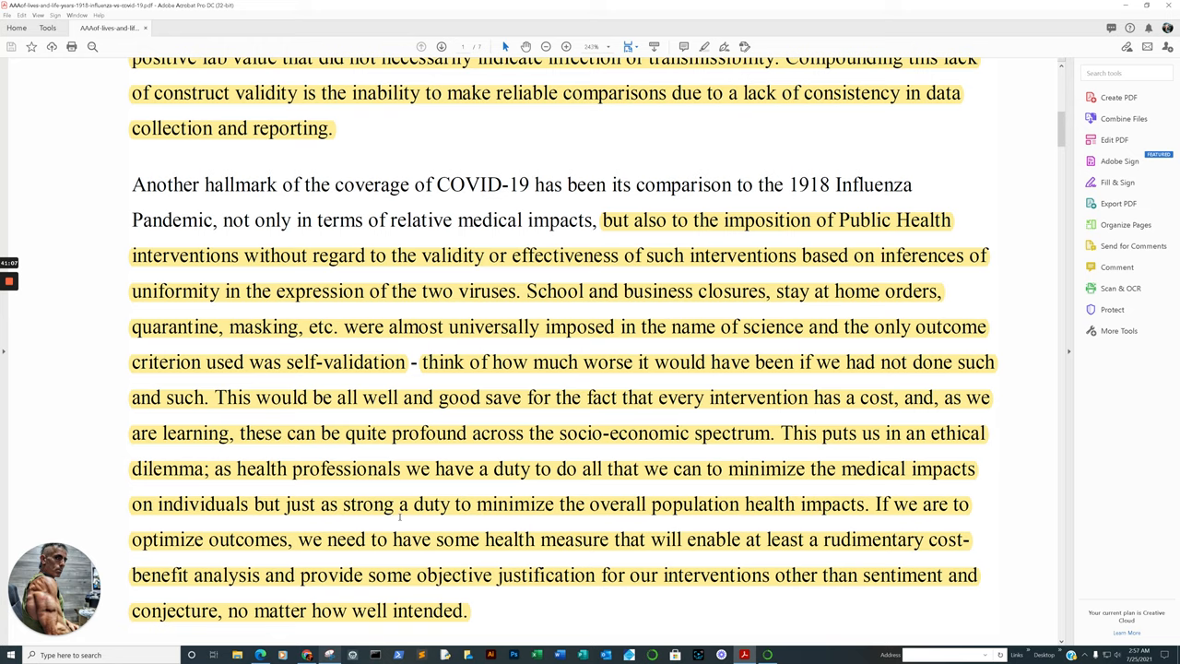
{"action": "mouse_move", "coordinate": [671, 518]}
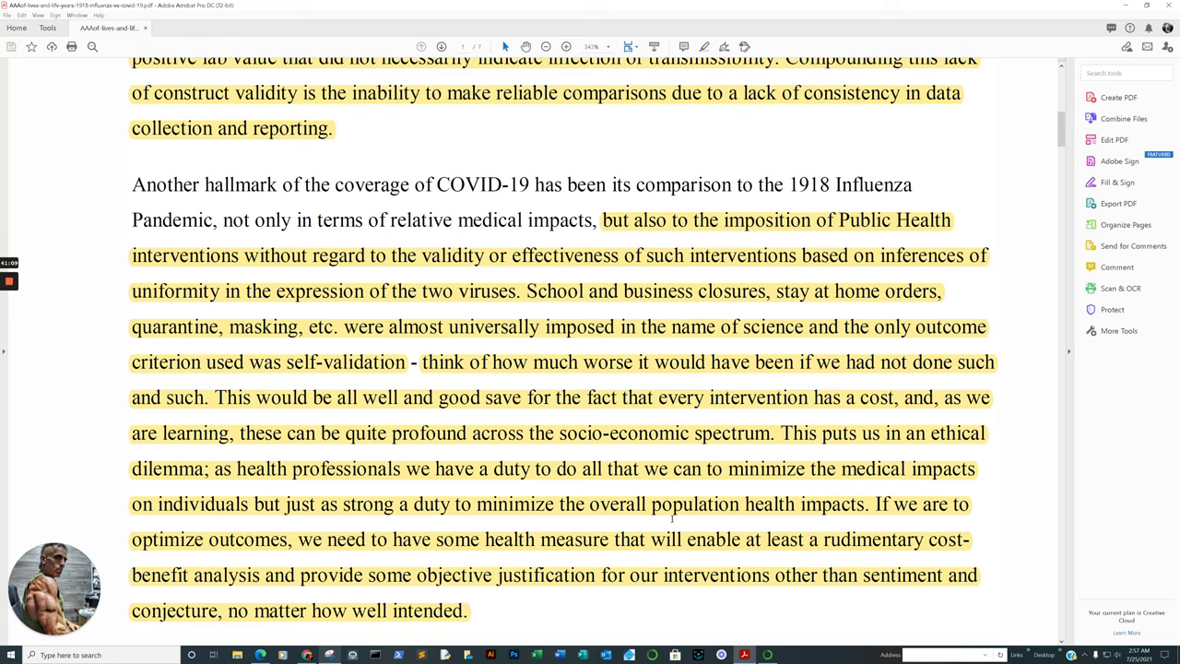
{"action": "scroll", "scroll_direction": "down", "scroll_amount": 3}
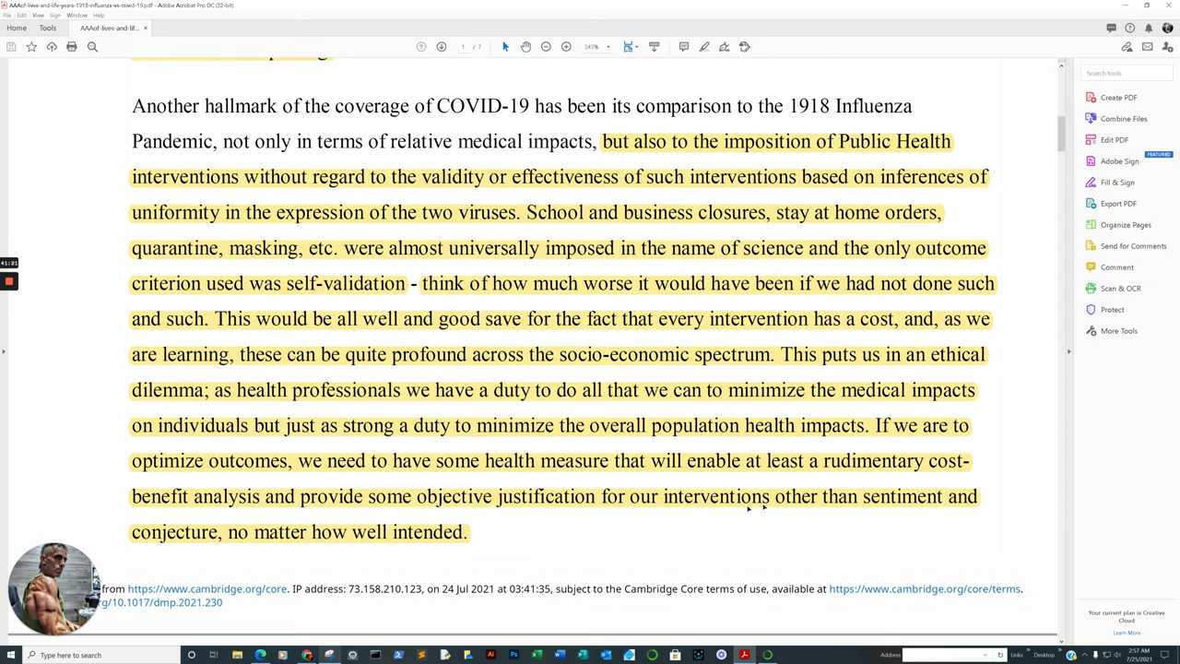
{"action": "mouse_move", "coordinate": [443, 533]}
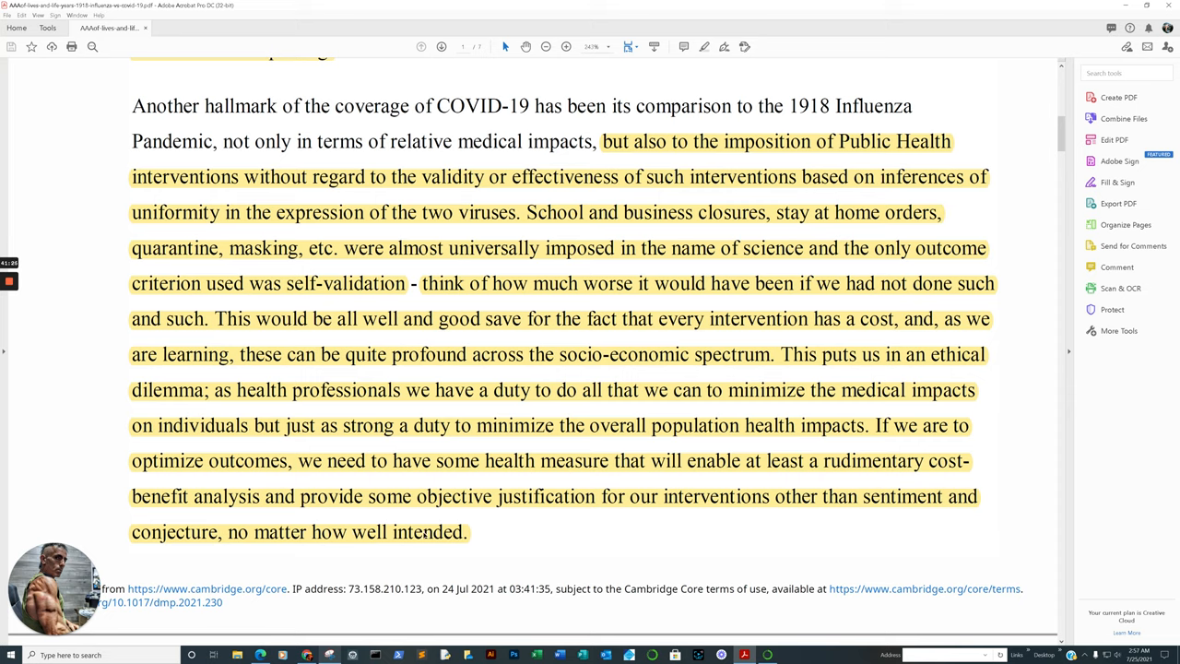
{"action": "mouse_move", "coordinate": [496, 534]}
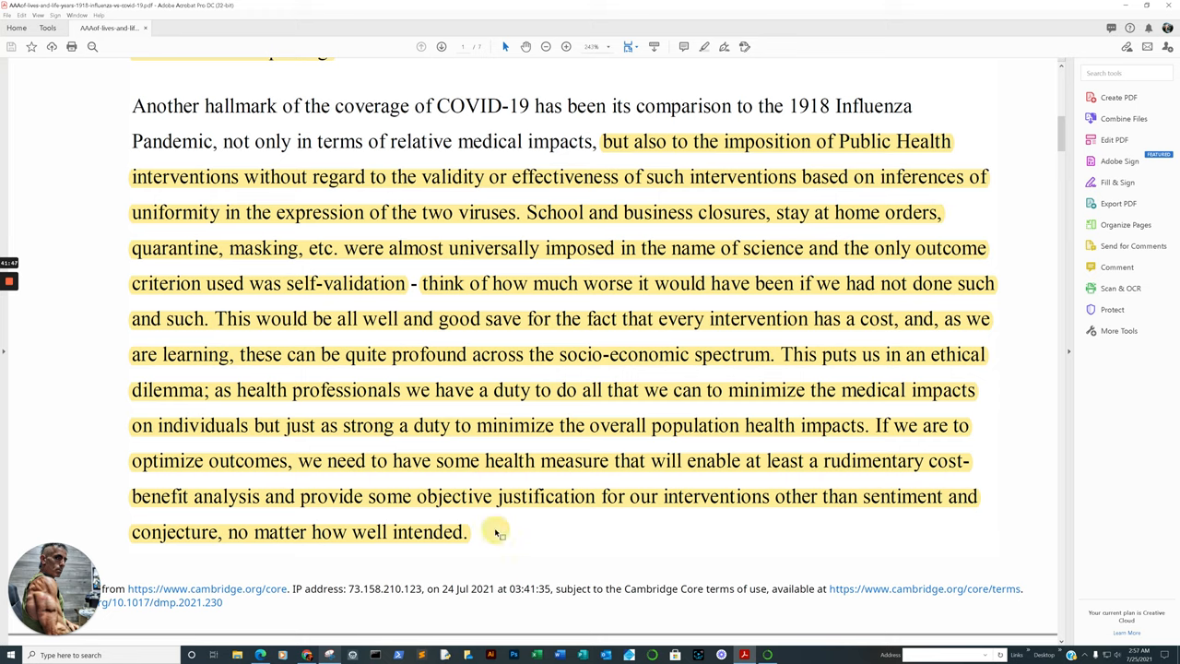
{"action": "mouse_move", "coordinate": [514, 484]}
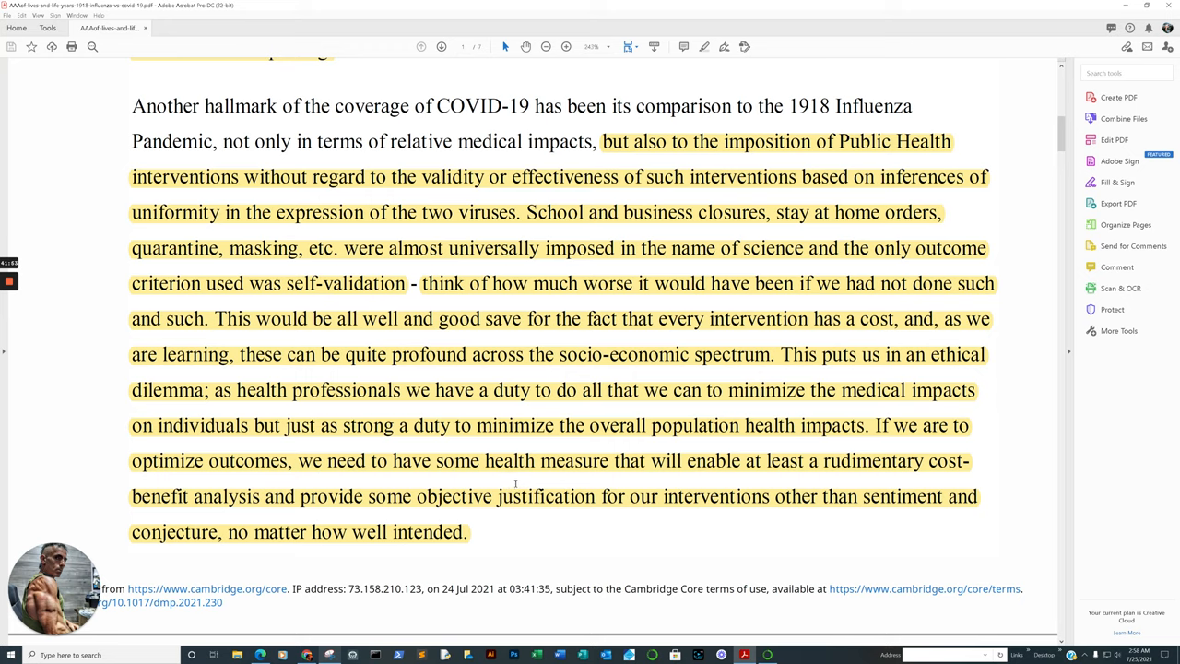
{"action": "mouse_move", "coordinate": [508, 477]}
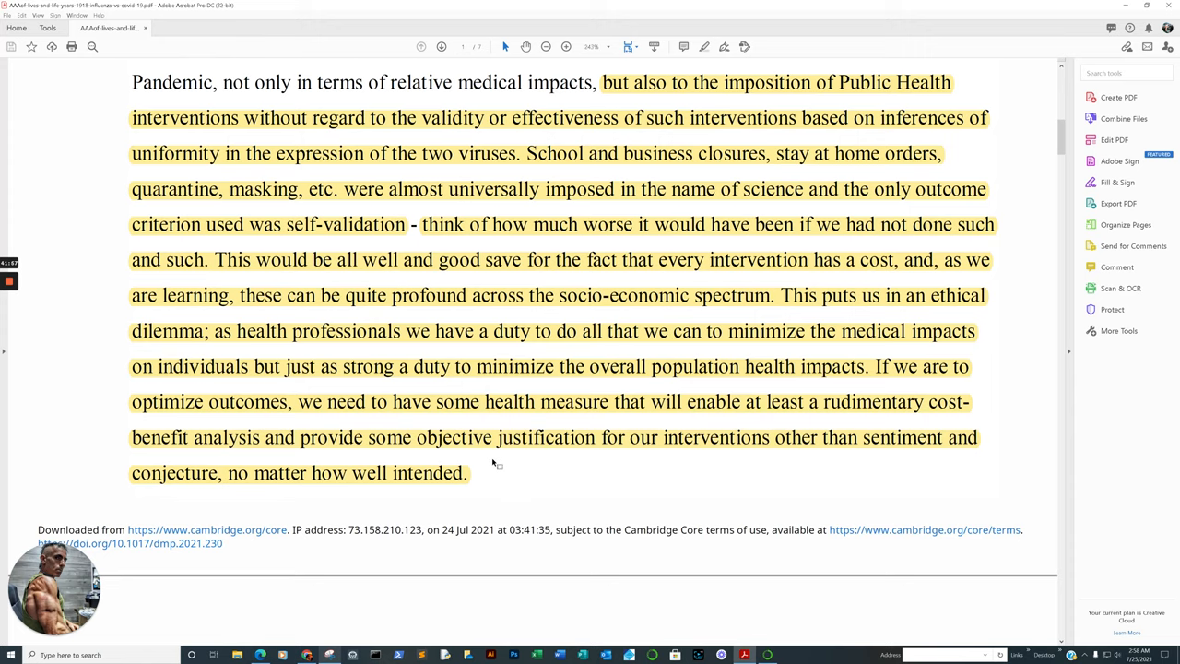
{"action": "scroll", "scroll_direction": "down", "scroll_amount": 3}
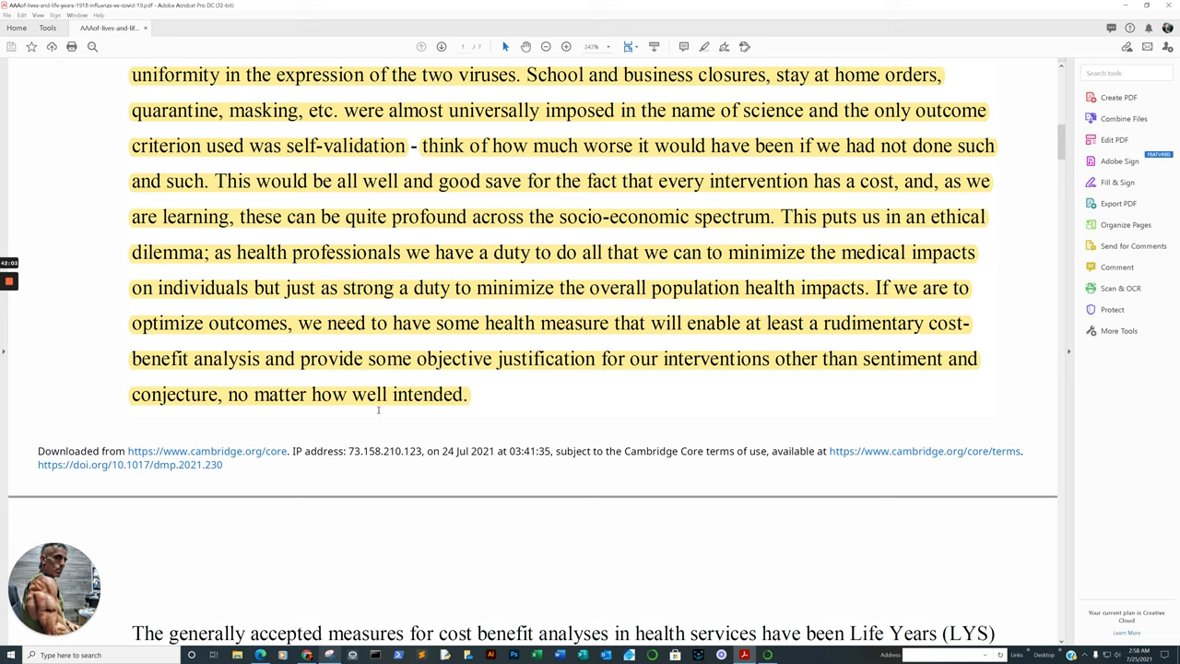
{"action": "mouse_move", "coordinate": [459, 381]}
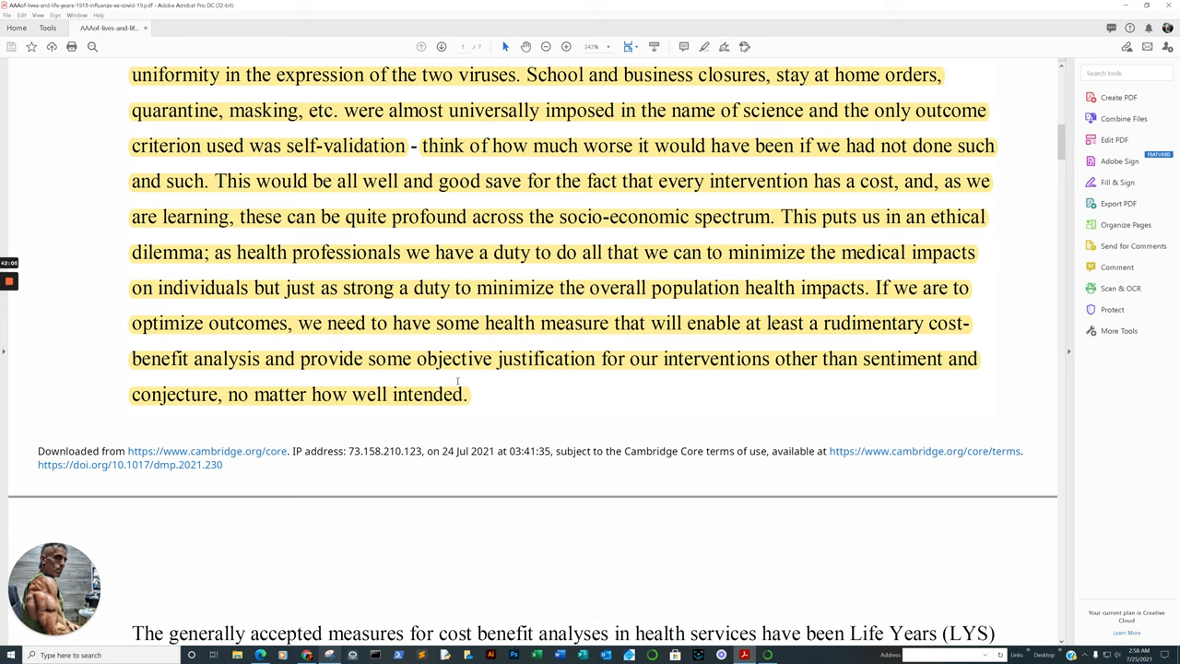
{"action": "mouse_move", "coordinate": [381, 323]}
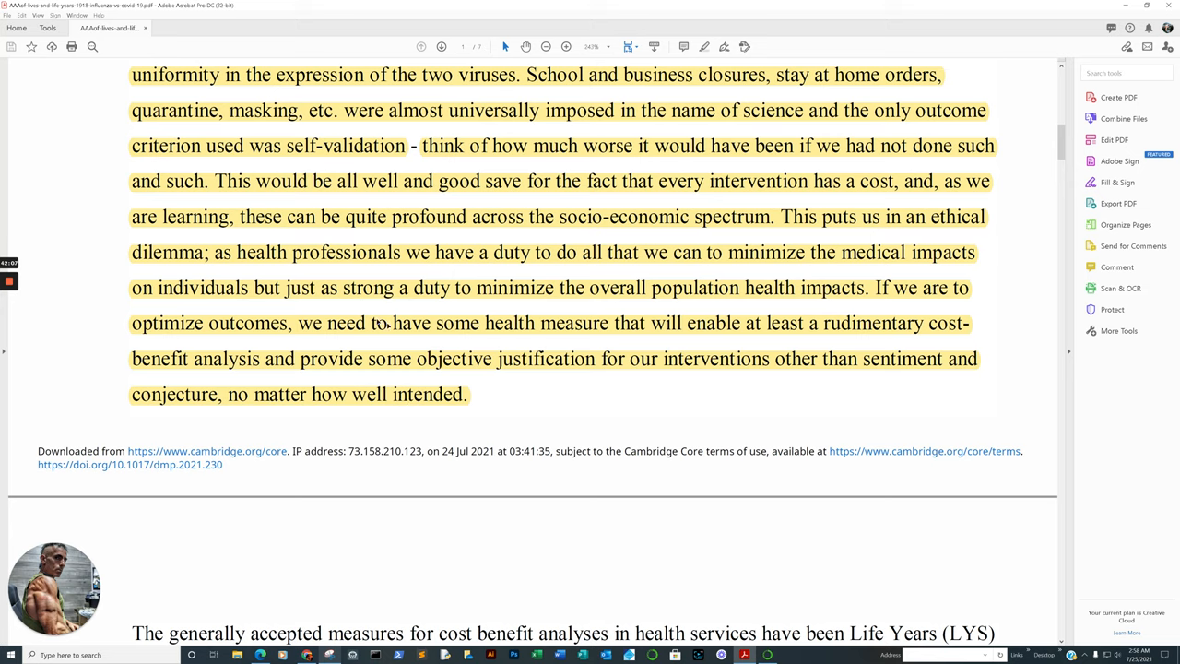
{"action": "mouse_move", "coordinate": [615, 359]}
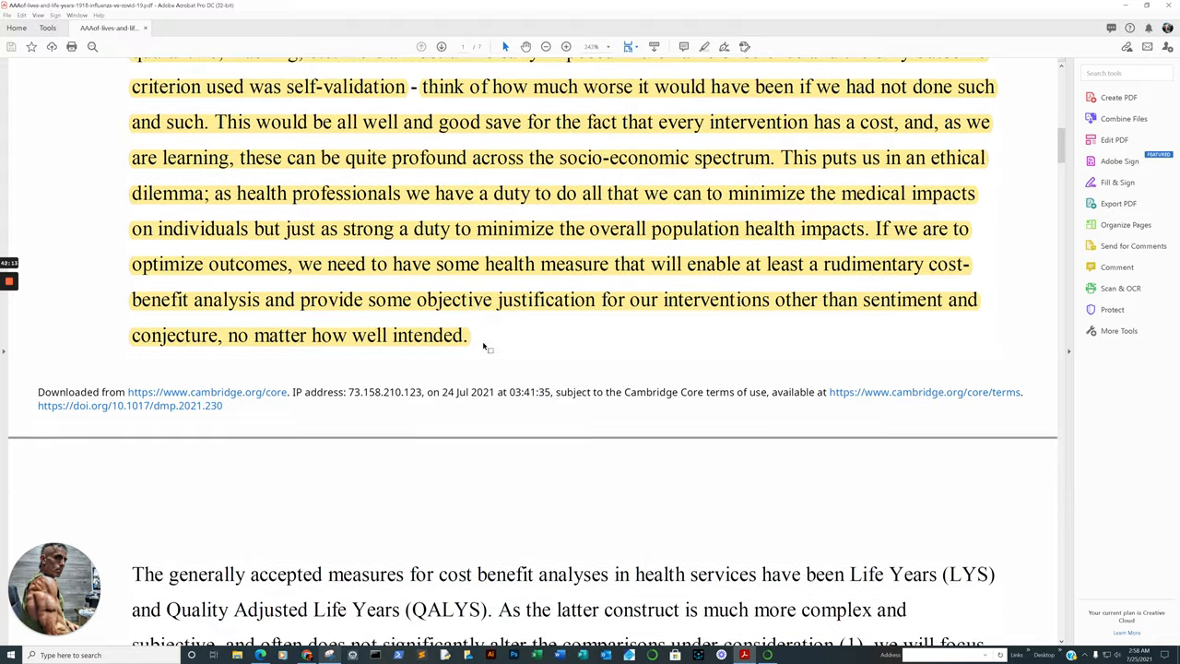
Step: Scroll down to the highlighted 'What we can calculate' paragraph on harms of closures and stay-at-home orders
{"action": "scroll", "scroll_direction": "down", "scroll_amount": 3}
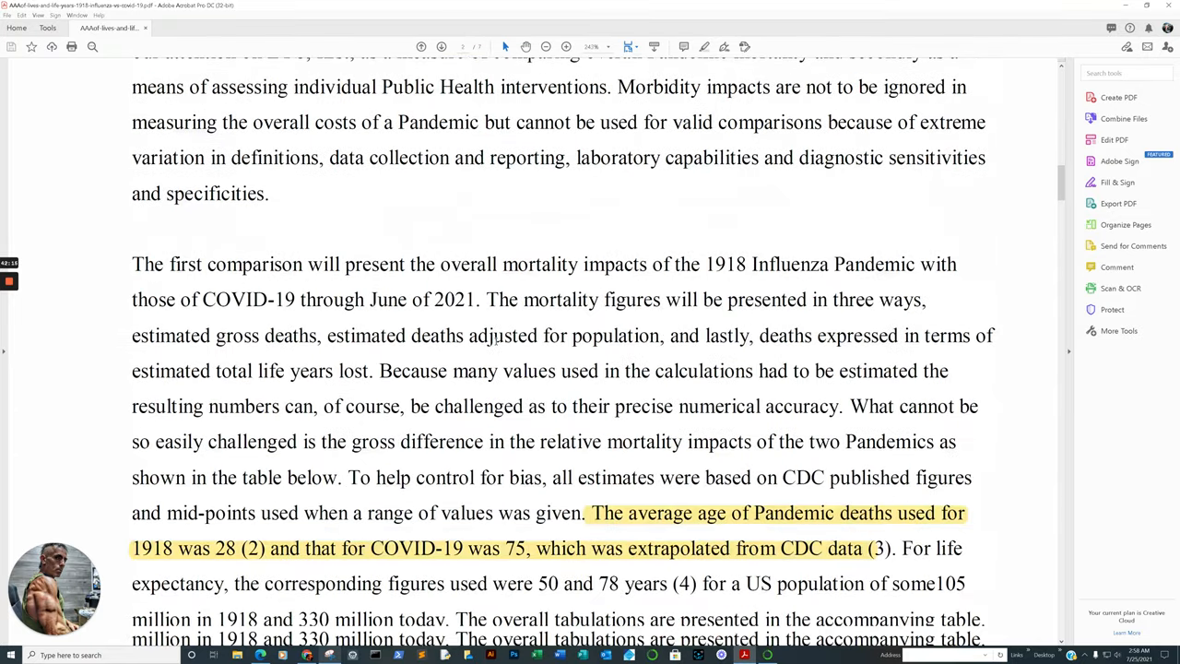
{"action": "scroll", "scroll_direction": "down", "scroll_amount": 3}
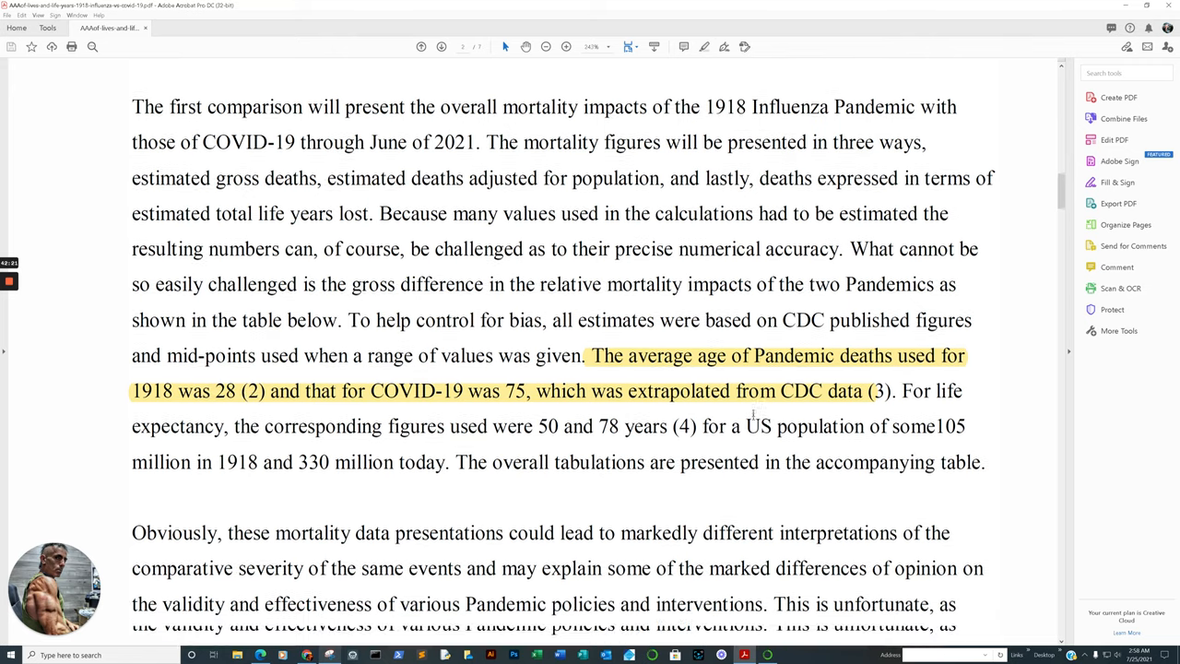
{"action": "scroll", "scroll_direction": "down", "scroll_amount": 3}
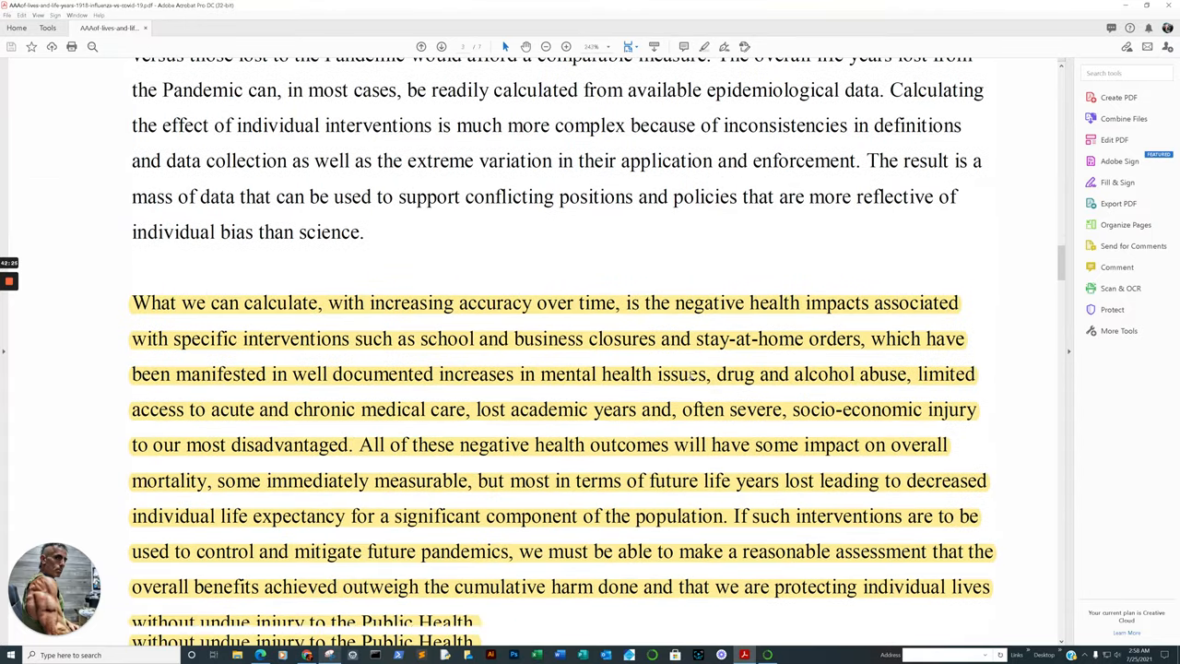
{"action": "scroll", "scroll_direction": "down", "scroll_amount": 3}
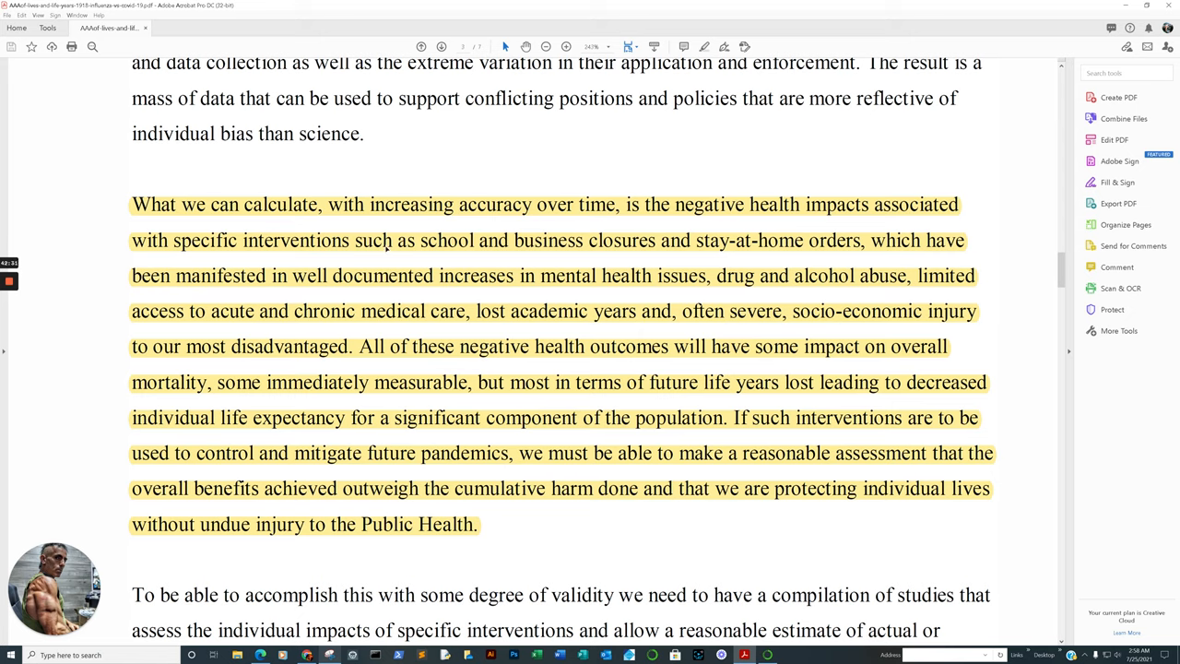
{"action": "mouse_move", "coordinate": [847, 251]}
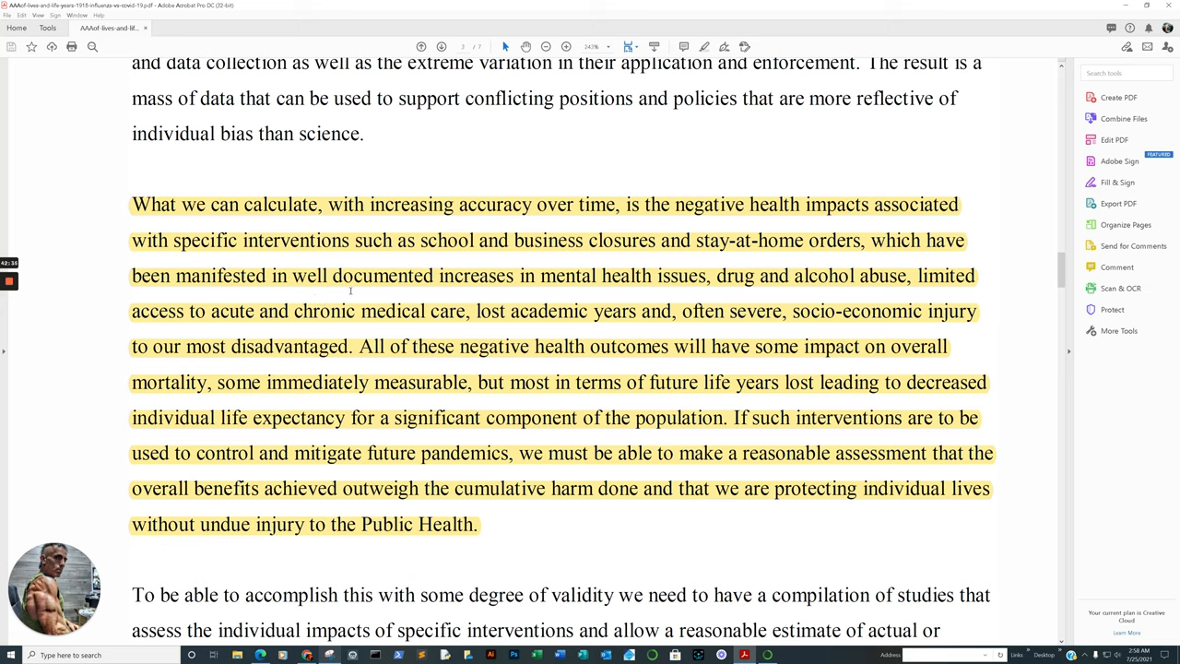
{"action": "mouse_move", "coordinate": [740, 299]}
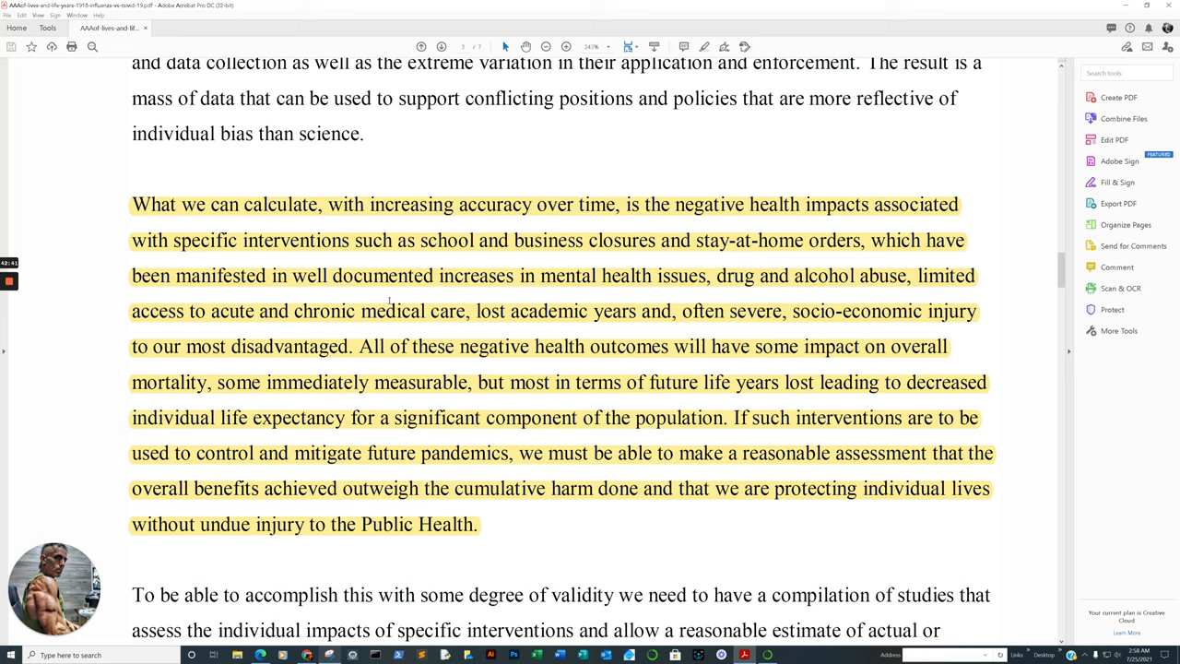
{"action": "mouse_move", "coordinate": [642, 333]}
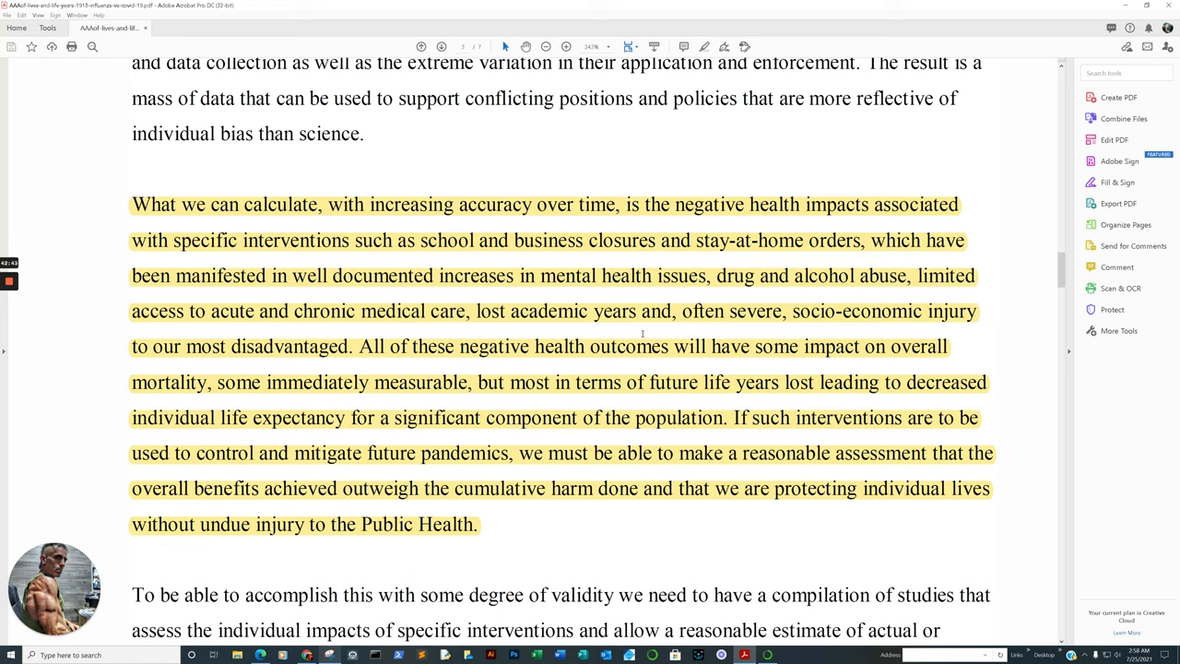
{"action": "mouse_move", "coordinate": [848, 321]}
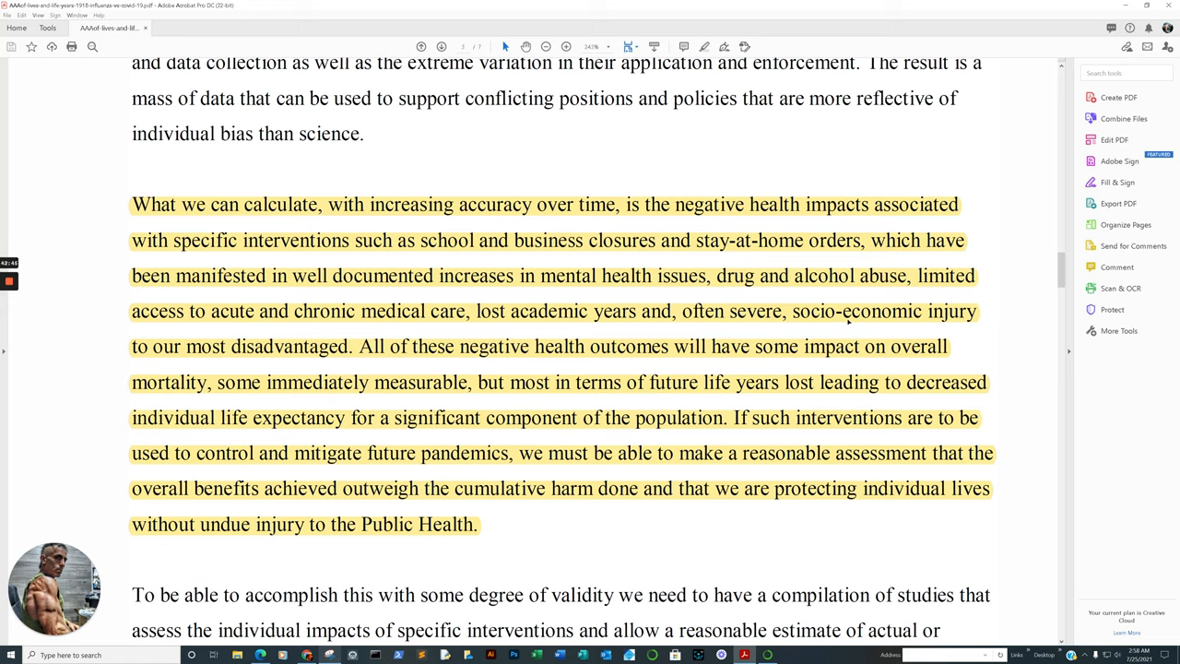
{"action": "mouse_move", "coordinate": [315, 359]}
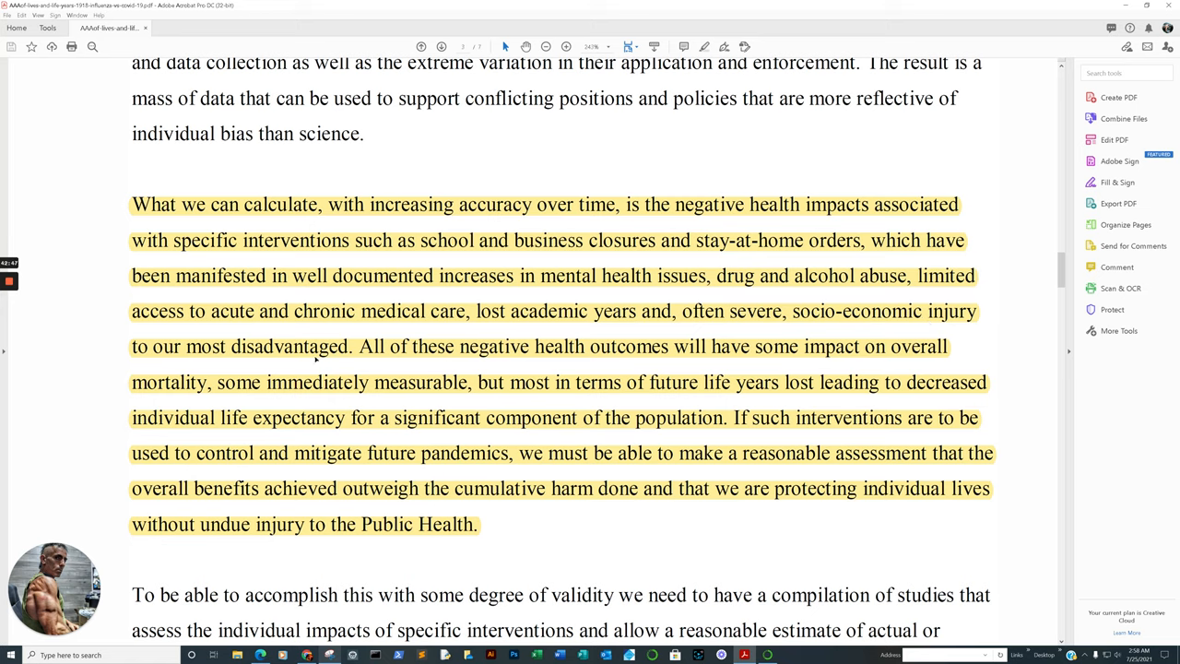
{"action": "mouse_move", "coordinate": [526, 360]}
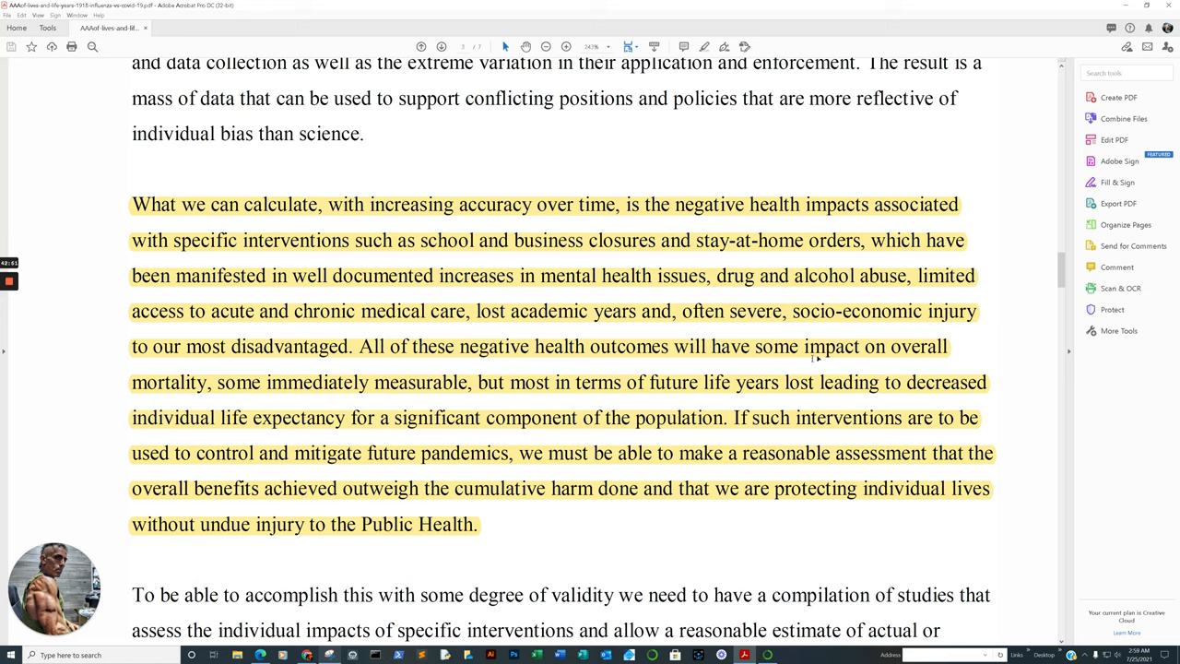
{"action": "mouse_move", "coordinate": [267, 394]}
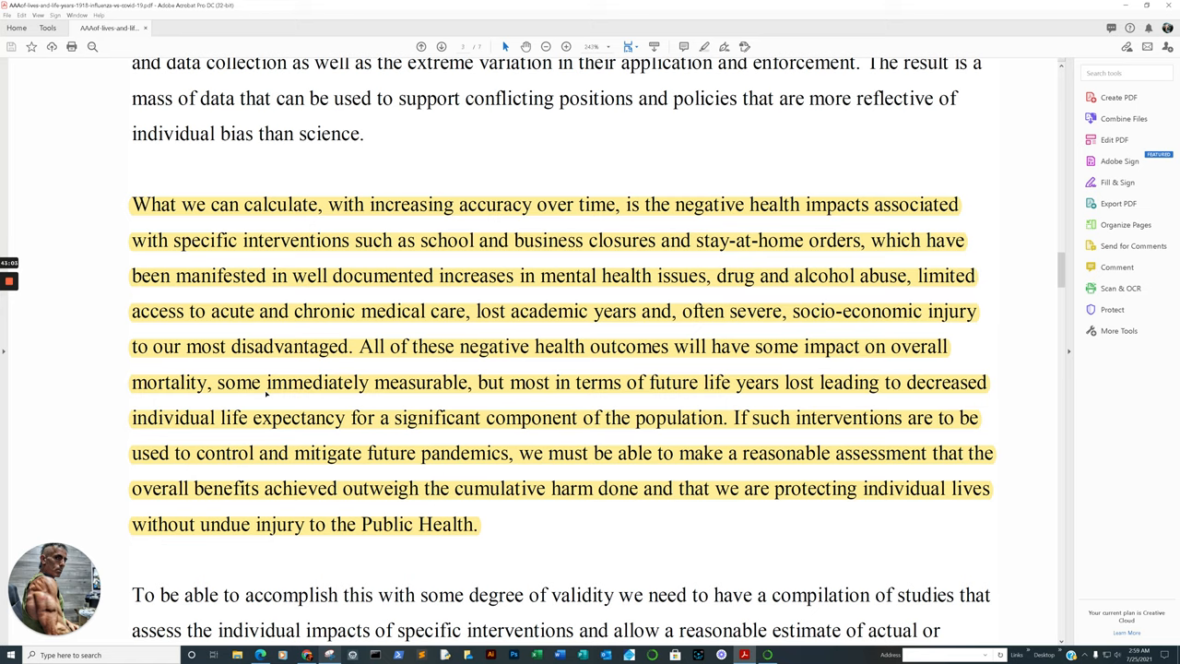
{"action": "mouse_move", "coordinate": [855, 430]}
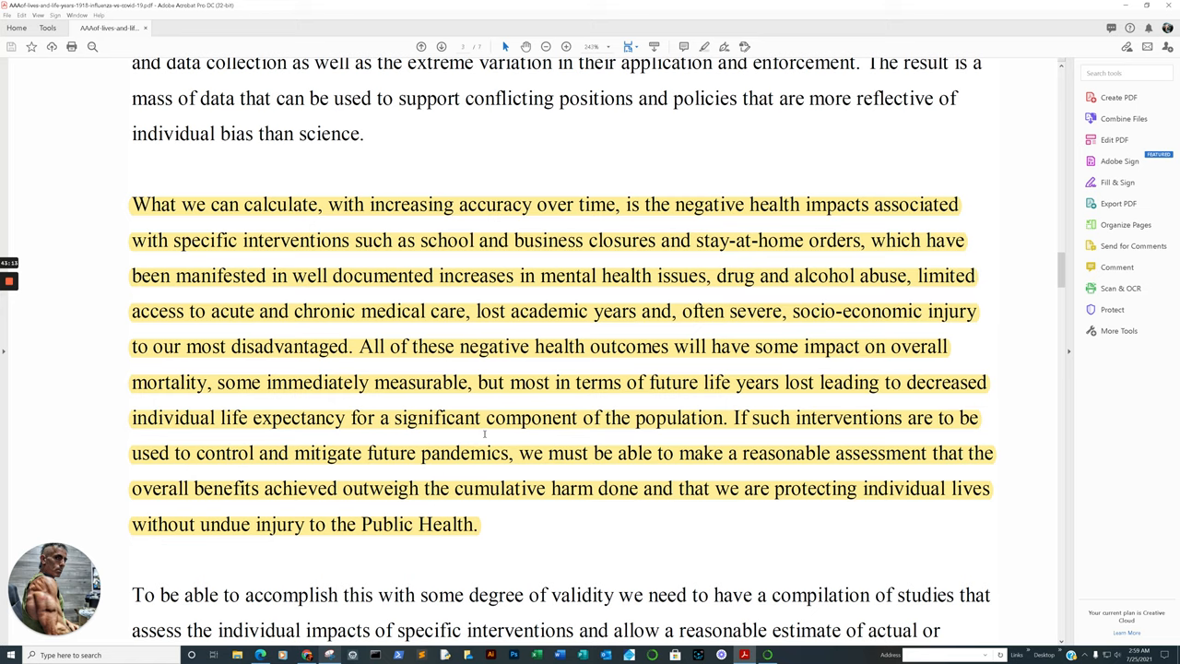
{"action": "mouse_move", "coordinate": [770, 438]}
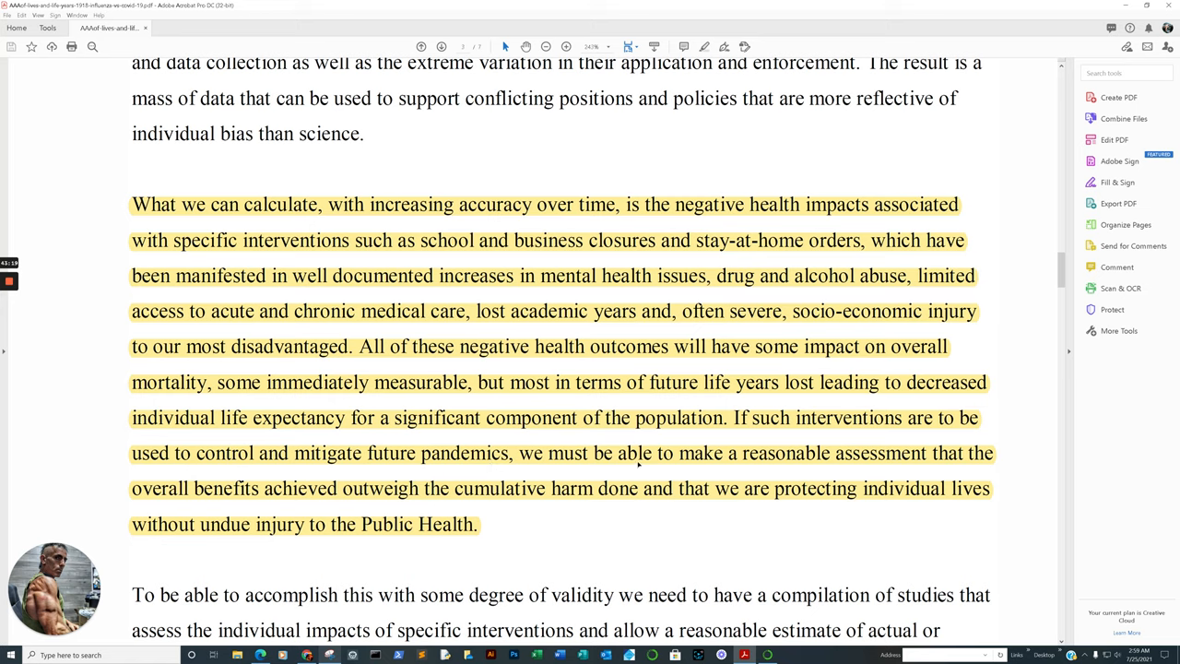
{"action": "mouse_move", "coordinate": [772, 481]}
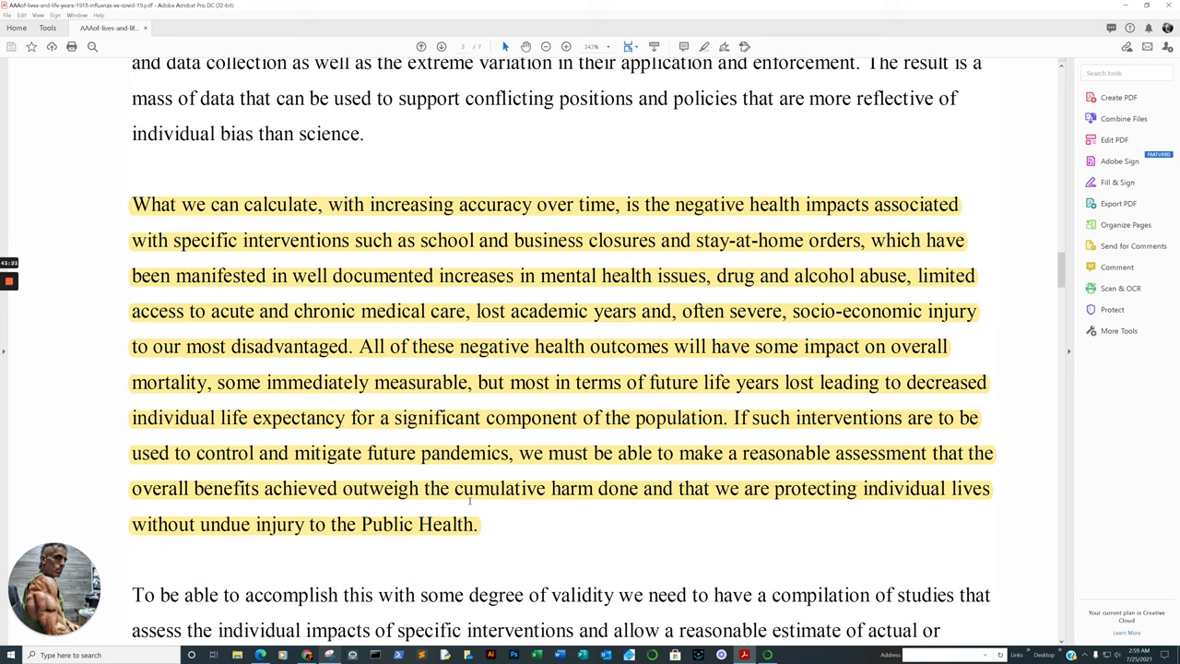
{"action": "mouse_move", "coordinate": [719, 503]}
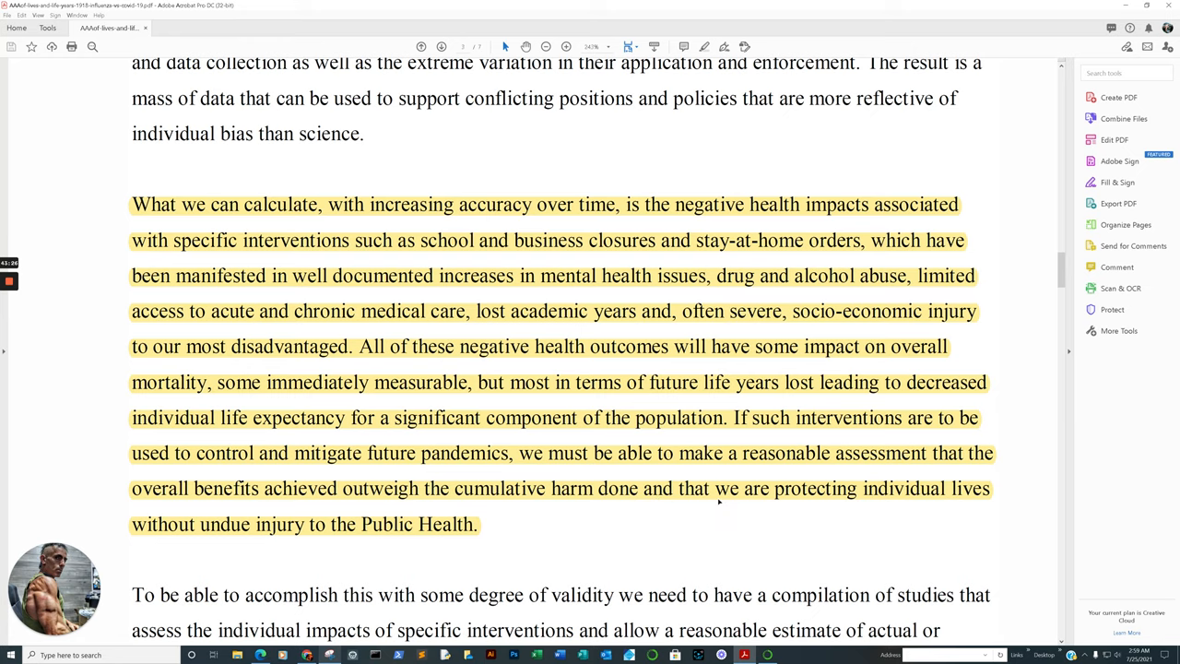
{"action": "scroll", "scroll_direction": "down", "scroll_amount": 3}
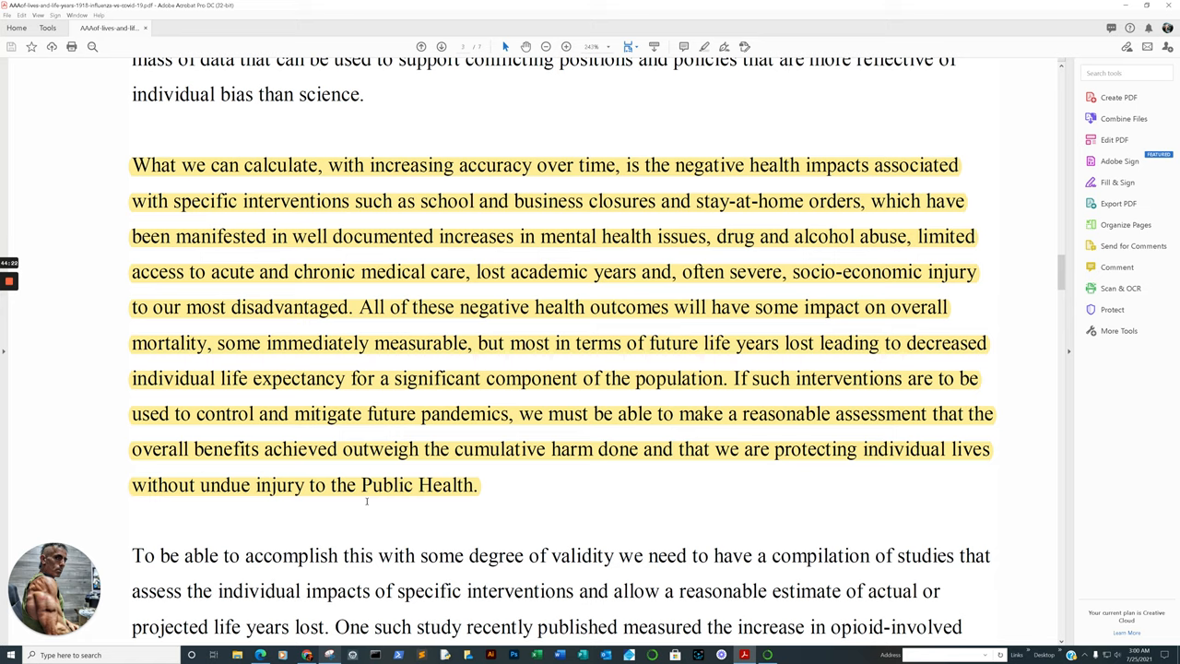
Step: Scroll past the references and Pandemic Waves chart to Table 1, Mortality Expressed Three Ways, on page 7
{"action": "scroll", "scroll_direction": "down", "scroll_amount": 3}
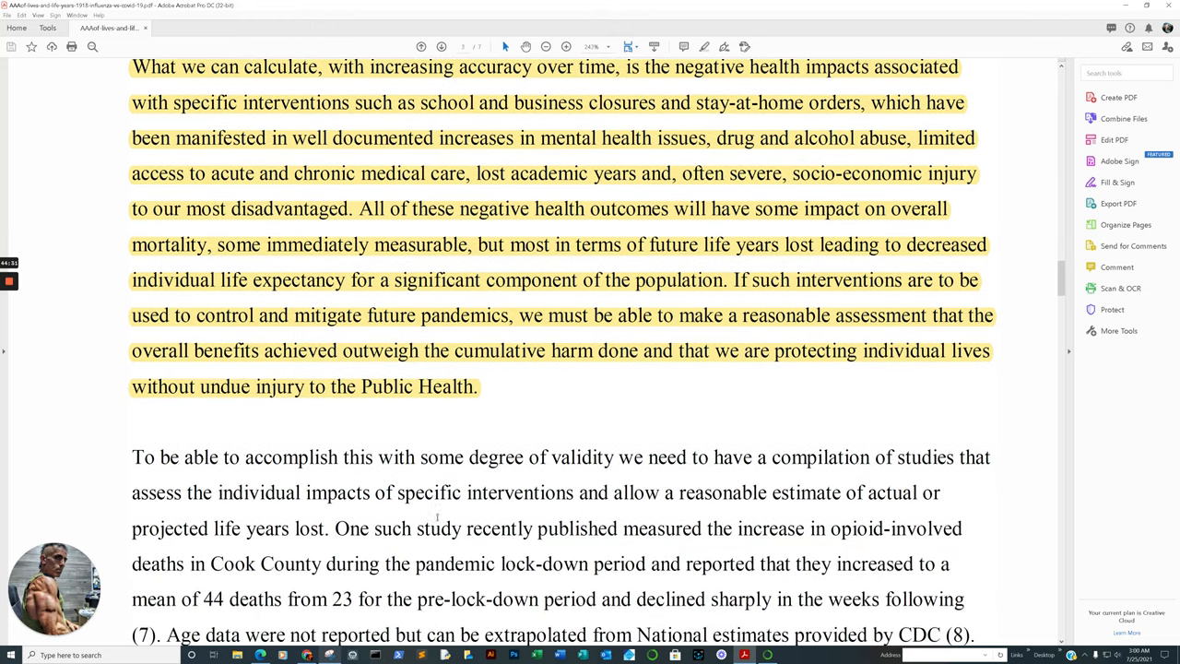
{"action": "scroll", "scroll_direction": "down", "scroll_amount": 3}
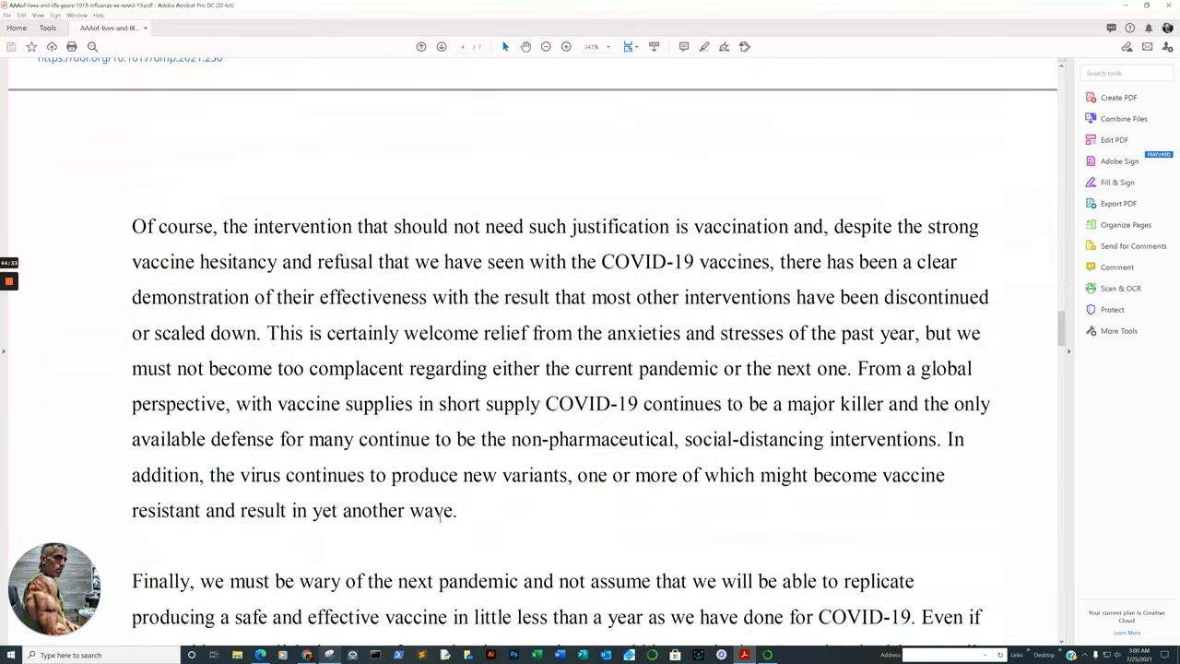
{"action": "scroll", "scroll_direction": "down", "scroll_amount": 3}
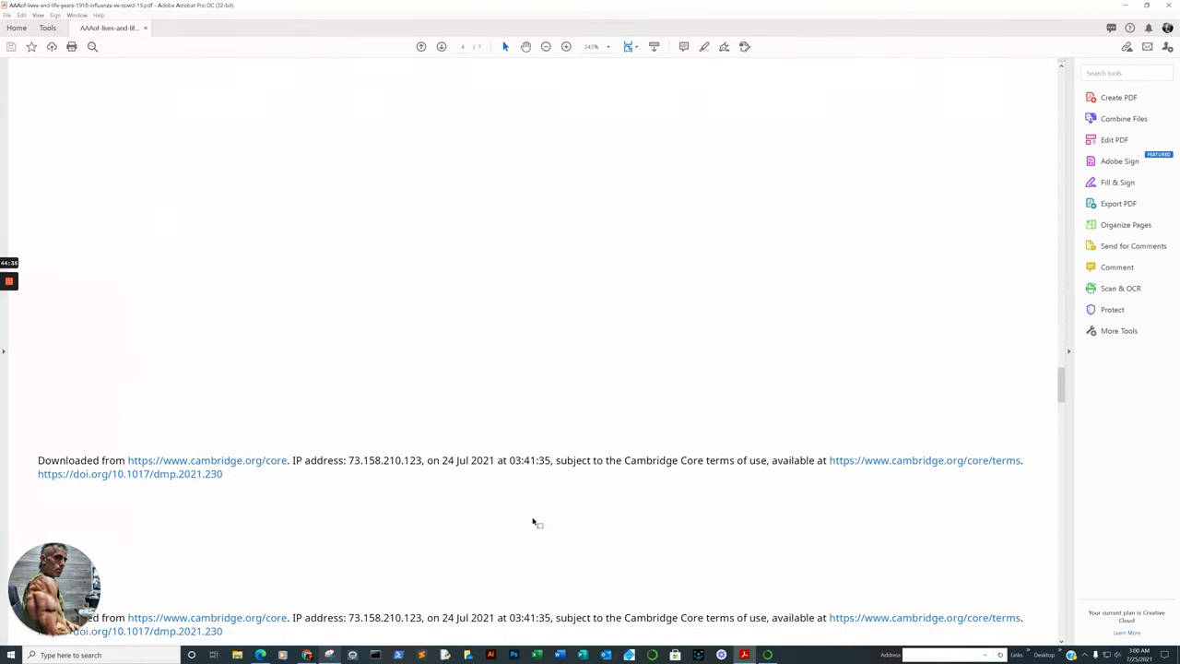
{"action": "scroll", "scroll_direction": "down", "scroll_amount": 3}
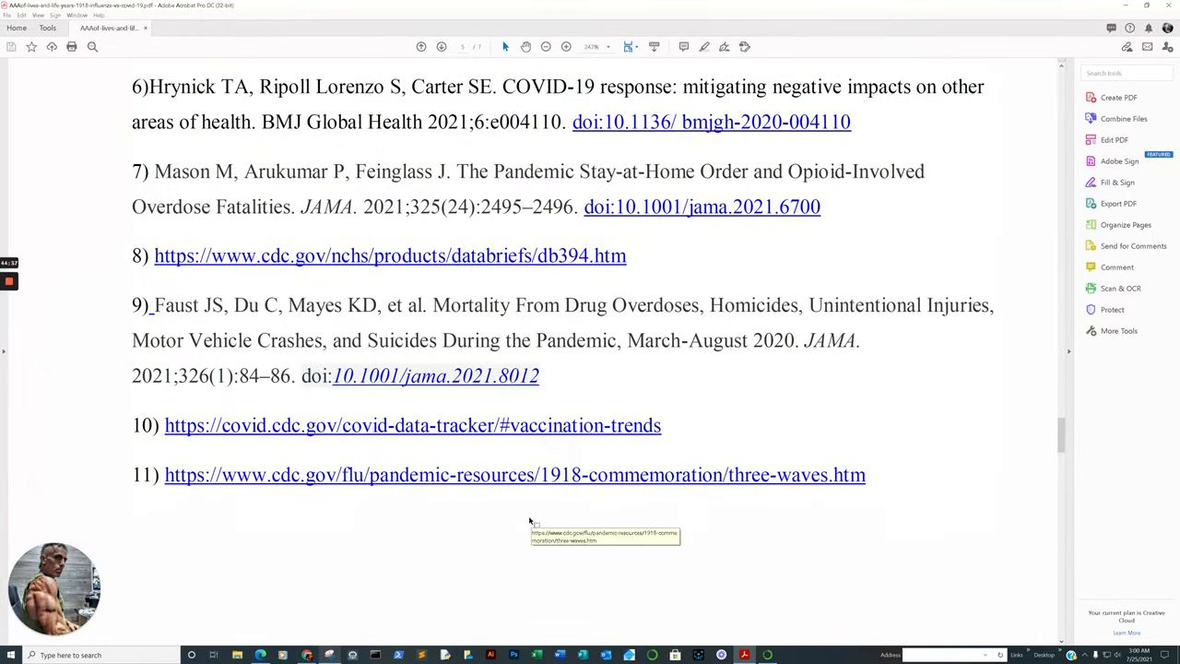
{"action": "scroll", "scroll_direction": "down", "scroll_amount": 3}
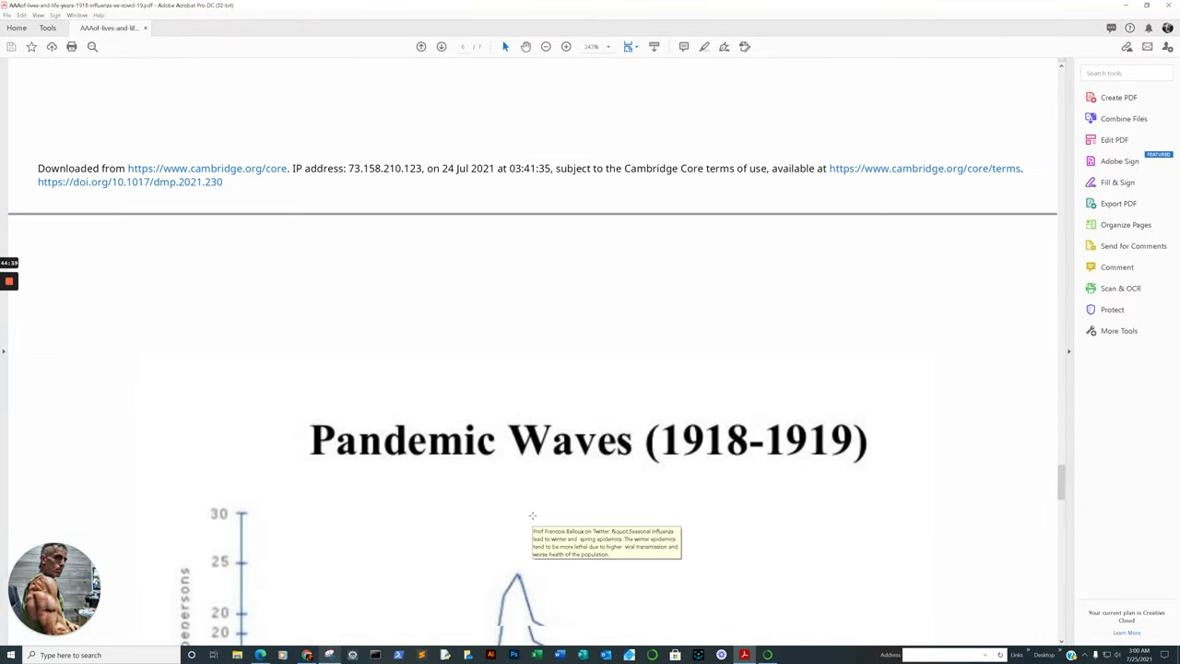
{"action": "scroll", "scroll_direction": "down", "scroll_amount": 3}
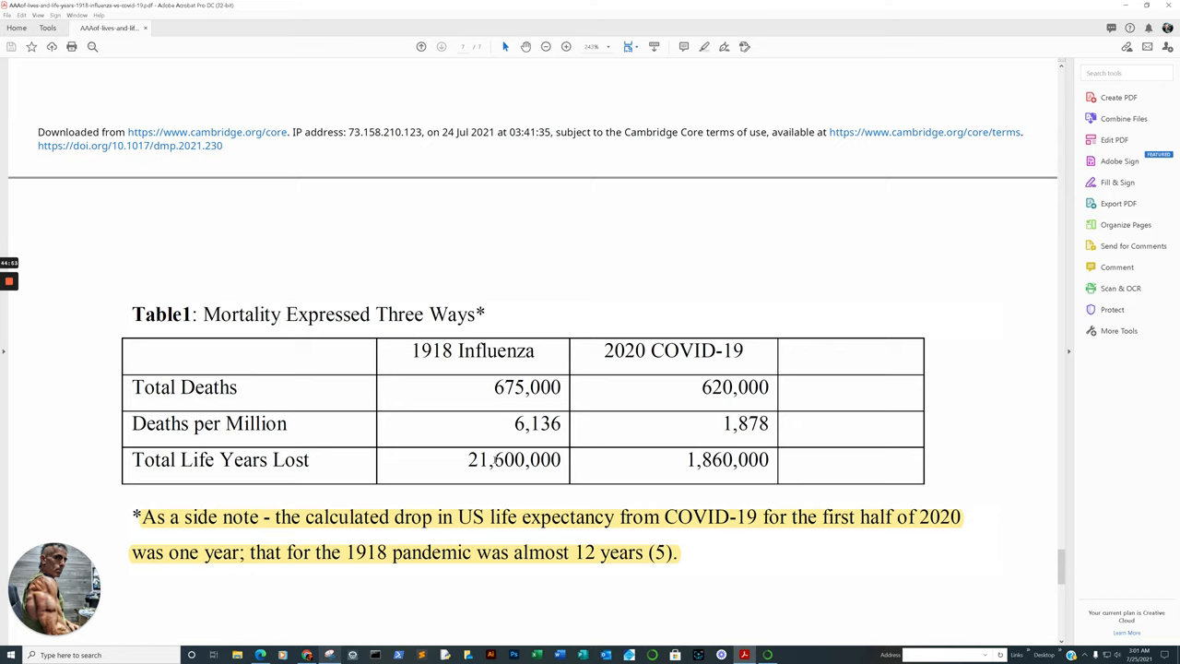
{"action": "mouse_move", "coordinate": [671, 330]}
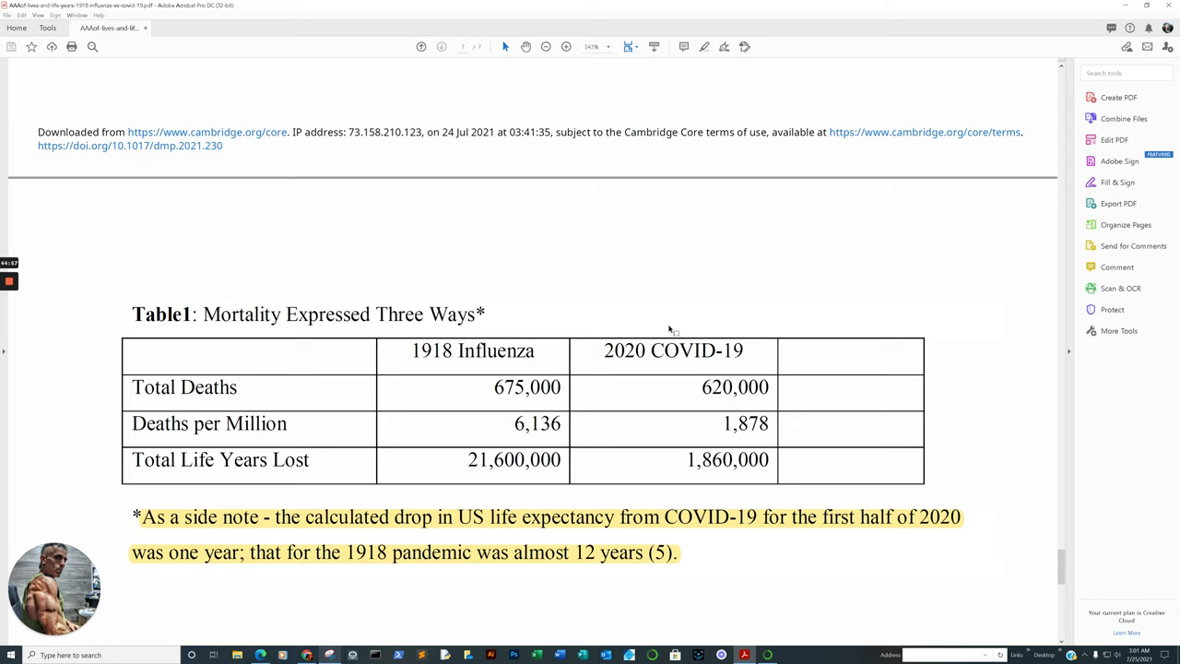
{"action": "mouse_move", "coordinate": [855, 373]}
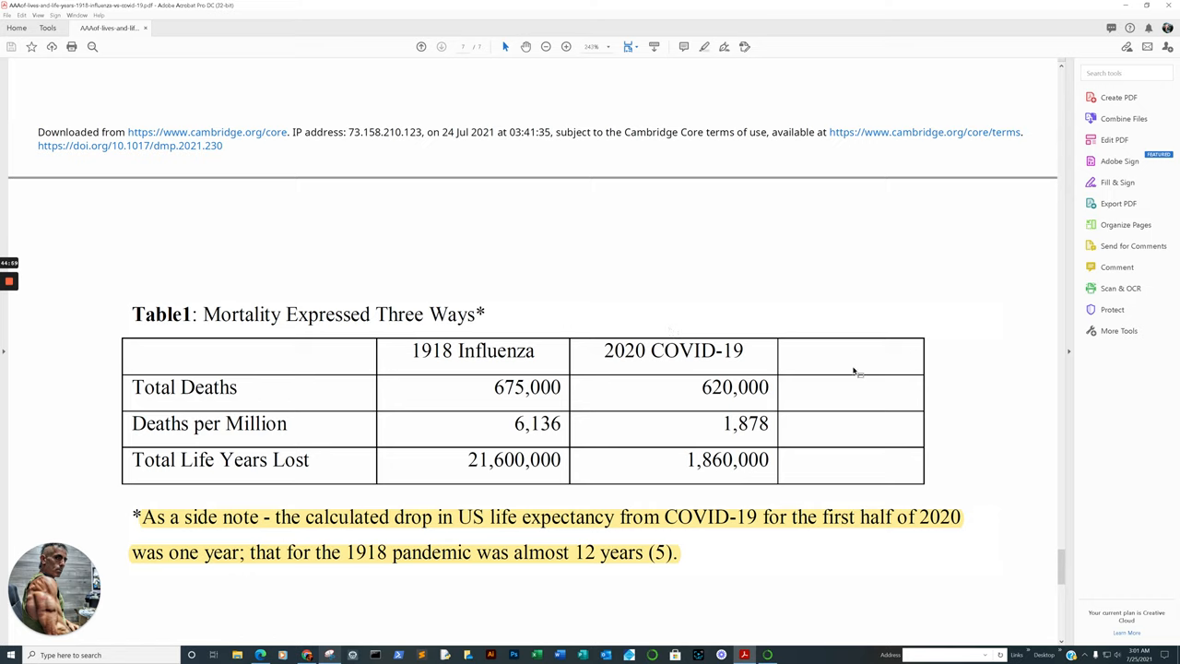
{"action": "mouse_move", "coordinate": [757, 324]}
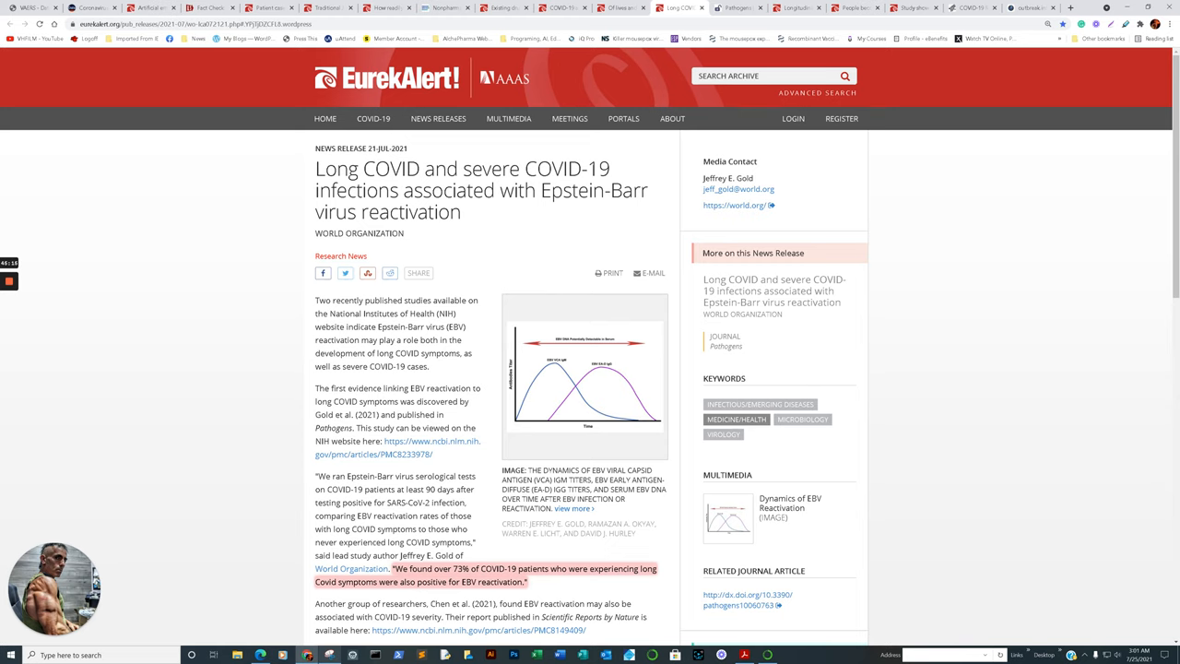
Step: Scroll through the EurekAlert! long COVID Epstein-Barr release toward the dental professionals release's highlighted results
{"action": "scroll", "scroll_direction": "down", "scroll_amount": 3}
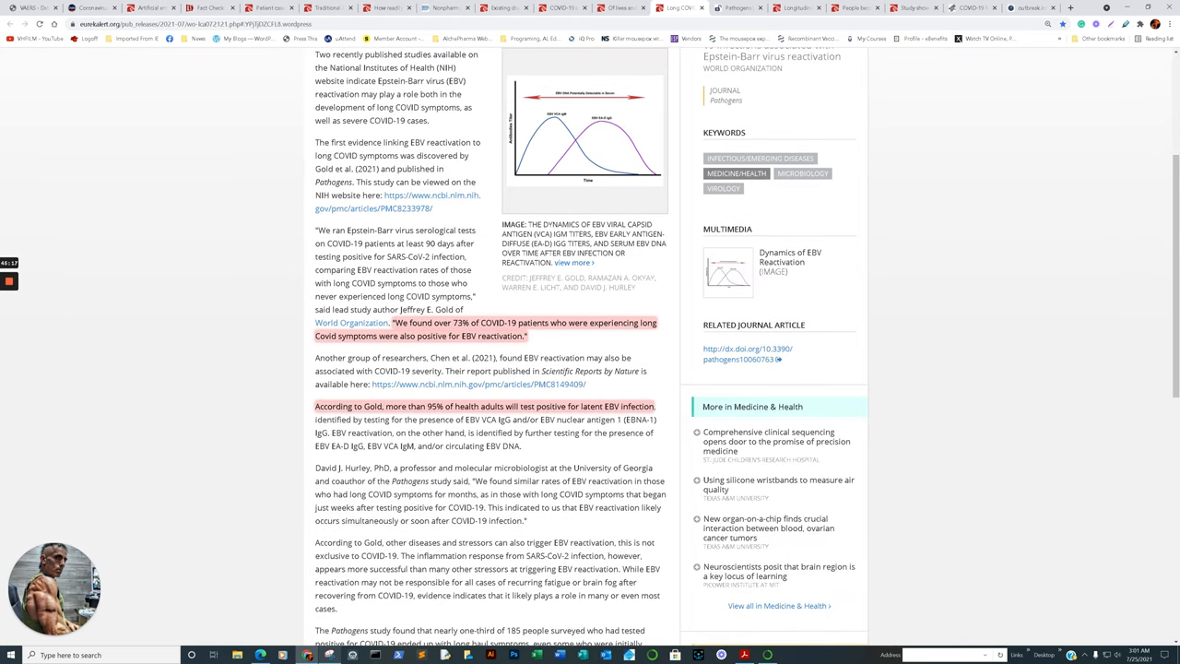
{"action": "mouse_move", "coordinate": [390, 319]}
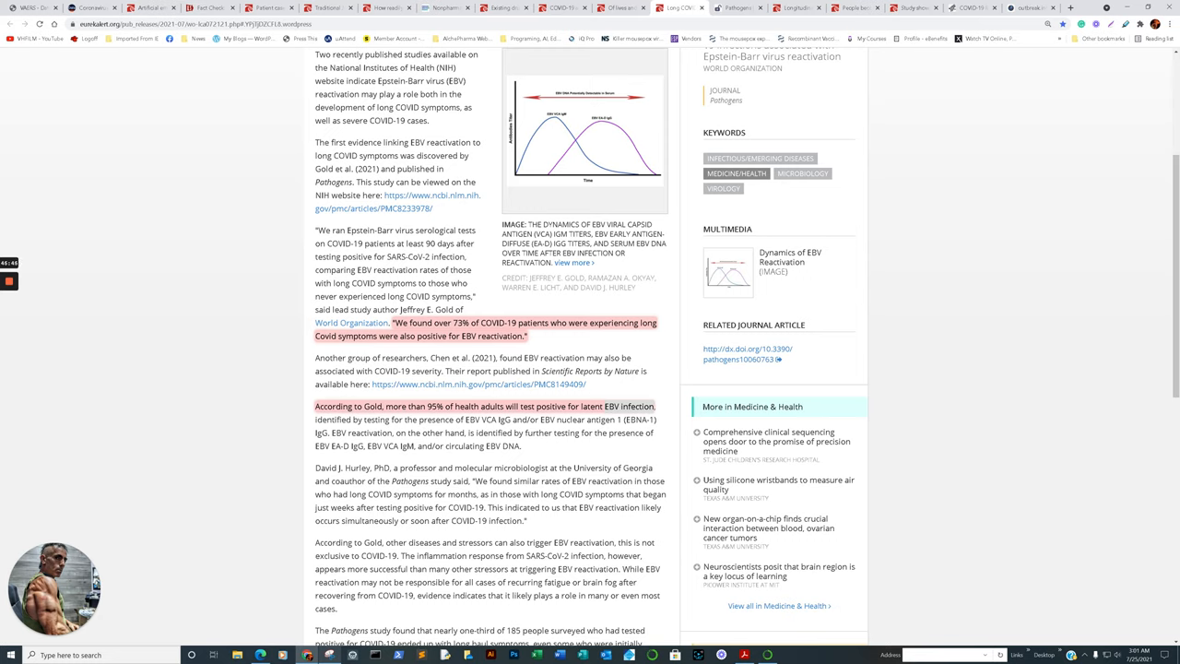
{"action": "mouse_move", "coordinate": [315, 402]}
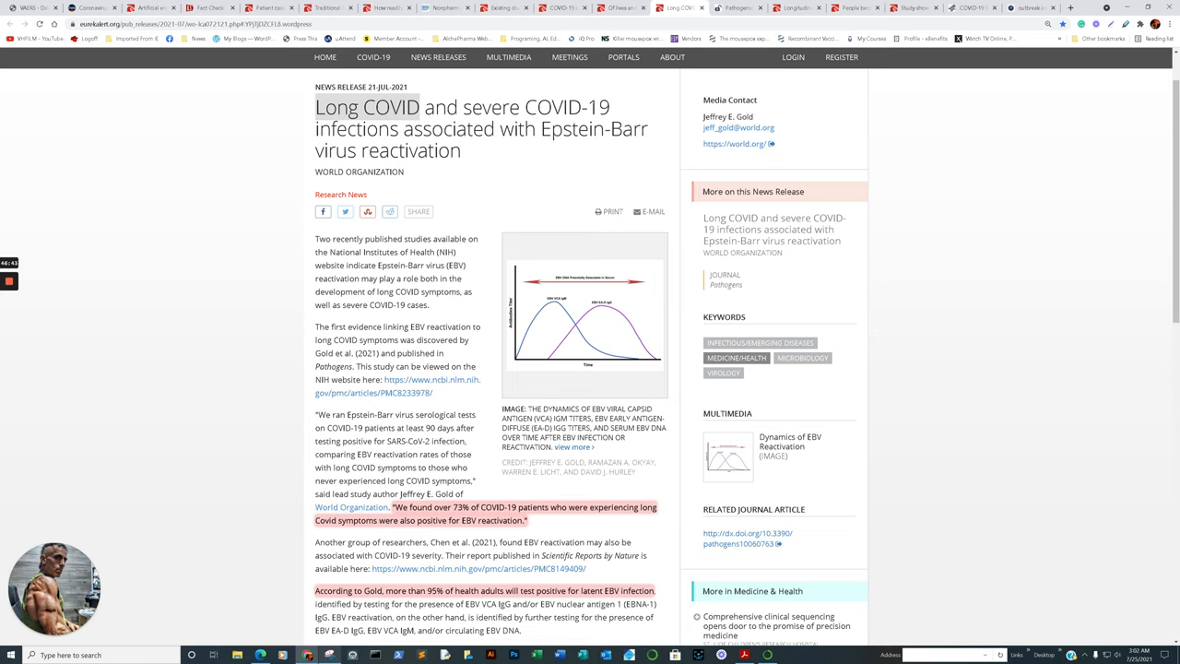
{"action": "scroll", "scroll_direction": "down", "scroll_amount": 3}
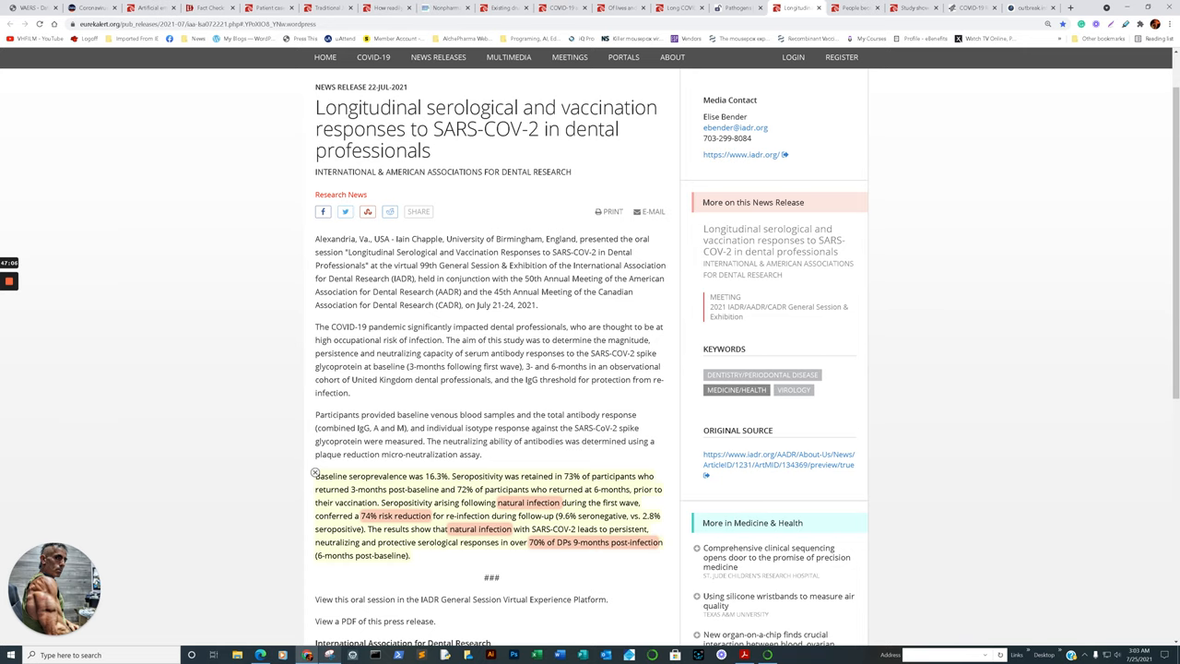
Step: Scroll the dental professionals release past its highlighted results to the IADR description and disclaimer
{"action": "scroll", "scroll_direction": "down", "scroll_amount": 3}
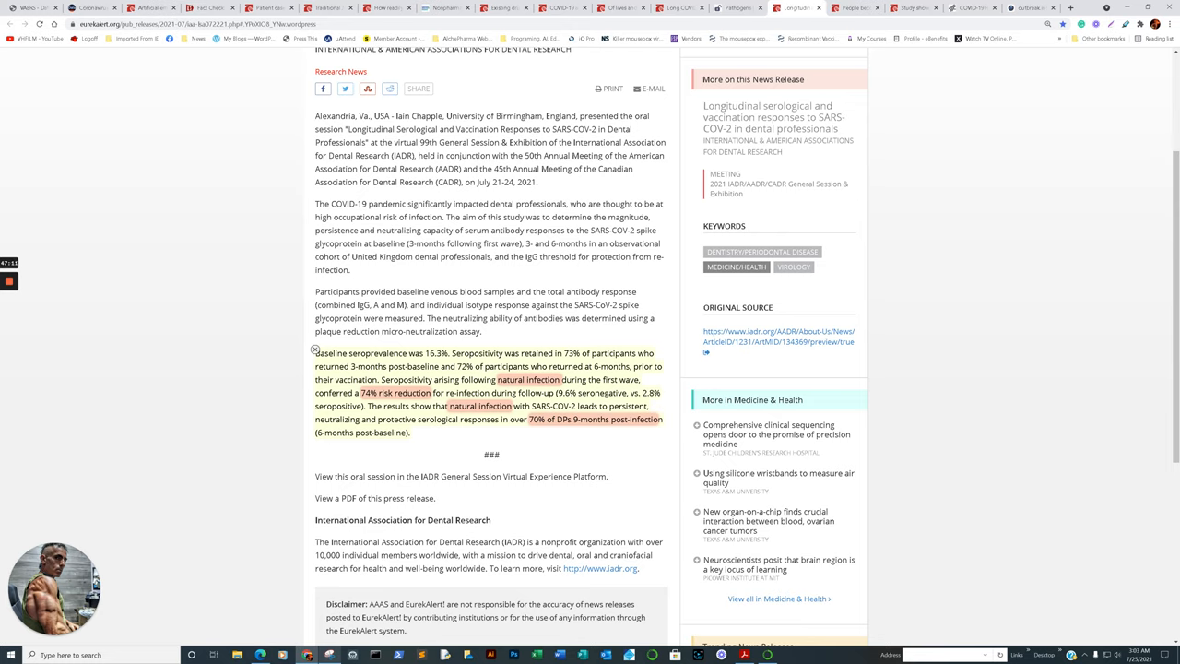
{"action": "mouse_move", "coordinate": [528, 415]}
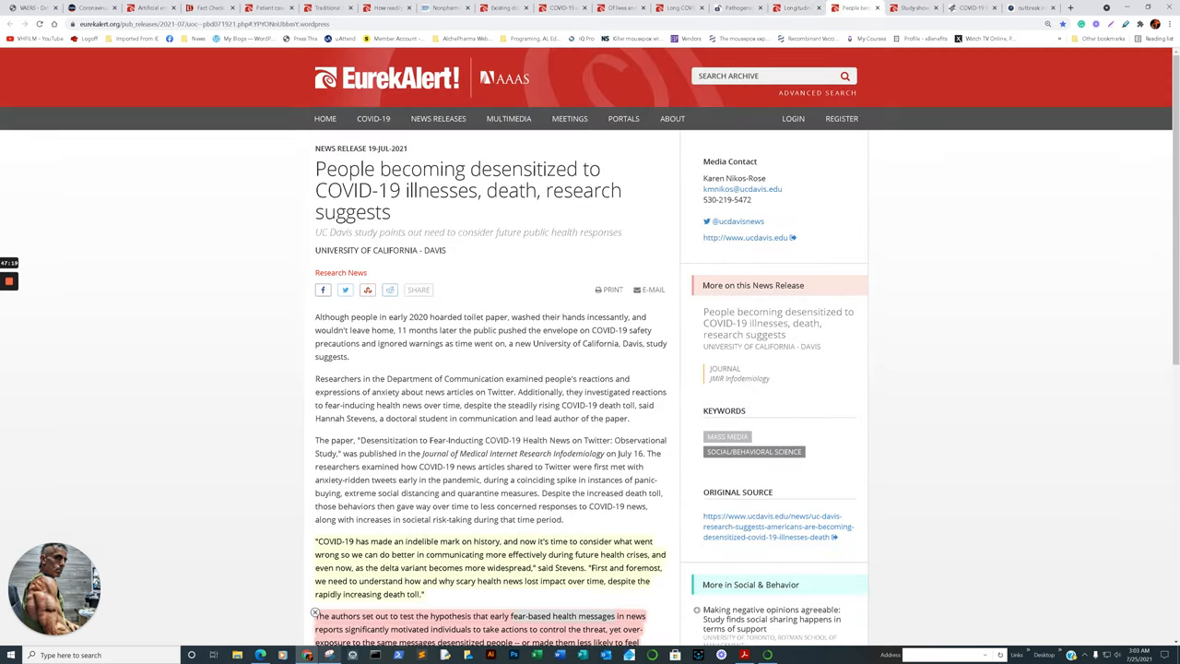
Step: Scroll through the highlighted quotes of the UC Davis desensitization release
{"action": "scroll", "scroll_direction": "down", "scroll_amount": 3}
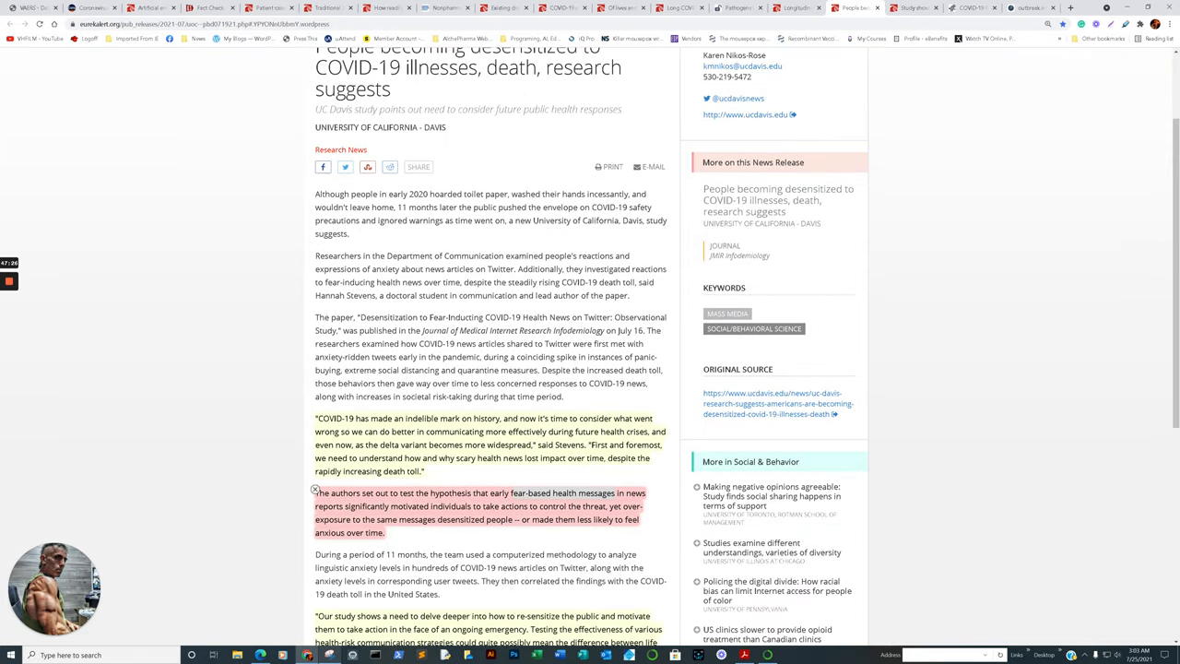
{"action": "scroll", "scroll_direction": "down", "scroll_amount": 3}
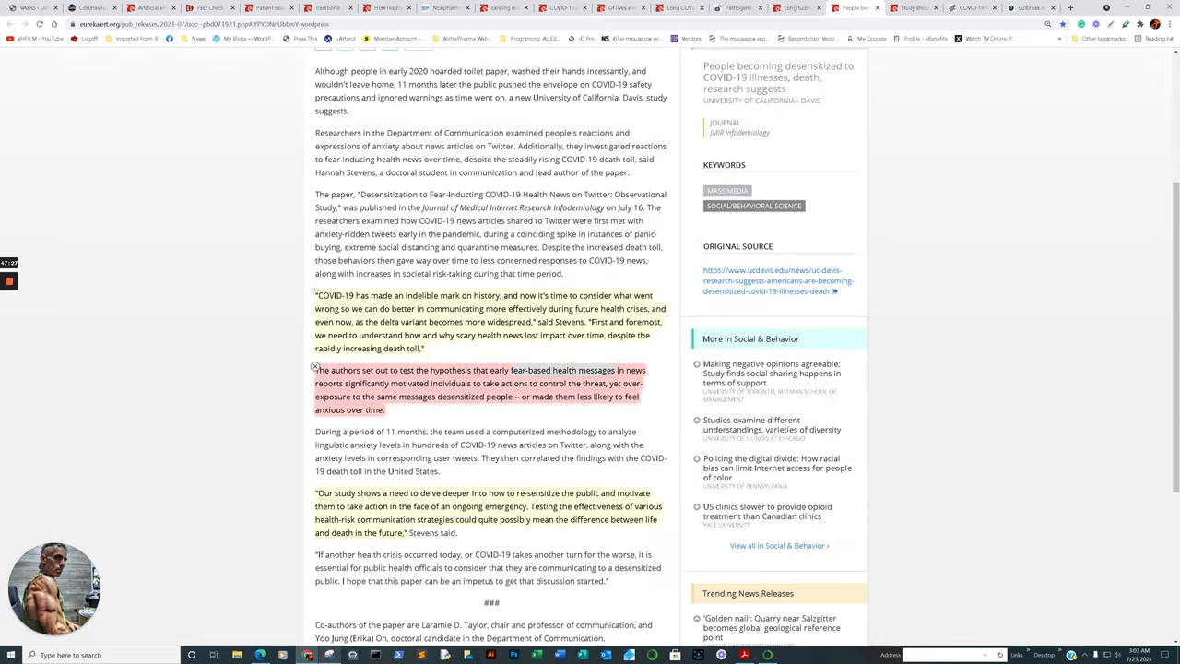
{"action": "mouse_move", "coordinate": [315, 291]}
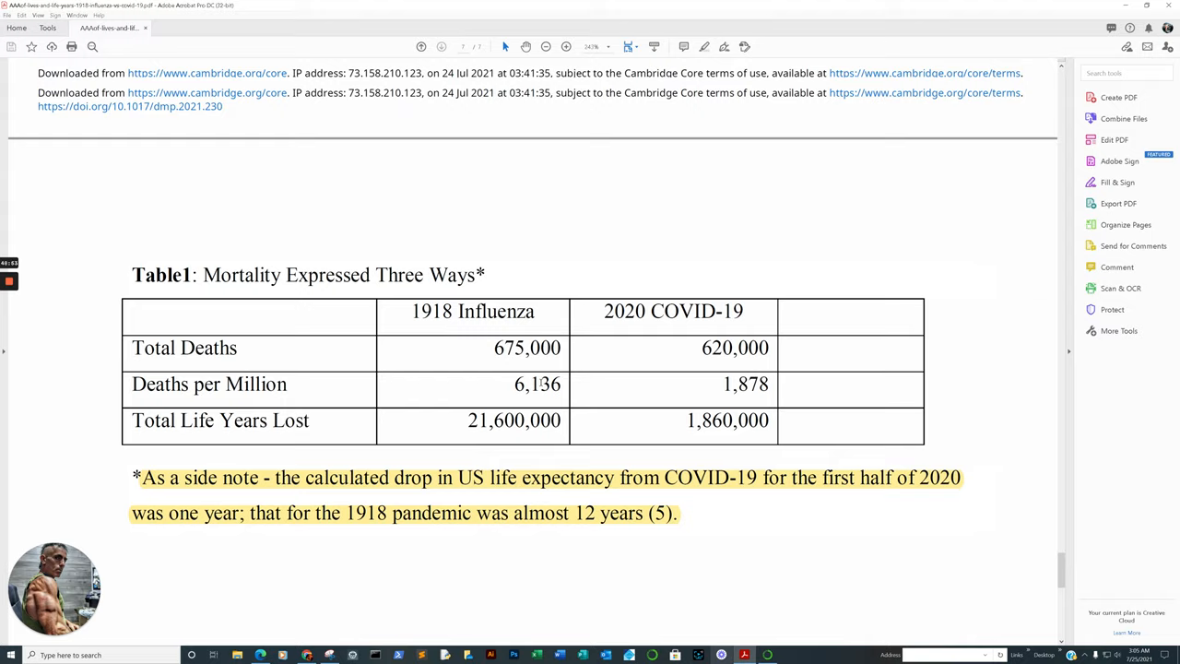
Step: Scroll the PDF back to page 1 with the title, Tucholsky quotation and opening paragraph
{"action": "scroll", "scroll_direction": "down", "scroll_amount": 3}
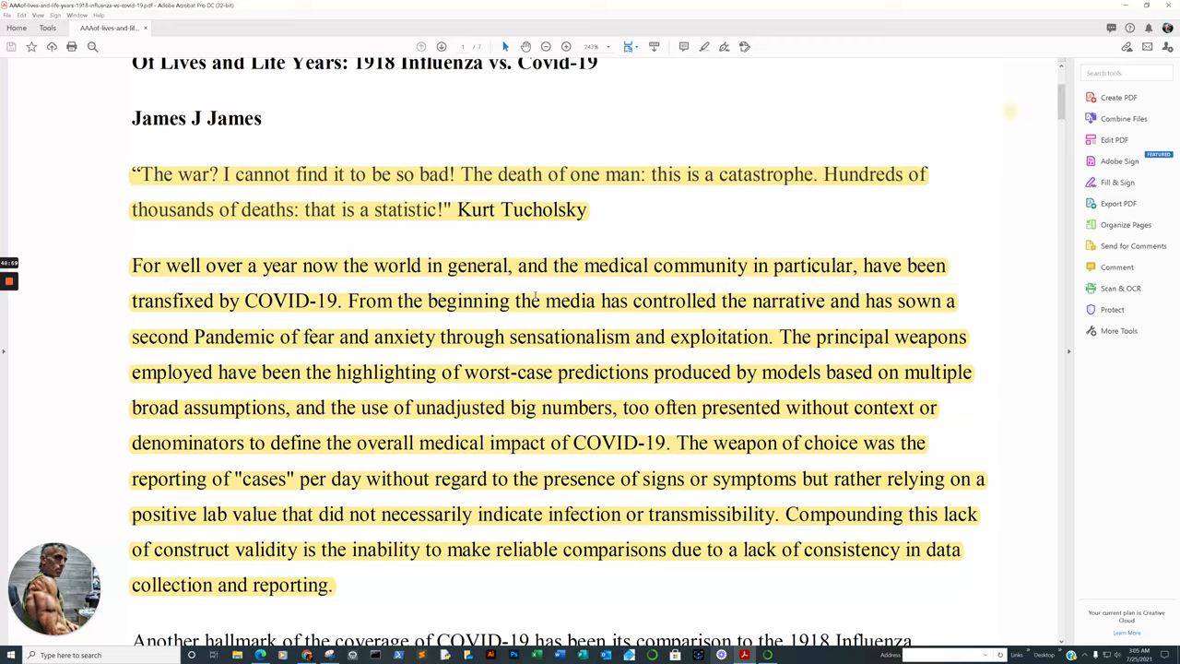
{"action": "mouse_move", "coordinate": [488, 351]}
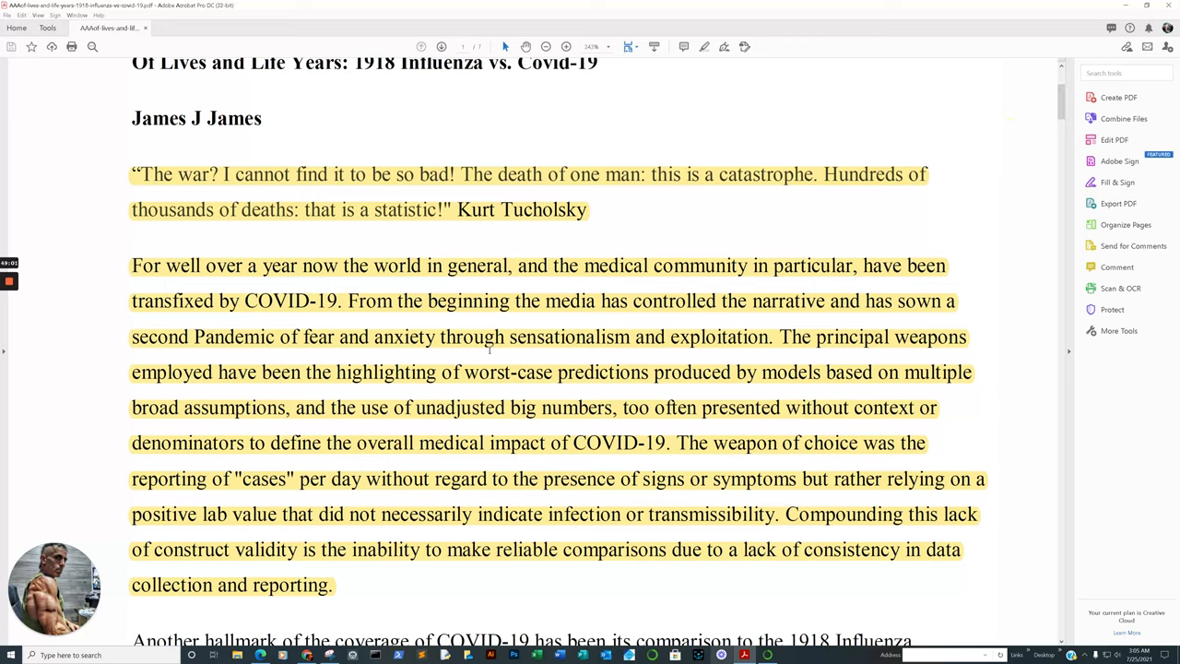
{"action": "mouse_move", "coordinate": [533, 360]}
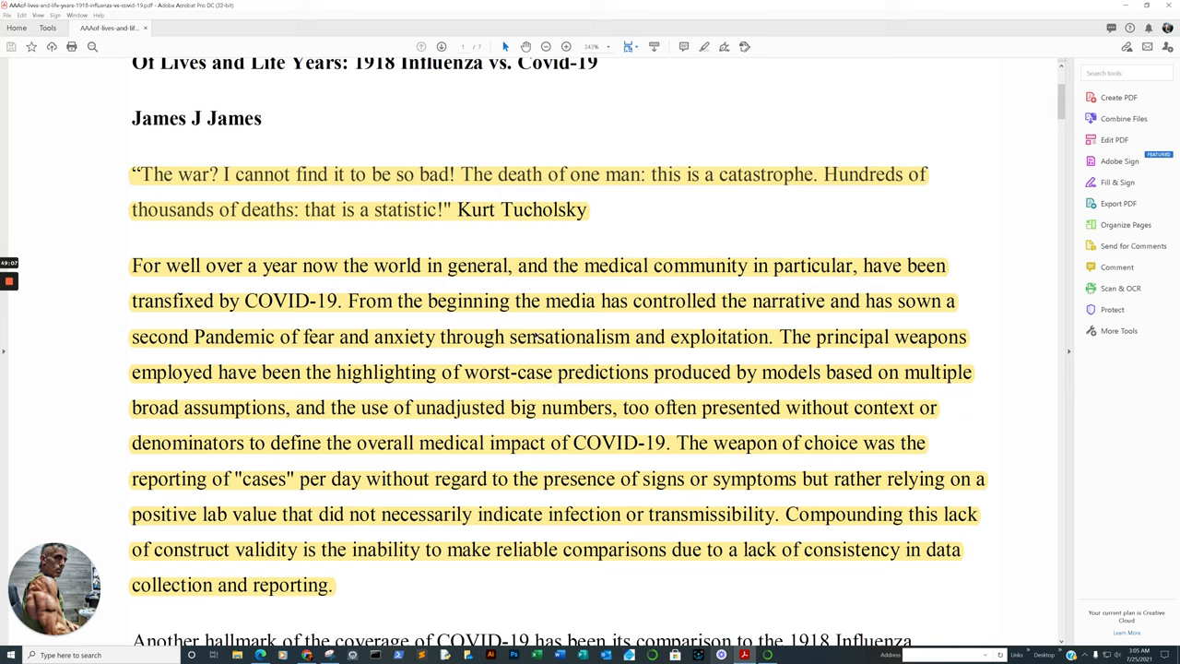
{"action": "mouse_move", "coordinate": [671, 313]}
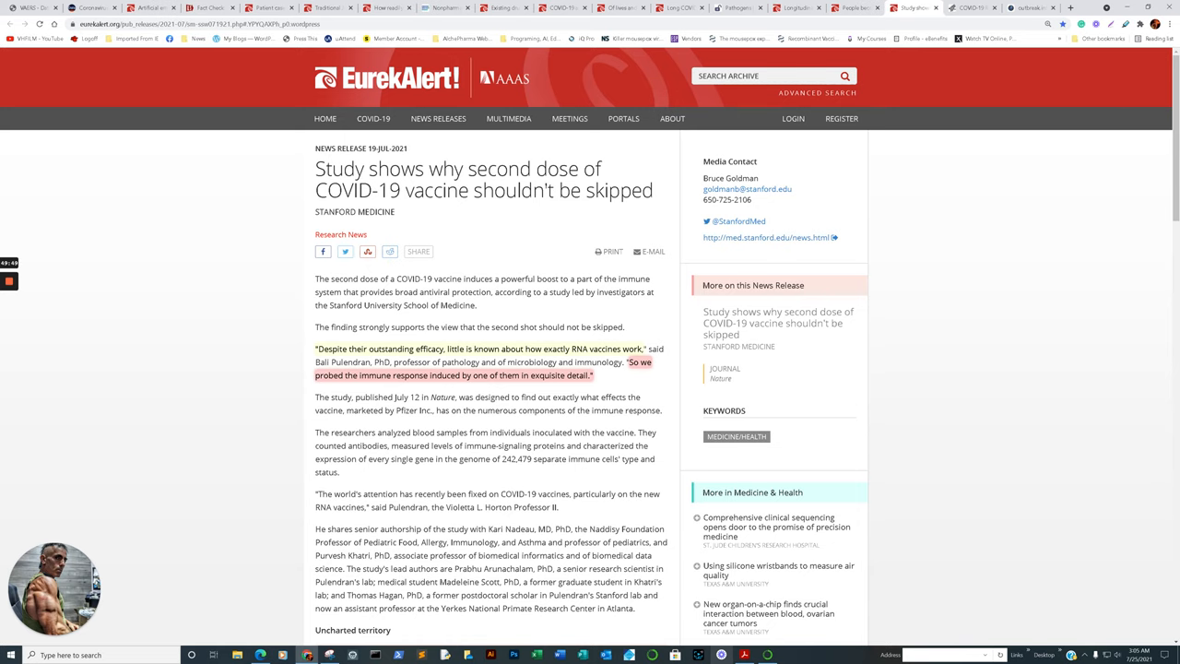
{"action": "scroll", "scroll_direction": "down", "scroll_amount": 3}
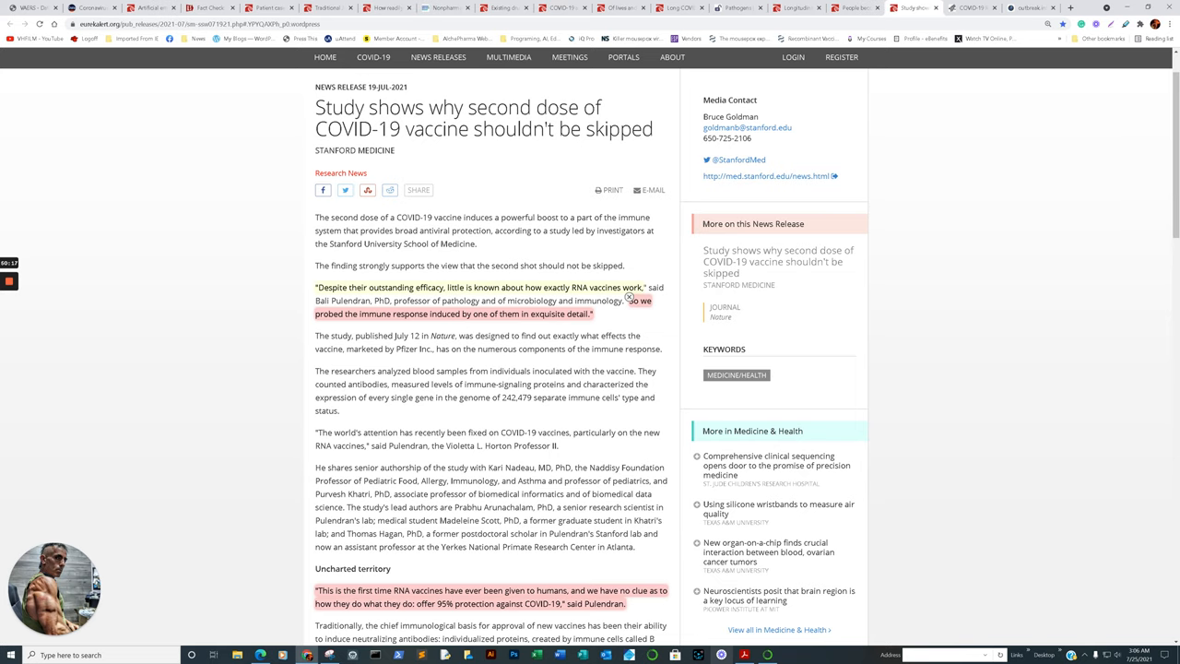
{"action": "scroll", "scroll_direction": "down", "scroll_amount": 3}
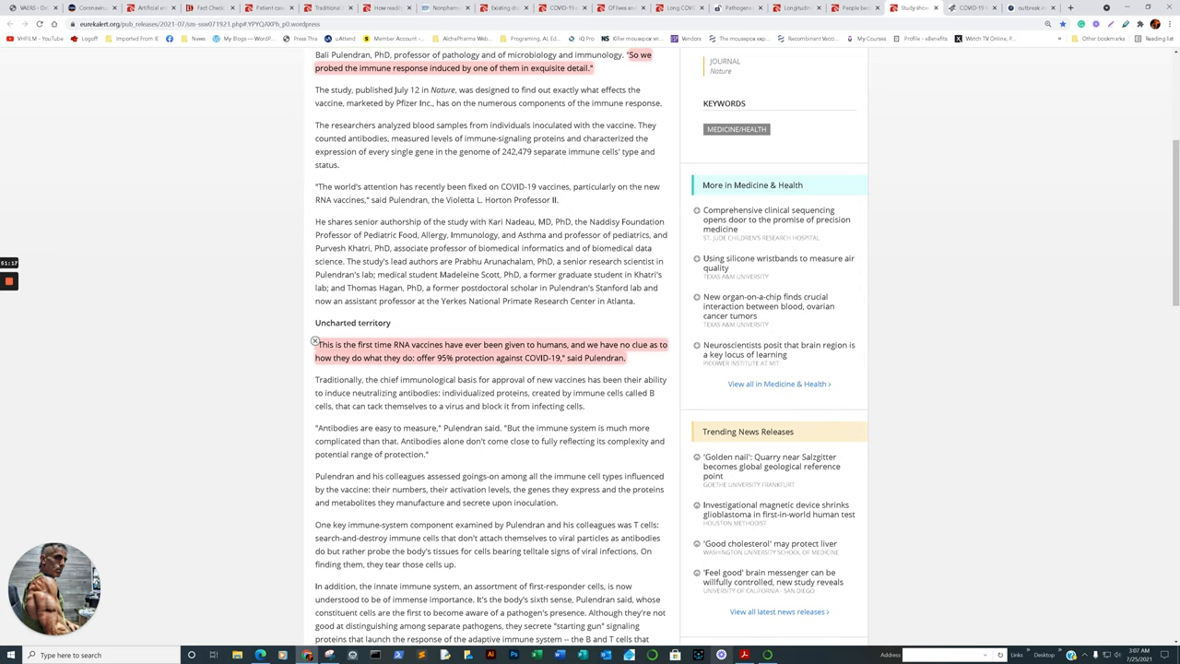
{"action": "double_click", "coordinate": [473, 357]}
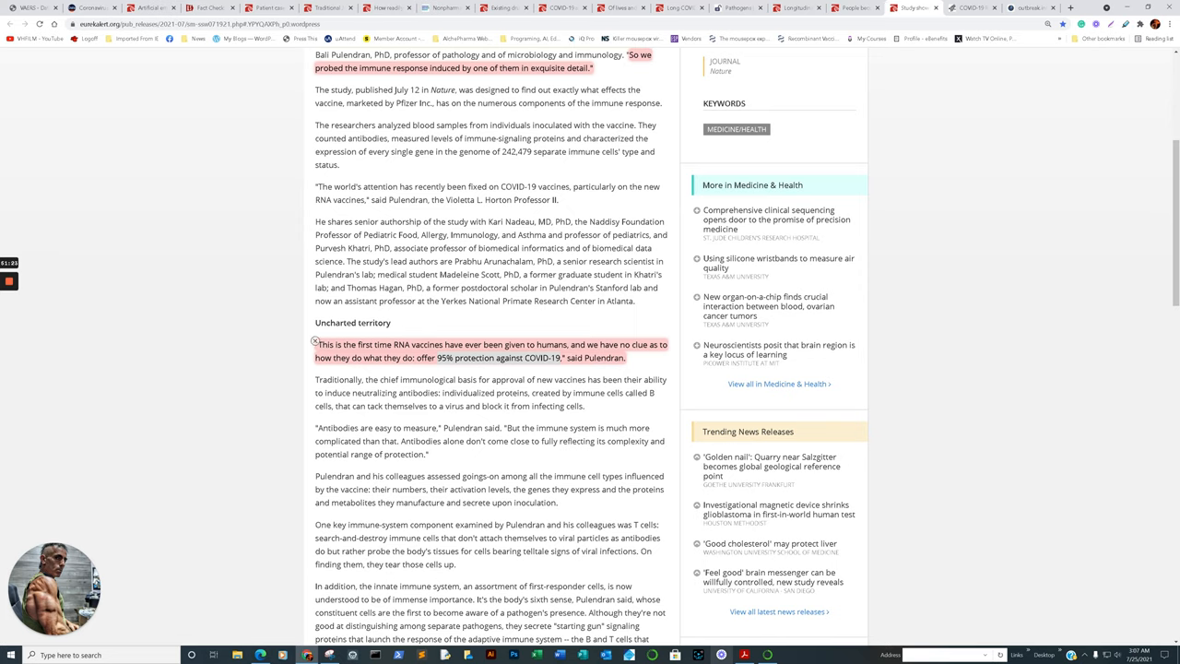
{"action": "scroll", "scroll_direction": "down", "scroll_amount": 3}
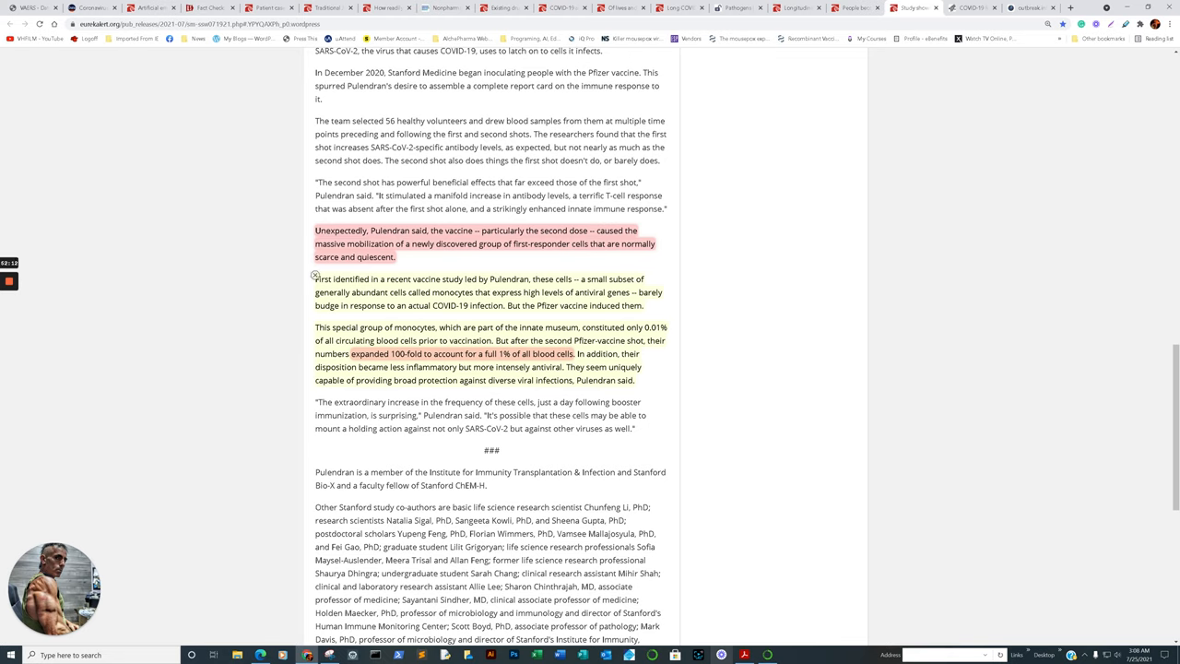
{"action": "mouse_move", "coordinate": [315, 323]}
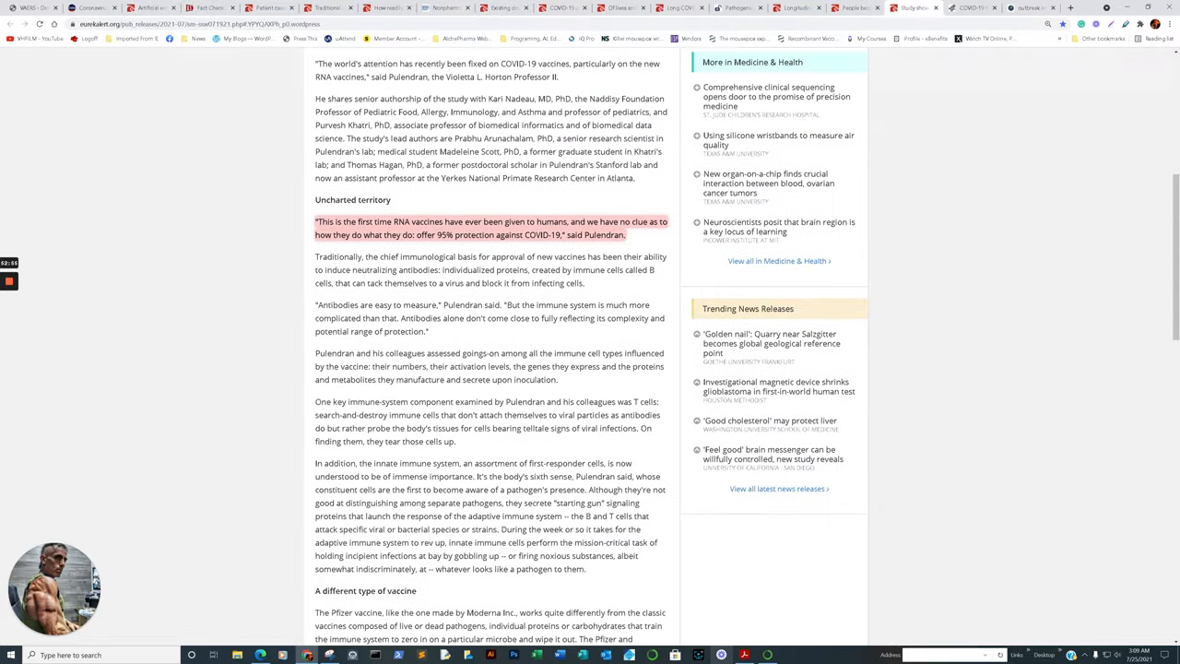
{"action": "scroll", "scroll_direction": "up", "scroll_amount": 3}
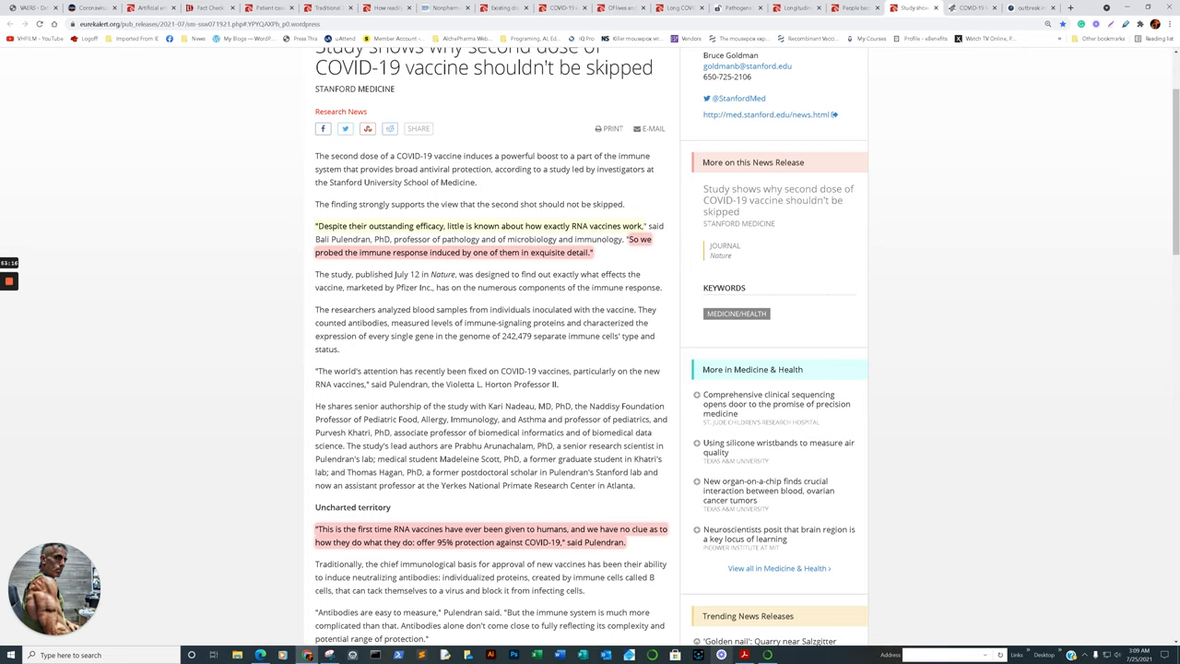
{"action": "scroll", "scroll_direction": "down", "scroll_amount": 3}
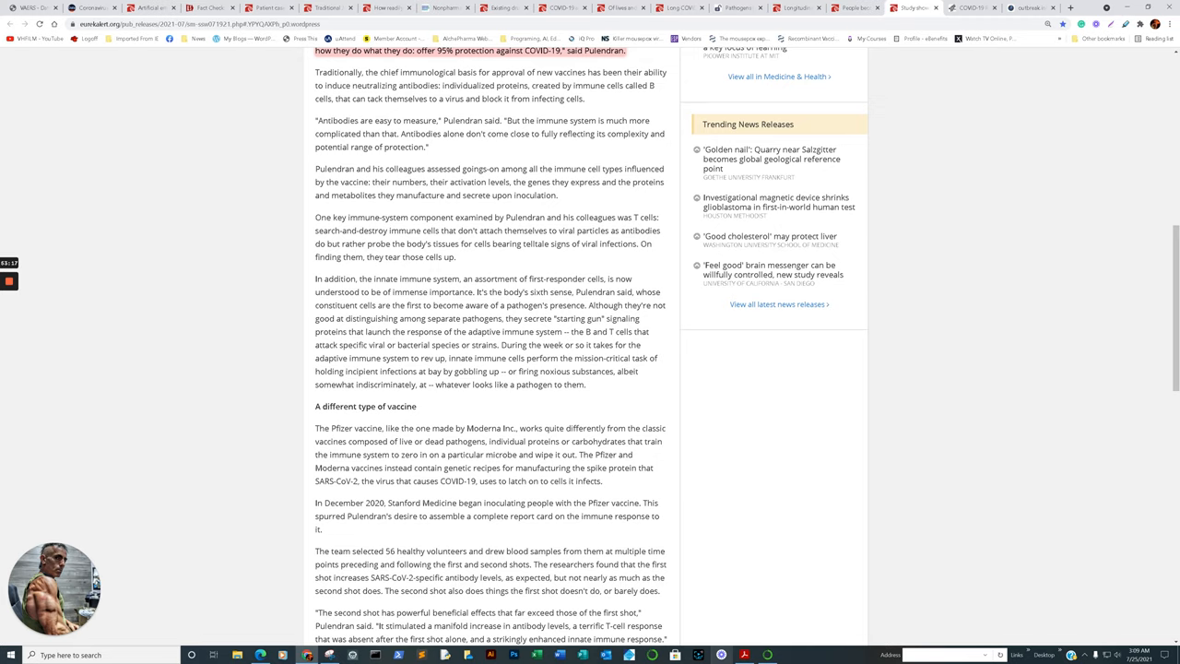
{"action": "scroll", "scroll_direction": "down", "scroll_amount": 3}
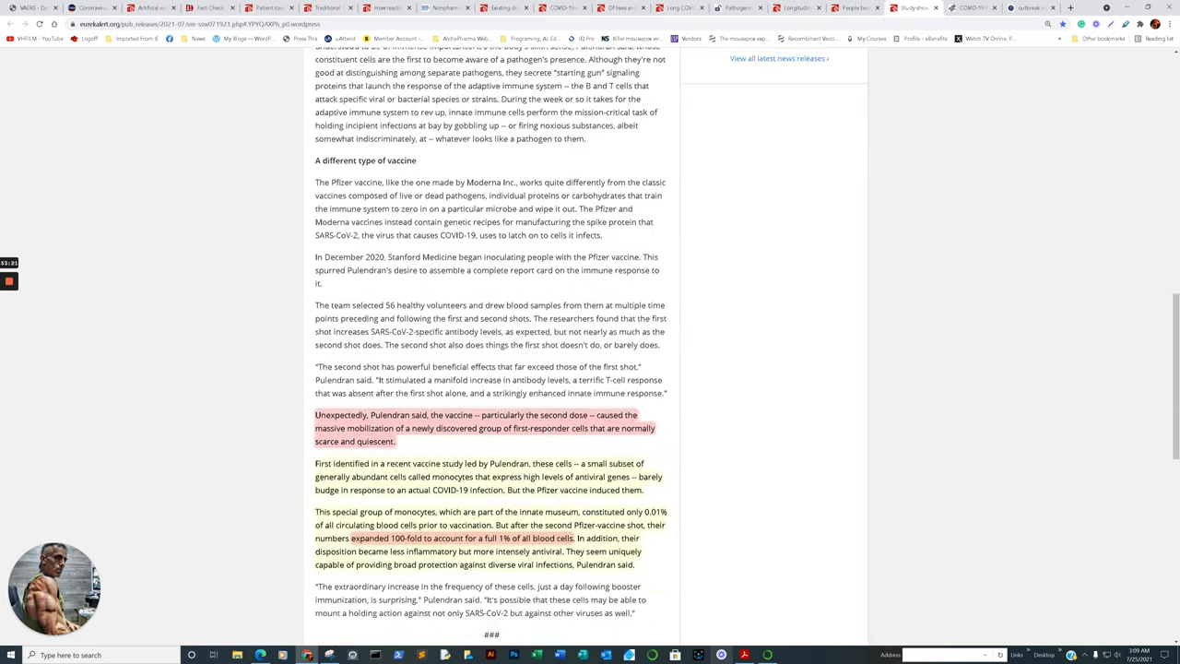
{"action": "scroll", "scroll_direction": "down", "scroll_amount": 3}
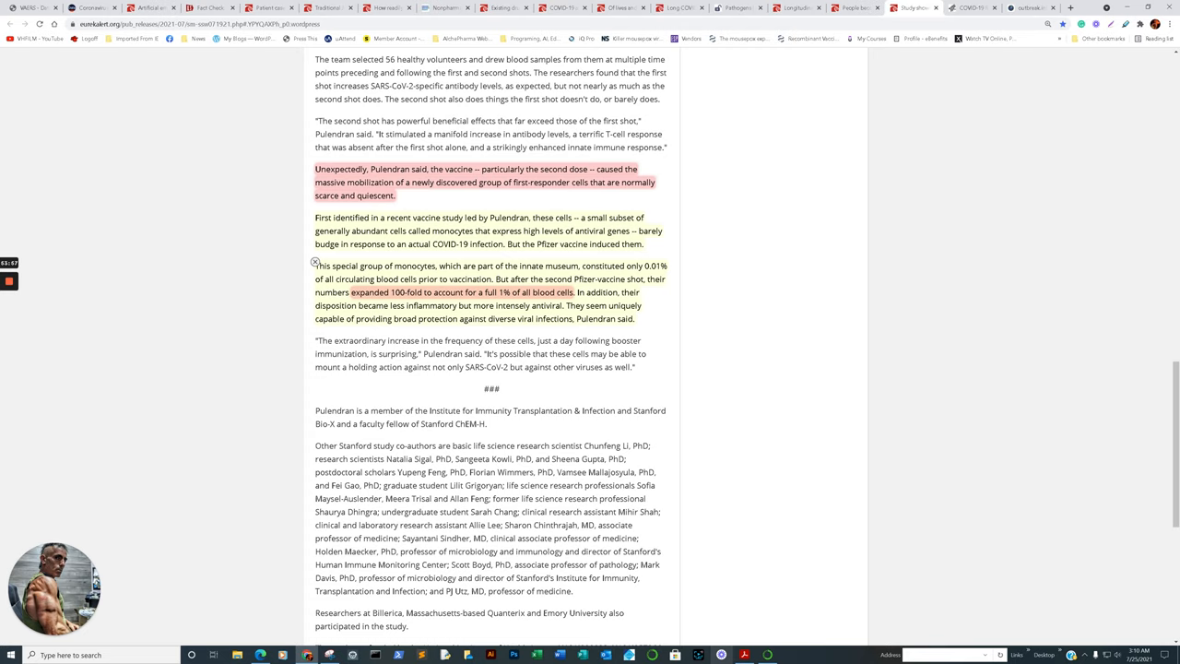
{"action": "mouse_move", "coordinate": [315, 262]}
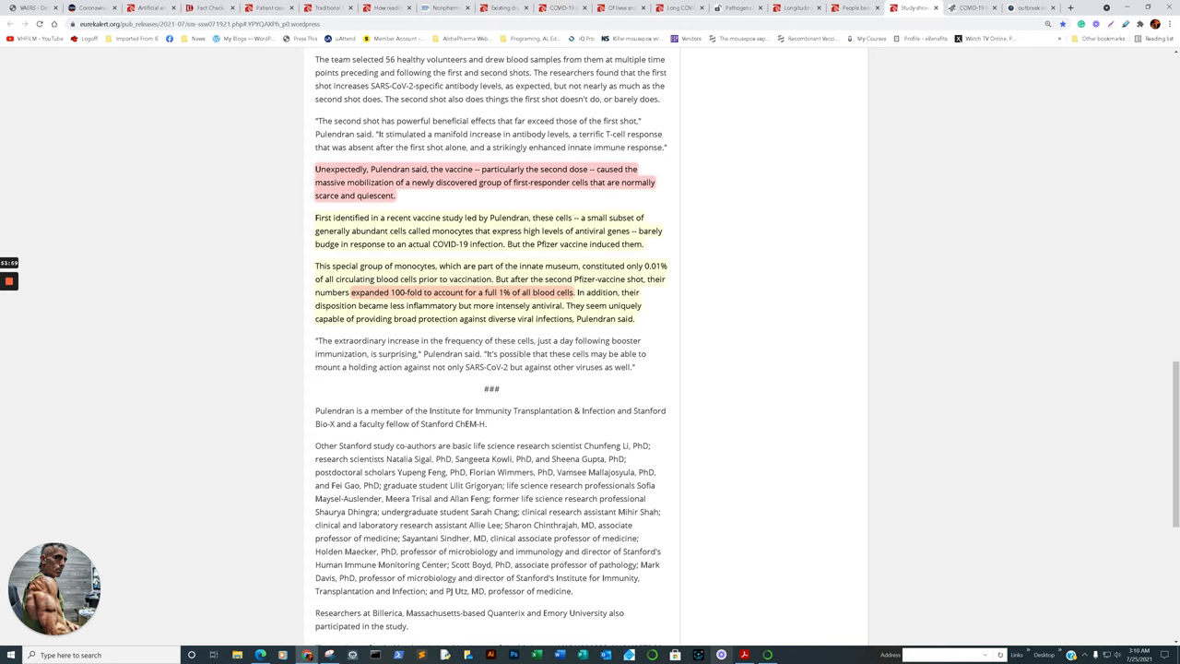
{"action": "left_click", "coordinate": [968, 7]}
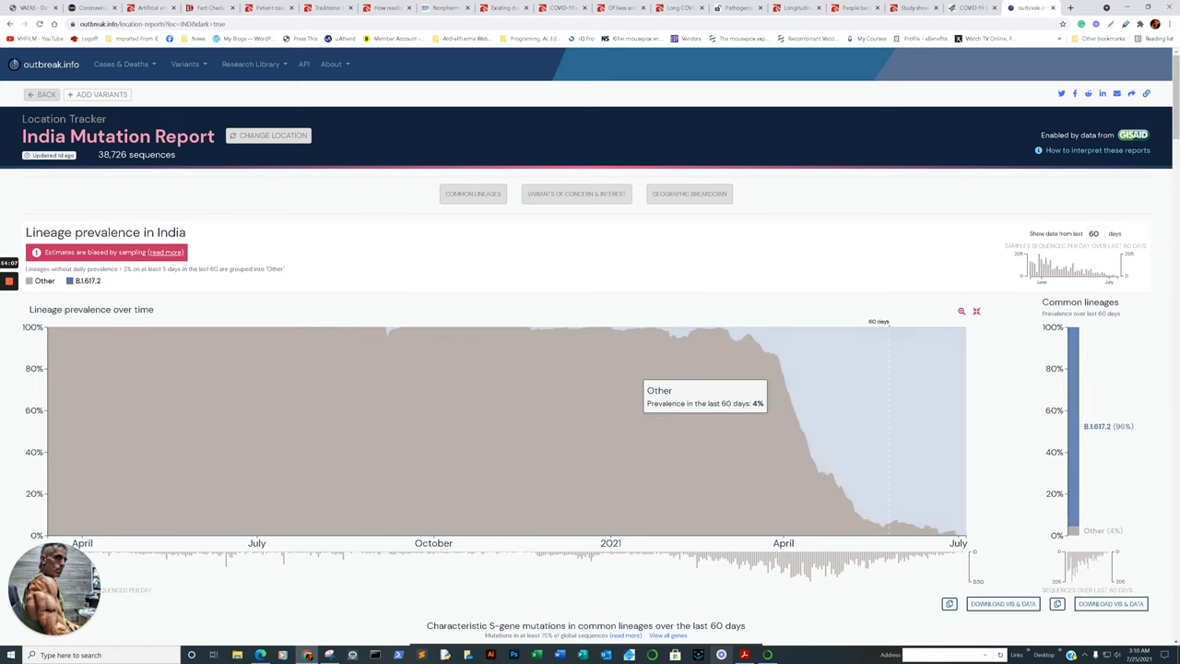
{"action": "mouse_move", "coordinate": [922, 521]}
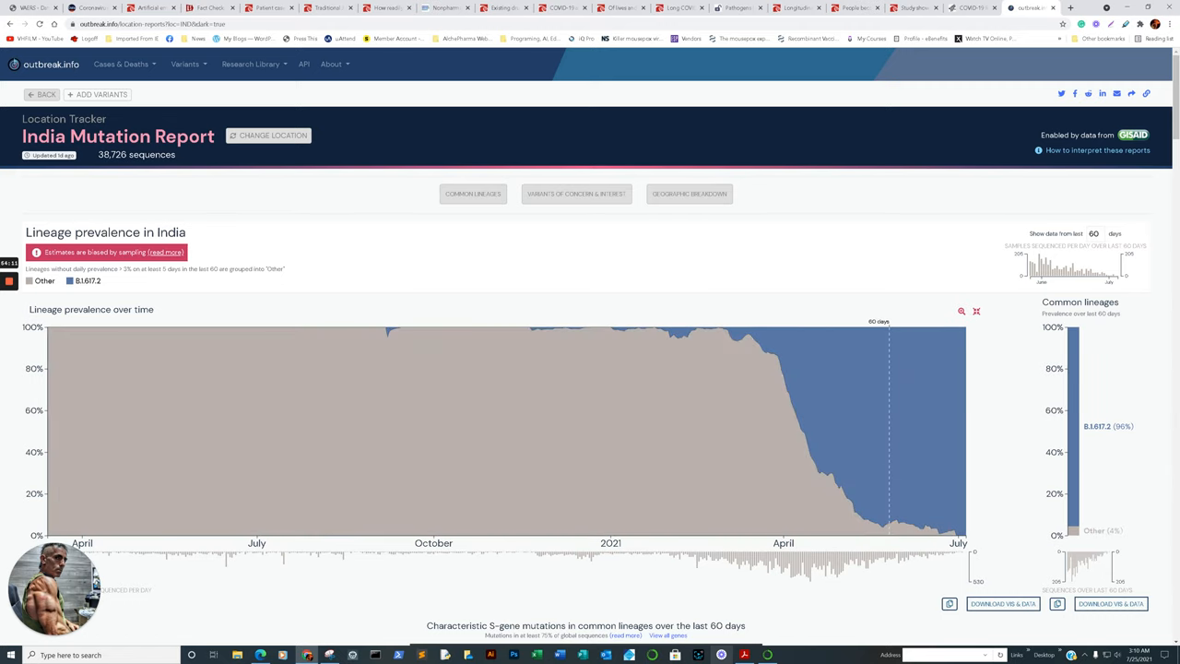
{"action": "mouse_move", "coordinate": [802, 452]}
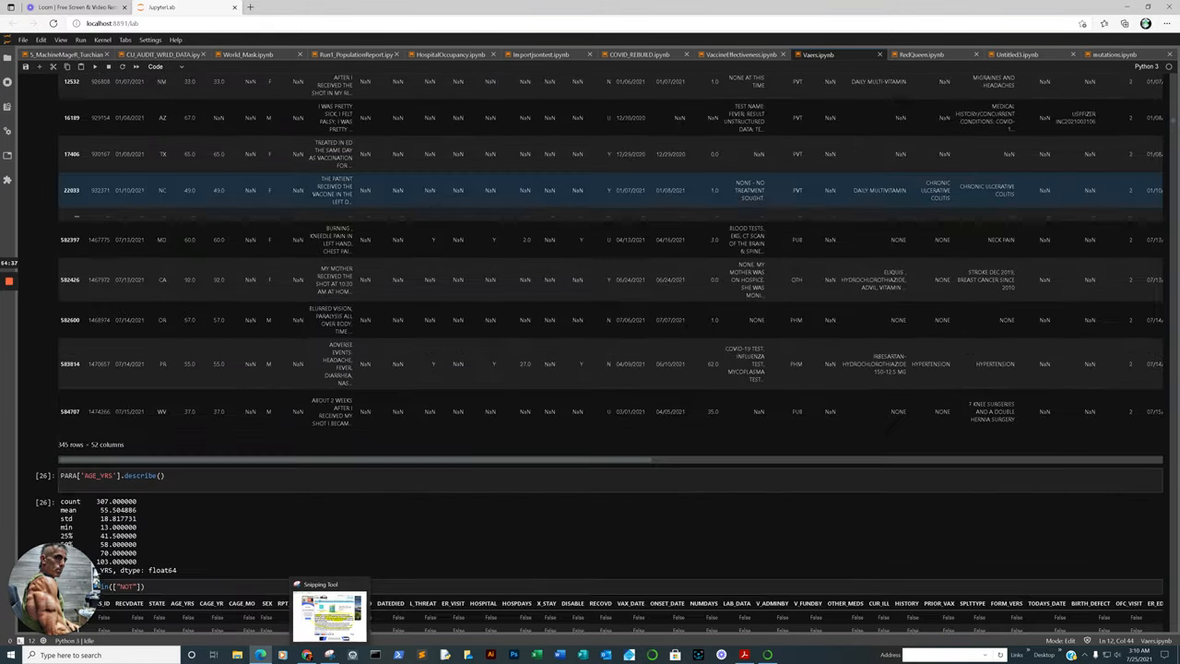
Step: Scroll the Vaers.ipynb notebook past the report table to the Covid Vaccine Death Reports by Age chart (5,451 deaths)
{"action": "scroll", "scroll_direction": "down", "scroll_amount": 3}
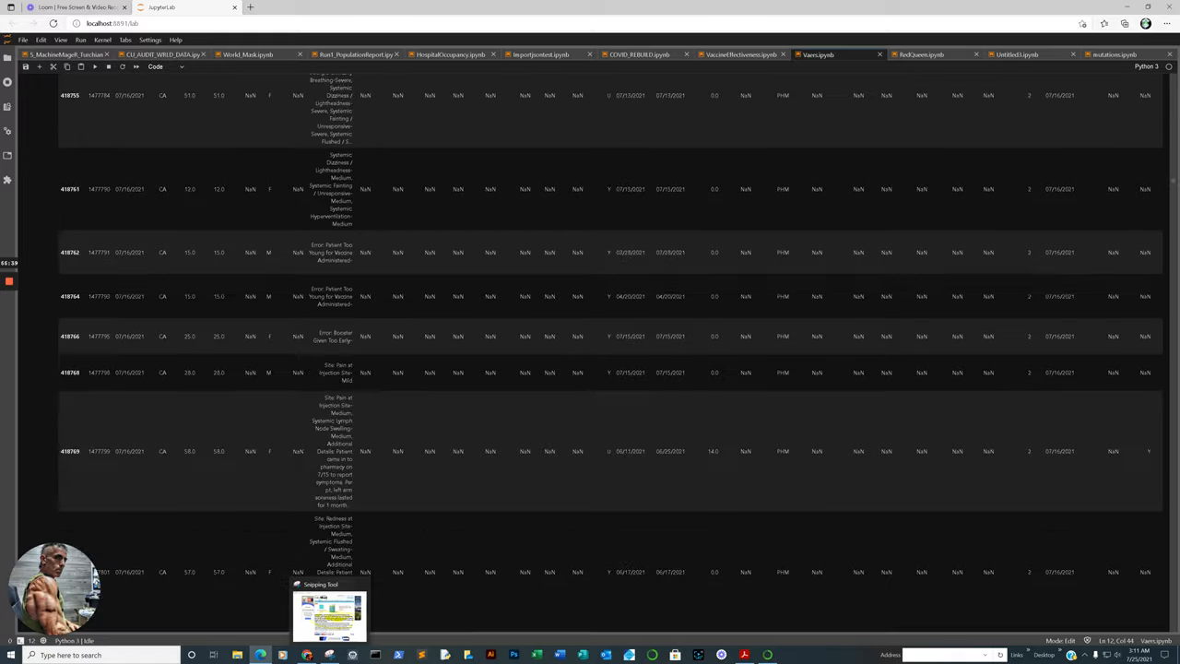
{"action": "scroll", "scroll_direction": "down", "scroll_amount": 3}
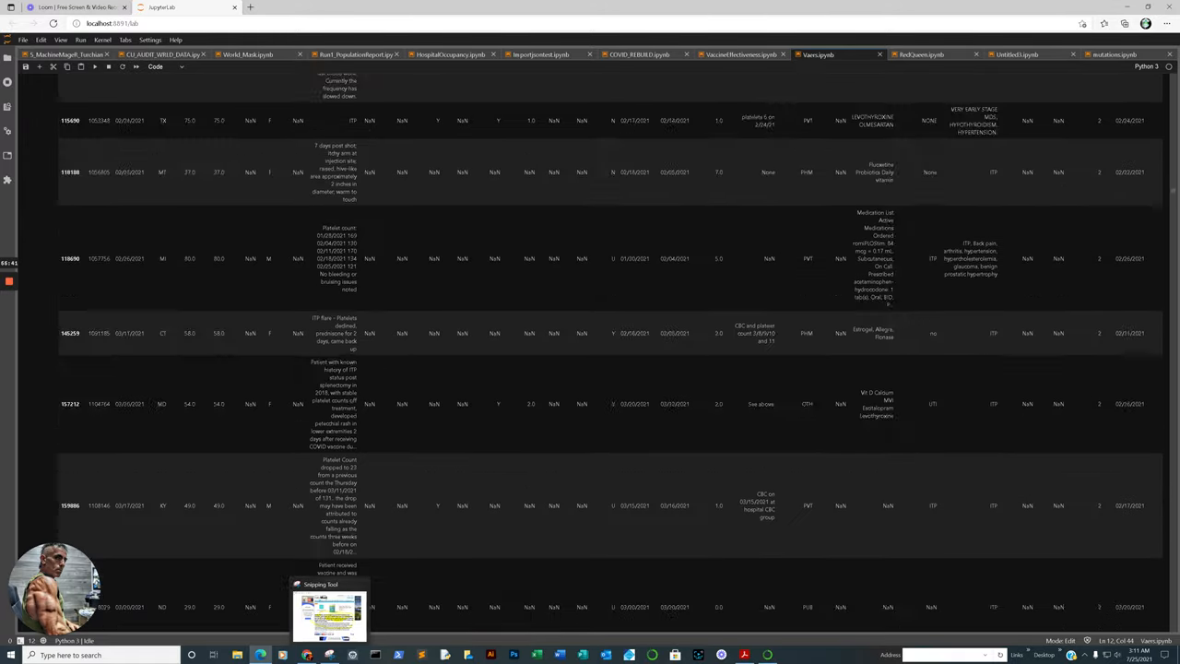
{"action": "scroll", "scroll_direction": "down", "scroll_amount": 3}
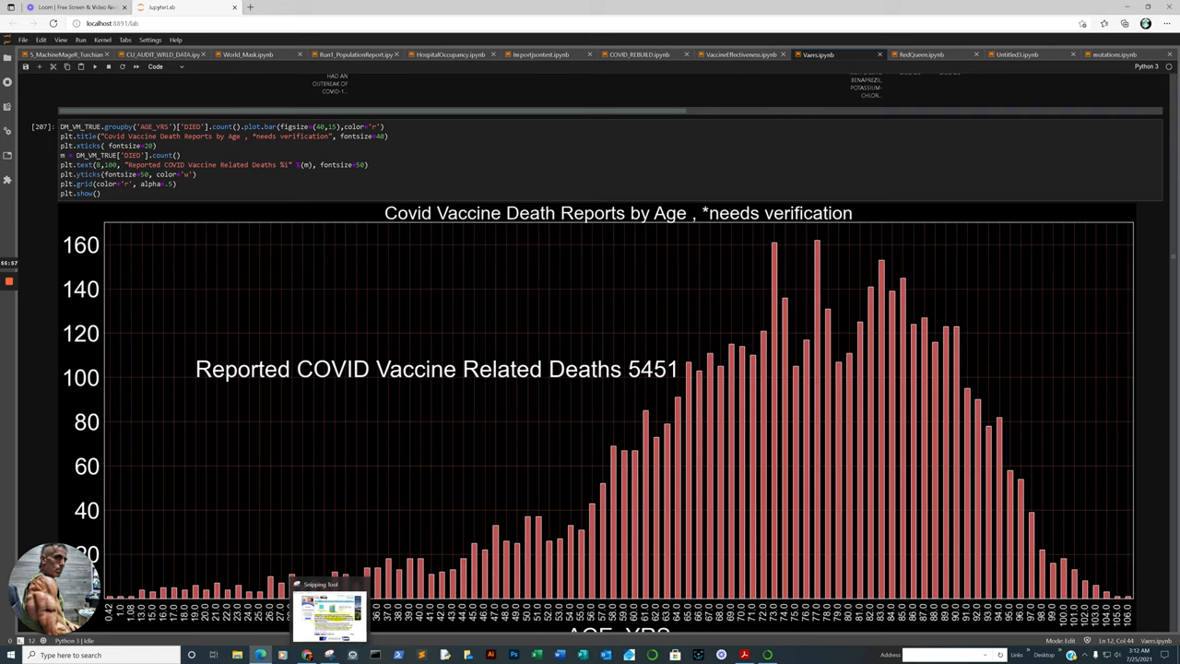
Step: Scroll from the age bar chart down to the Reported COVID Mortality line chart
{"action": "scroll", "scroll_direction": "down", "scroll_amount": 3}
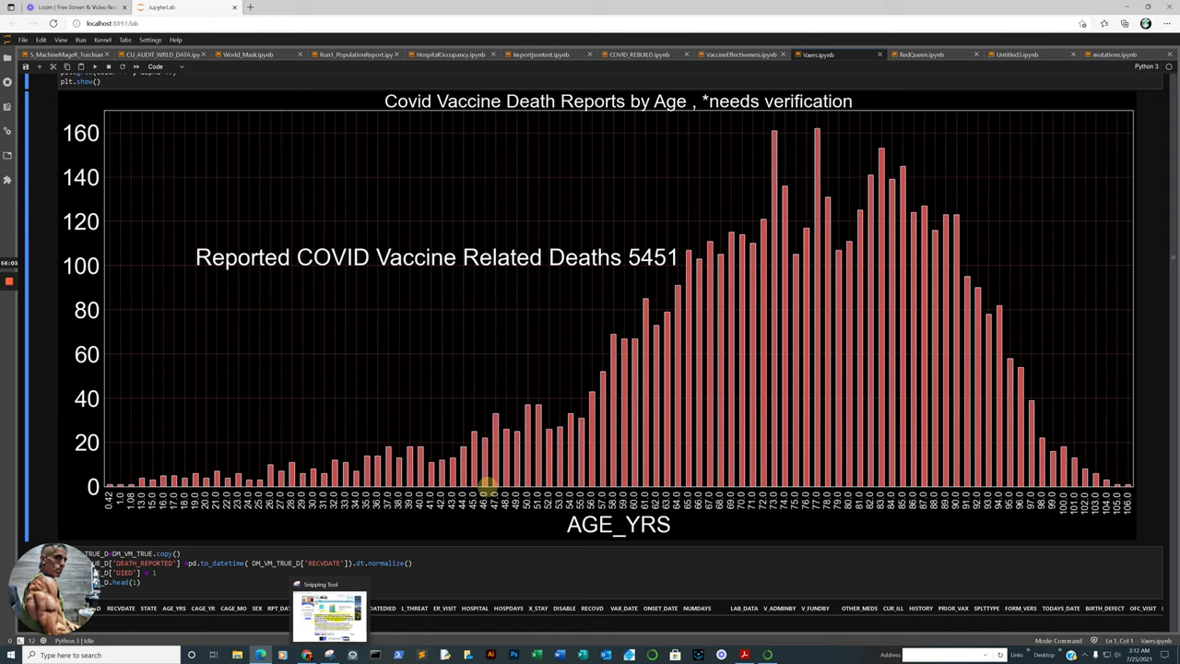
{"action": "scroll", "scroll_direction": "down", "scroll_amount": 3}
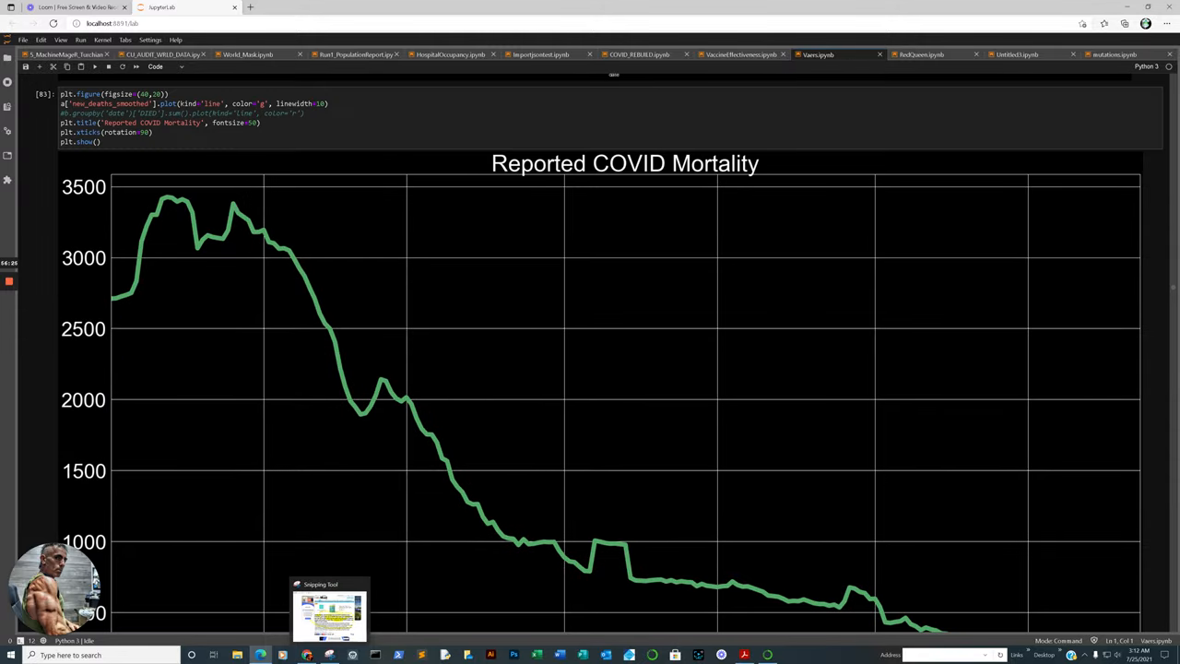
Step: Run the comparison cell and scroll past the deaths-to-VAERS charts to the myocarditis reports table
{"action": "scroll", "scroll_direction": "down", "scroll_amount": 3}
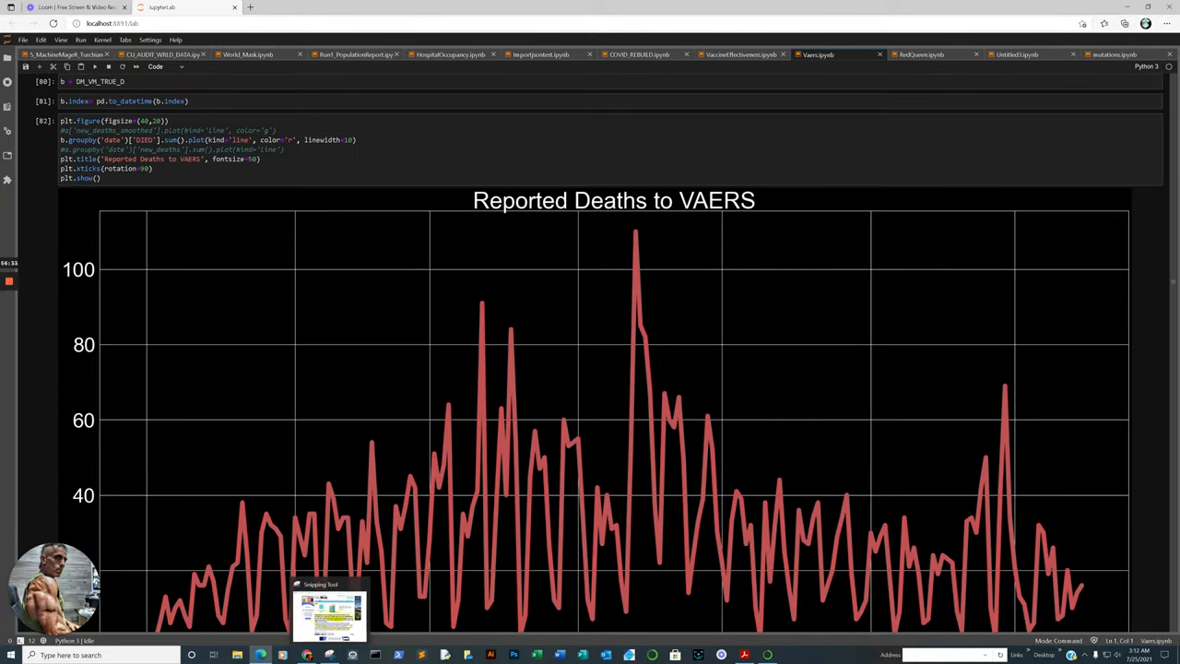
{"action": "scroll", "scroll_direction": "down", "scroll_amount": 3}
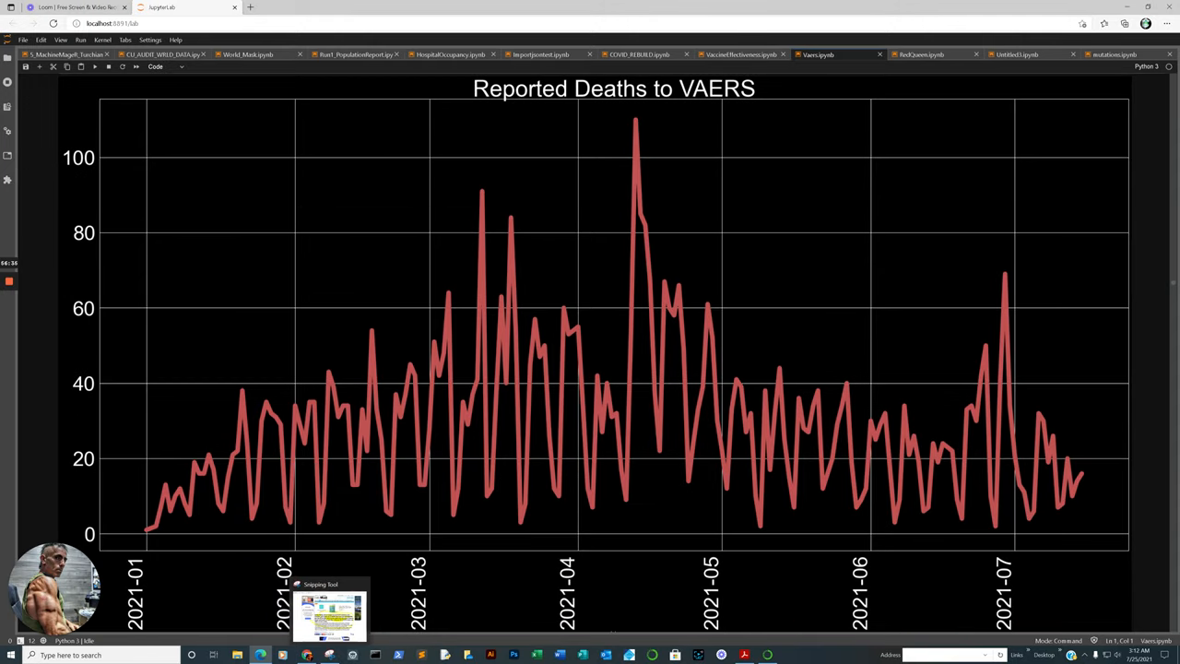
{"action": "key", "text": "shift+enter"}
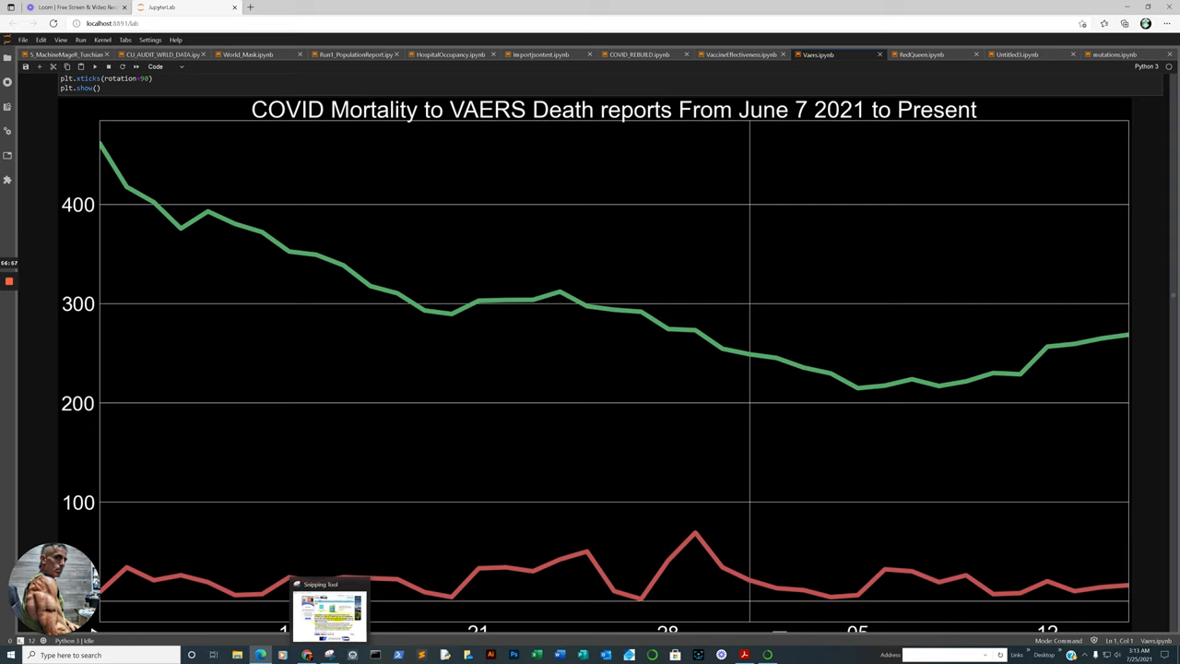
{"action": "scroll", "scroll_direction": "down", "scroll_amount": 3}
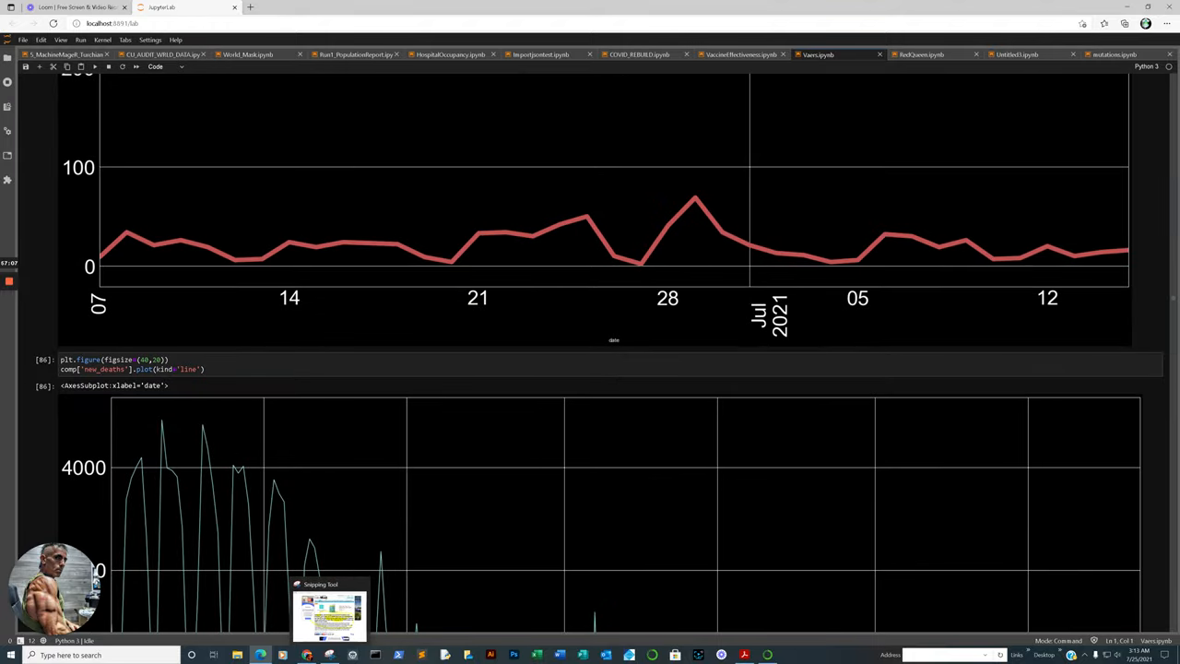
{"action": "scroll", "scroll_direction": "down", "scroll_amount": 3}
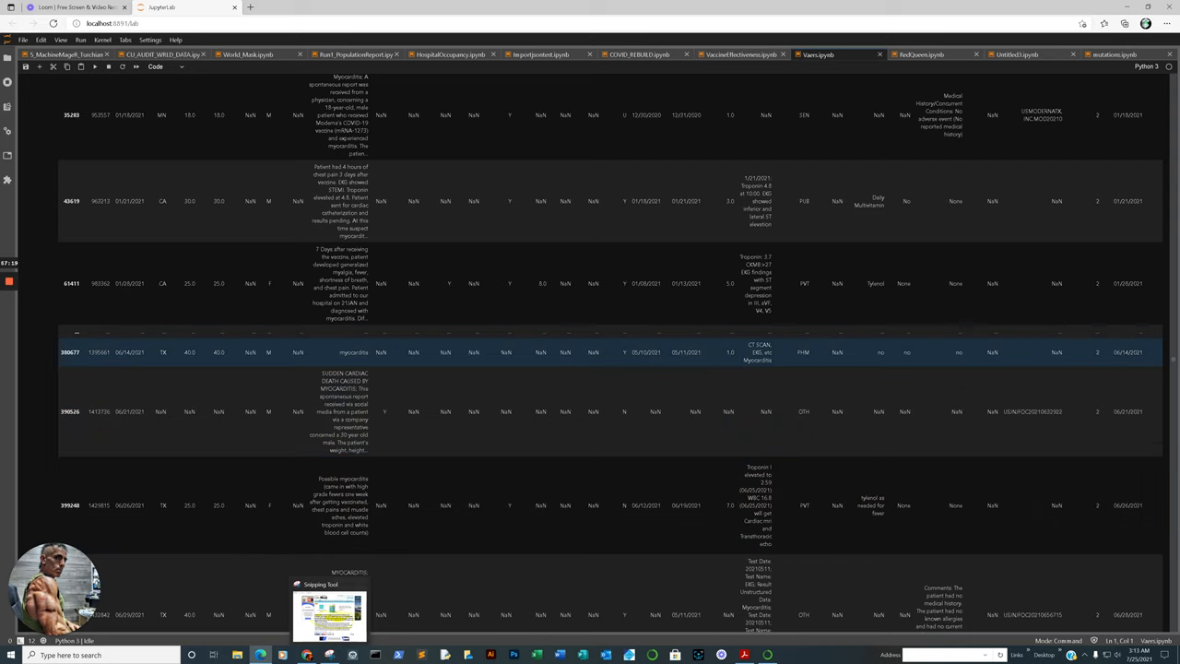
Step: Scroll down to the word cloud of common vaccine reaction symptoms
{"action": "scroll", "scroll_direction": "down", "scroll_amount": 3}
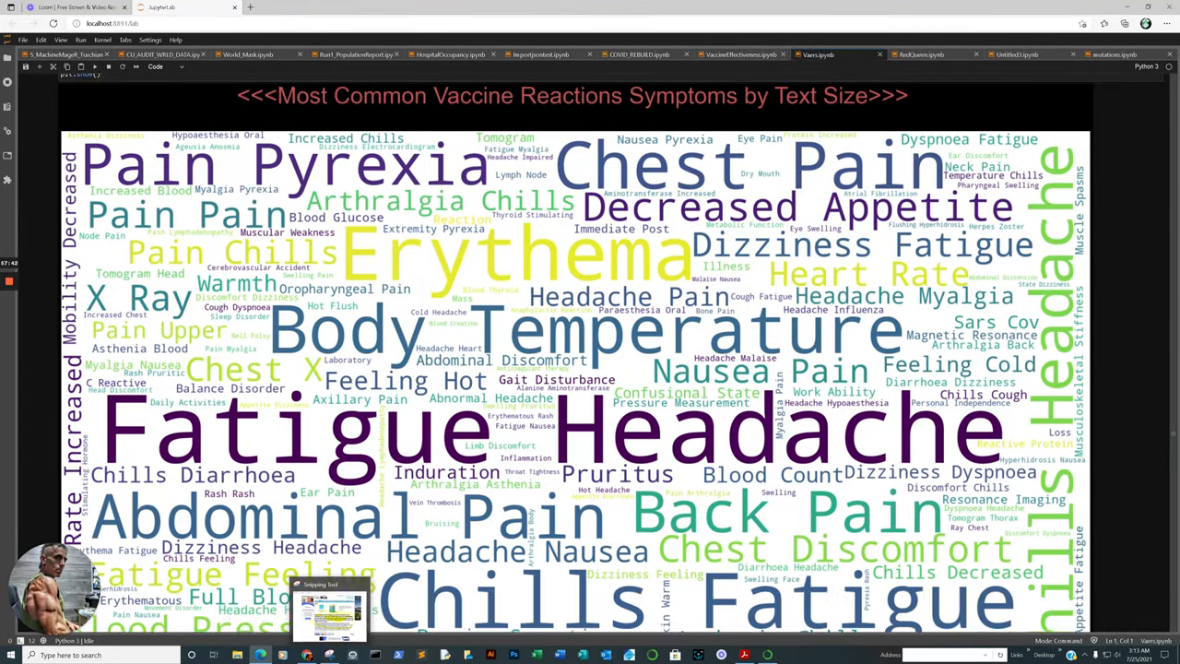
Step: Scroll through the top-30 symptoms chart and Lot Numbers to Reports chart to the children's word cloud
{"action": "scroll", "scroll_direction": "down", "scroll_amount": 3}
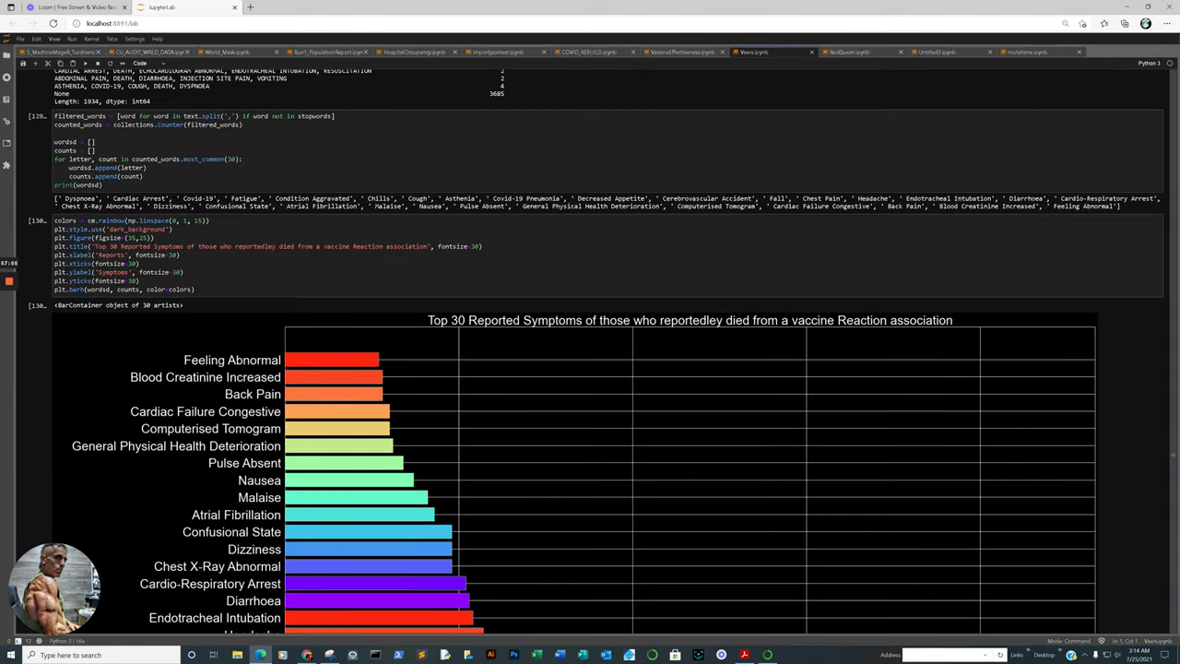
{"action": "scroll", "scroll_direction": "down", "scroll_amount": 3}
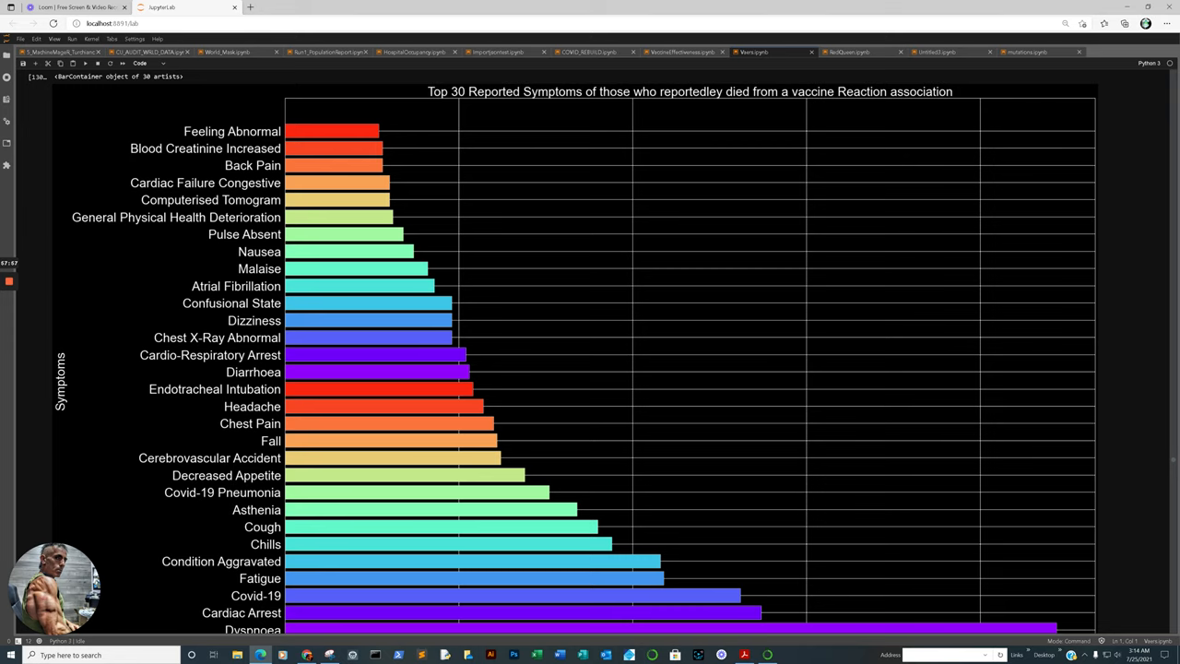
{"action": "scroll", "scroll_direction": "down", "scroll_amount": 3}
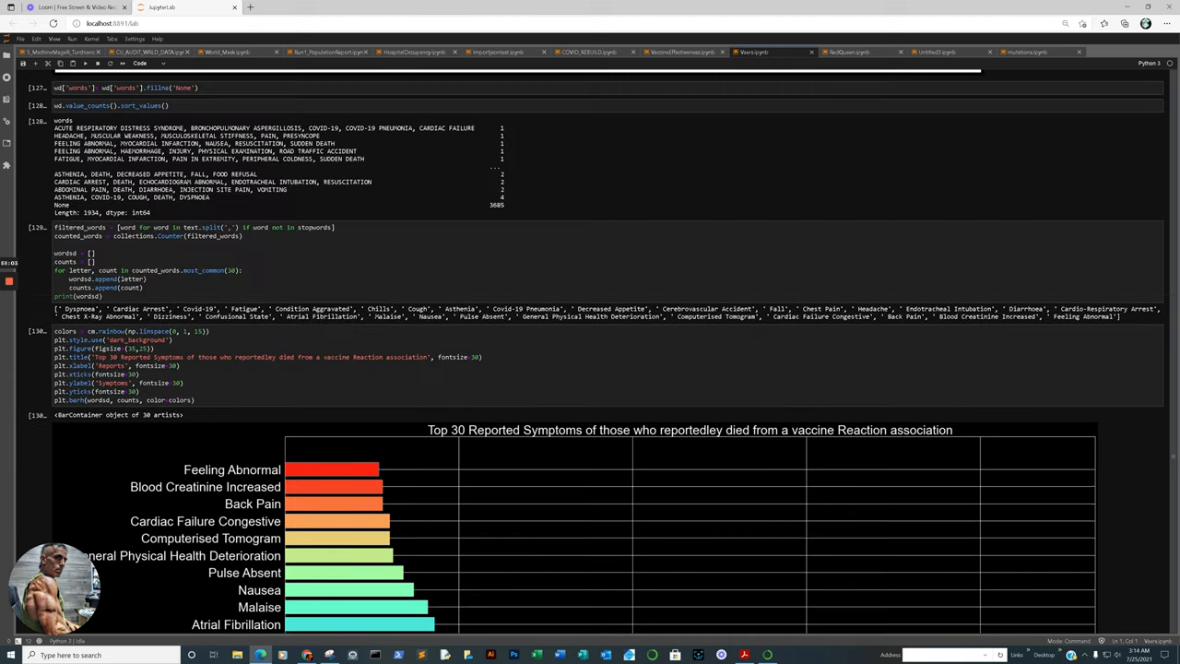
{"action": "scroll", "scroll_direction": "down", "scroll_amount": 3}
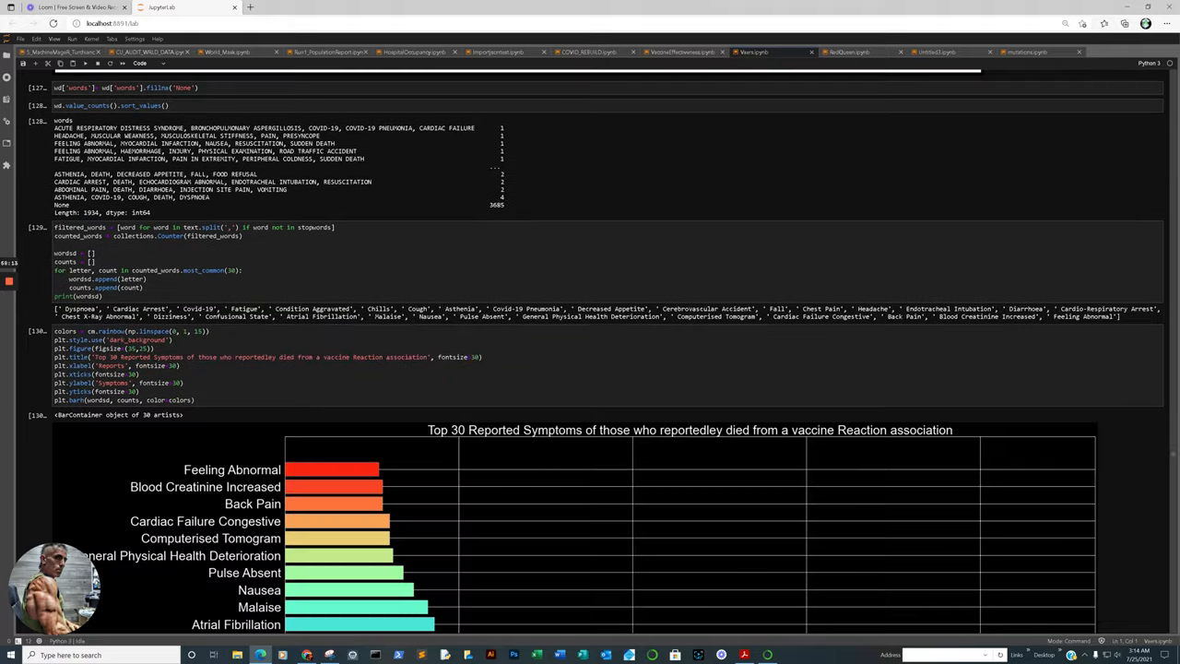
{"action": "scroll", "scroll_direction": "down", "scroll_amount": 3}
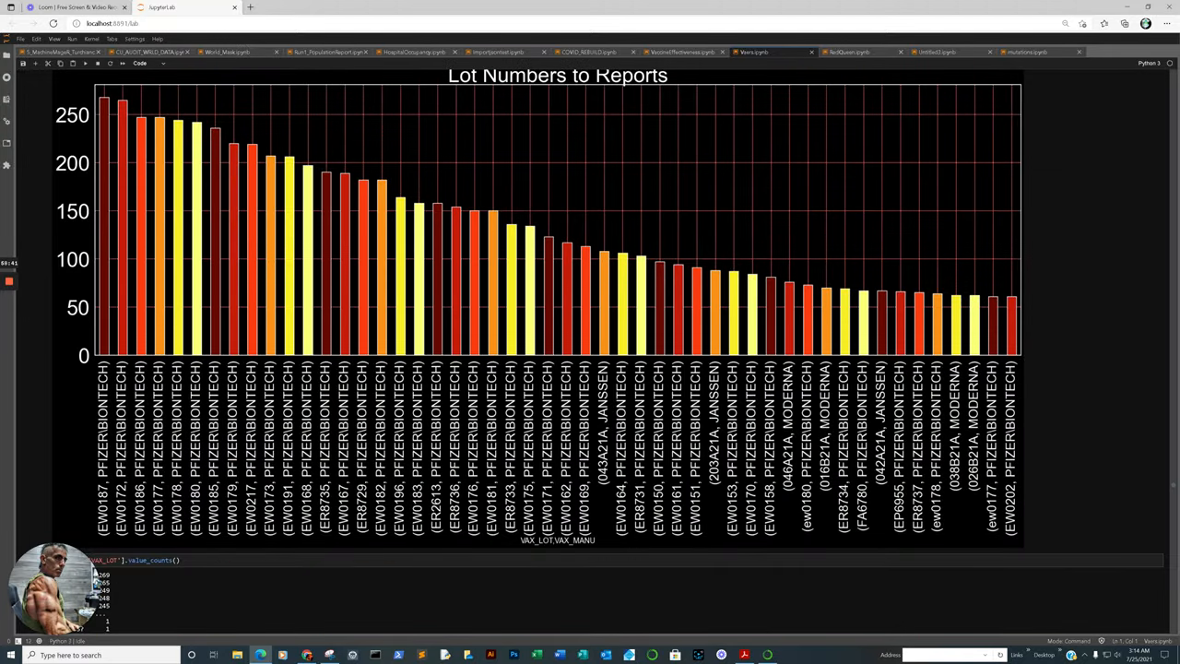
{"action": "scroll", "scroll_direction": "down", "scroll_amount": 3}
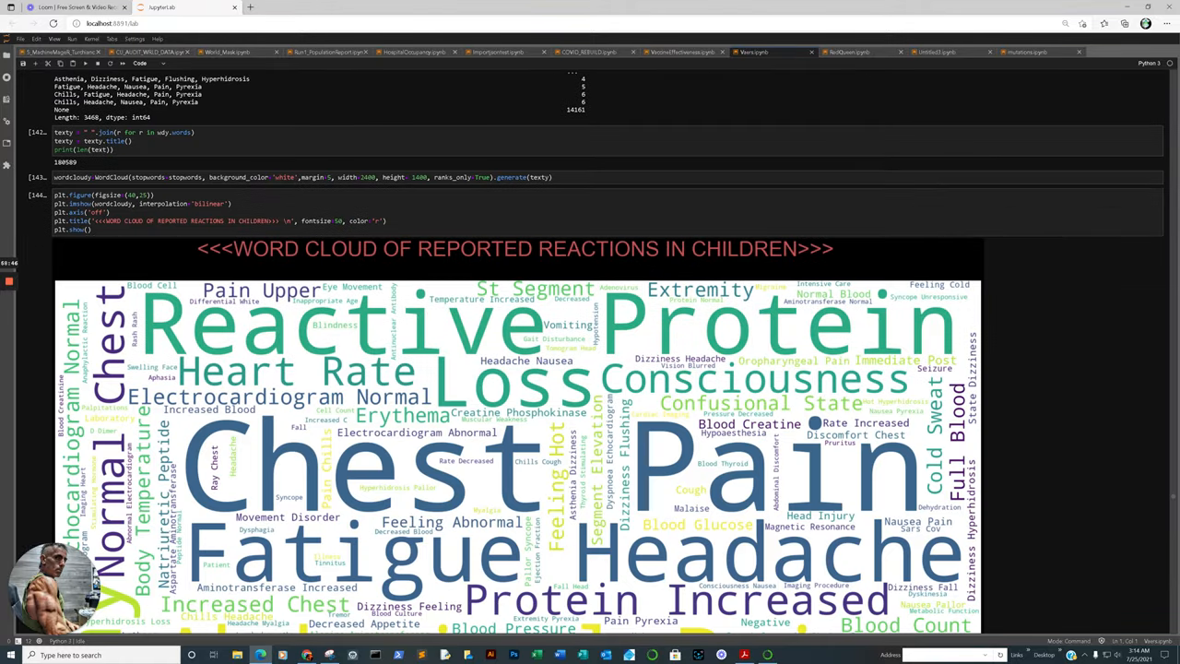
Step: Scroll past the children's word cloud and symptoms bar chart to the Reports vs Vaccines Administered chart
{"action": "scroll", "scroll_direction": "down", "scroll_amount": 3}
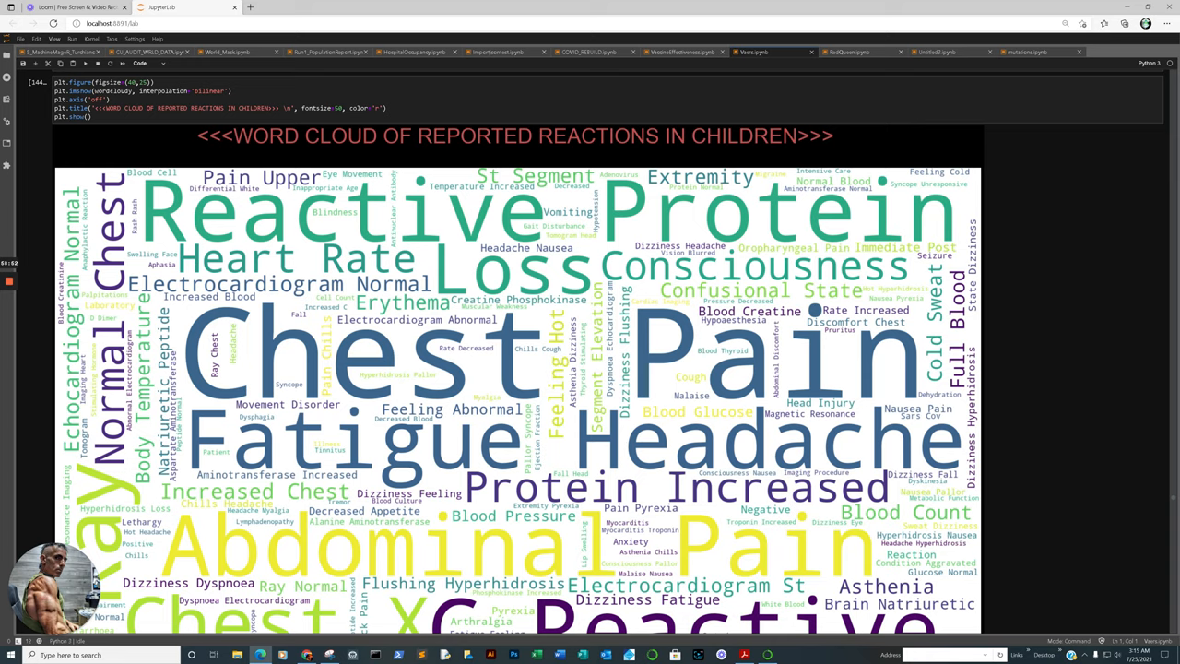
{"action": "scroll", "scroll_direction": "down", "scroll_amount": 3}
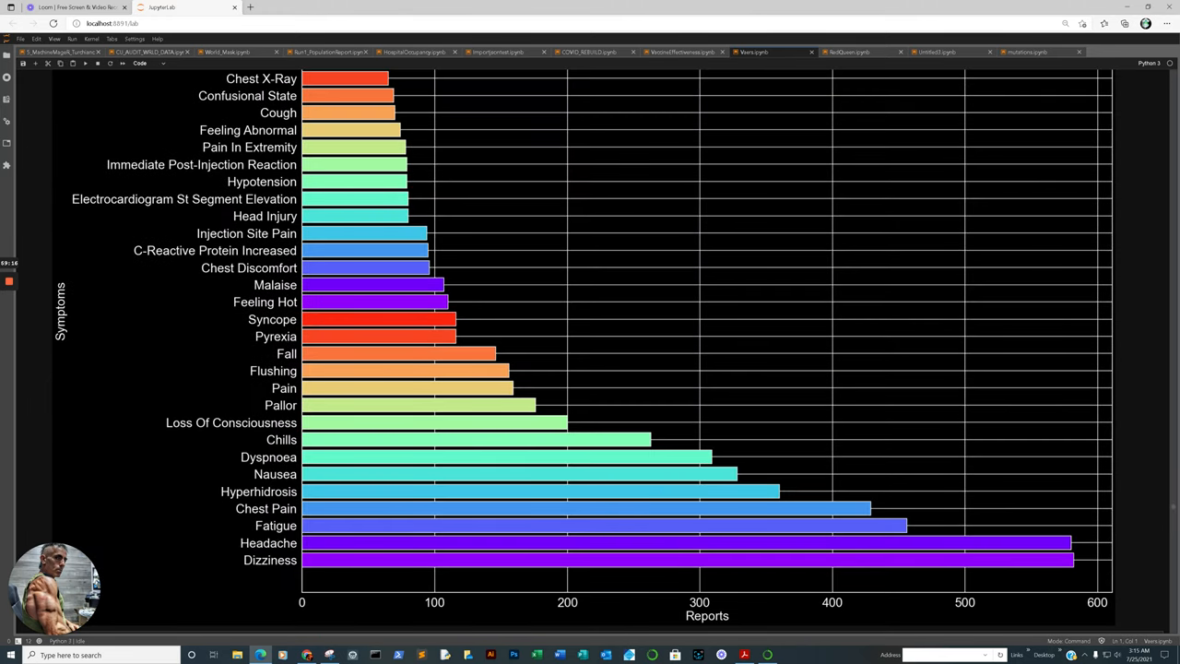
{"action": "scroll", "scroll_direction": "down", "scroll_amount": 3}
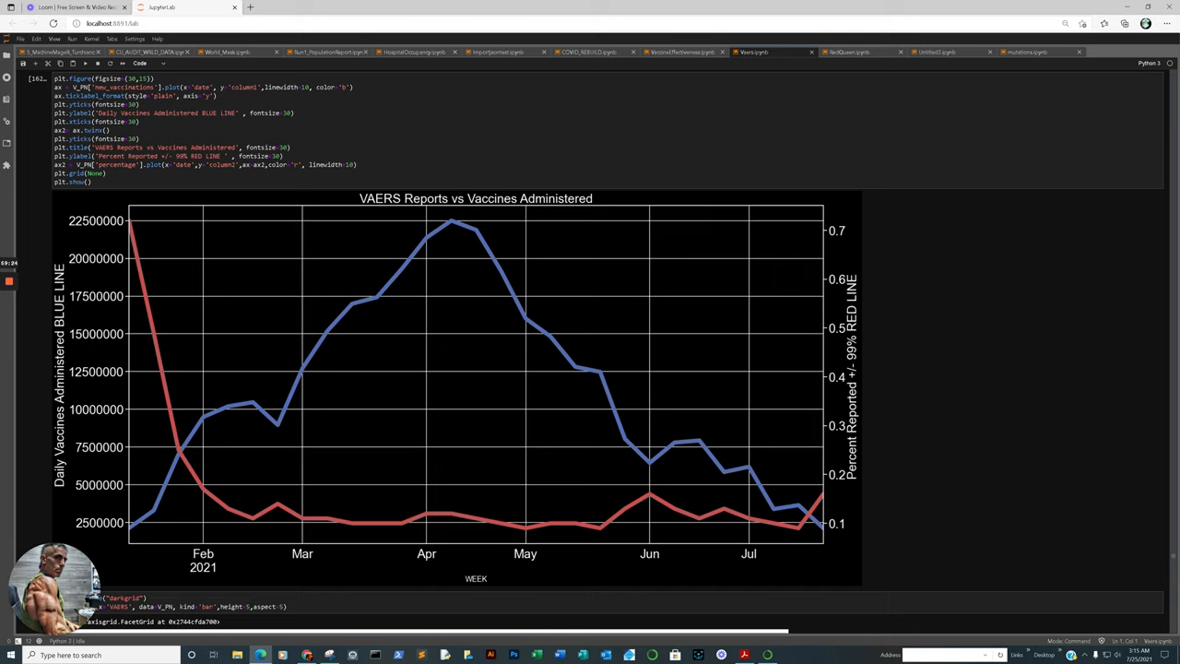
Step: Scroll to the per-country new tests vs new cases correlation output in the mutations notebook
{"action": "scroll", "scroll_direction": "down", "scroll_amount": 3}
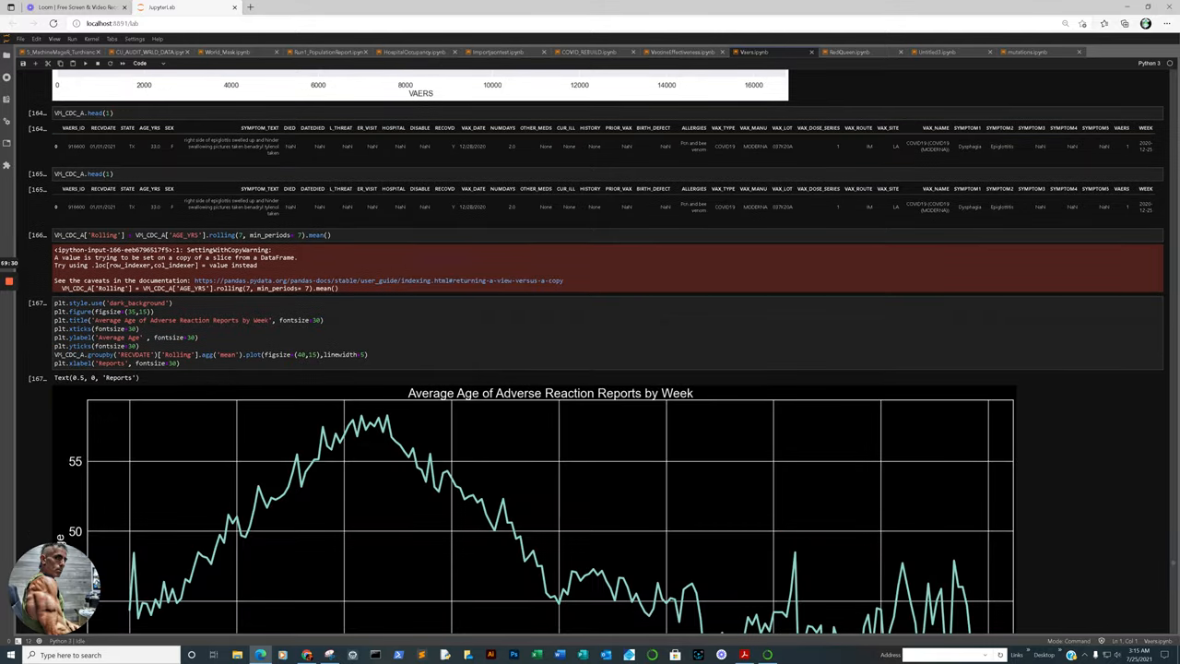
{"action": "scroll", "scroll_direction": "down", "scroll_amount": 3}
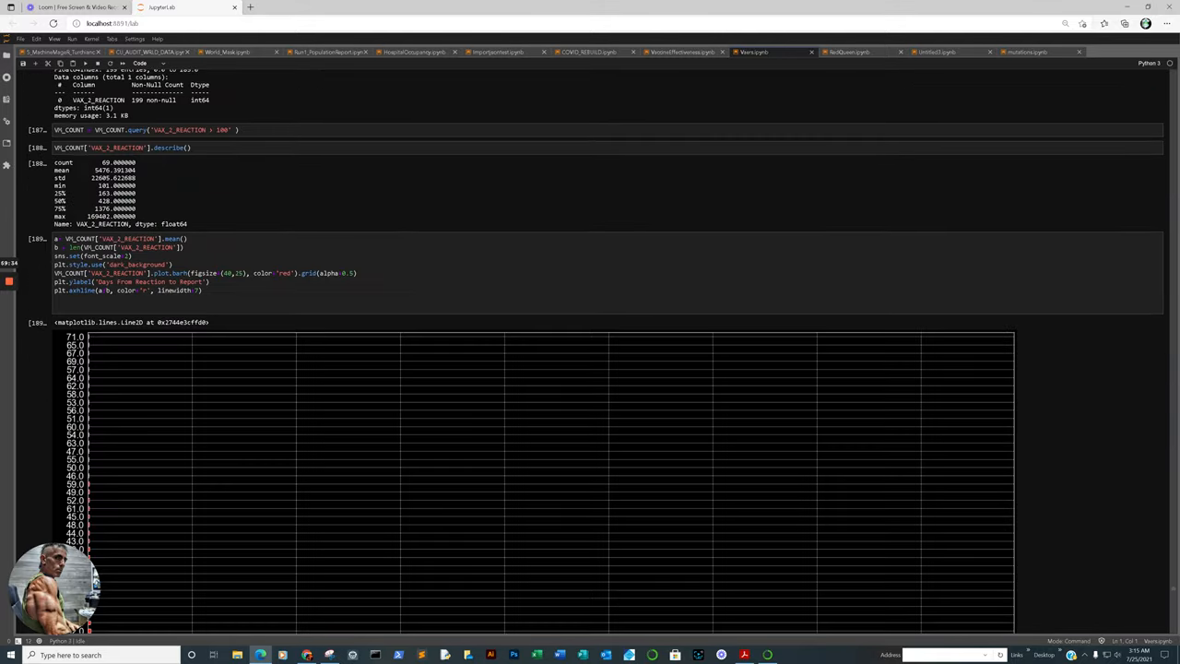
{"action": "scroll", "scroll_direction": "down", "scroll_amount": 3}
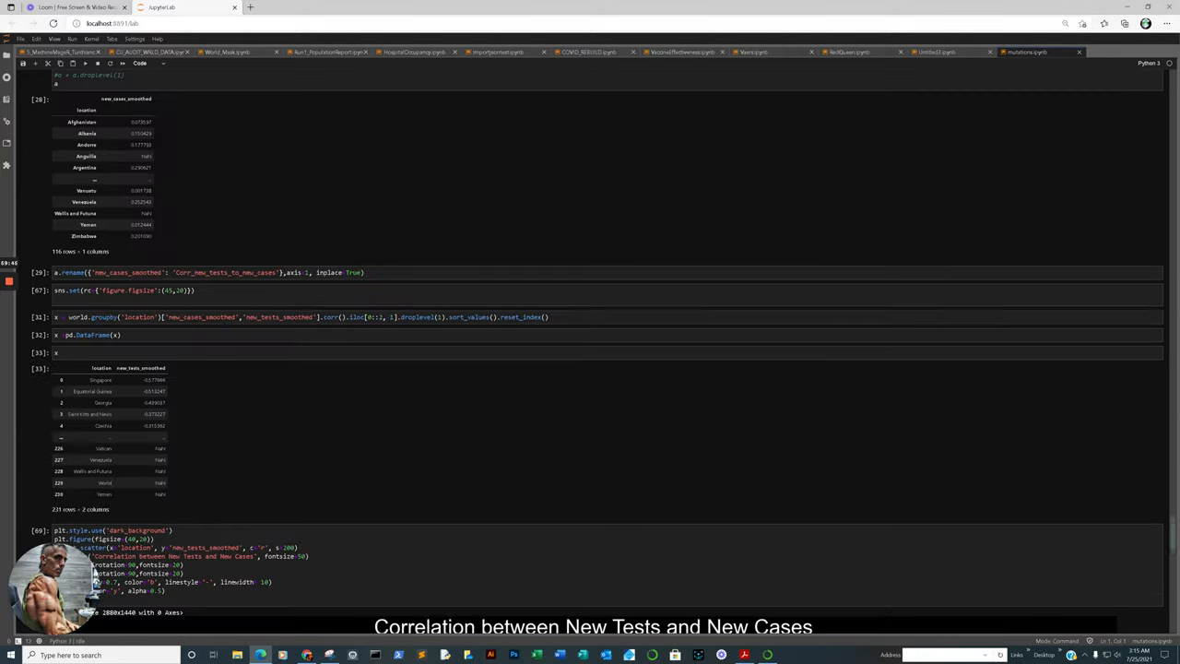
Step: Switch to Untitled3 and scroll through the VAERS zip file size by year bar charts
{"action": "left_click", "coordinate": [936, 51]}
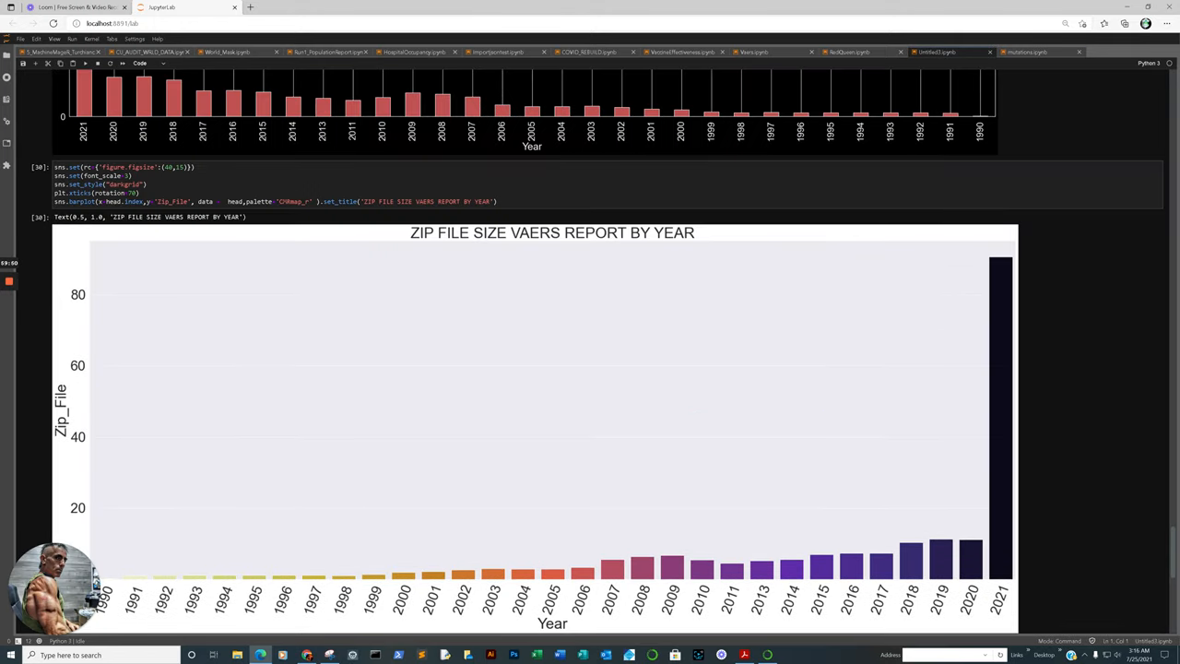
{"action": "scroll", "scroll_direction": "down", "scroll_amount": 3}
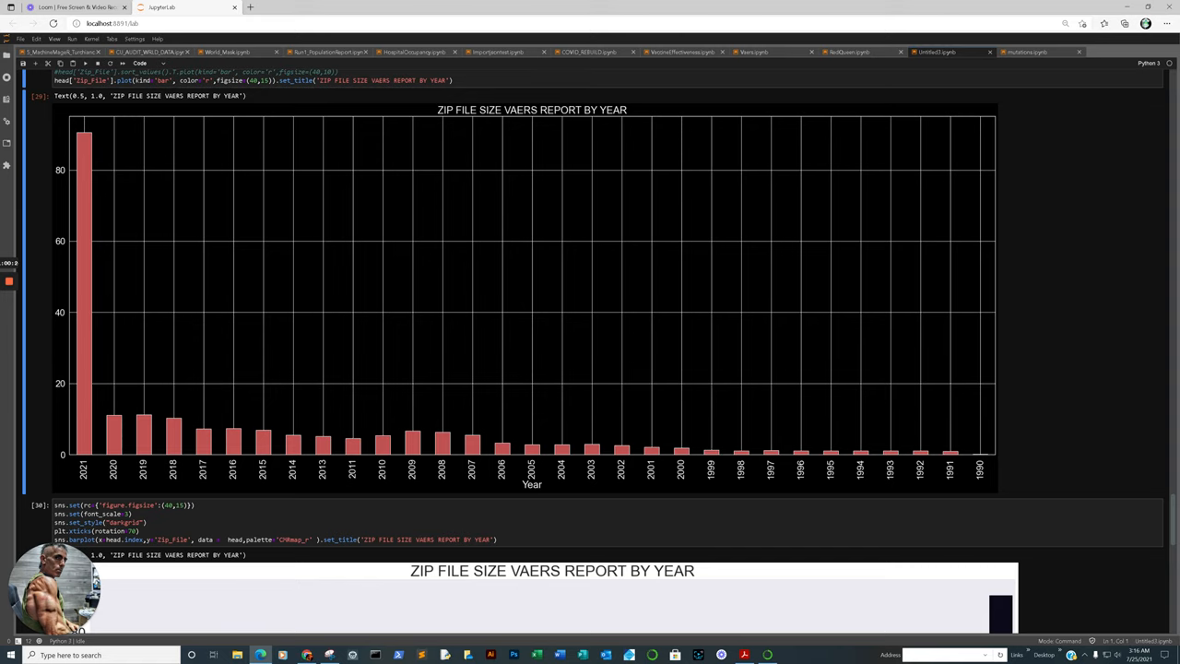
Step: Switch to HospitalOccupancy and scroll through the California, Iowa, Mississippi and Texas inpatient-bed charts
{"action": "left_click", "coordinate": [413, 52]}
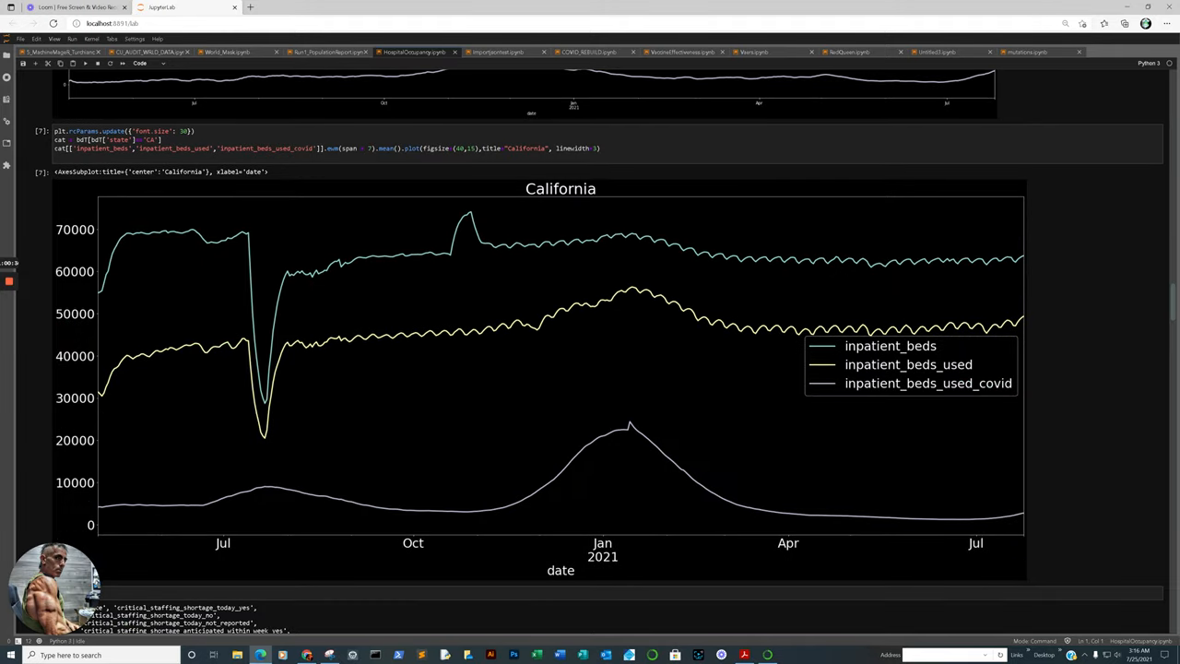
{"action": "scroll", "scroll_direction": "down", "scroll_amount": 3}
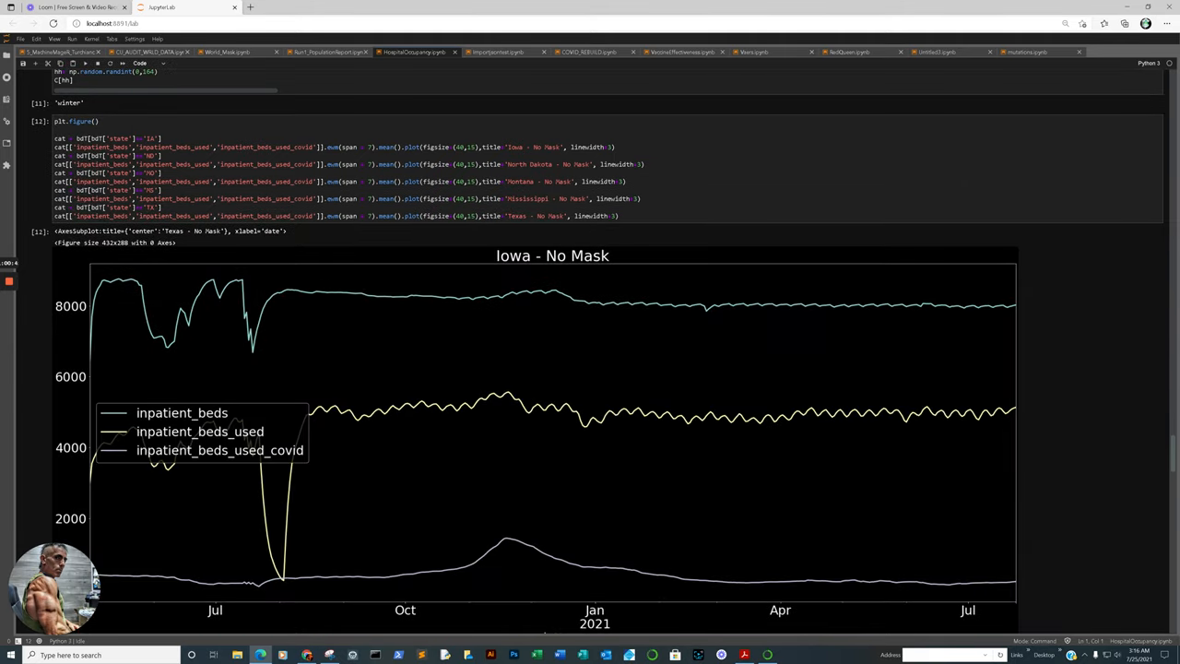
{"action": "scroll", "scroll_direction": "down", "scroll_amount": 3}
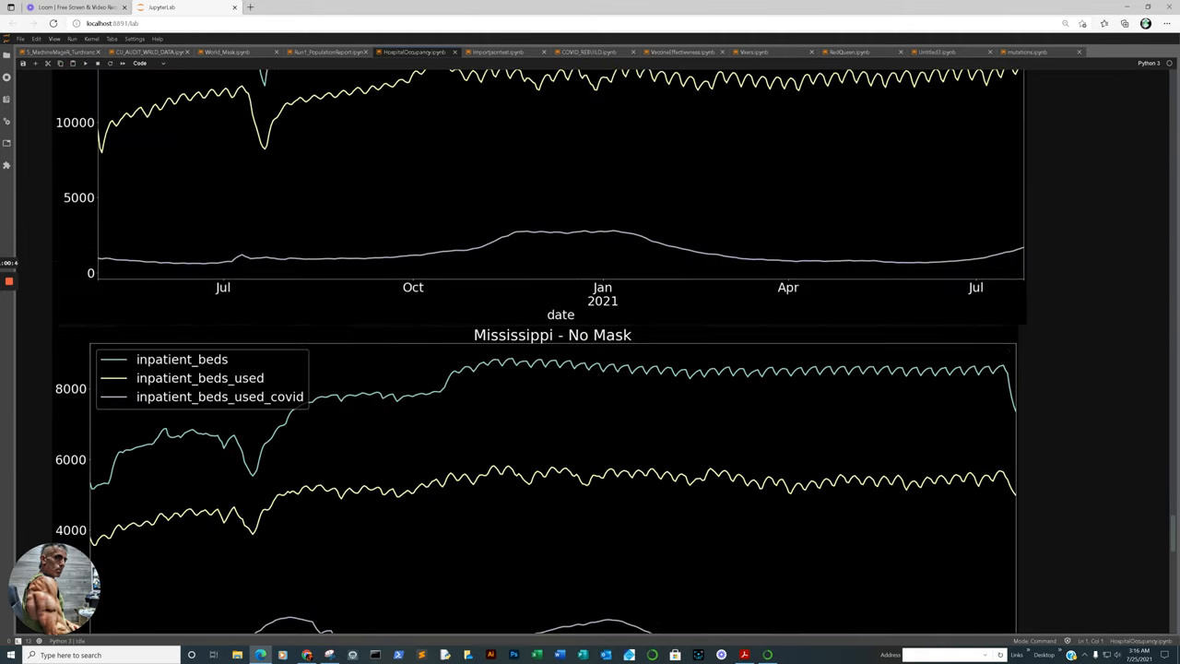
{"action": "scroll", "scroll_direction": "down", "scroll_amount": 3}
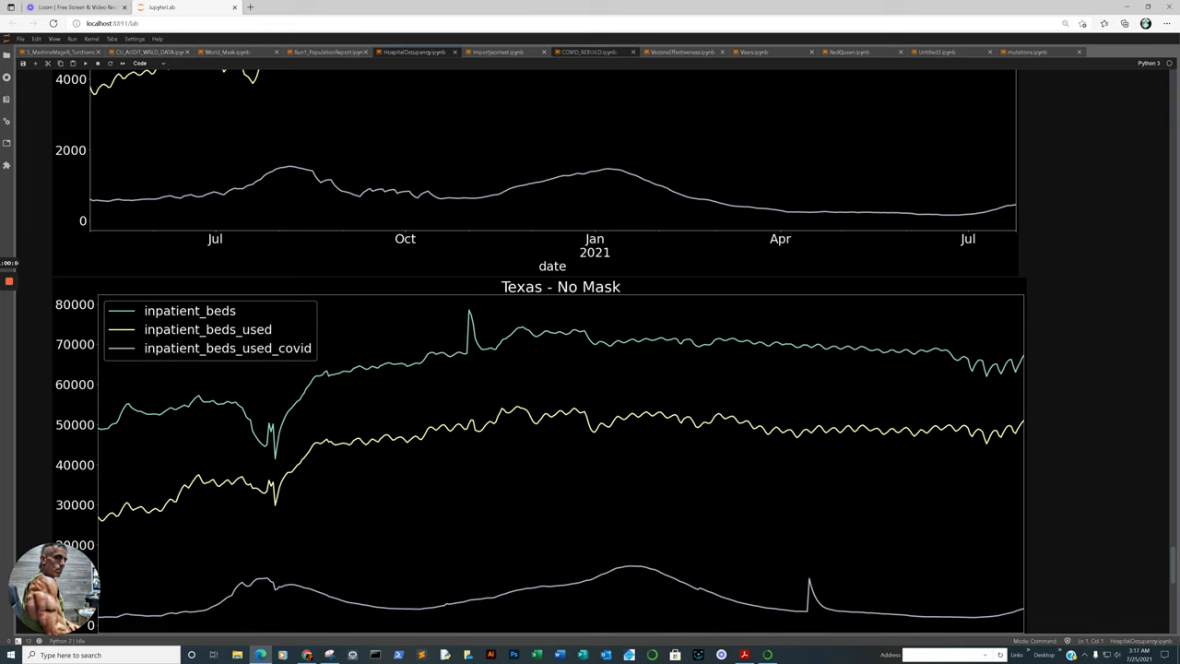
Step: Switch to COVID_REBUILD and scroll through the covid patients vs total inpatient beds state grid
{"action": "left_click", "coordinate": [587, 51]}
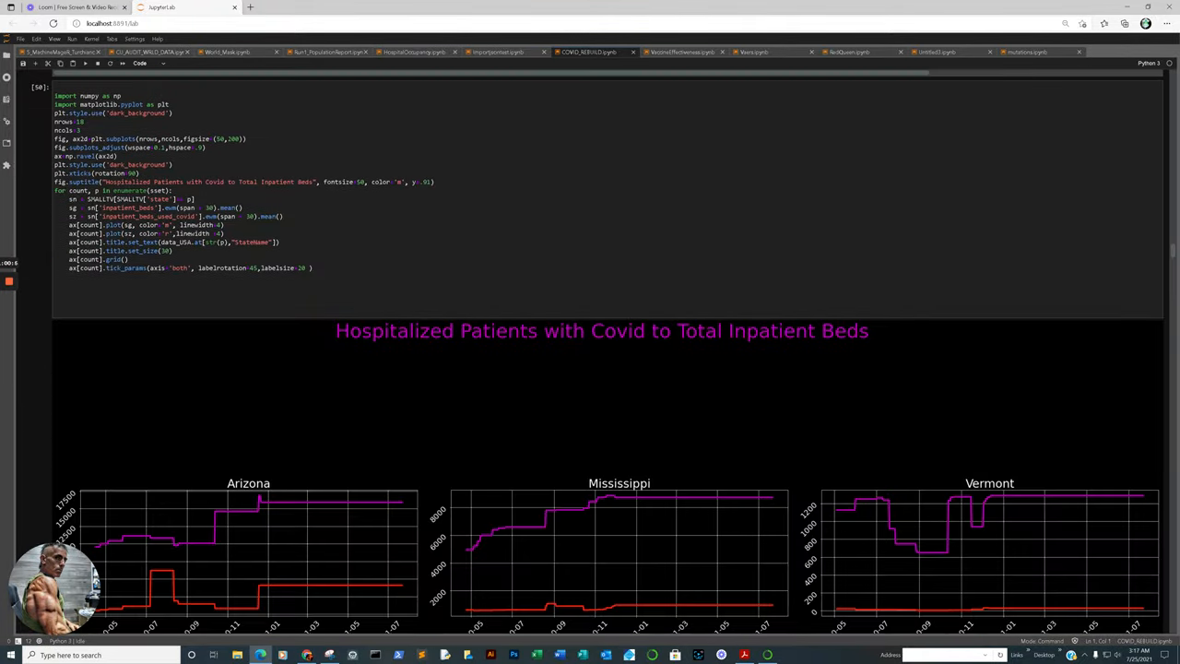
{"action": "scroll", "scroll_direction": "down", "scroll_amount": 3}
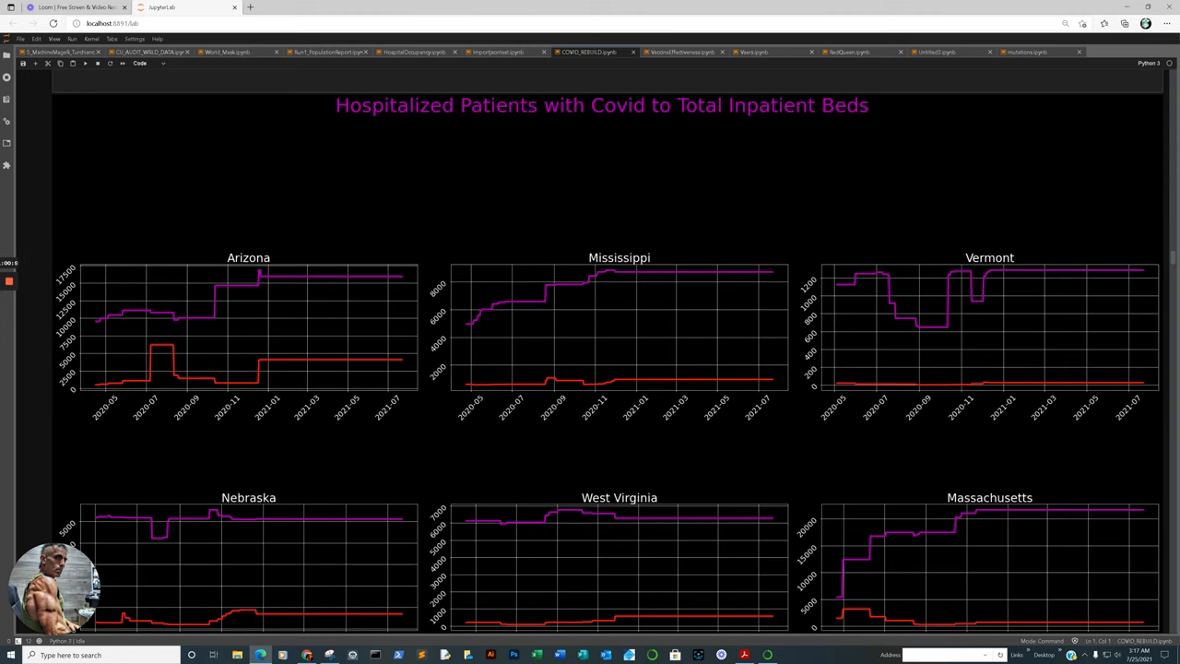
{"action": "scroll", "scroll_direction": "down", "scroll_amount": 3}
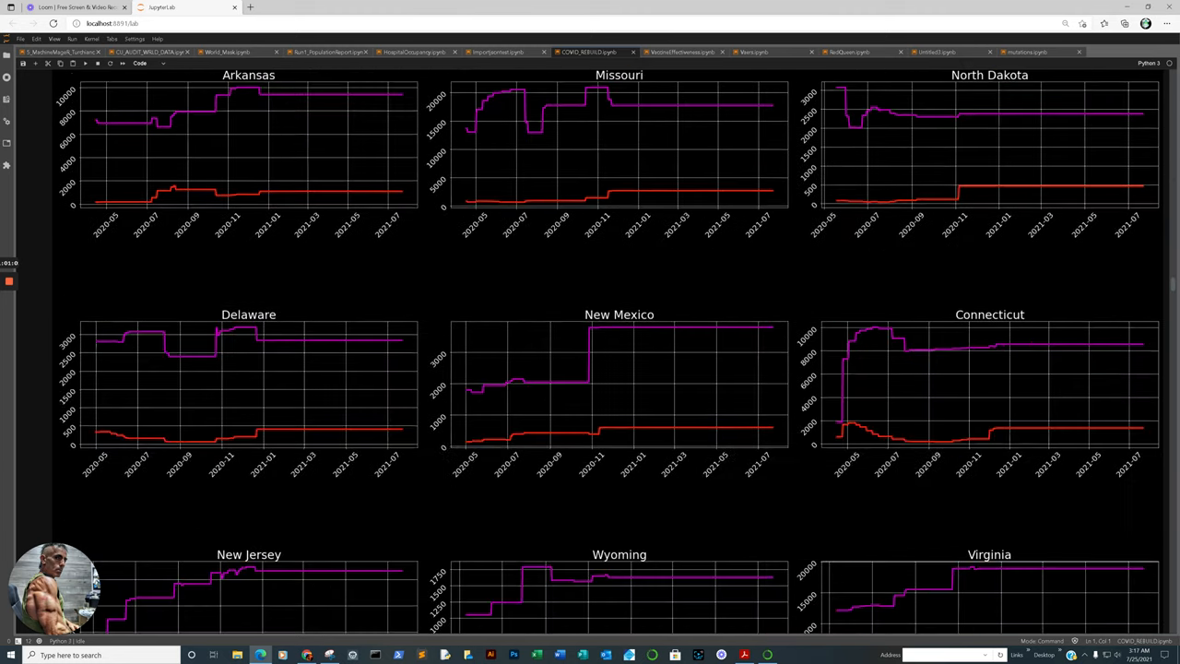
{"action": "scroll", "scroll_direction": "down", "scroll_amount": 3}
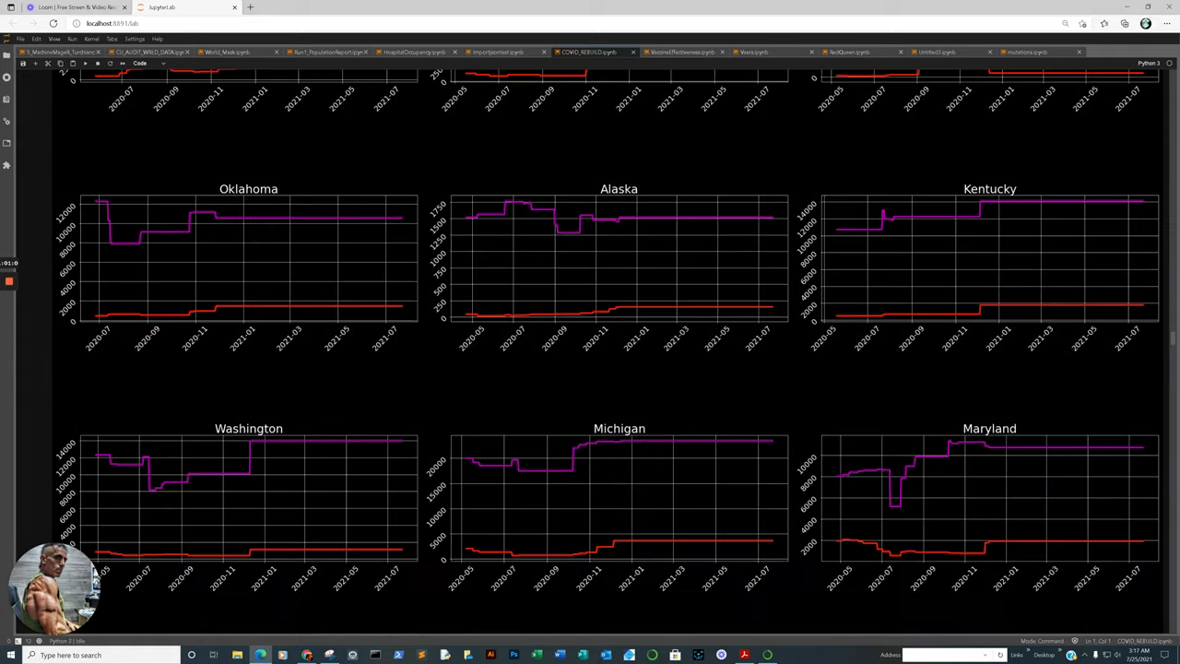
{"action": "scroll", "scroll_direction": "down", "scroll_amount": 3}
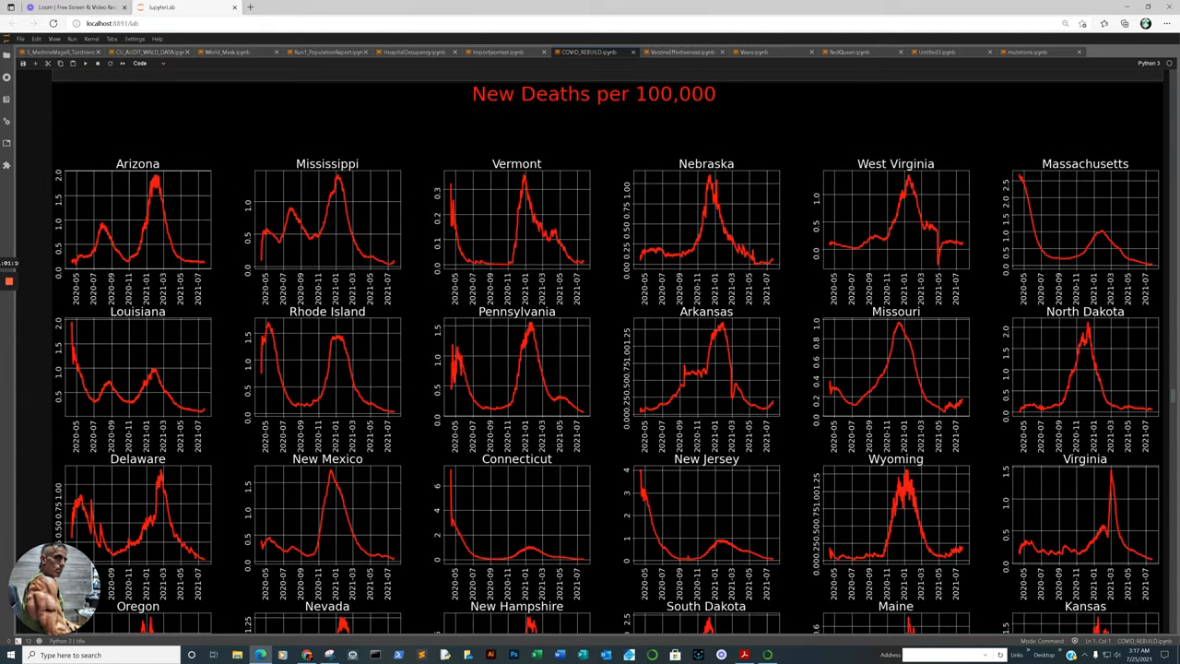
Step: Scroll through the New Deaths per 100,000 state grid and on to the following code cells and line chart
{"action": "scroll", "scroll_direction": "down", "scroll_amount": 3}
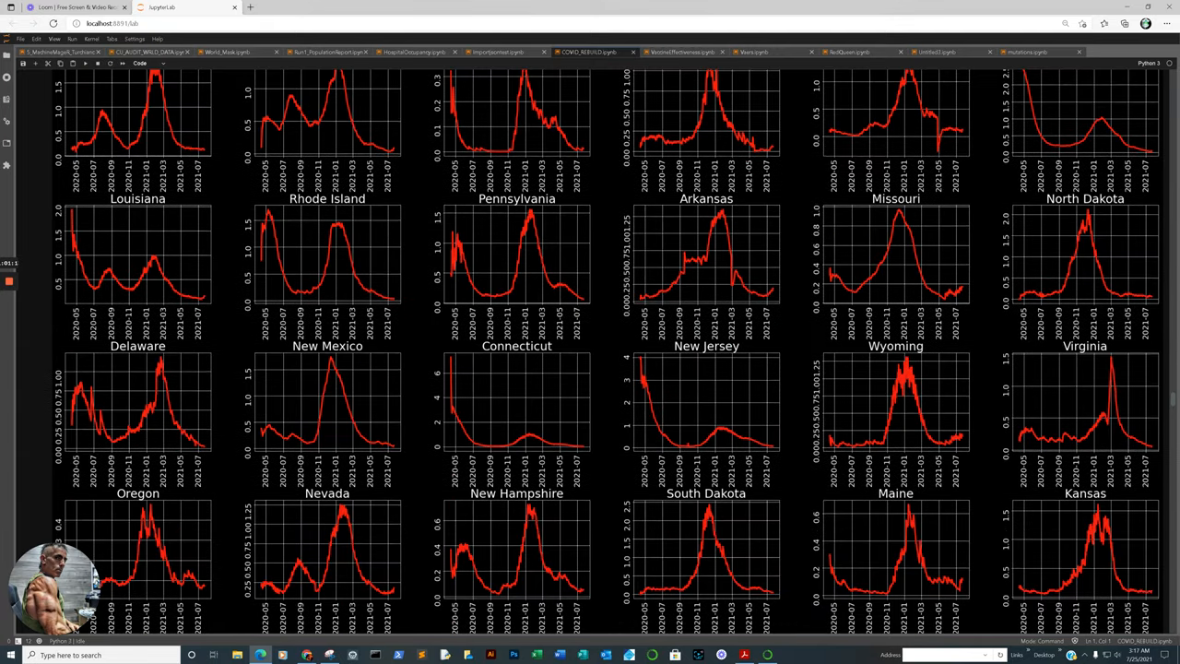
{"action": "scroll", "scroll_direction": "down", "scroll_amount": 3}
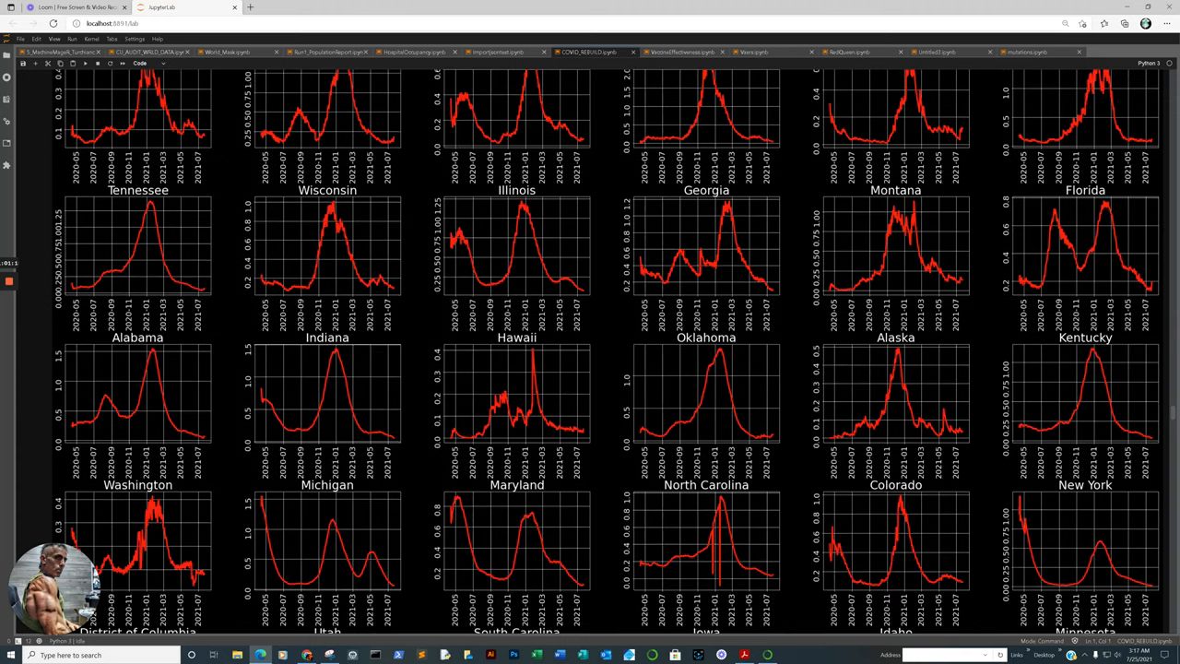
{"action": "scroll", "scroll_direction": "down", "scroll_amount": 3}
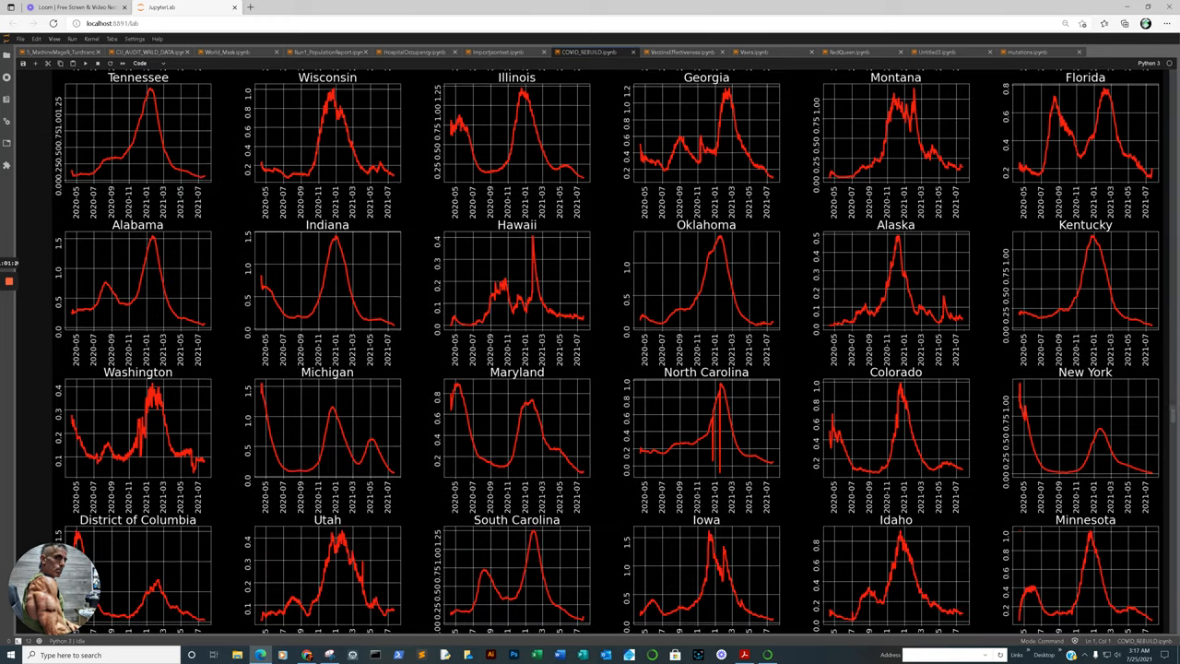
{"action": "scroll", "scroll_direction": "down", "scroll_amount": 3}
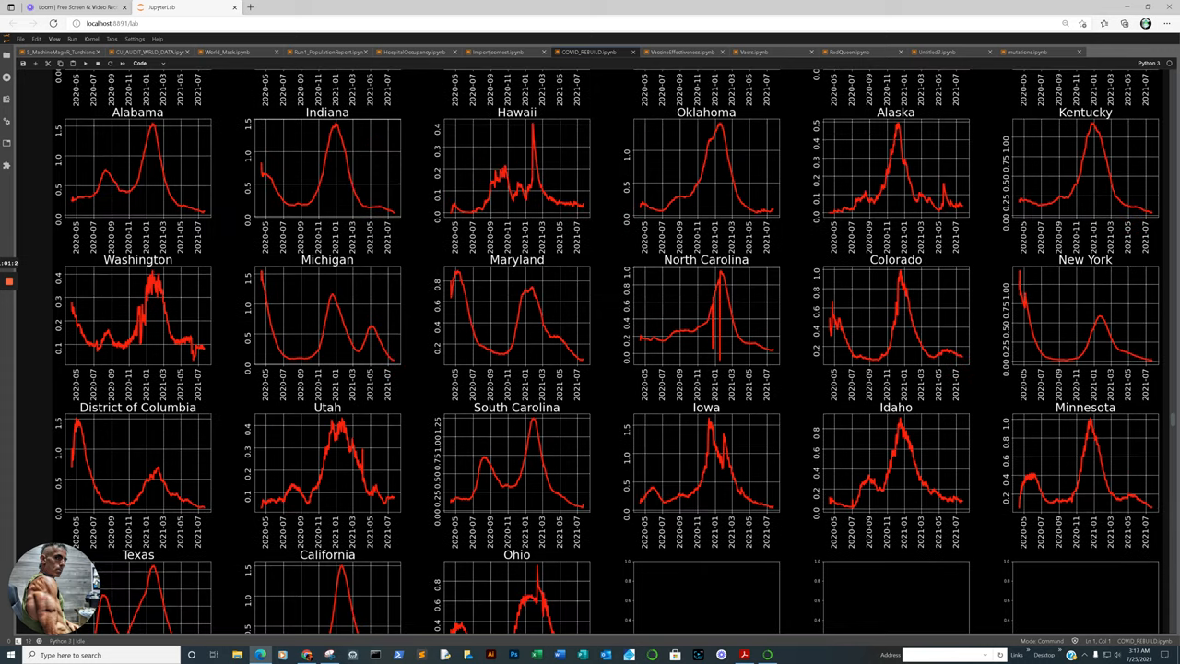
{"action": "scroll", "scroll_direction": "down", "scroll_amount": 3}
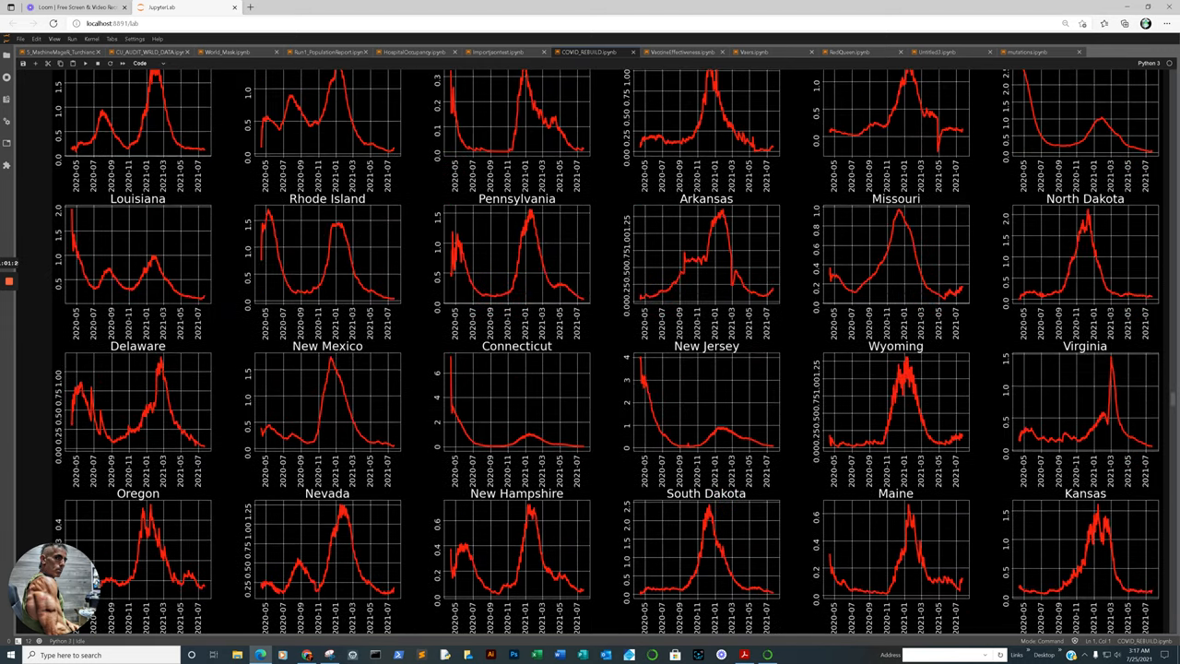
{"action": "scroll", "scroll_direction": "up", "scroll_amount": 3}
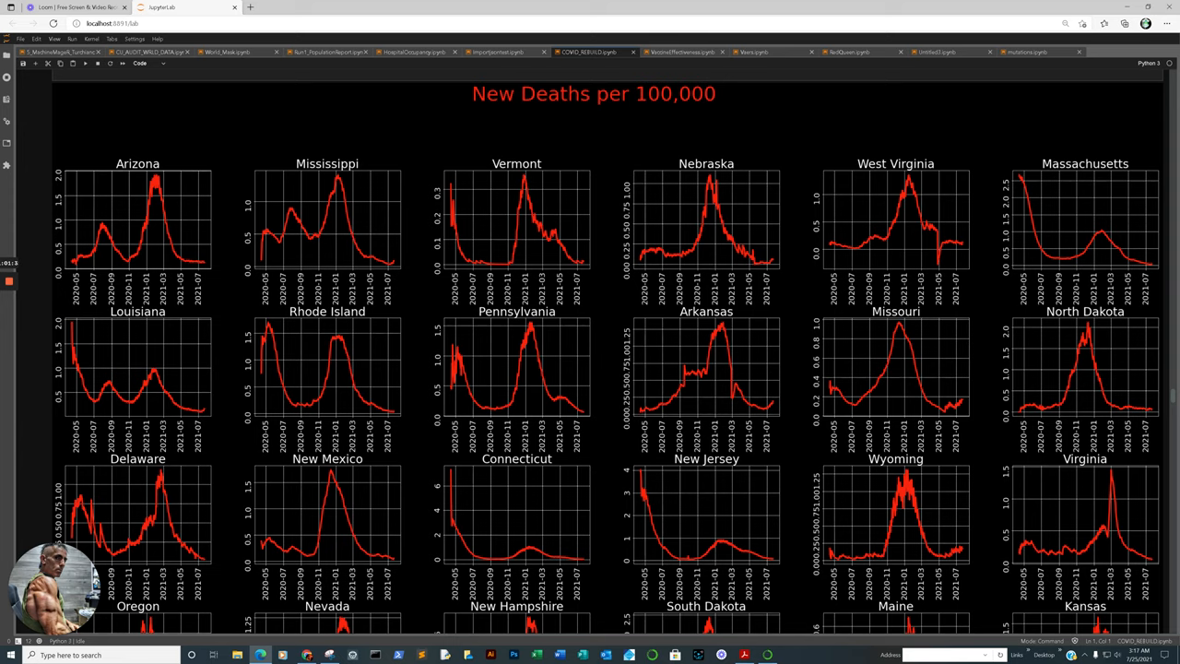
{"action": "scroll", "scroll_direction": "down", "scroll_amount": 3}
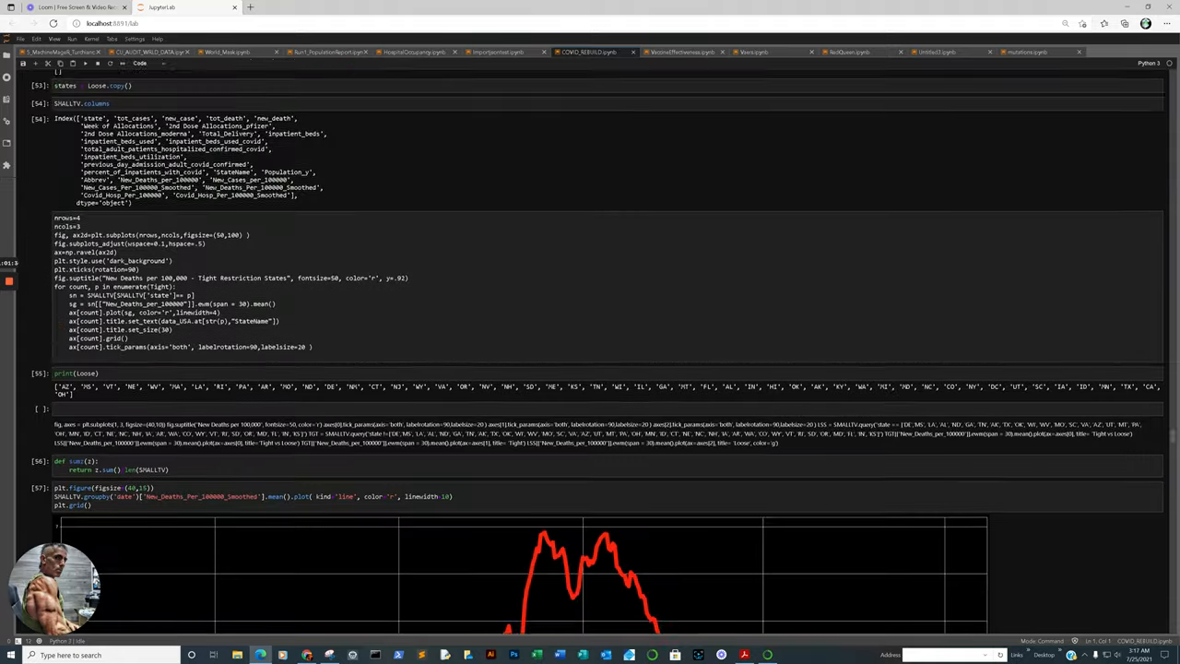
Step: Scroll to the New_Deaths_Per_100000_Smoothed line plot and the sorted per-state deaths bar chart
{"action": "scroll", "scroll_direction": "down", "scroll_amount": 3}
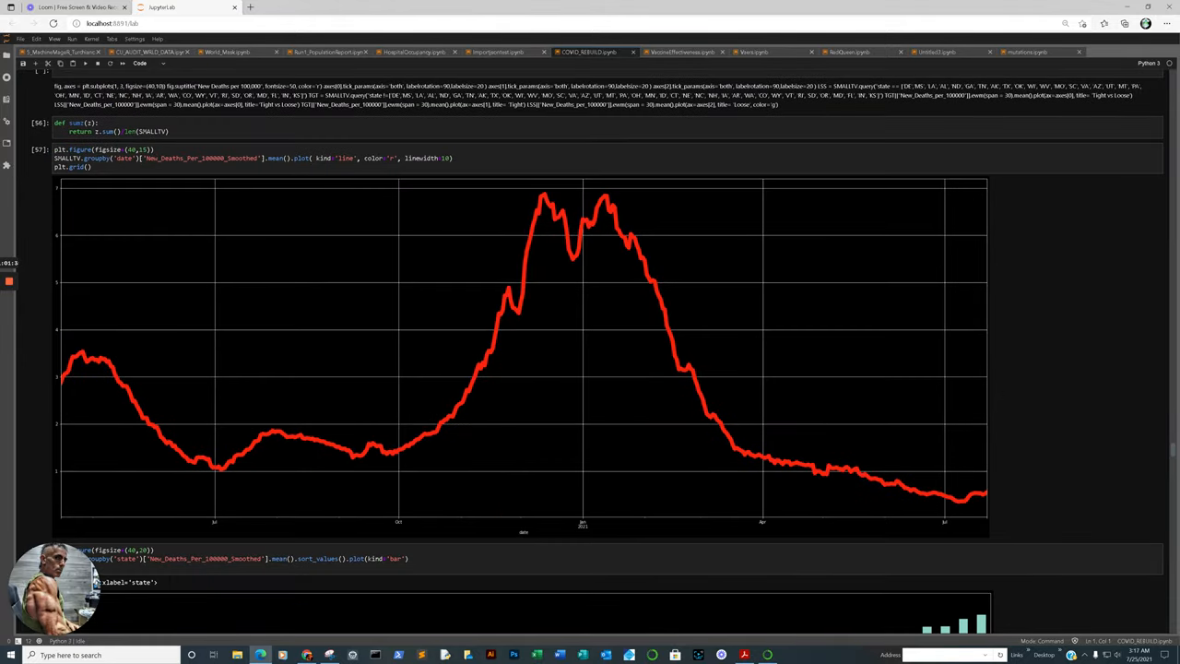
{"action": "scroll", "scroll_direction": "down", "scroll_amount": 3}
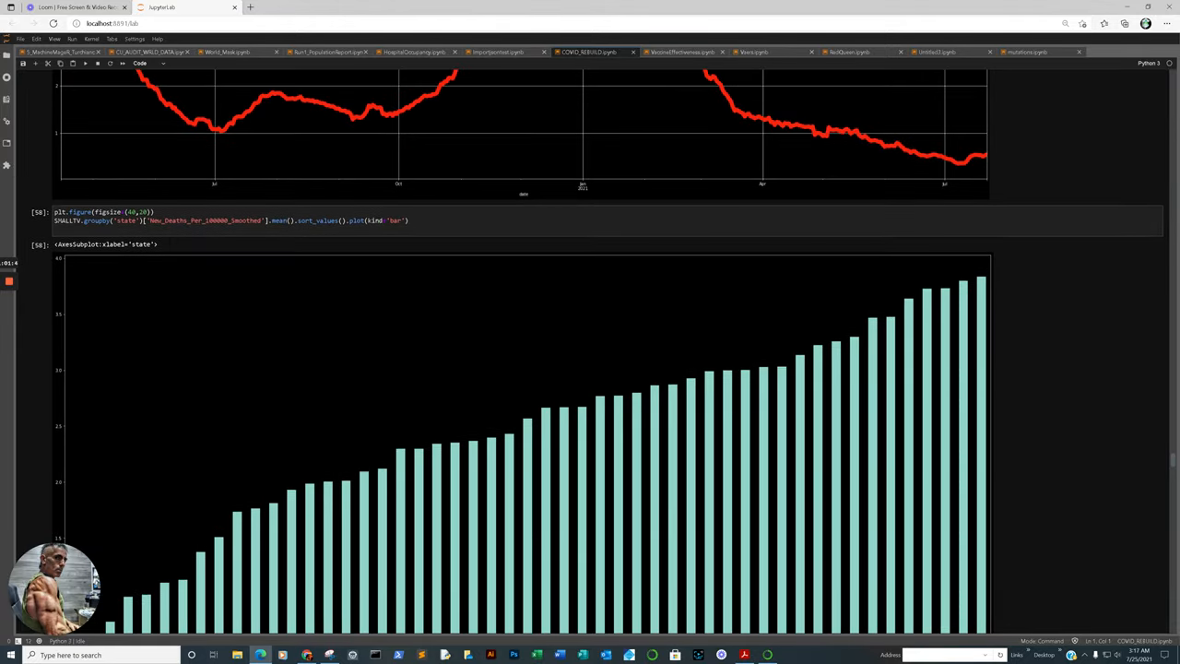
{"action": "scroll", "scroll_direction": "down", "scroll_amount": 3}
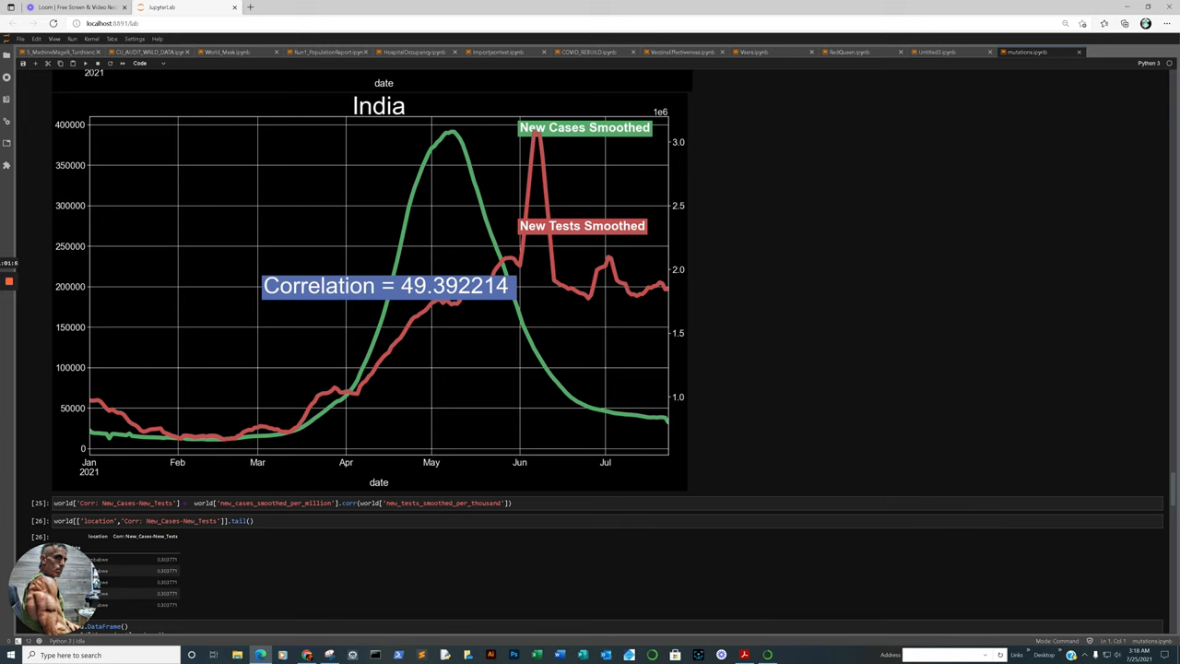
Step: Scroll the mutations notebook through India's New Cases vs New Tests Smoothed plot with correlation 49.39
{"action": "scroll", "scroll_direction": "down", "scroll_amount": 3}
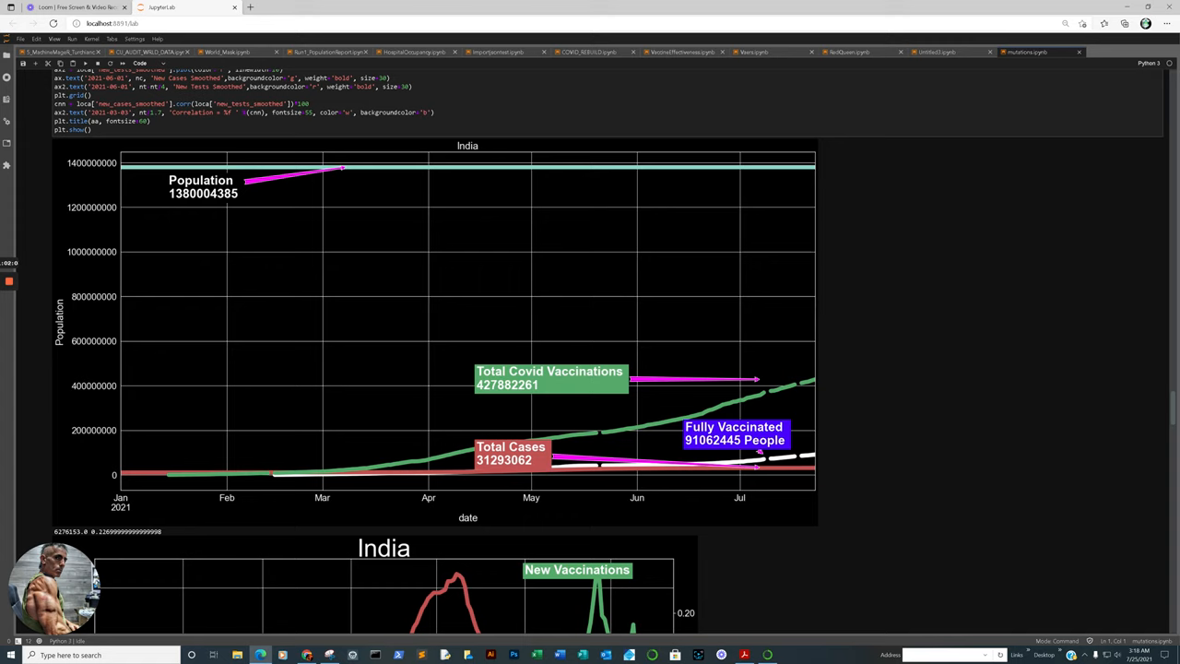
{"action": "scroll", "scroll_direction": "down", "scroll_amount": 3}
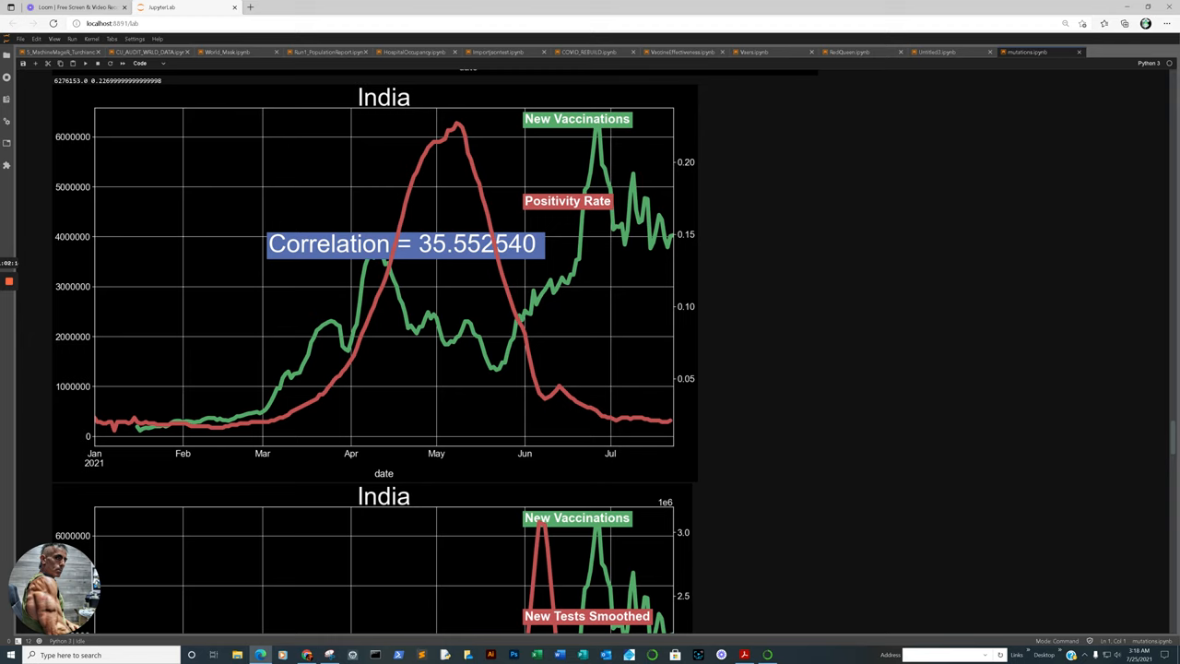
{"action": "scroll", "scroll_direction": "down", "scroll_amount": 3}
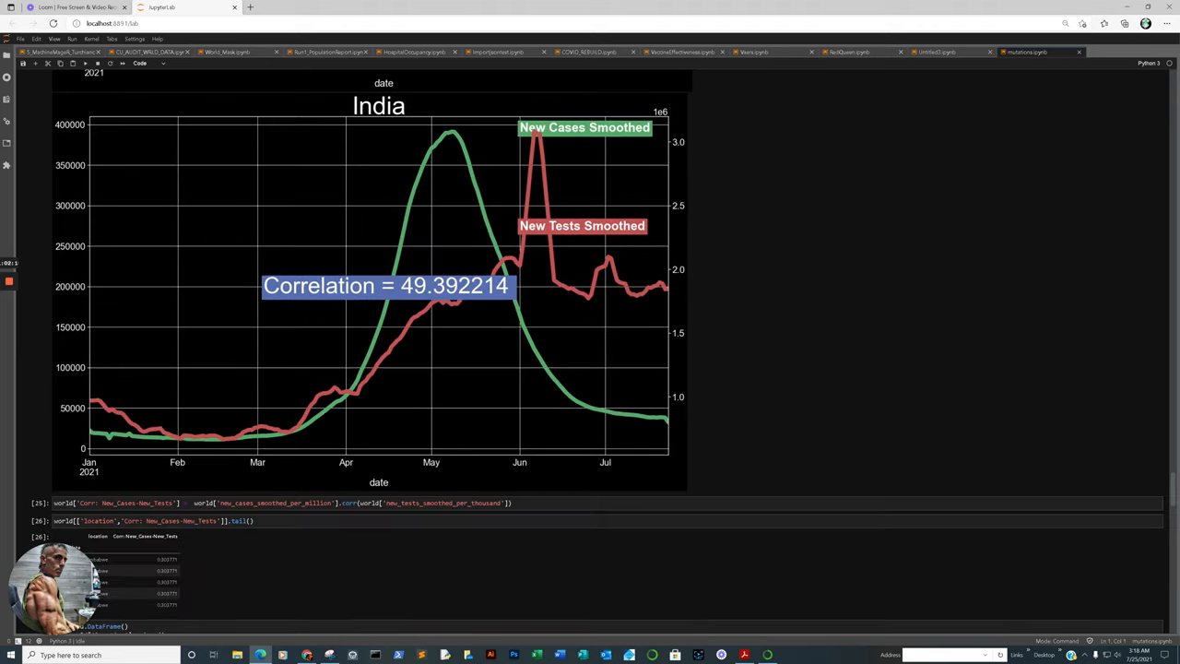
{"action": "scroll", "scroll_direction": "down", "scroll_amount": 3}
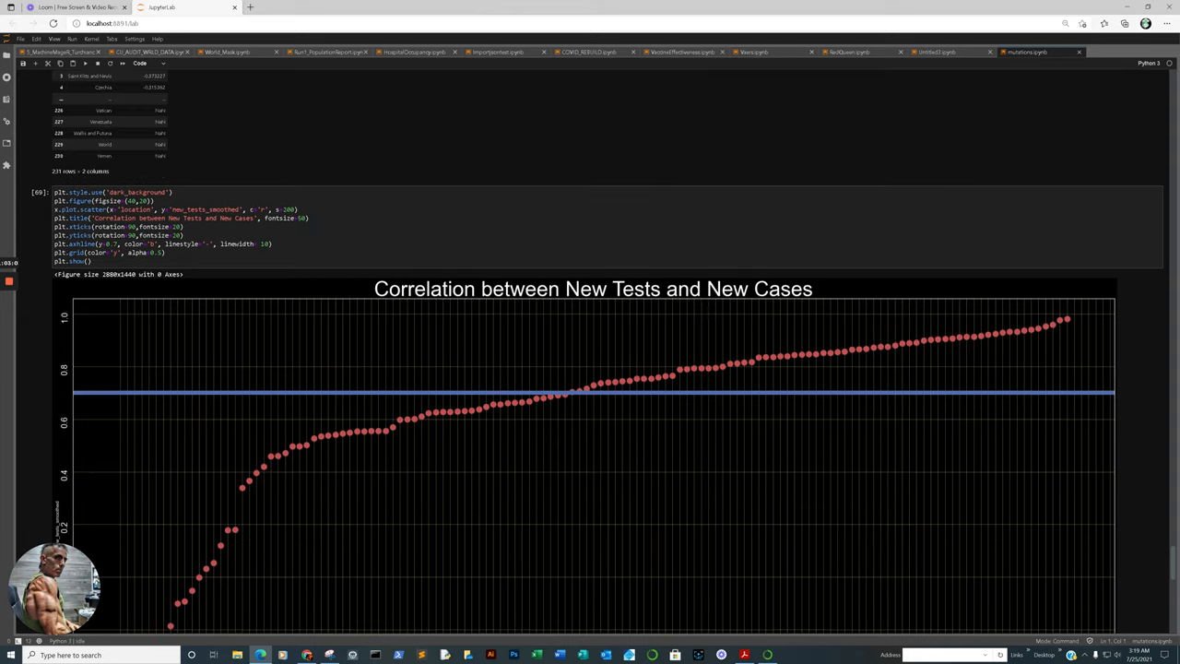
Step: Scroll to cell [69]'s per-country New Tests vs New Cases correlation scatter with the 0.7 reference line
{"action": "scroll", "scroll_direction": "down", "scroll_amount": 3}
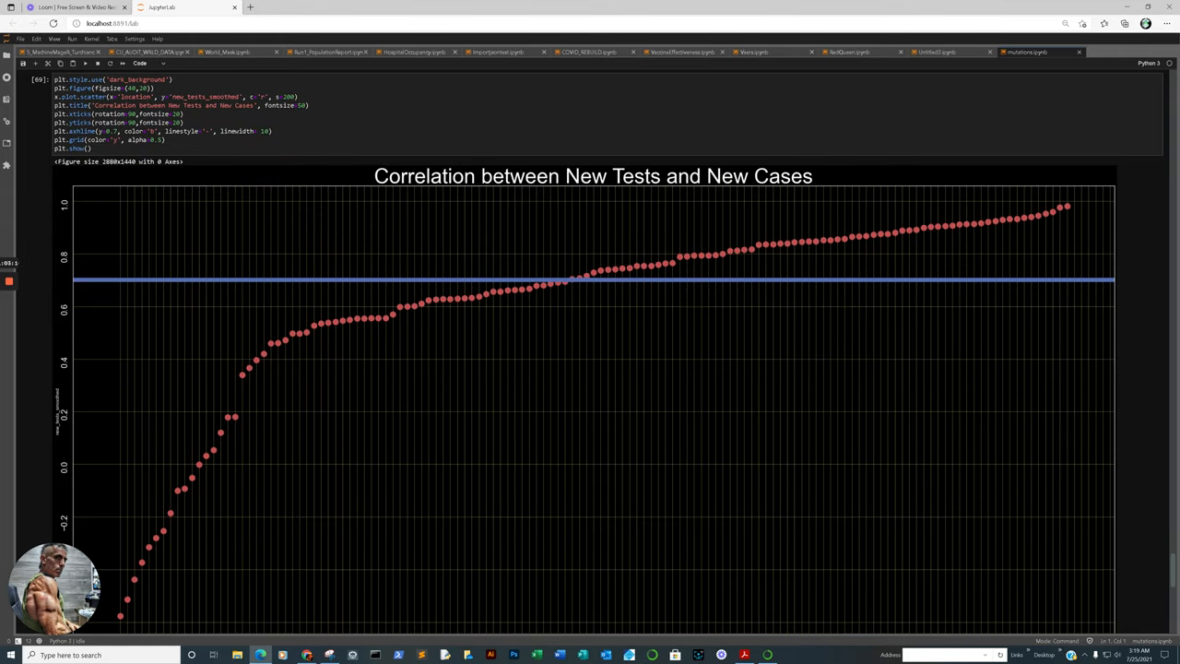
Step: Switch to Chrome's India mutation report, then the delta variant share chart, and scroll the VAERS Data page
{"action": "left_click", "coordinate": [1014, 8]}
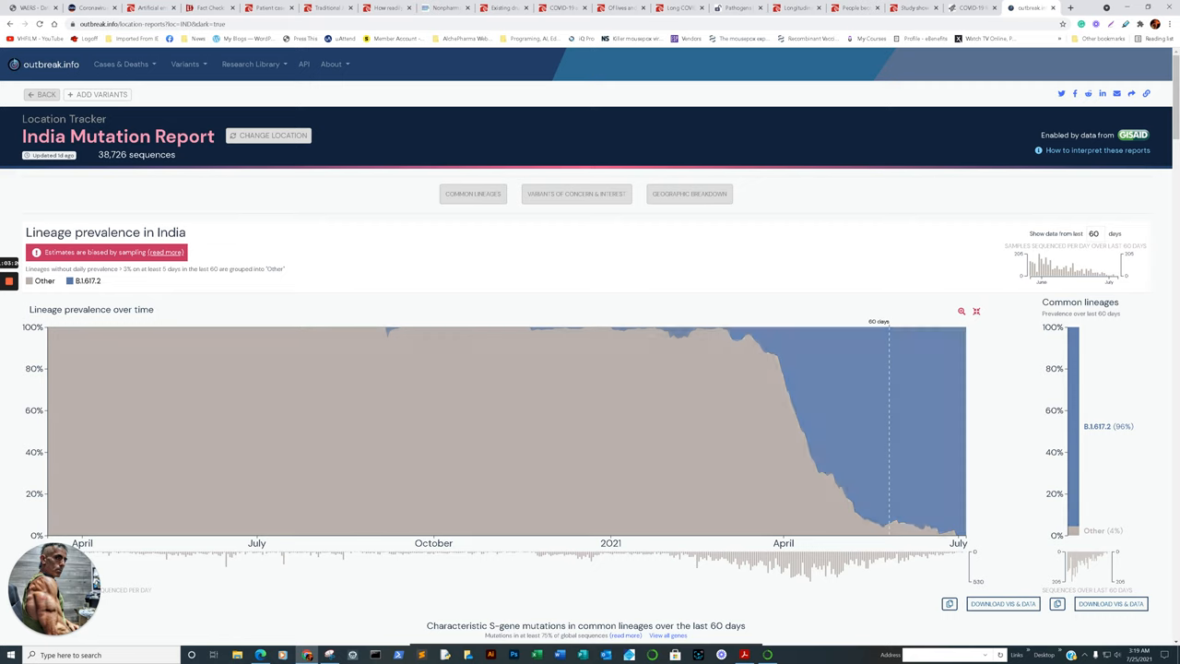
{"action": "left_click", "coordinate": [968, 8]}
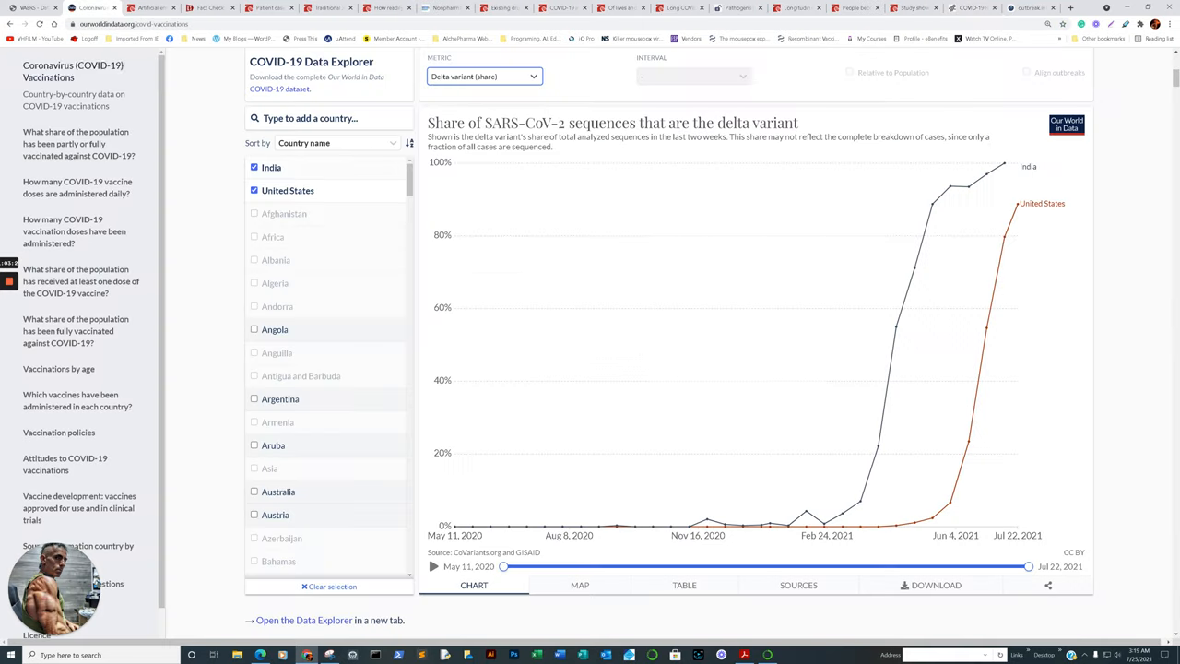
{"action": "mouse_move", "coordinate": [914, 268]}
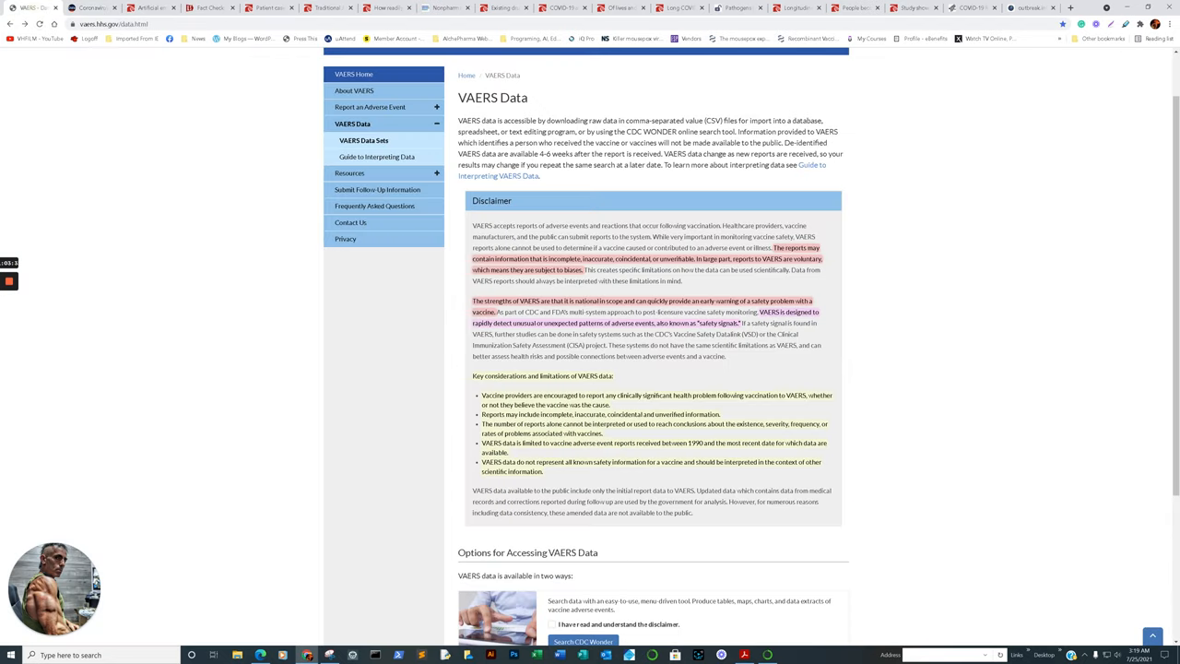
{"action": "scroll", "scroll_direction": "down", "scroll_amount": 3}
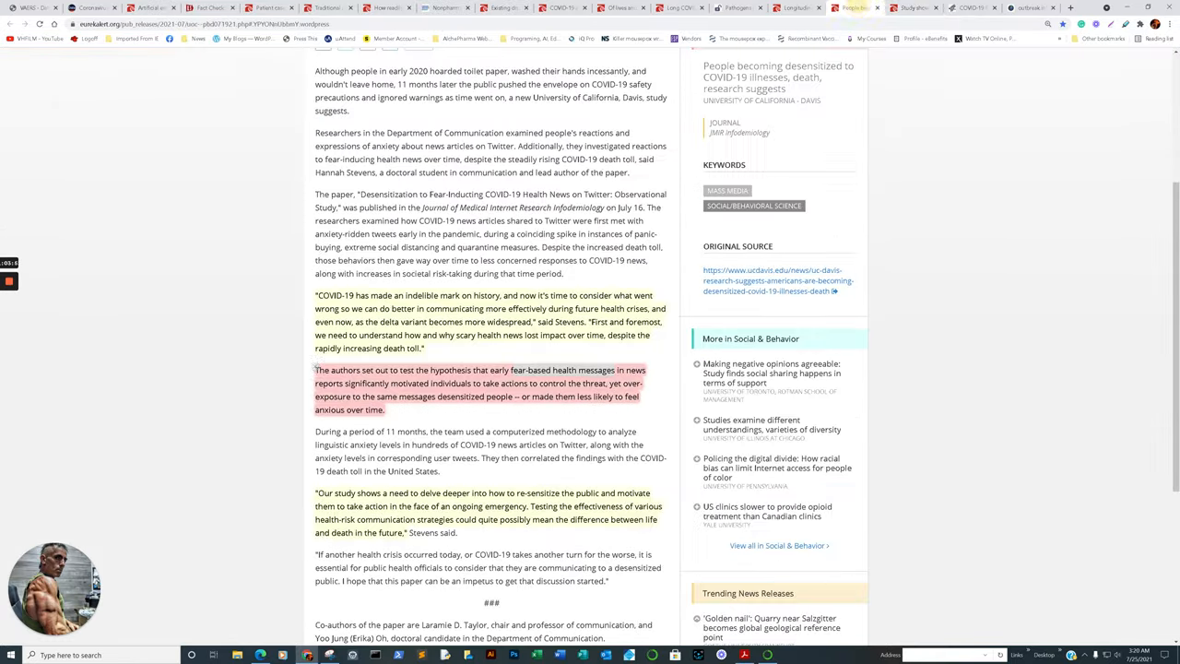
Step: Scroll through the UC Davis desensitization release and its highlighted quotes
{"action": "scroll", "scroll_direction": "up", "scroll_amount": 3}
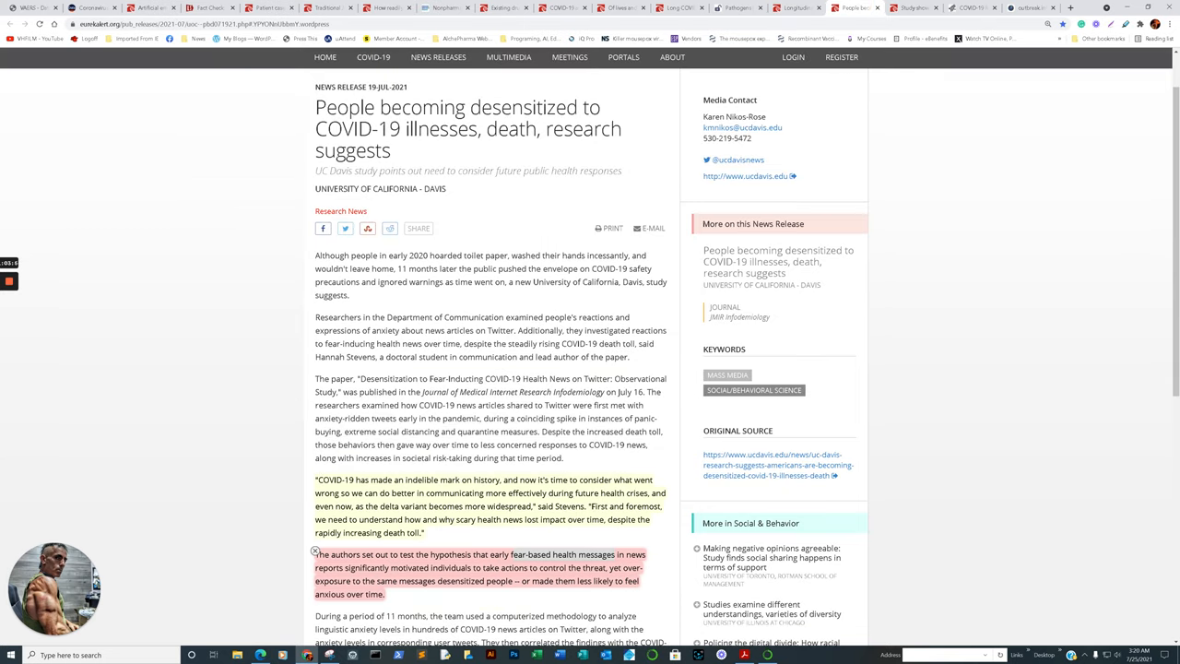
{"action": "scroll", "scroll_direction": "down", "scroll_amount": 3}
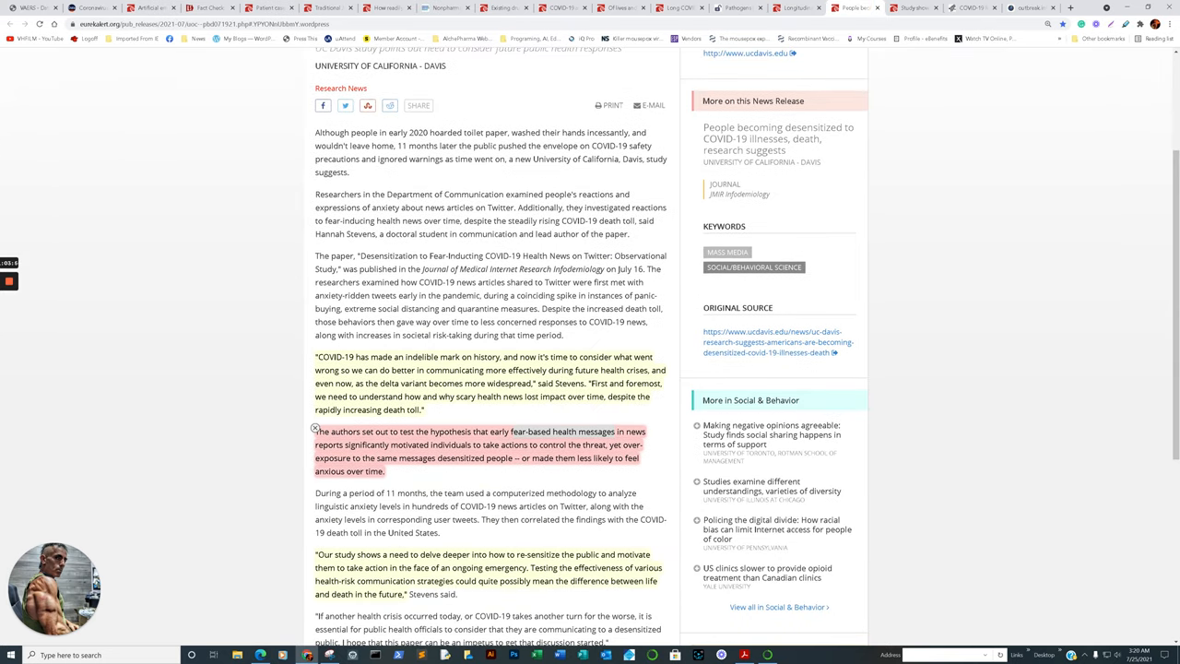
{"action": "scroll", "scroll_direction": "down", "scroll_amount": 3}
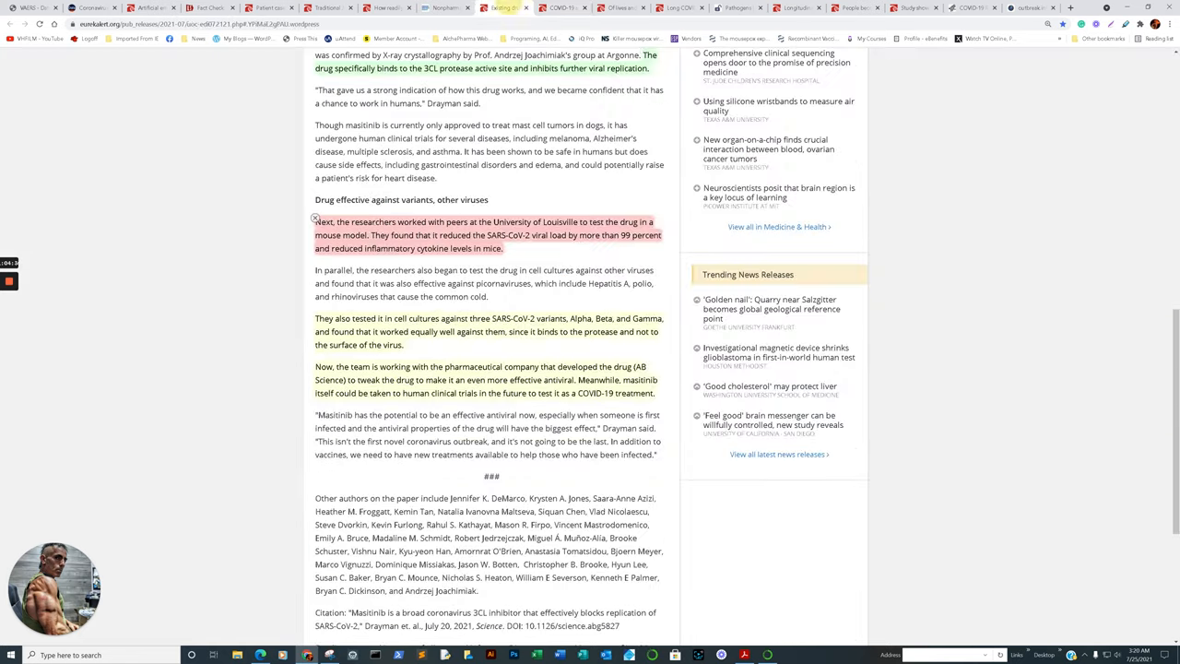
Step: Scroll through the masitinib release, then bring up the 'How readily does COVID-19 spread on school buses?' article
{"action": "scroll", "scroll_direction": "up", "scroll_amount": 3}
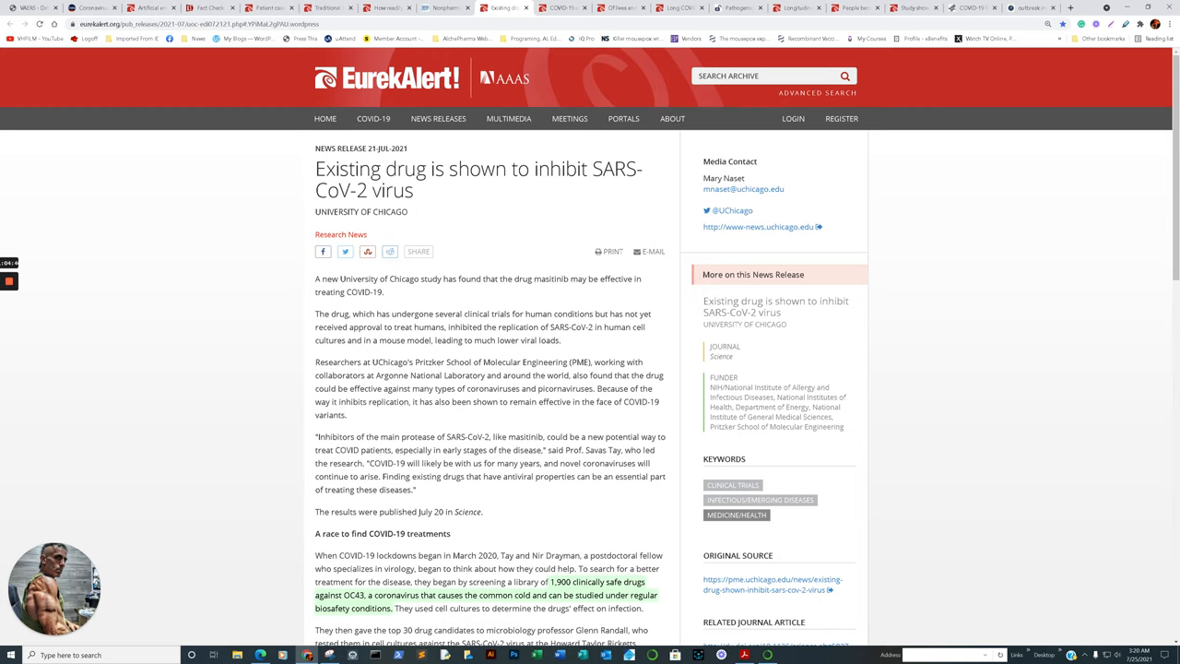
{"action": "scroll", "scroll_direction": "down", "scroll_amount": 3}
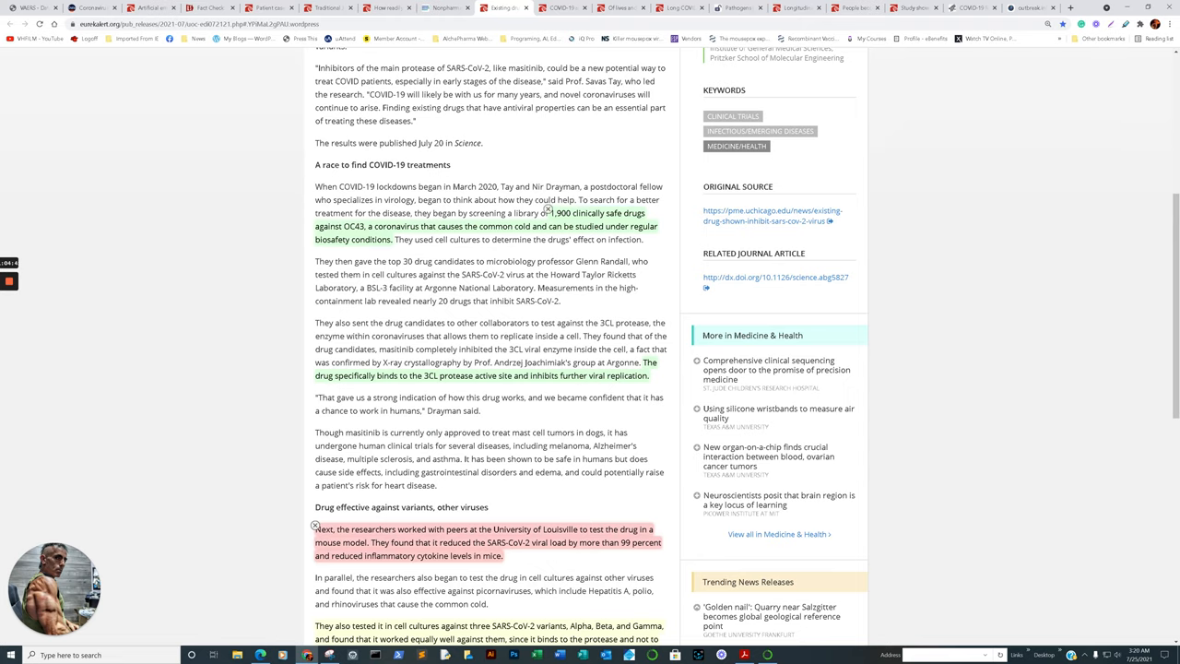
{"action": "scroll", "scroll_direction": "down", "scroll_amount": 3}
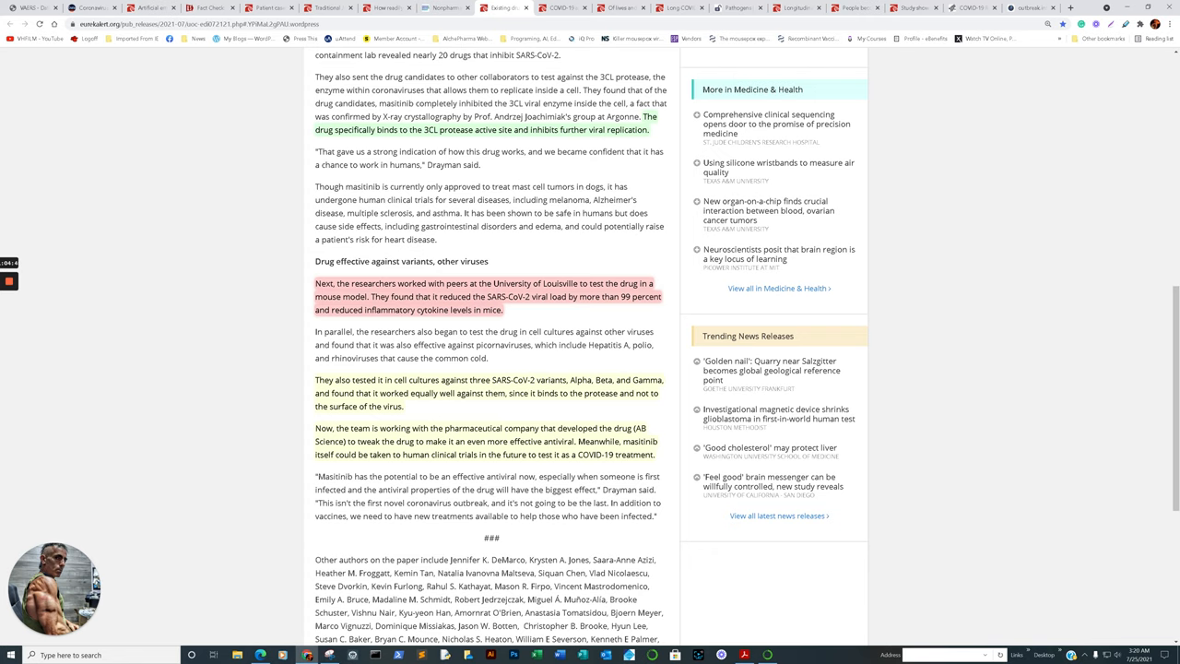
{"action": "scroll", "scroll_direction": "up", "scroll_amount": 3}
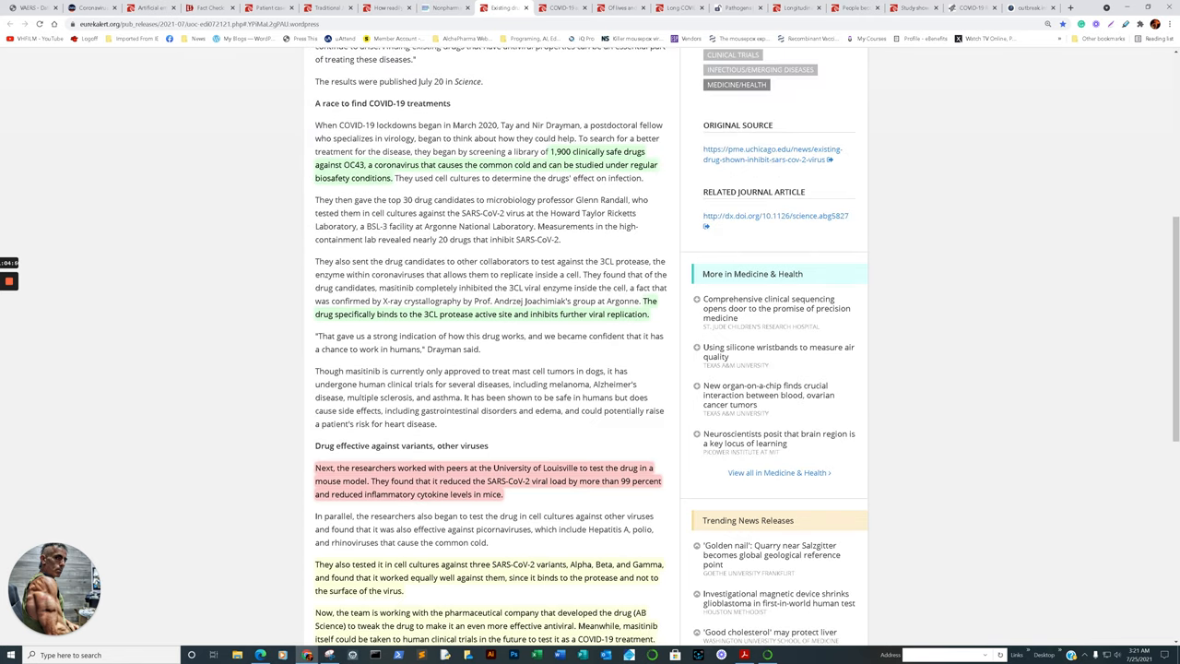
{"action": "scroll", "scroll_direction": "up", "scroll_amount": 3}
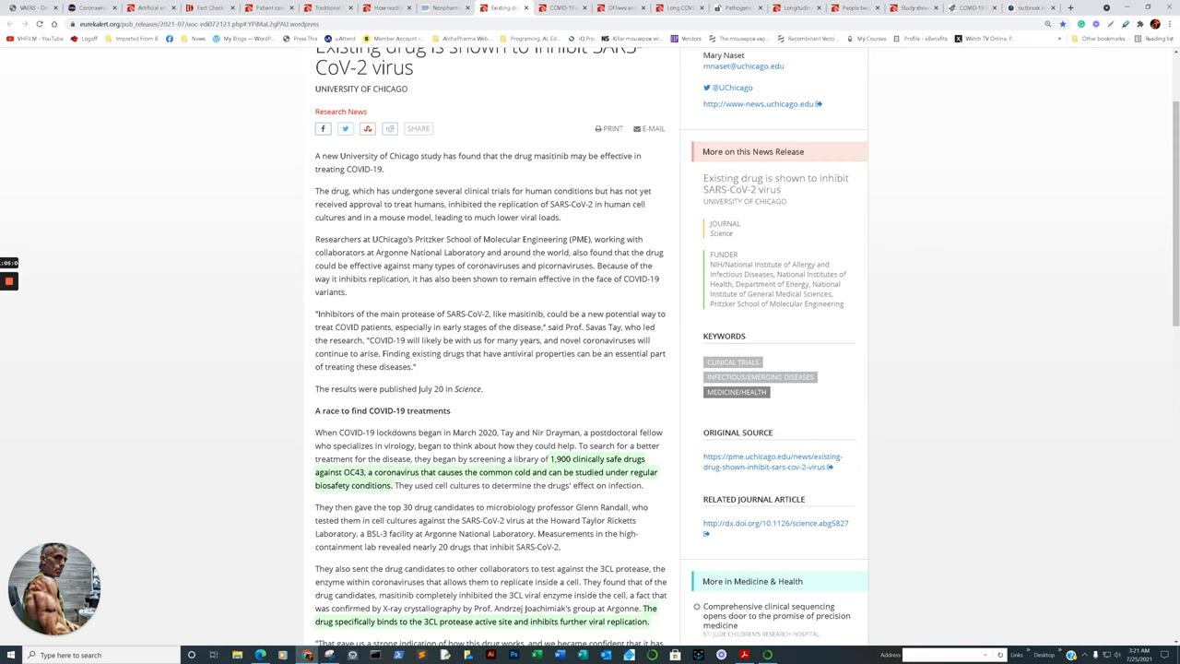
{"action": "left_click", "coordinate": [442, 7]}
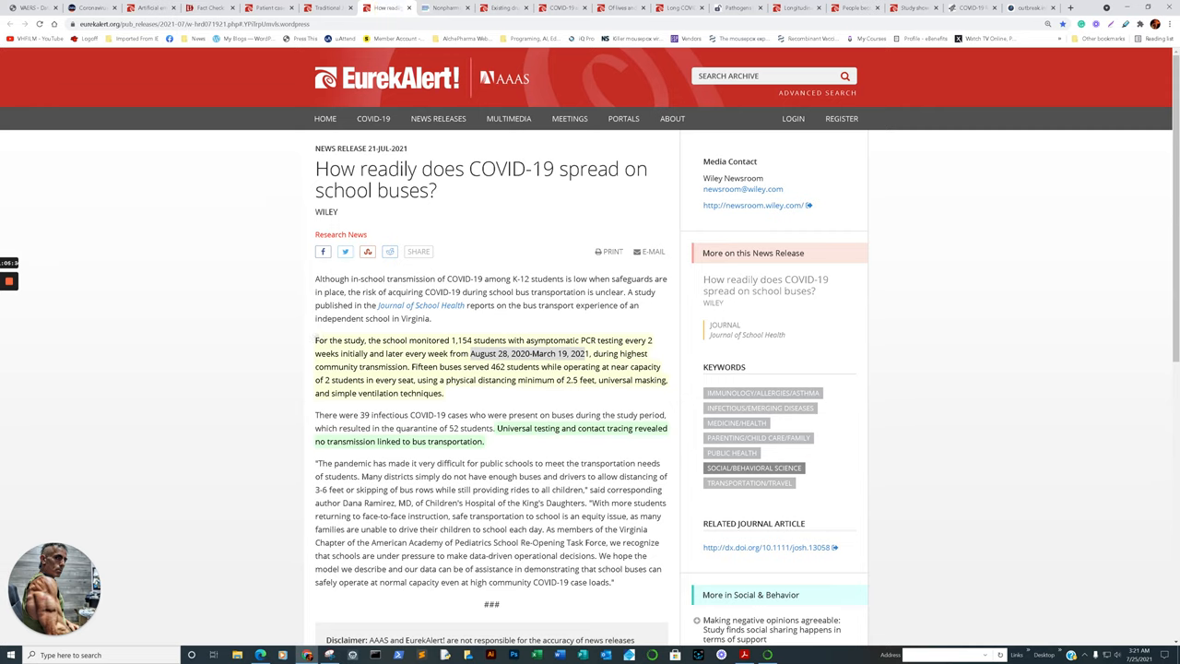
Step: Glance through the natto COVID-19 treatment article, then return to the existing-drug SARS-CoV-2 article
{"action": "left_click", "coordinate": [326, 7]}
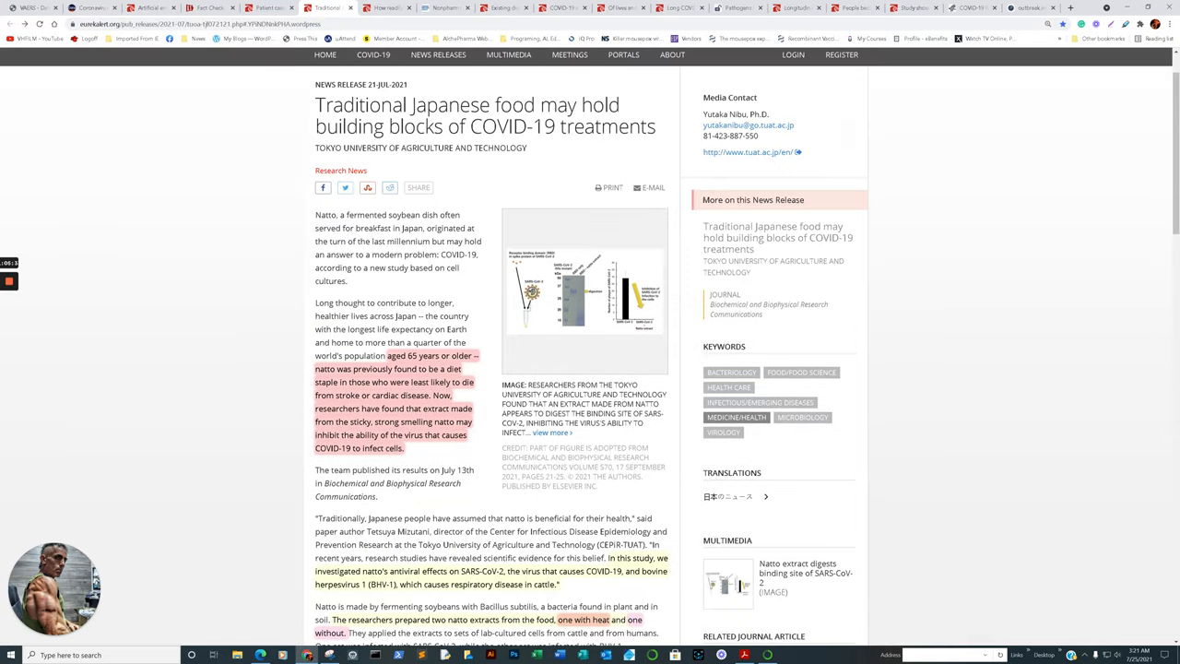
{"action": "scroll", "scroll_direction": "down", "scroll_amount": 3}
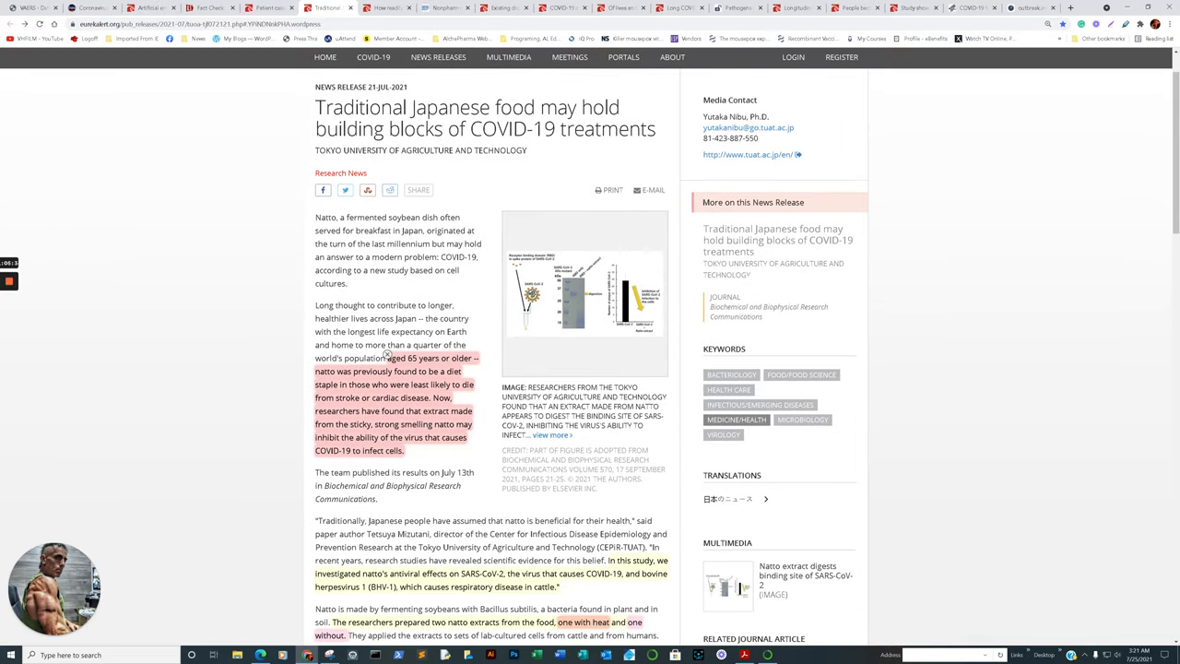
{"action": "scroll", "scroll_direction": "down", "scroll_amount": 3}
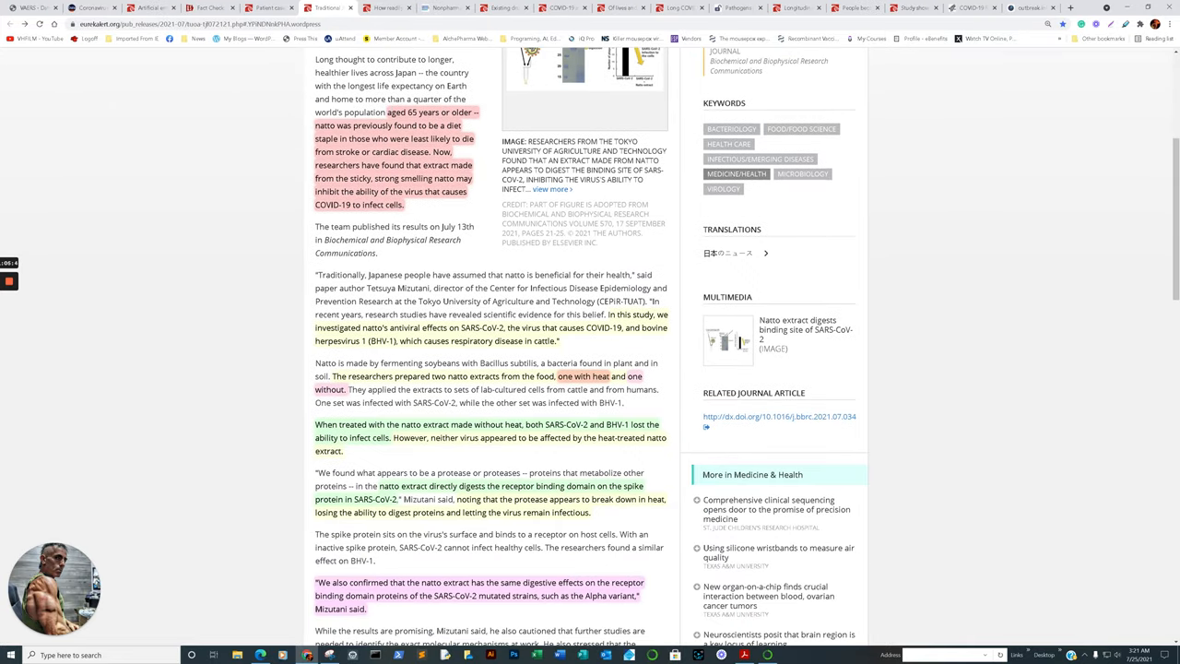
{"action": "left_click", "coordinate": [503, 7]}
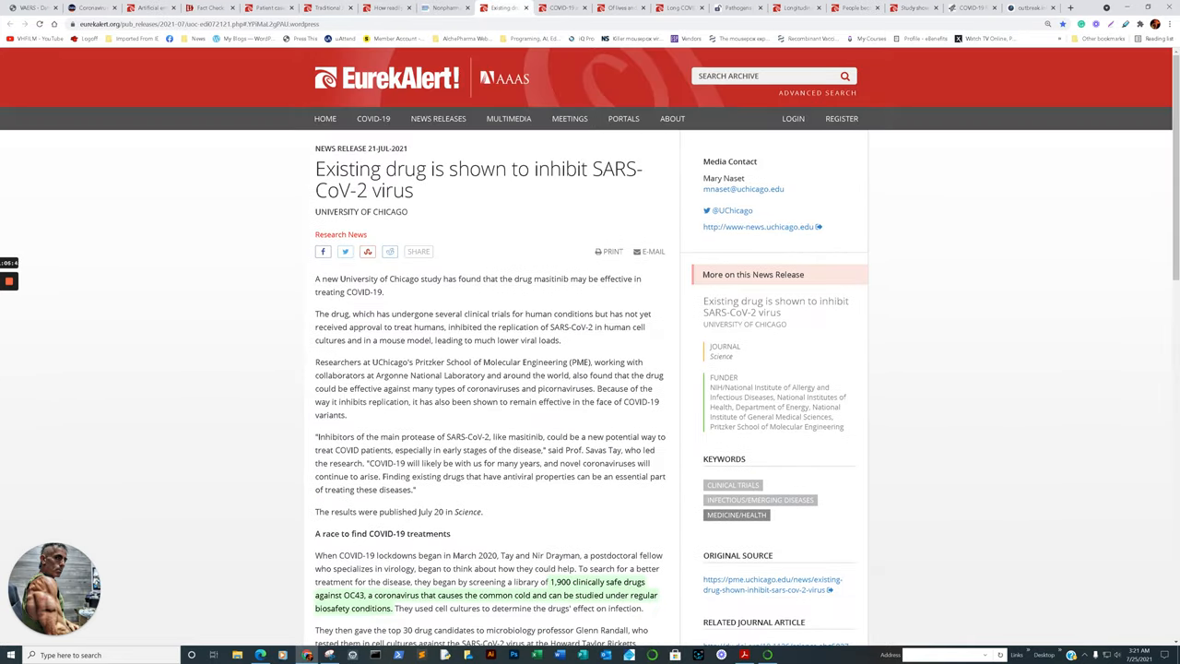